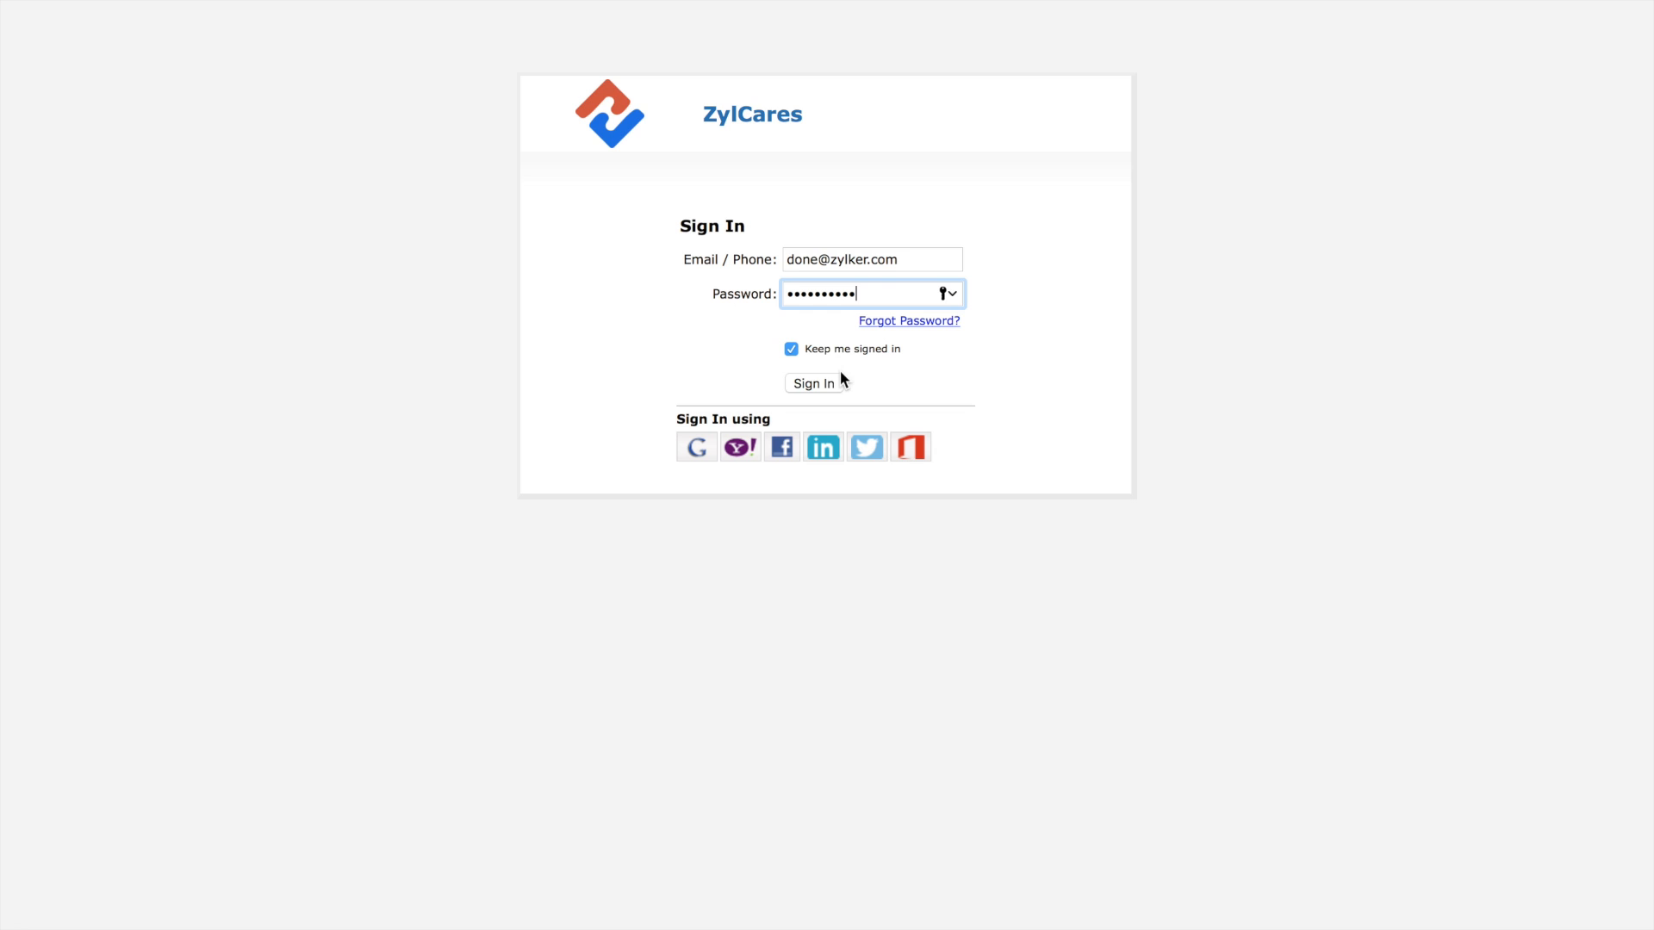
- Submit the ZylCares sign-in form to reach the All Tickets list of 44 tickets
{"action": "left_click", "coordinate": [816, 383]}
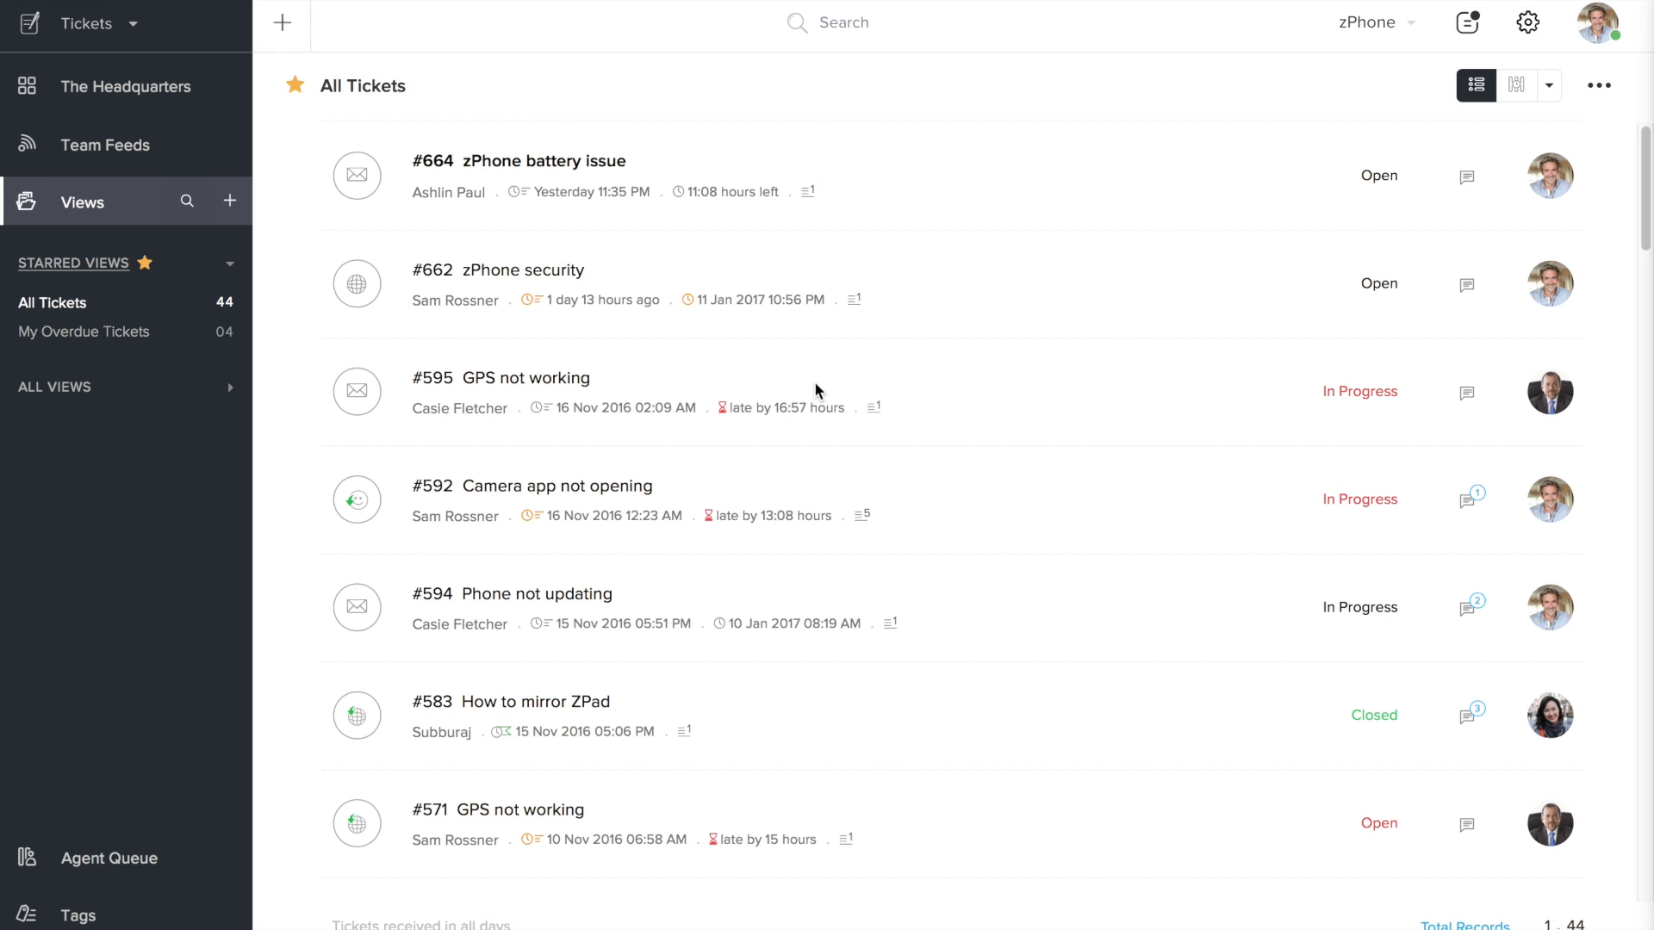
{"action": "mouse_move", "coordinate": [164, 455]}
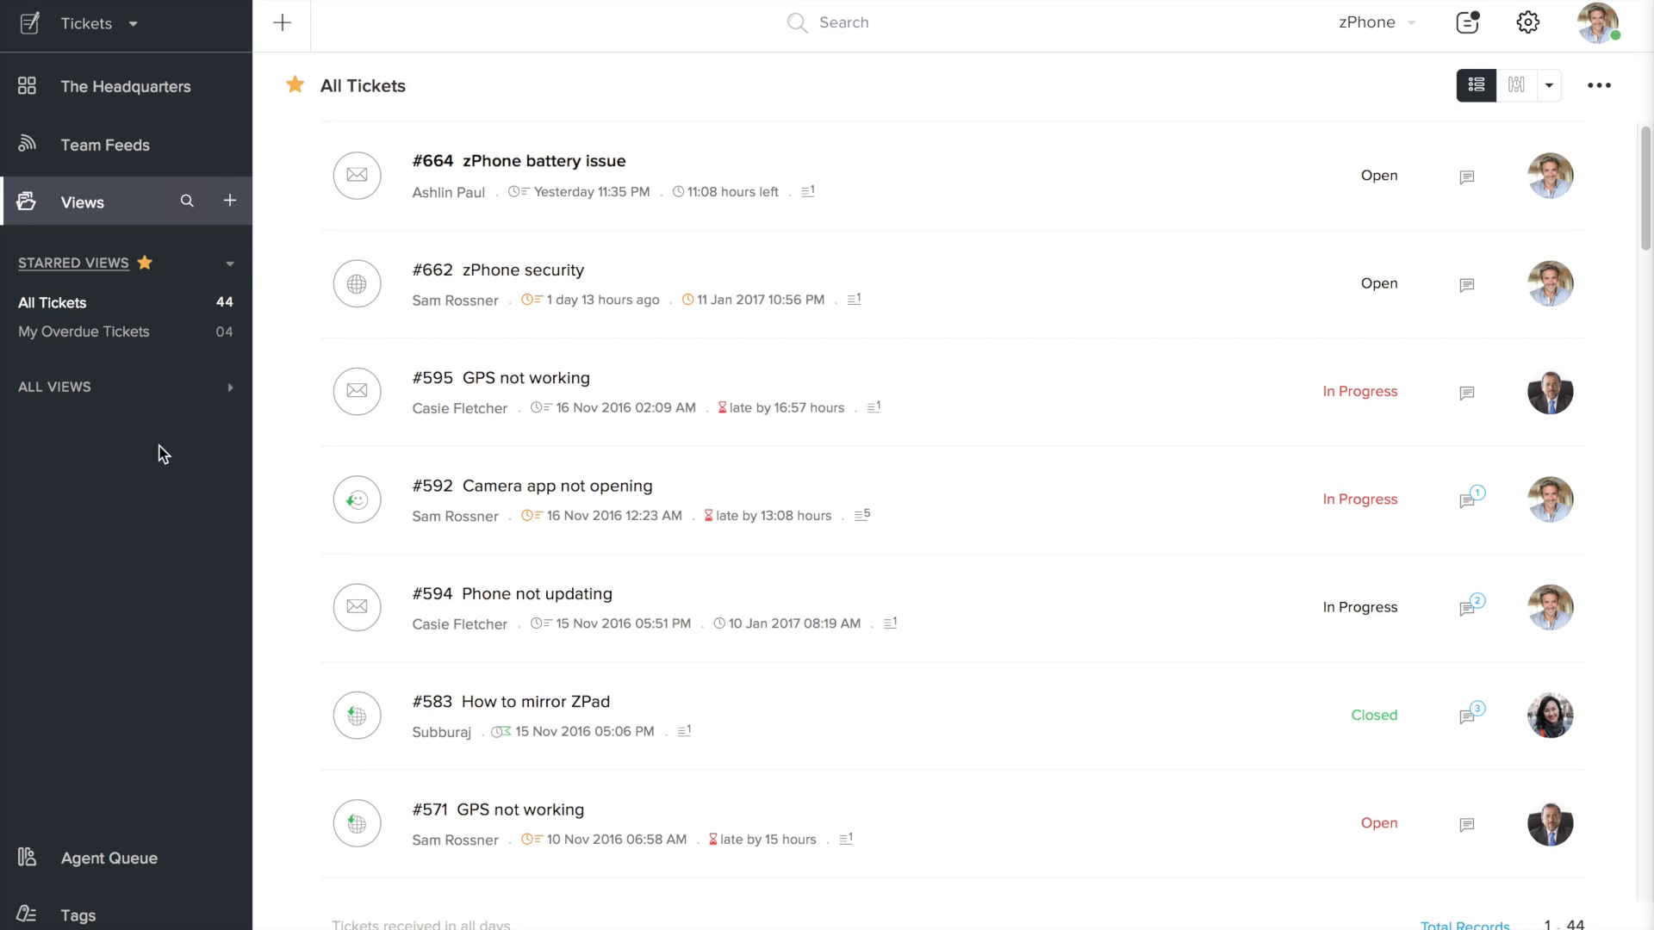
{"action": "scroll", "scroll_direction": "down", "scroll_amount": 3}
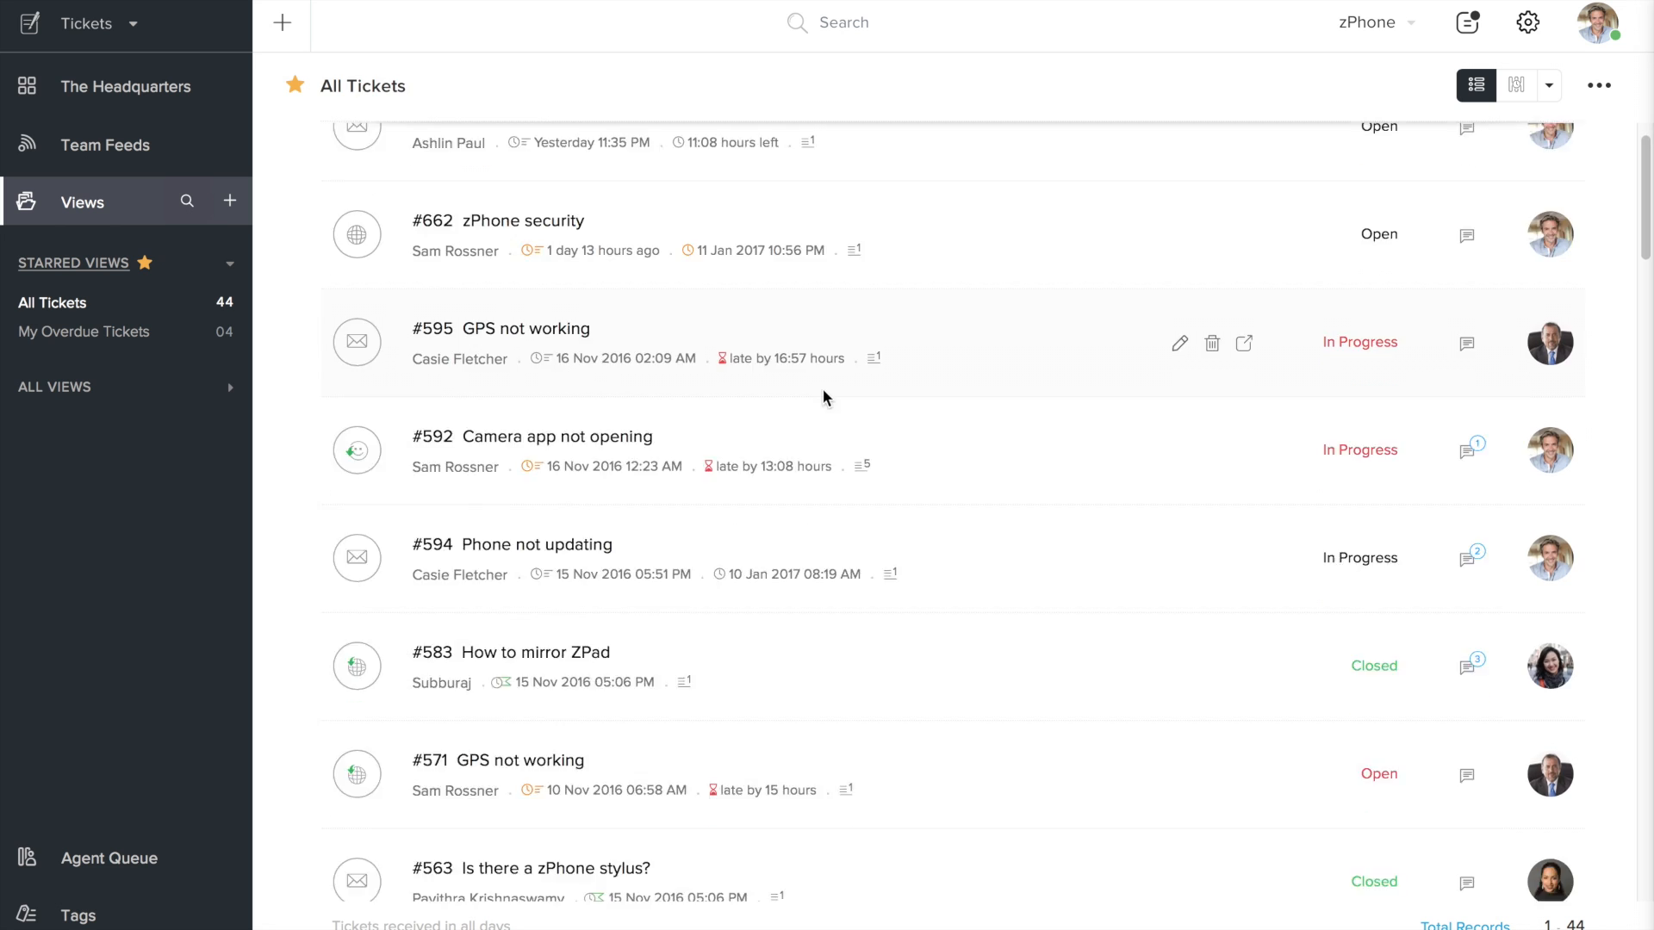
{"action": "scroll", "scroll_direction": "down", "scroll_amount": 3}
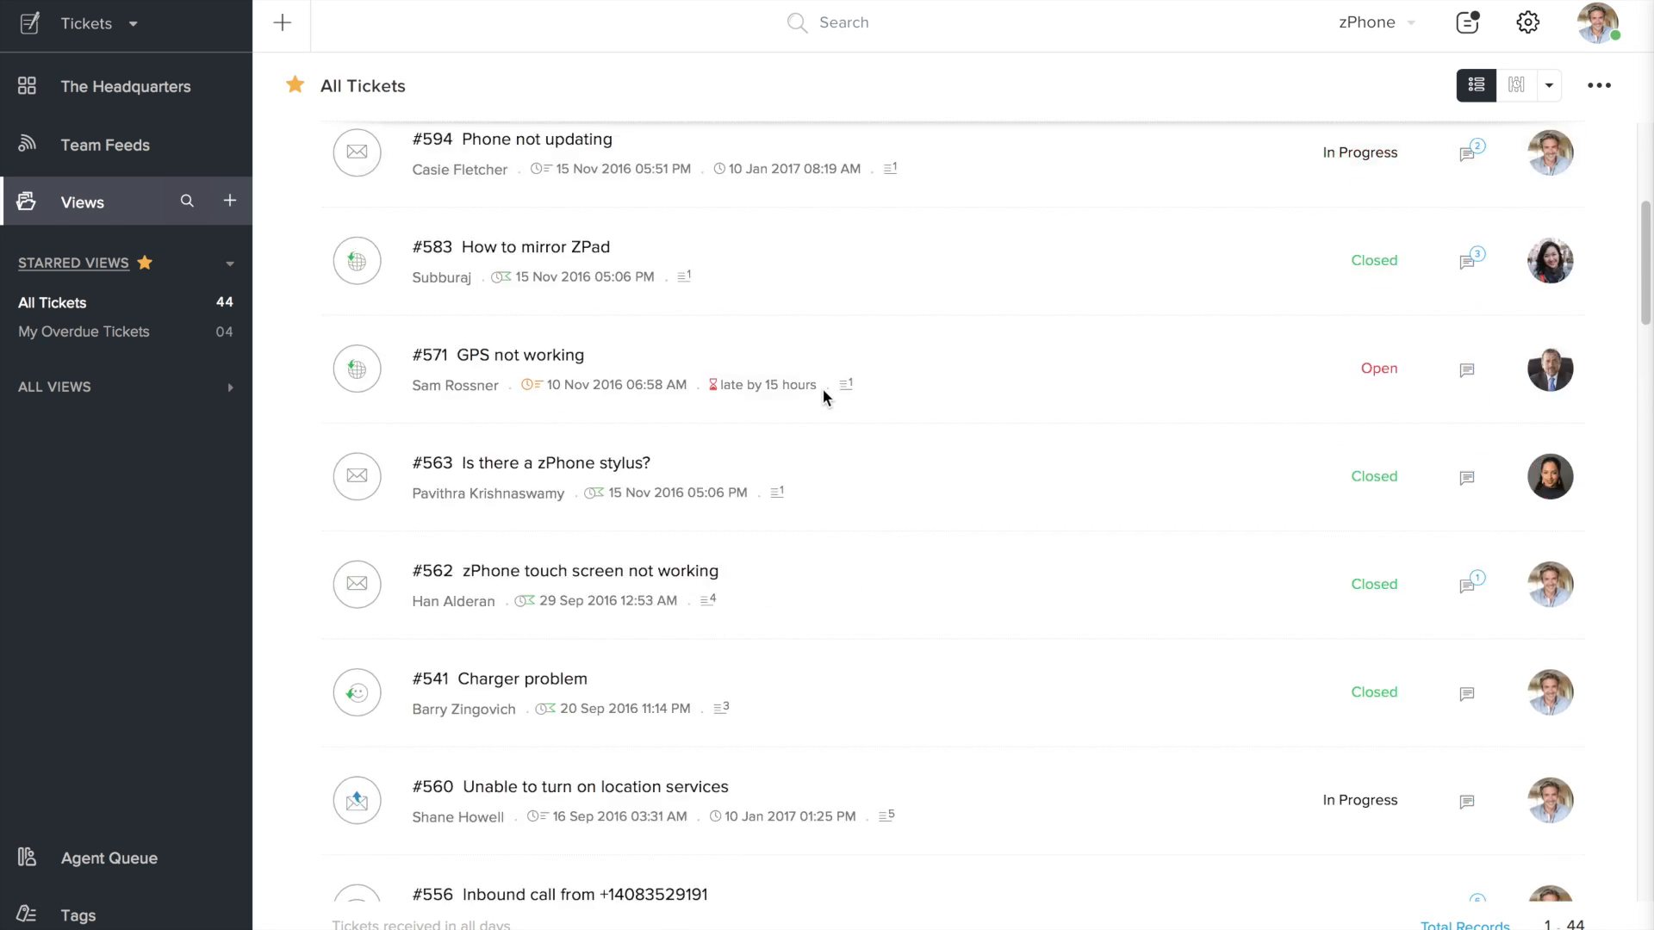
{"action": "scroll", "scroll_direction": "up", "scroll_amount": 3}
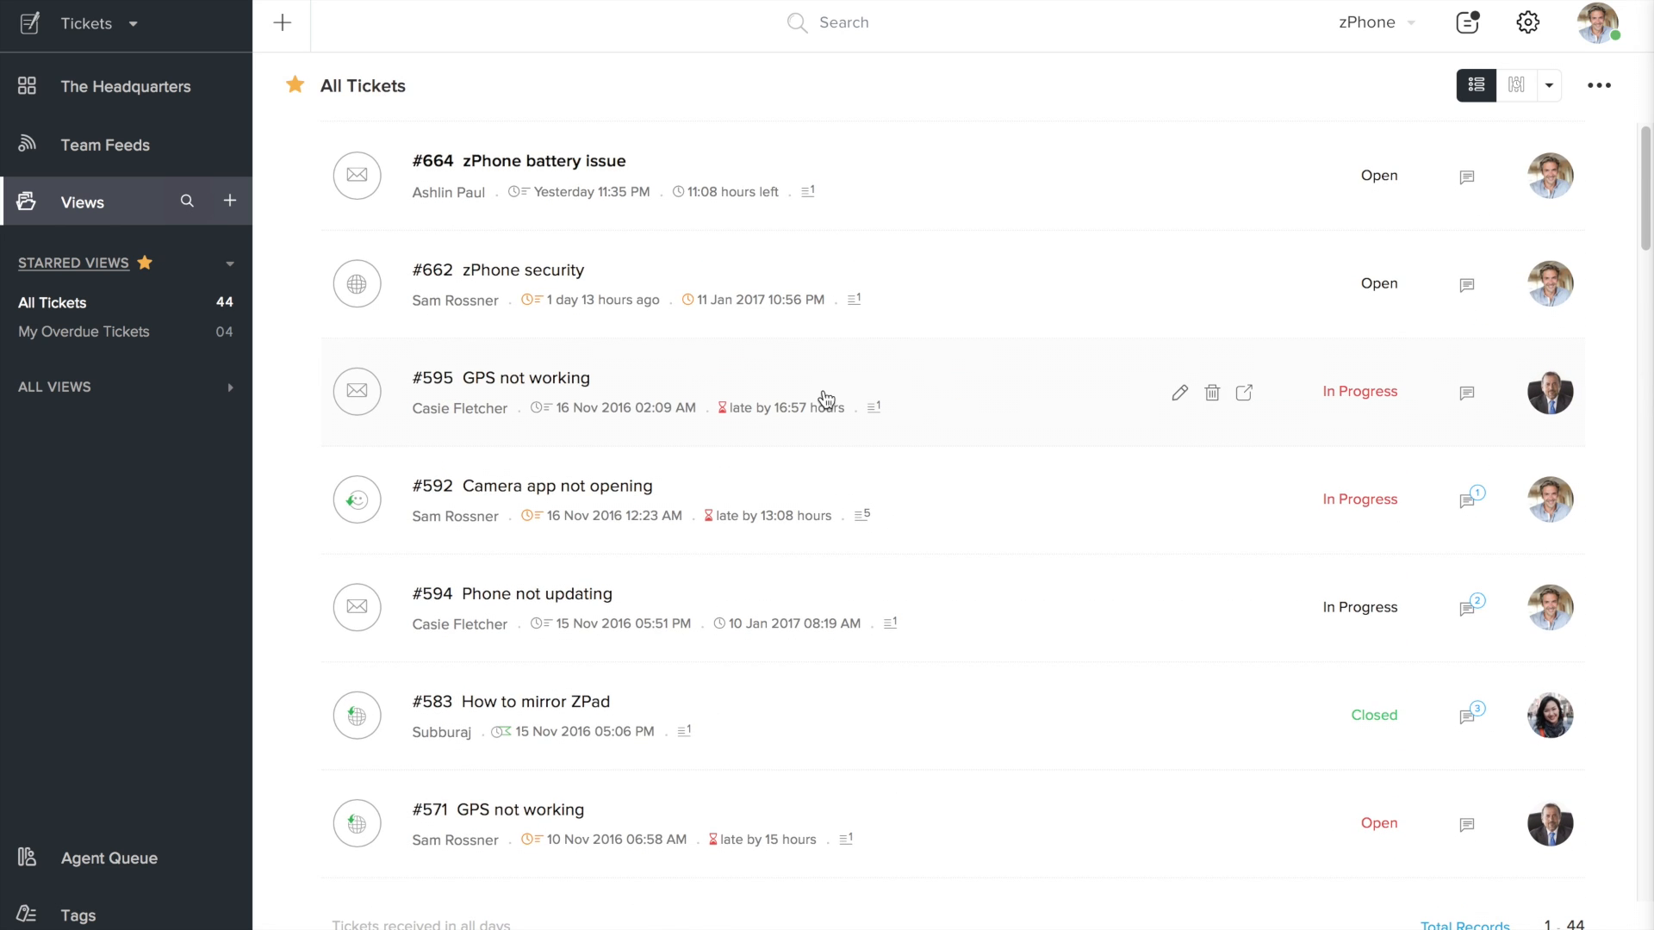
{"action": "mouse_move", "coordinate": [827, 399]}
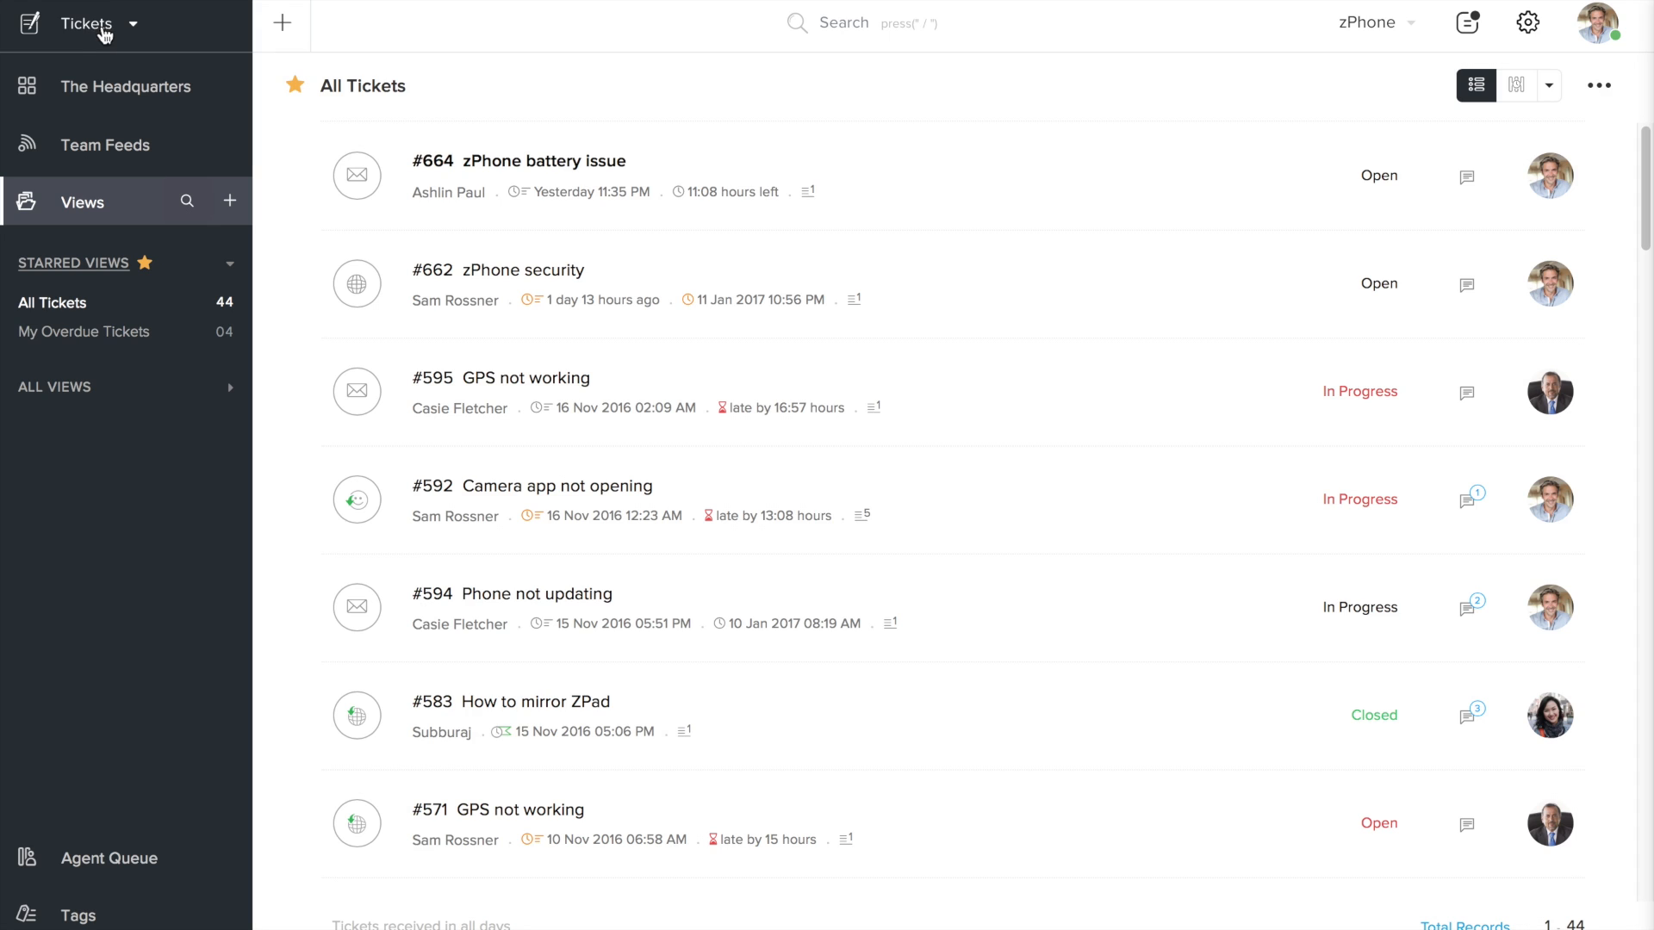
{"action": "mouse_move", "coordinate": [133, 29]}
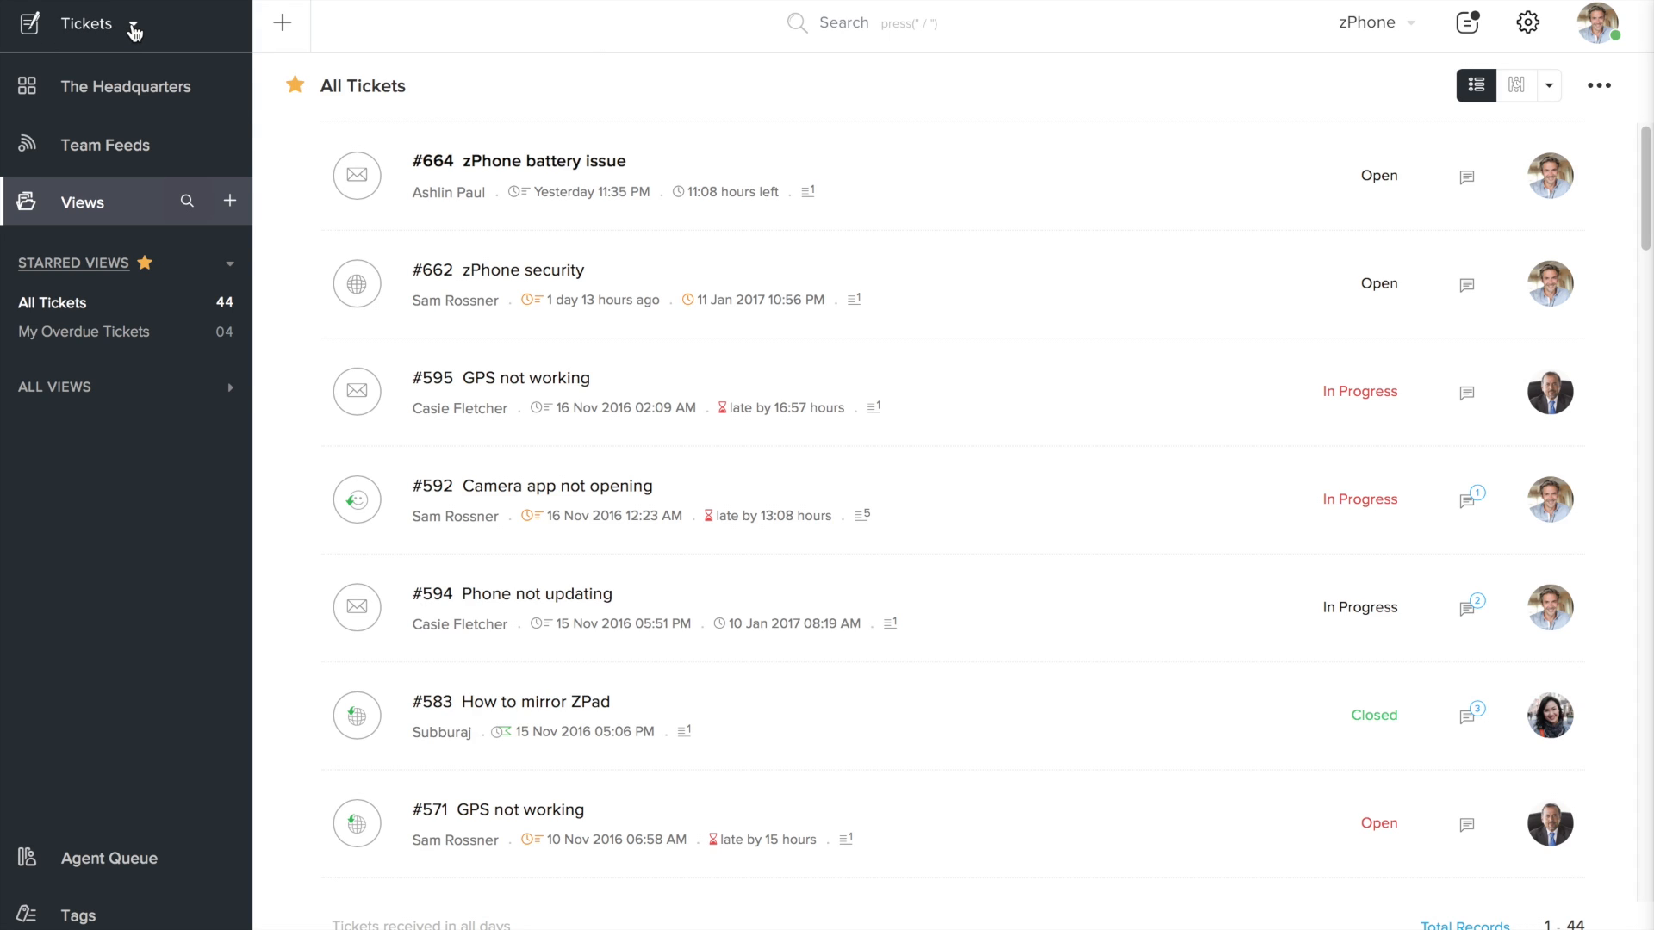
{"action": "left_click", "coordinate": [128, 24]}
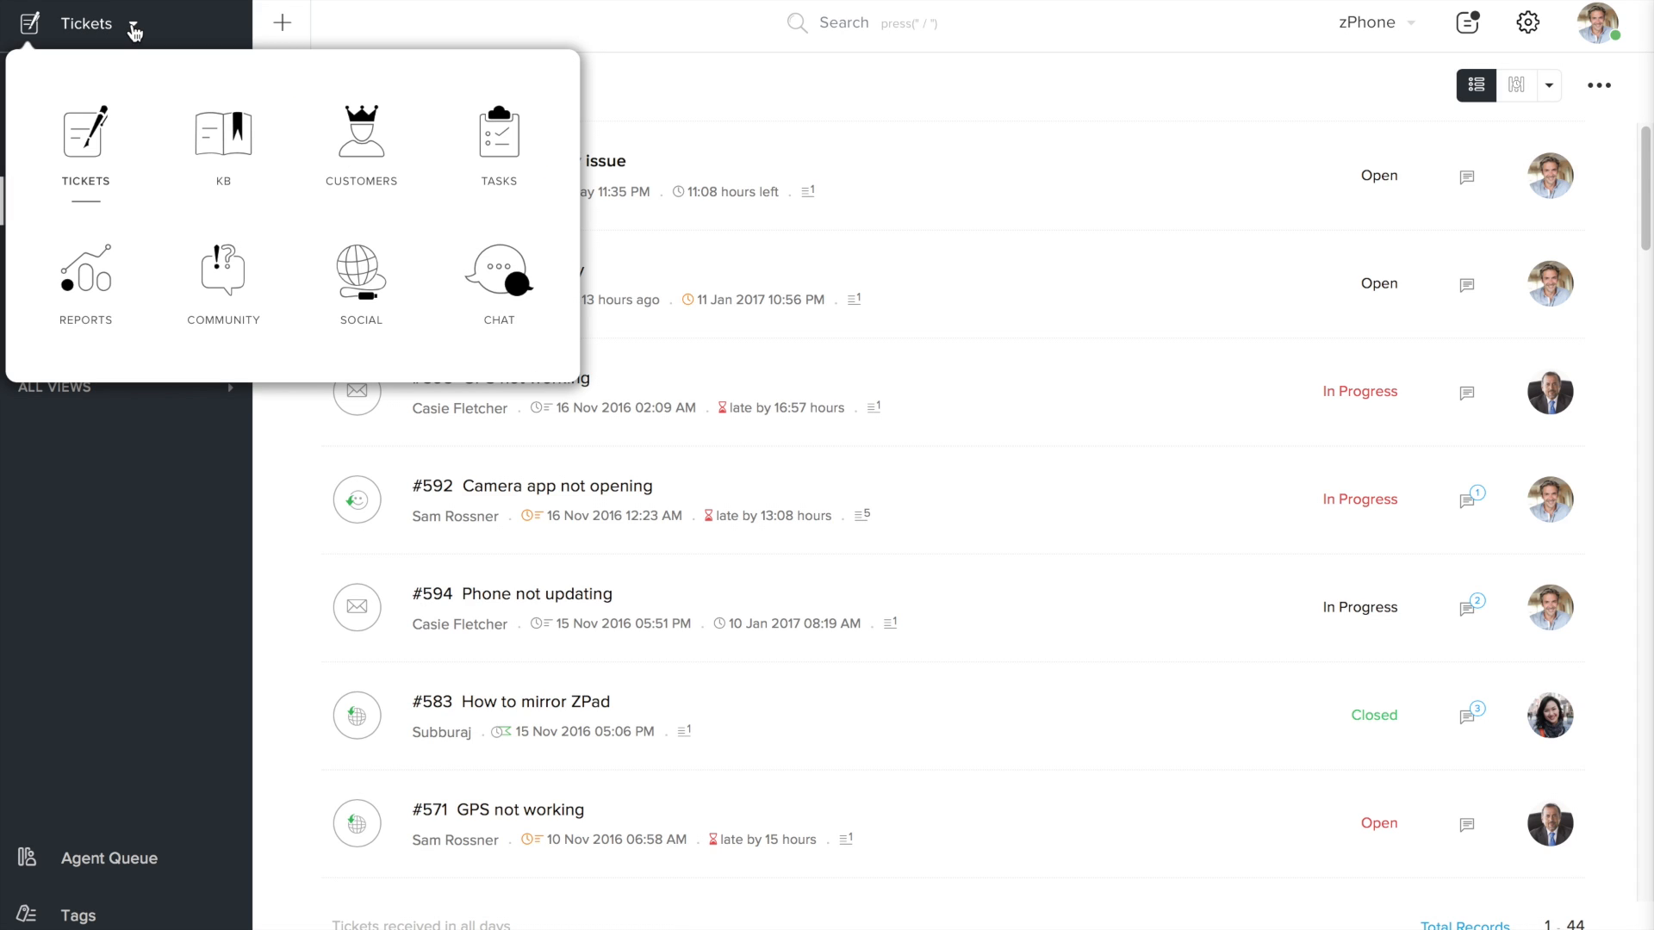
{"action": "mouse_move", "coordinate": [85, 132]}
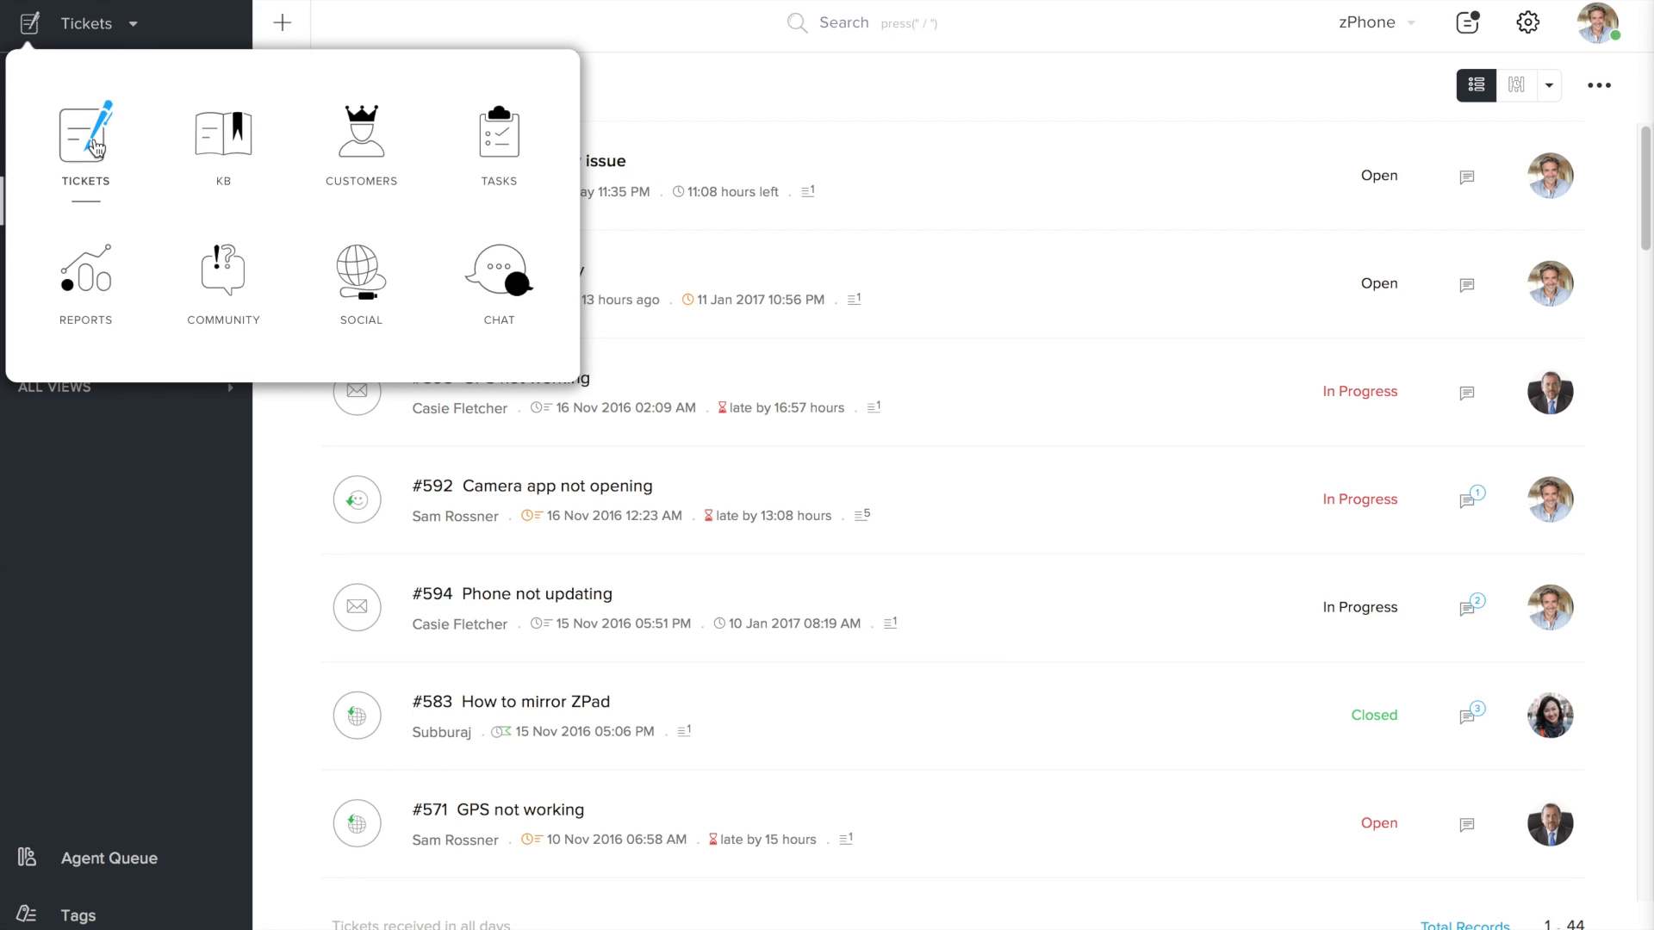
{"action": "mouse_move", "coordinate": [222, 135]}
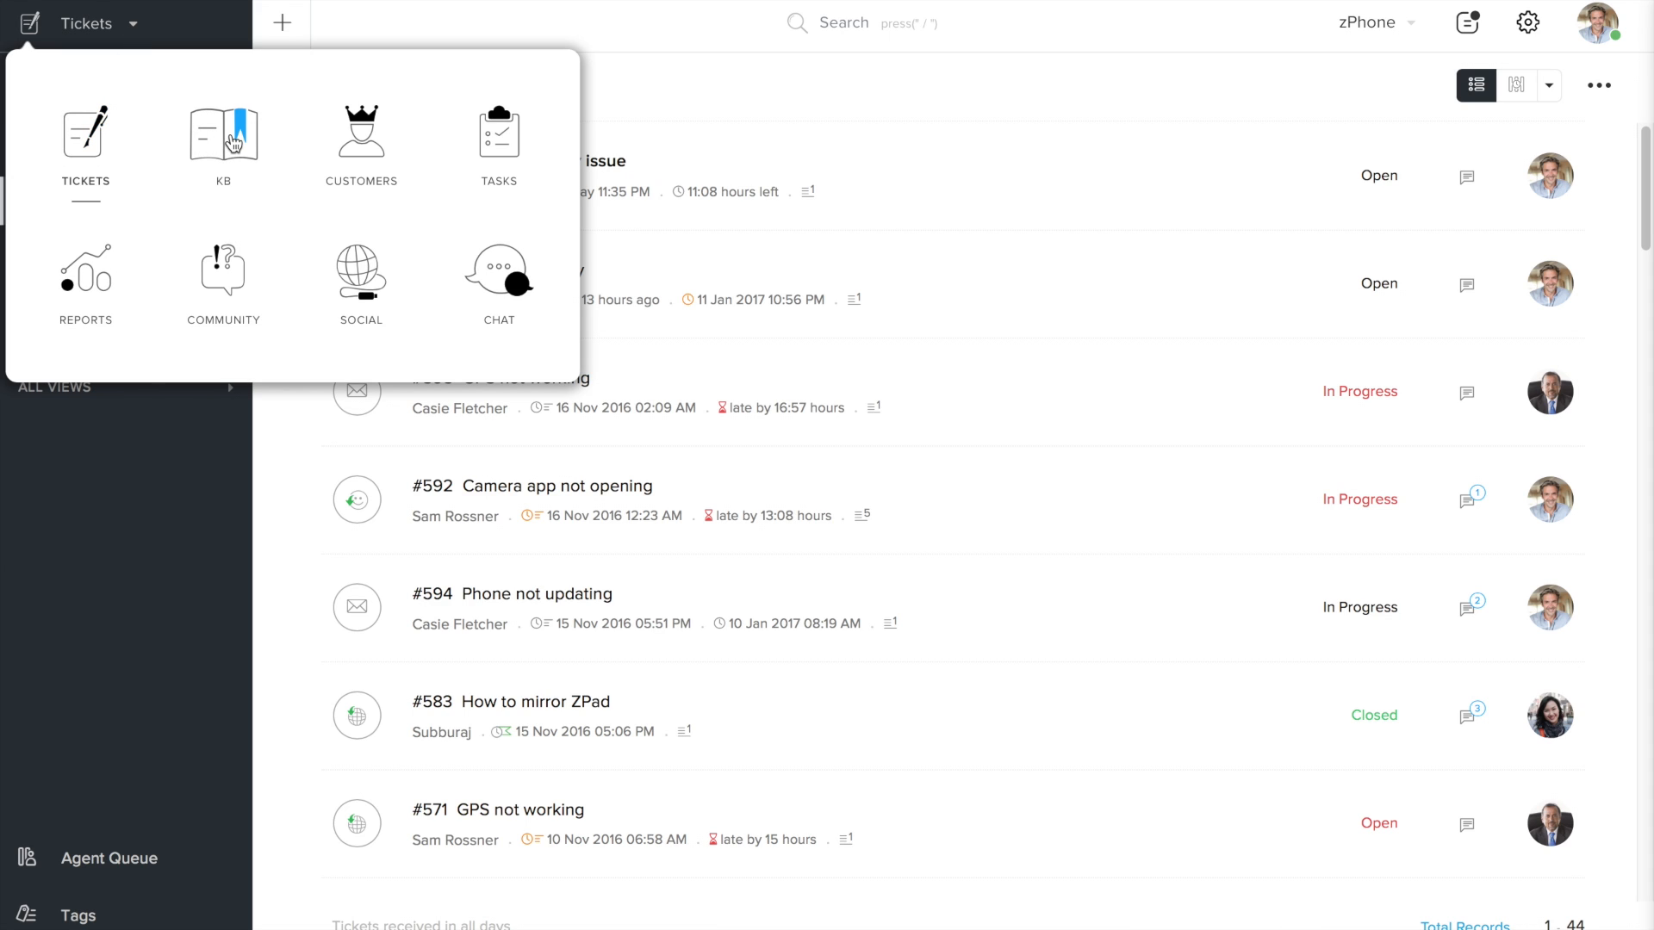
{"action": "mouse_move", "coordinate": [497, 132]}
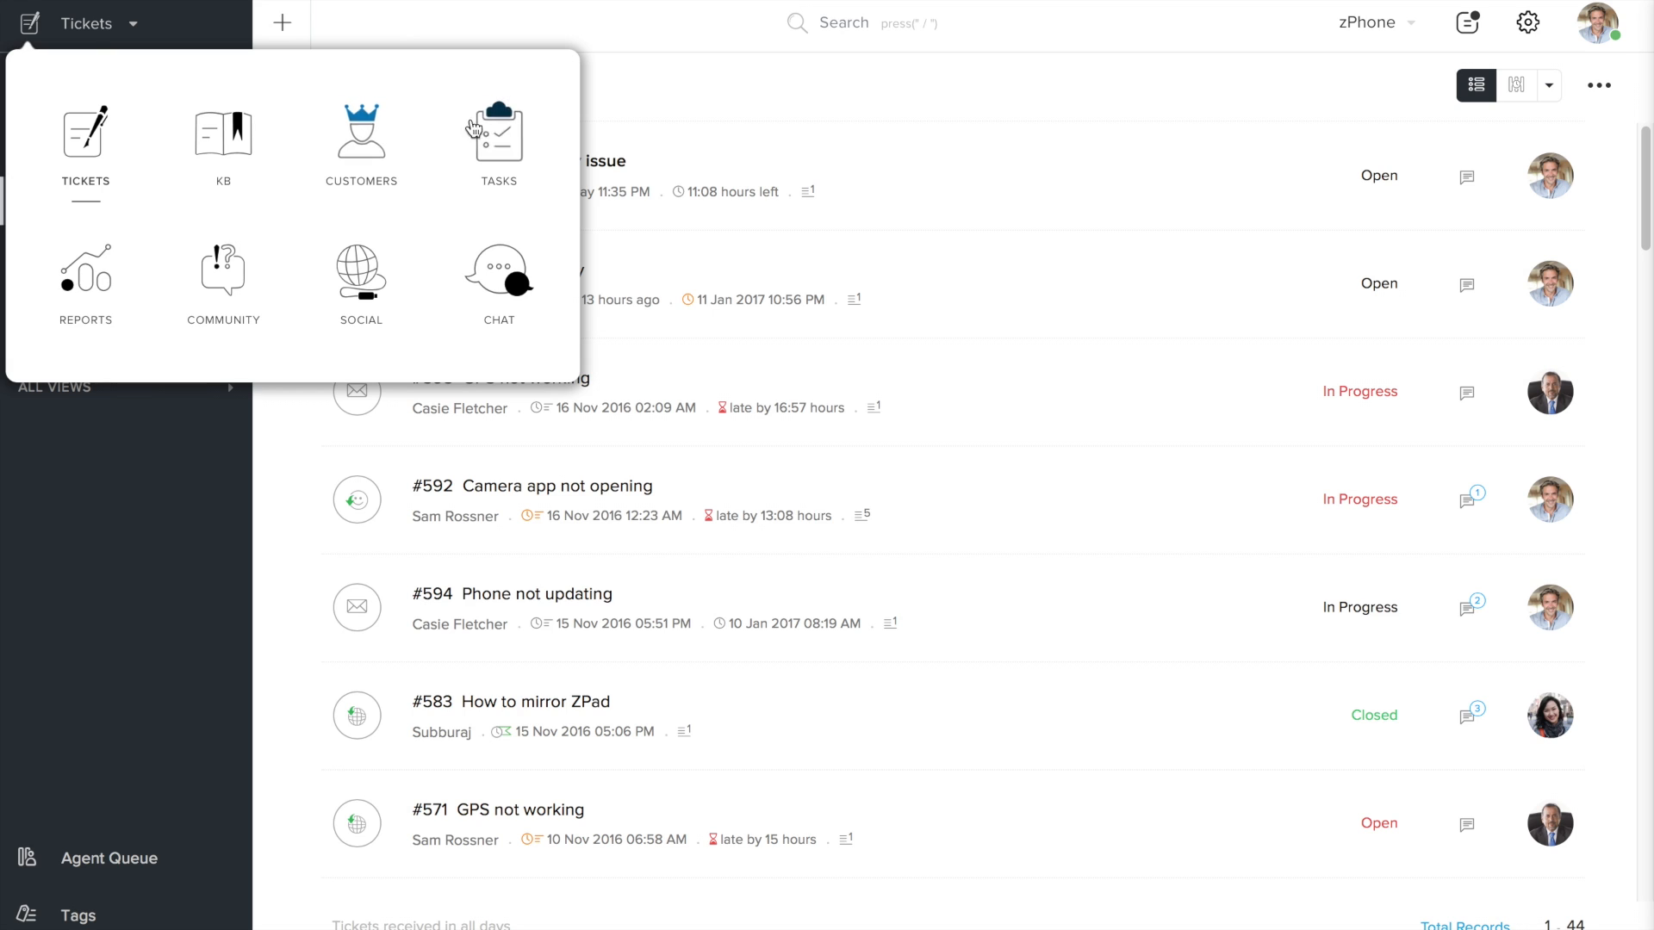
{"action": "mouse_move", "coordinate": [85, 272]}
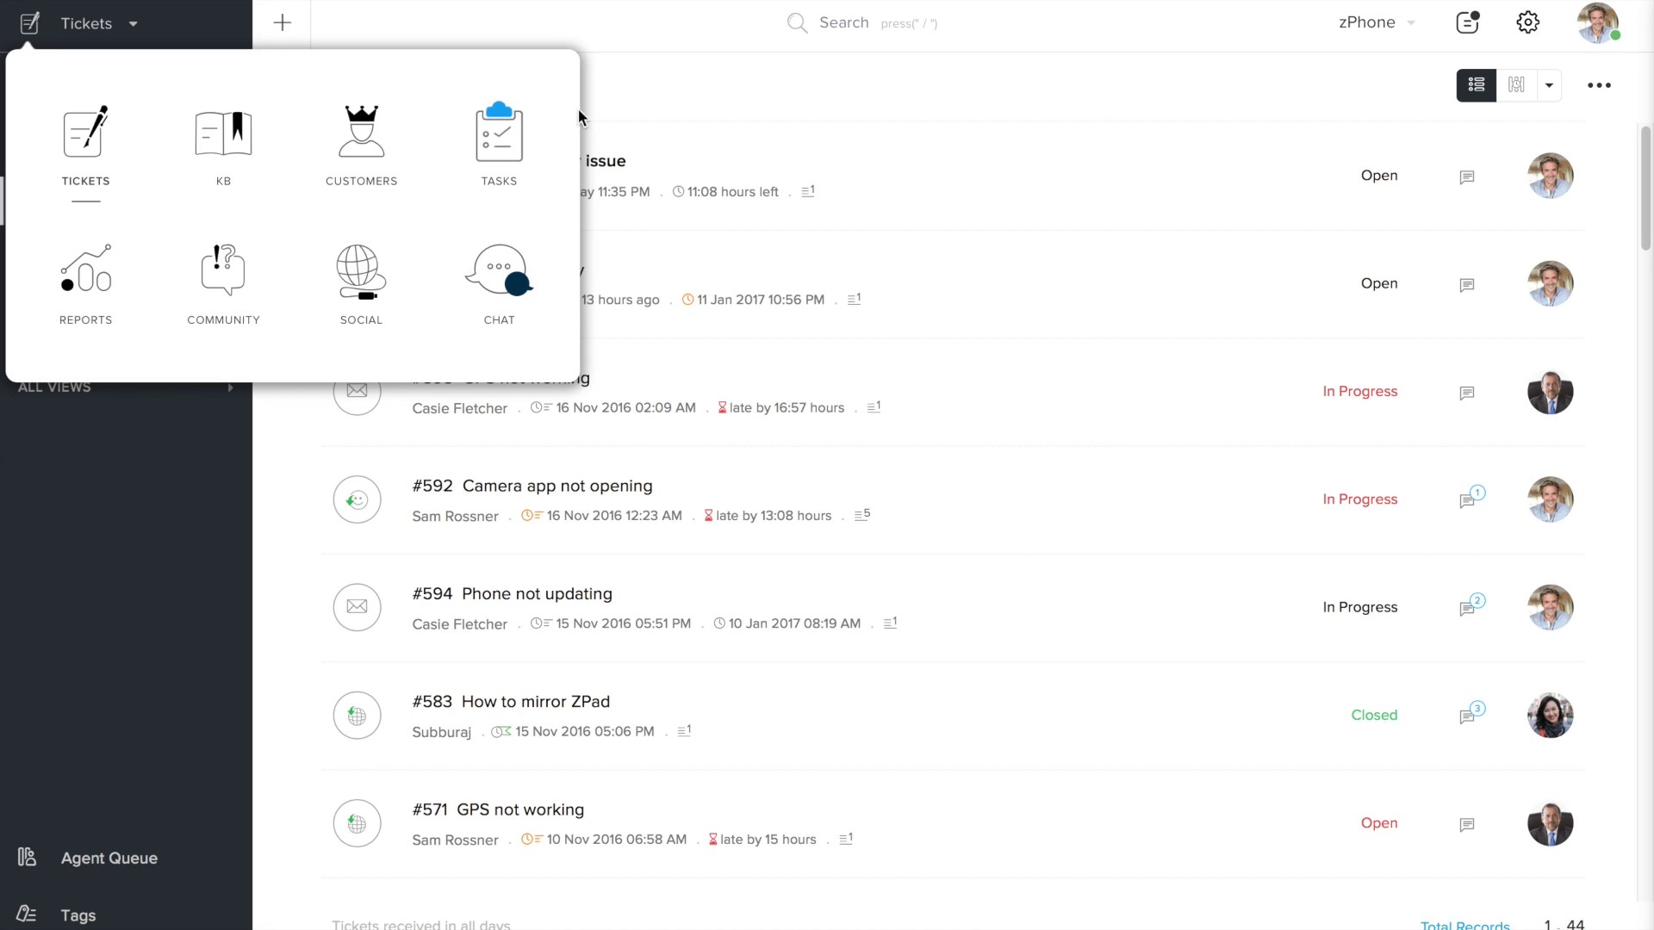
{"action": "left_click", "coordinate": [648, 83]}
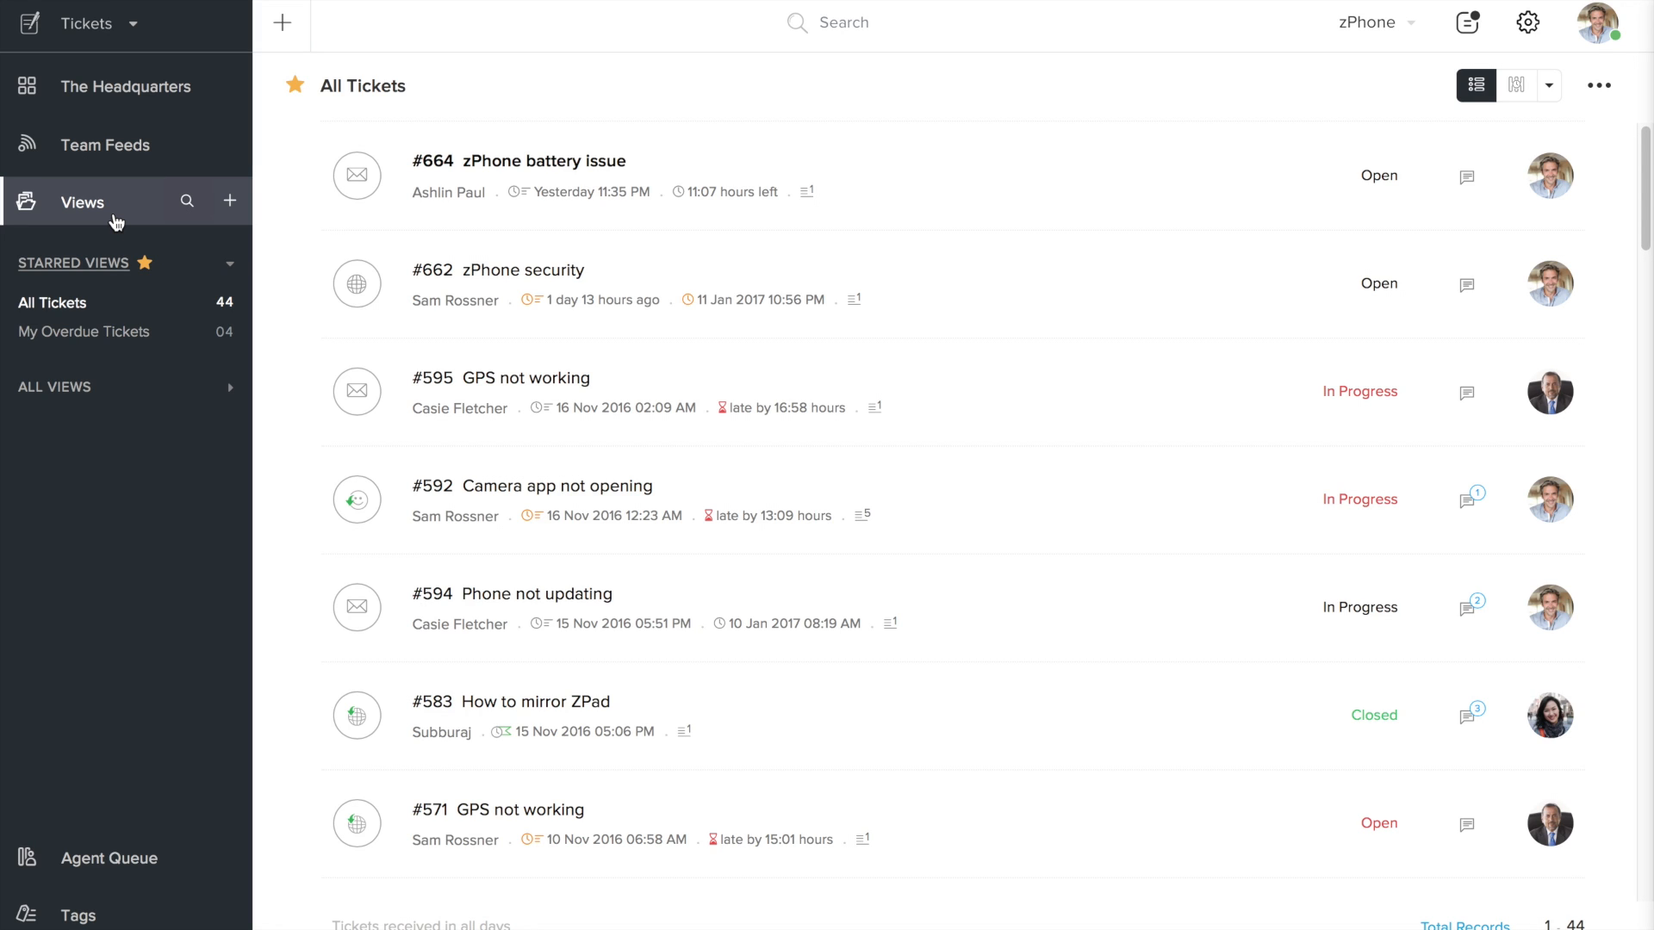
{"action": "mouse_move", "coordinate": [102, 215]}
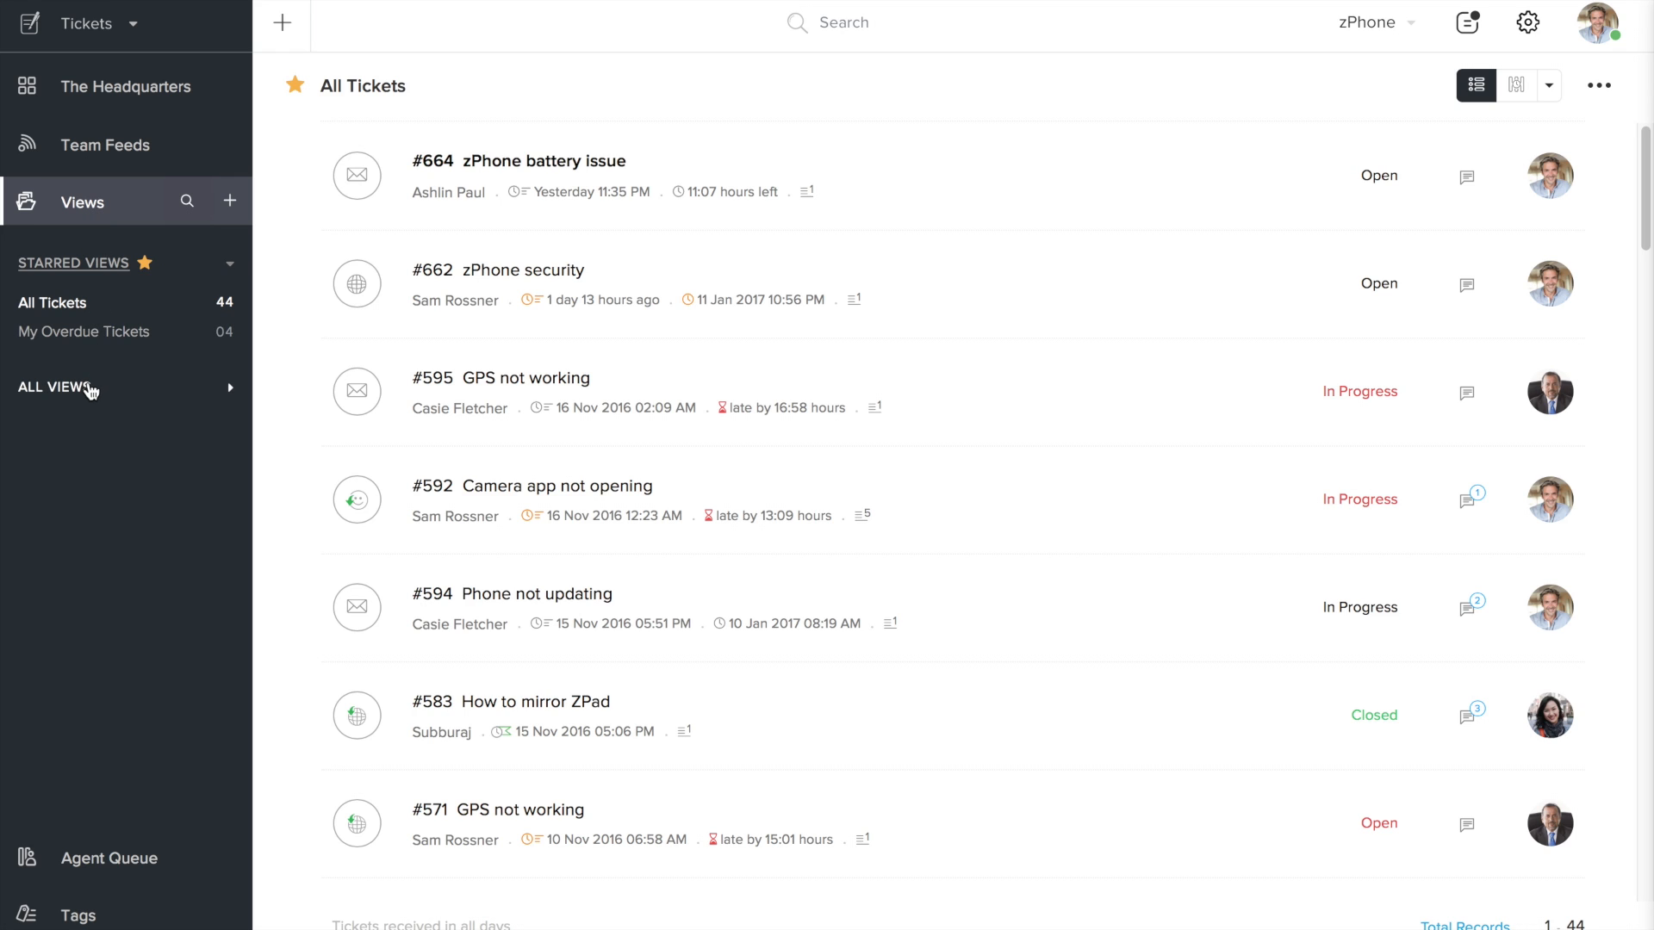
- Expand All Views in the sidebar and switch to My Tickets, listing 24 tickets
{"action": "left_click", "coordinate": [58, 387]}
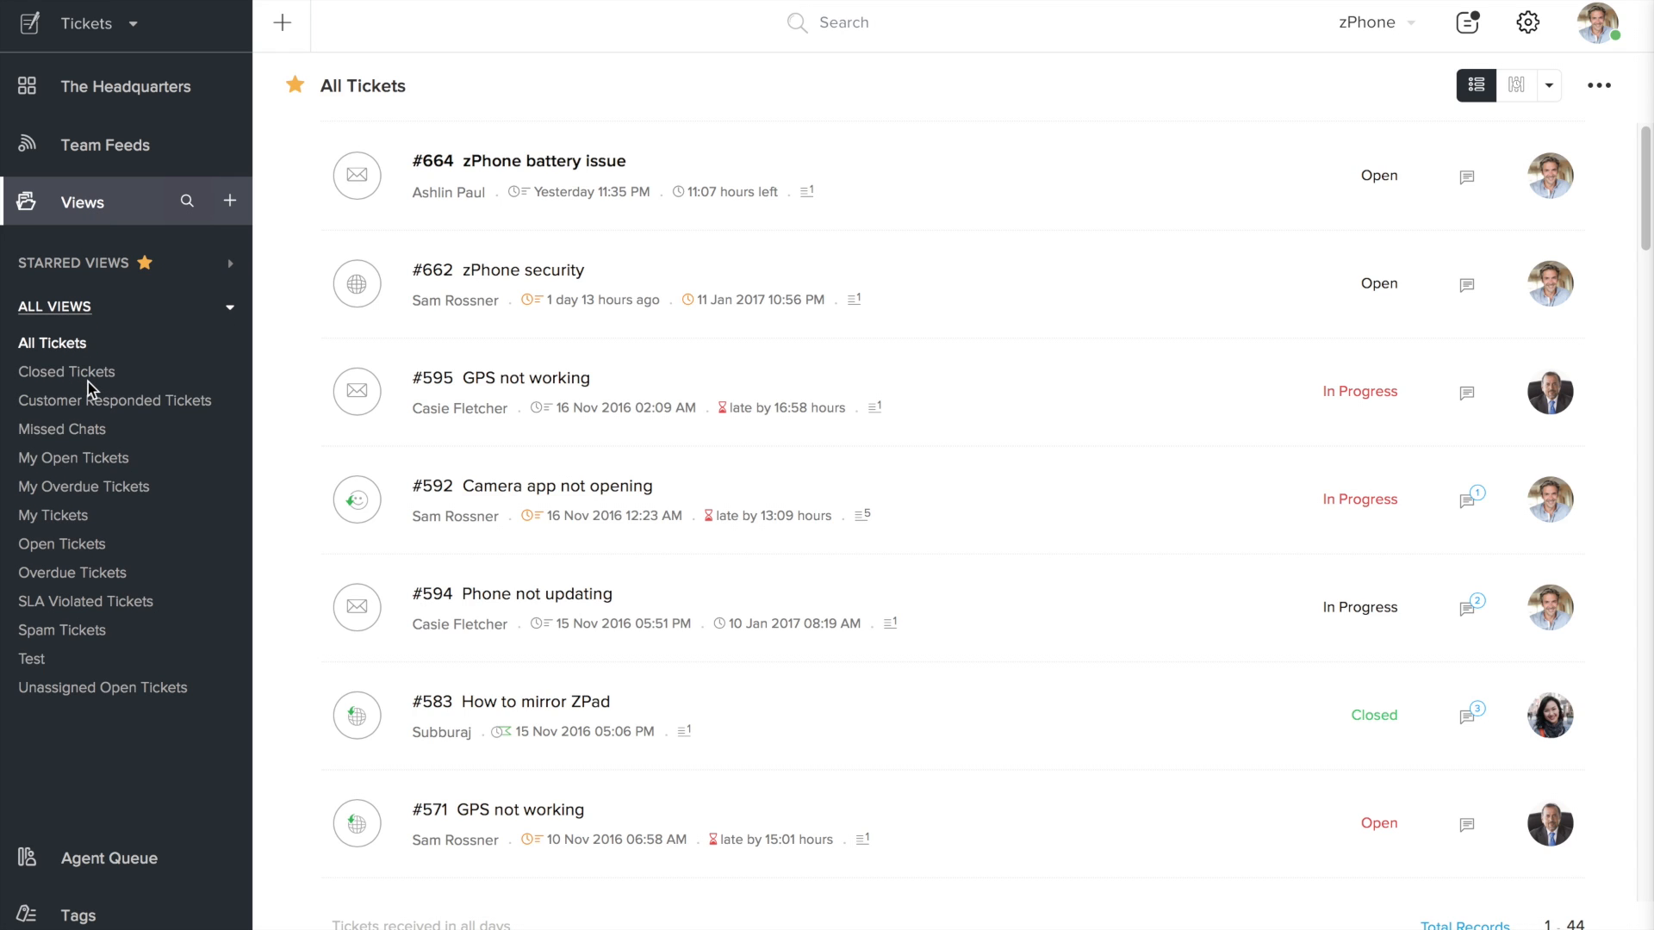
{"action": "mouse_move", "coordinate": [52, 516]}
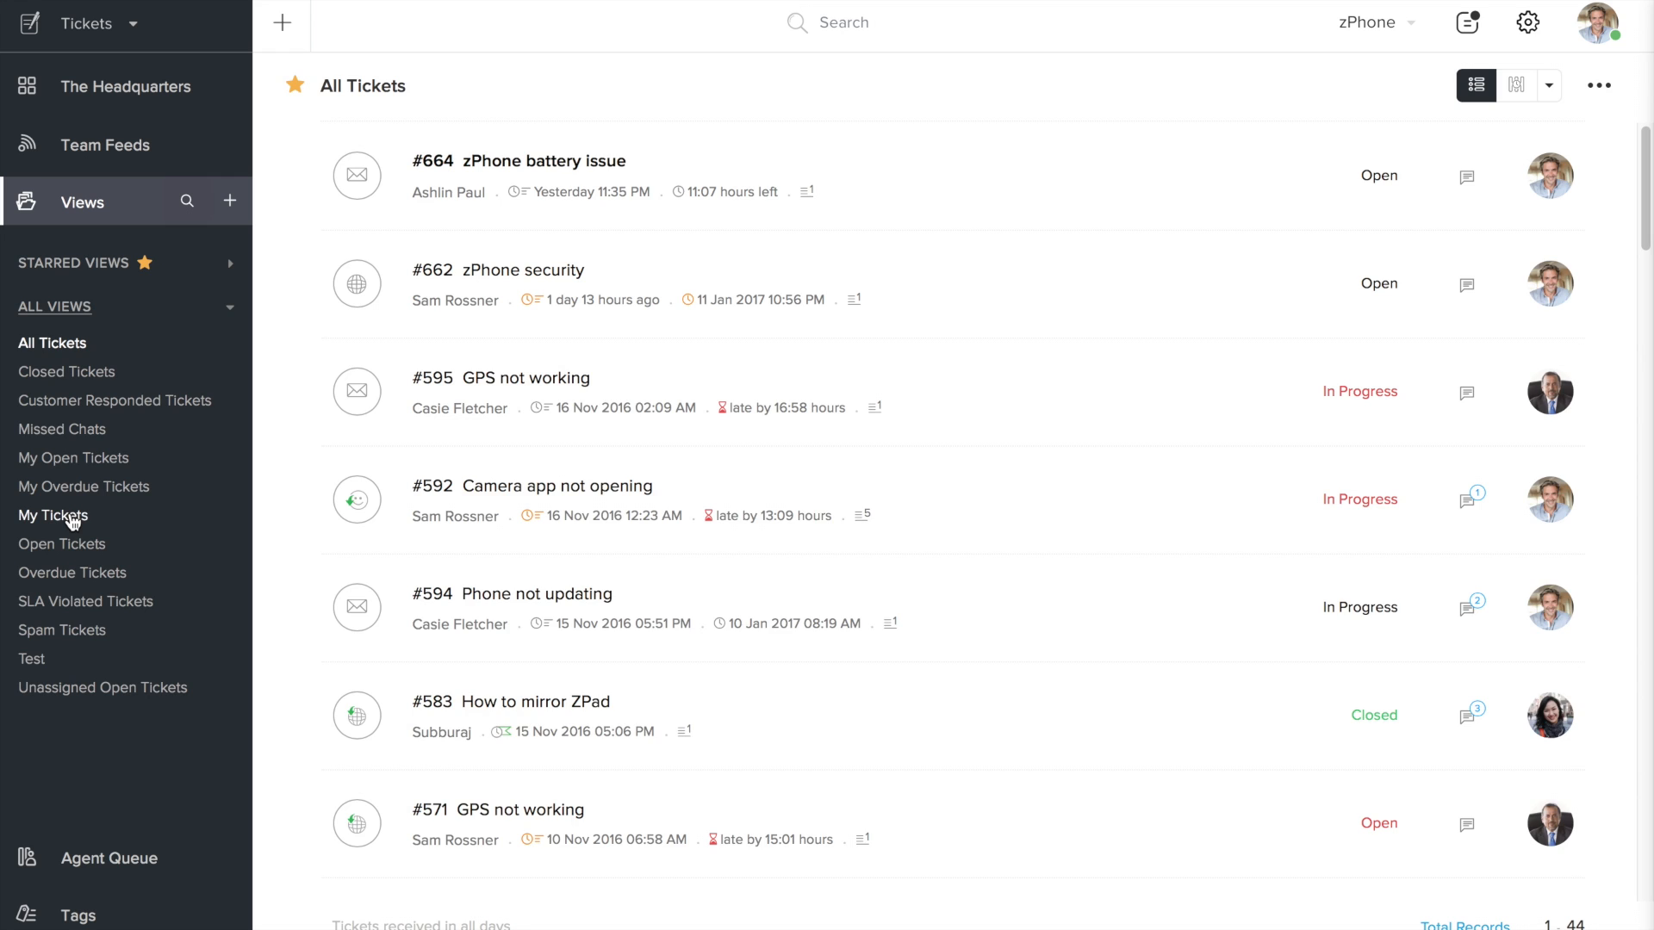
{"action": "left_click", "coordinate": [52, 515]}
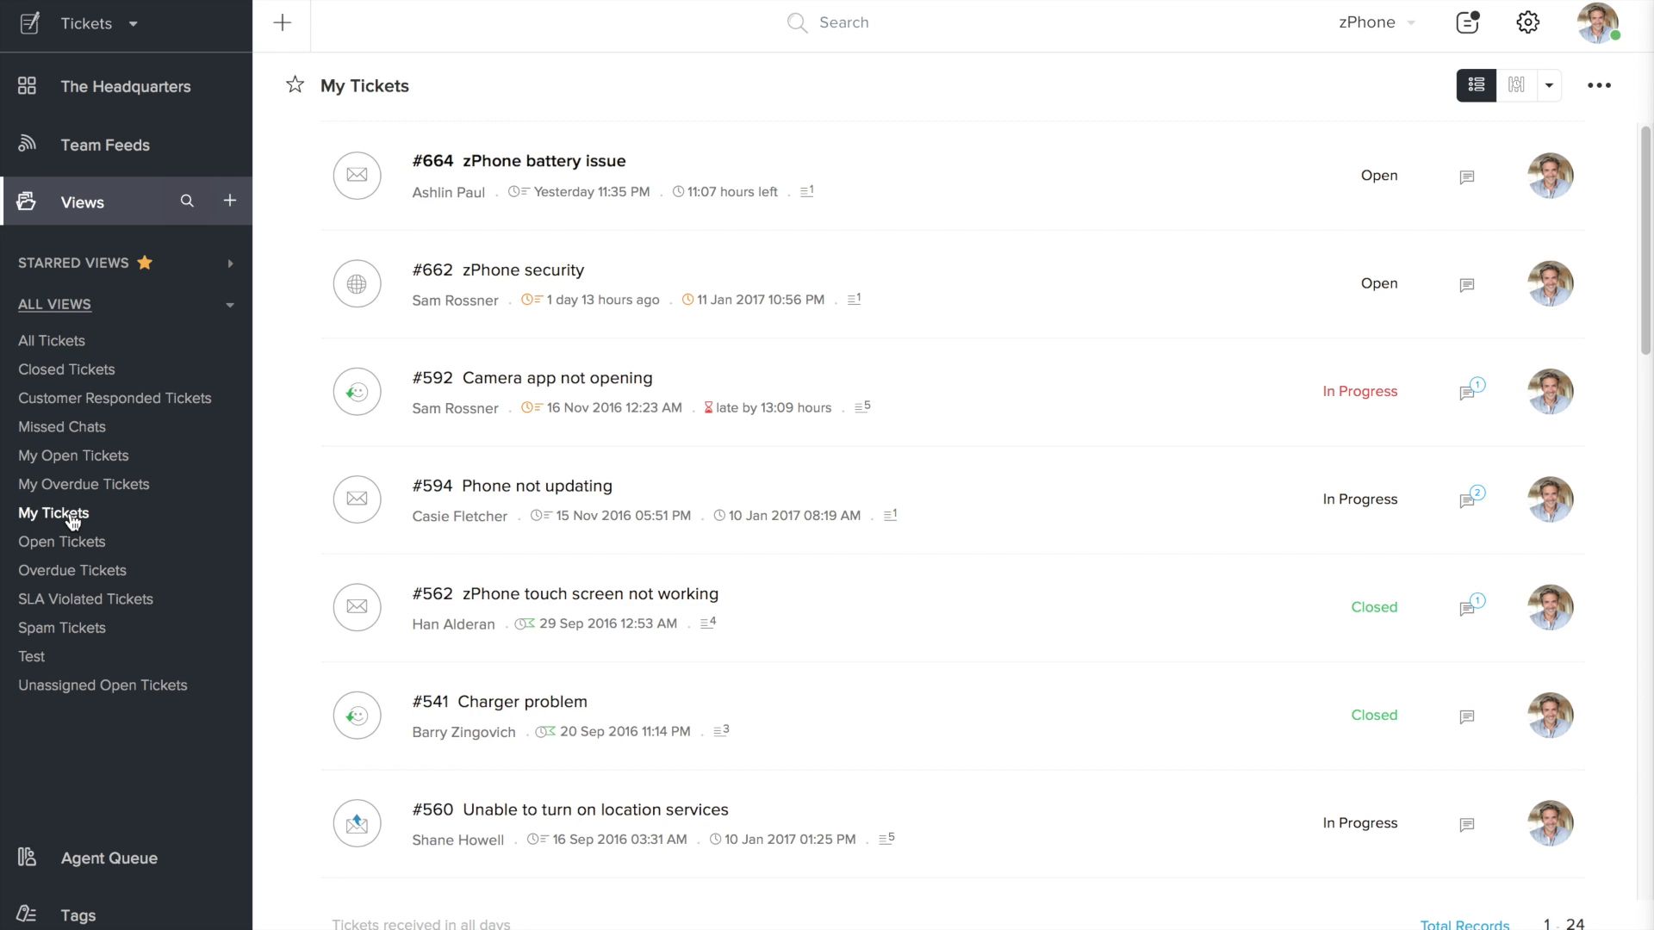
{"action": "mouse_move", "coordinate": [72, 454]}
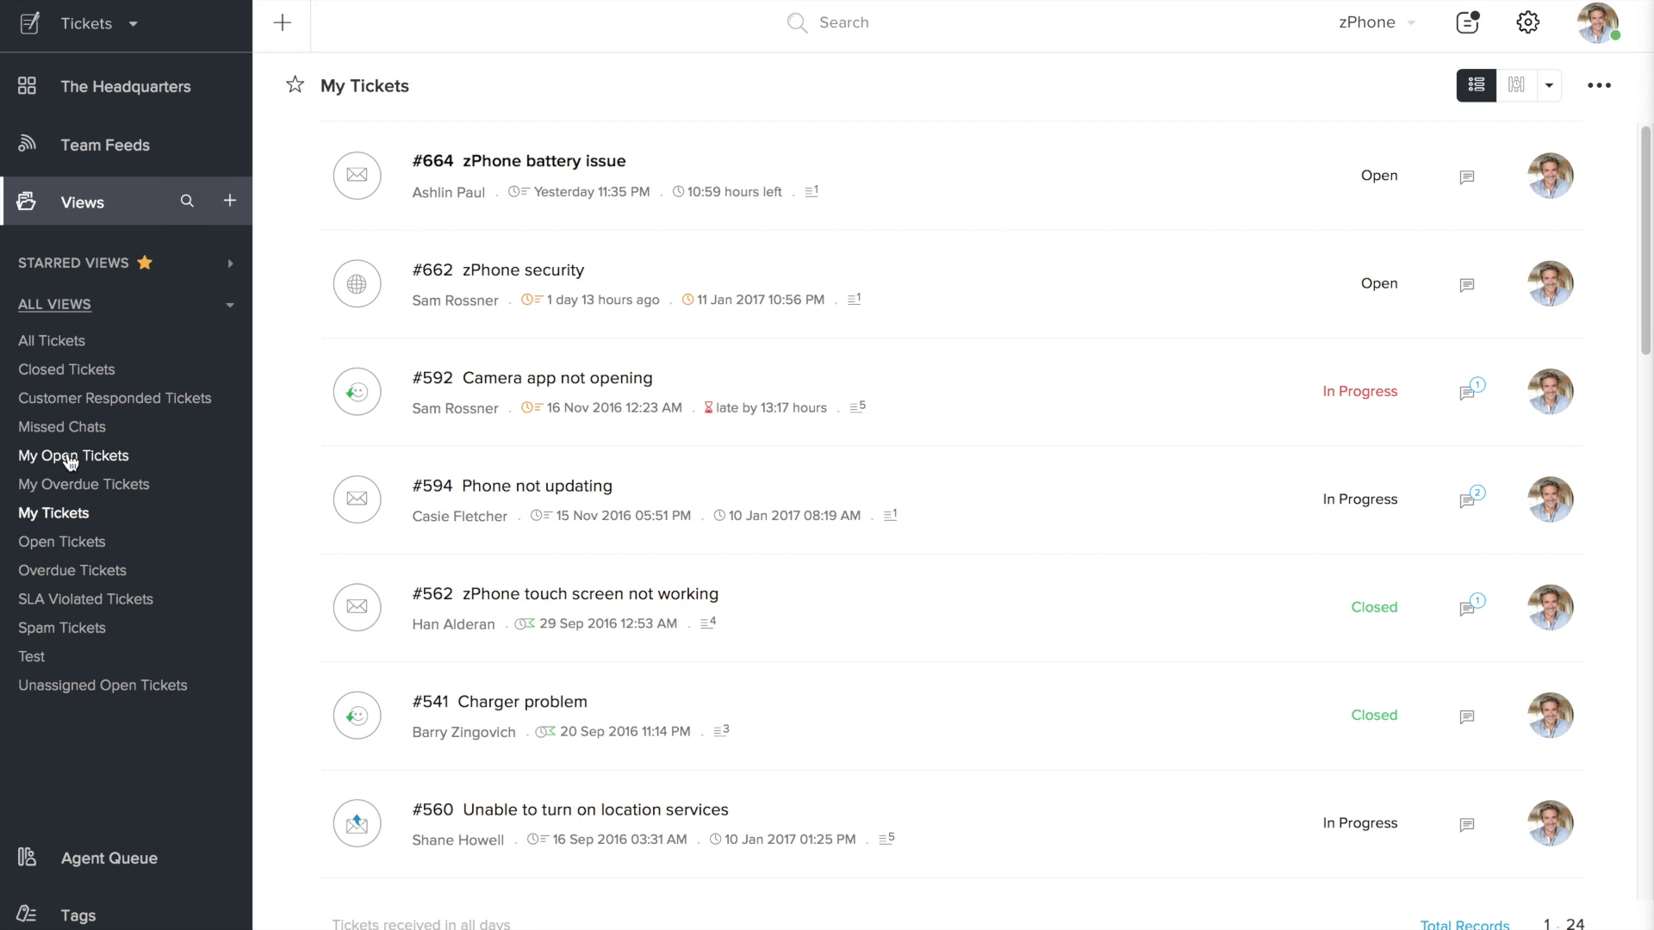
{"action": "mouse_move", "coordinate": [61, 542]}
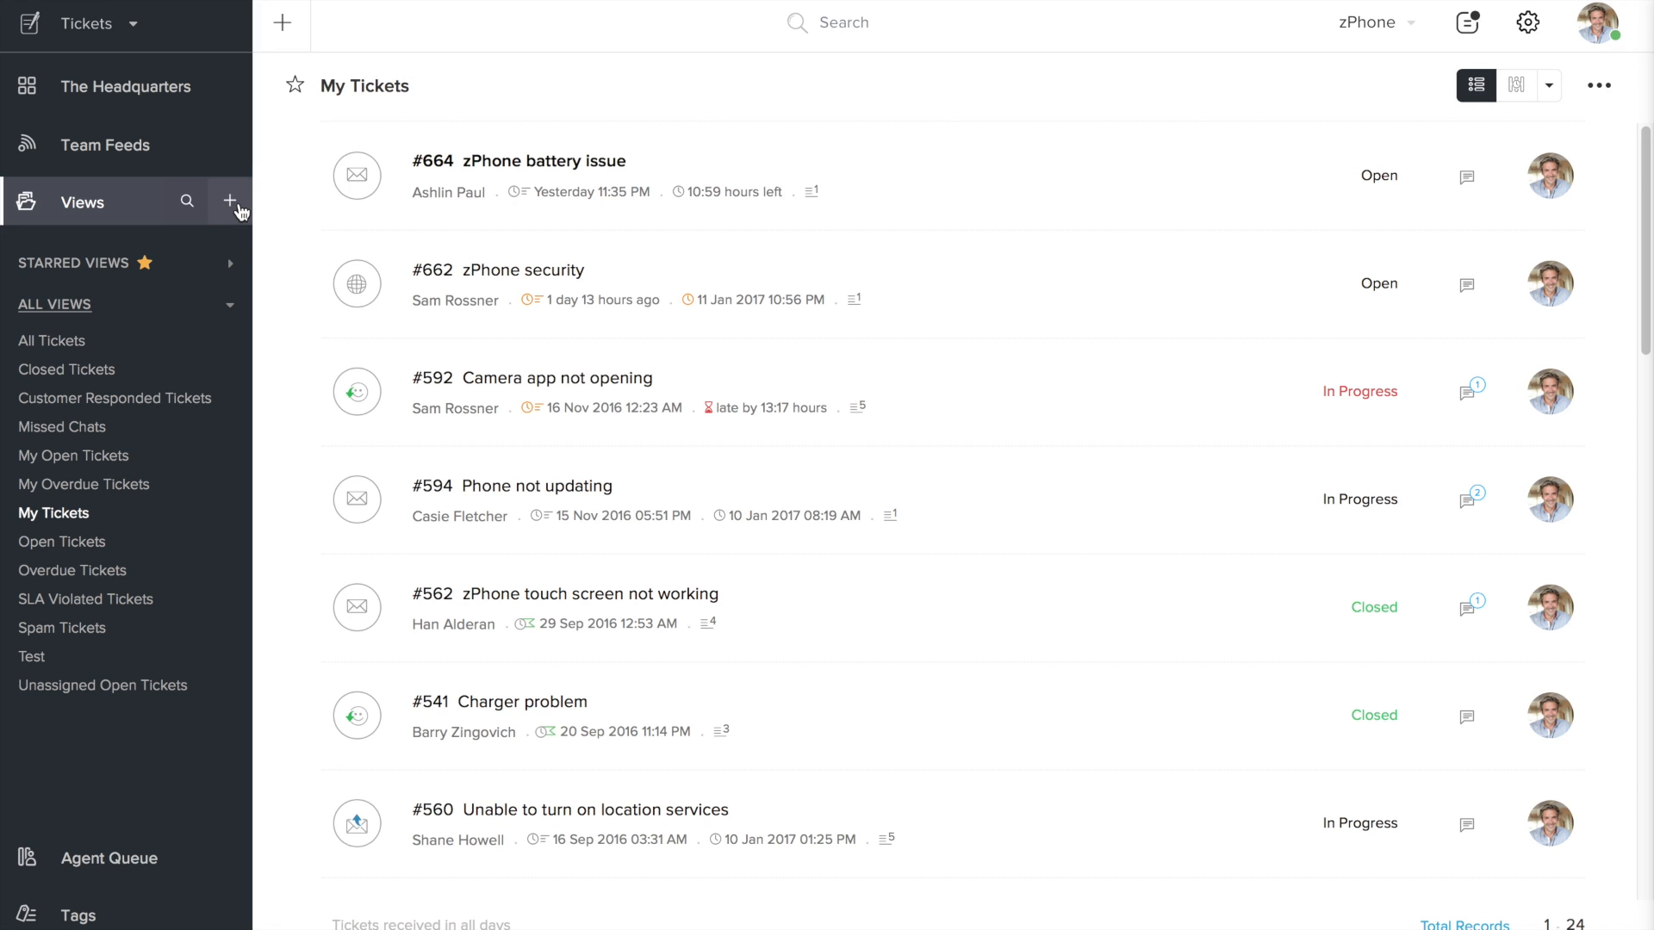
{"action": "mouse_move", "coordinate": [229, 202]}
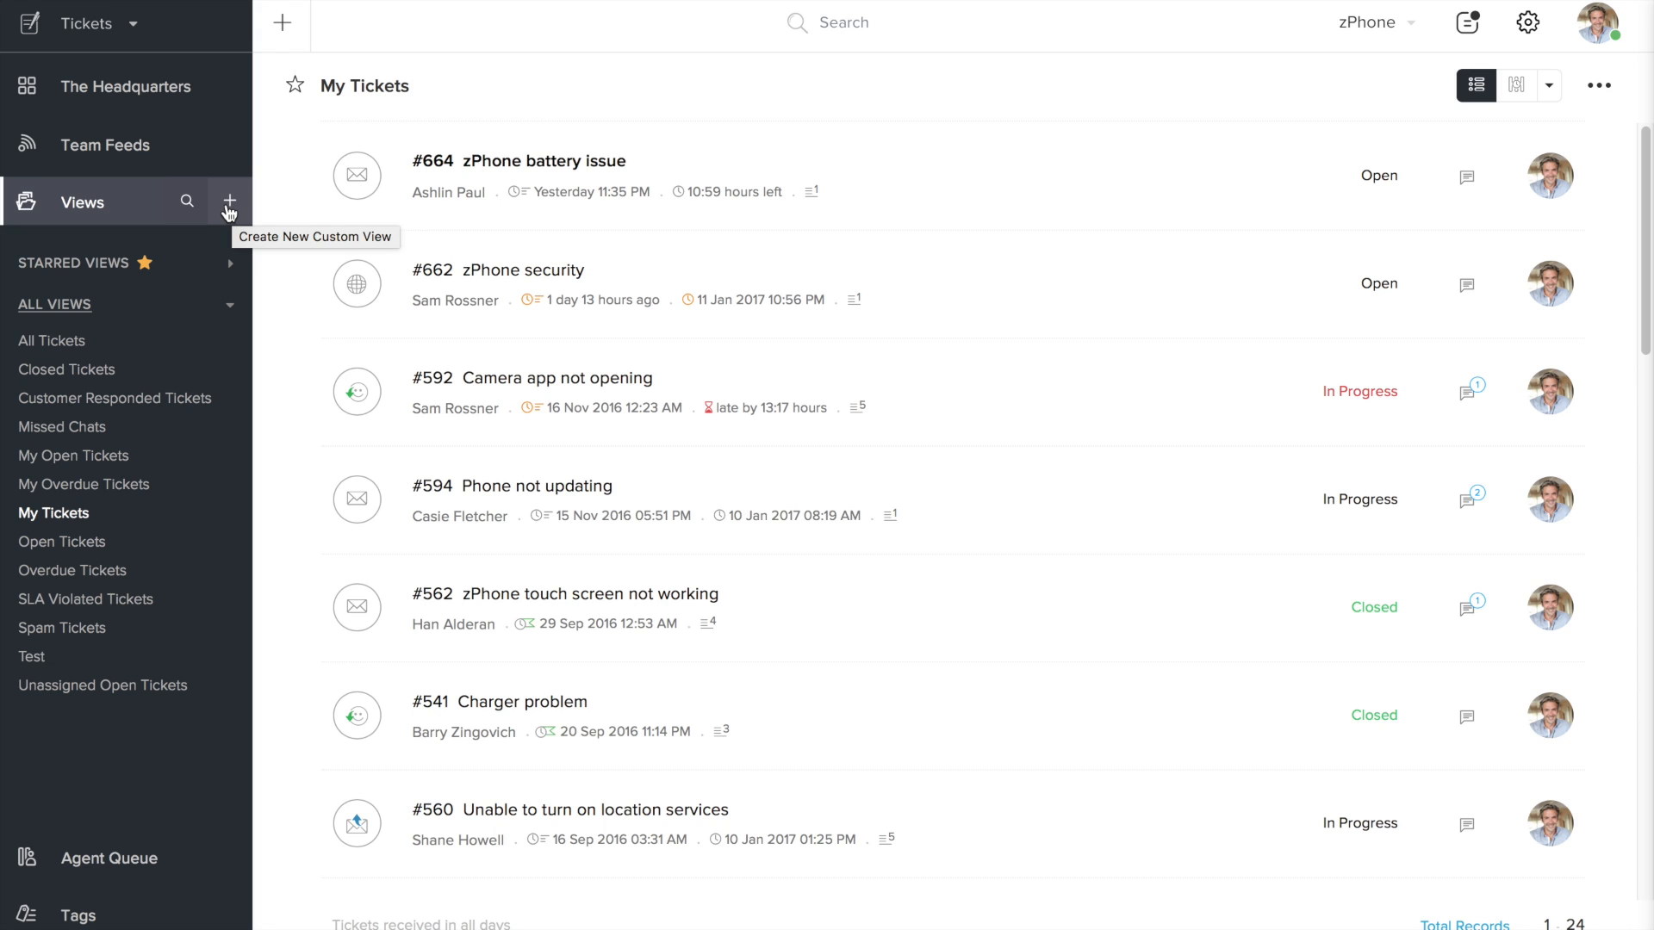
{"action": "mouse_move", "coordinate": [229, 206]}
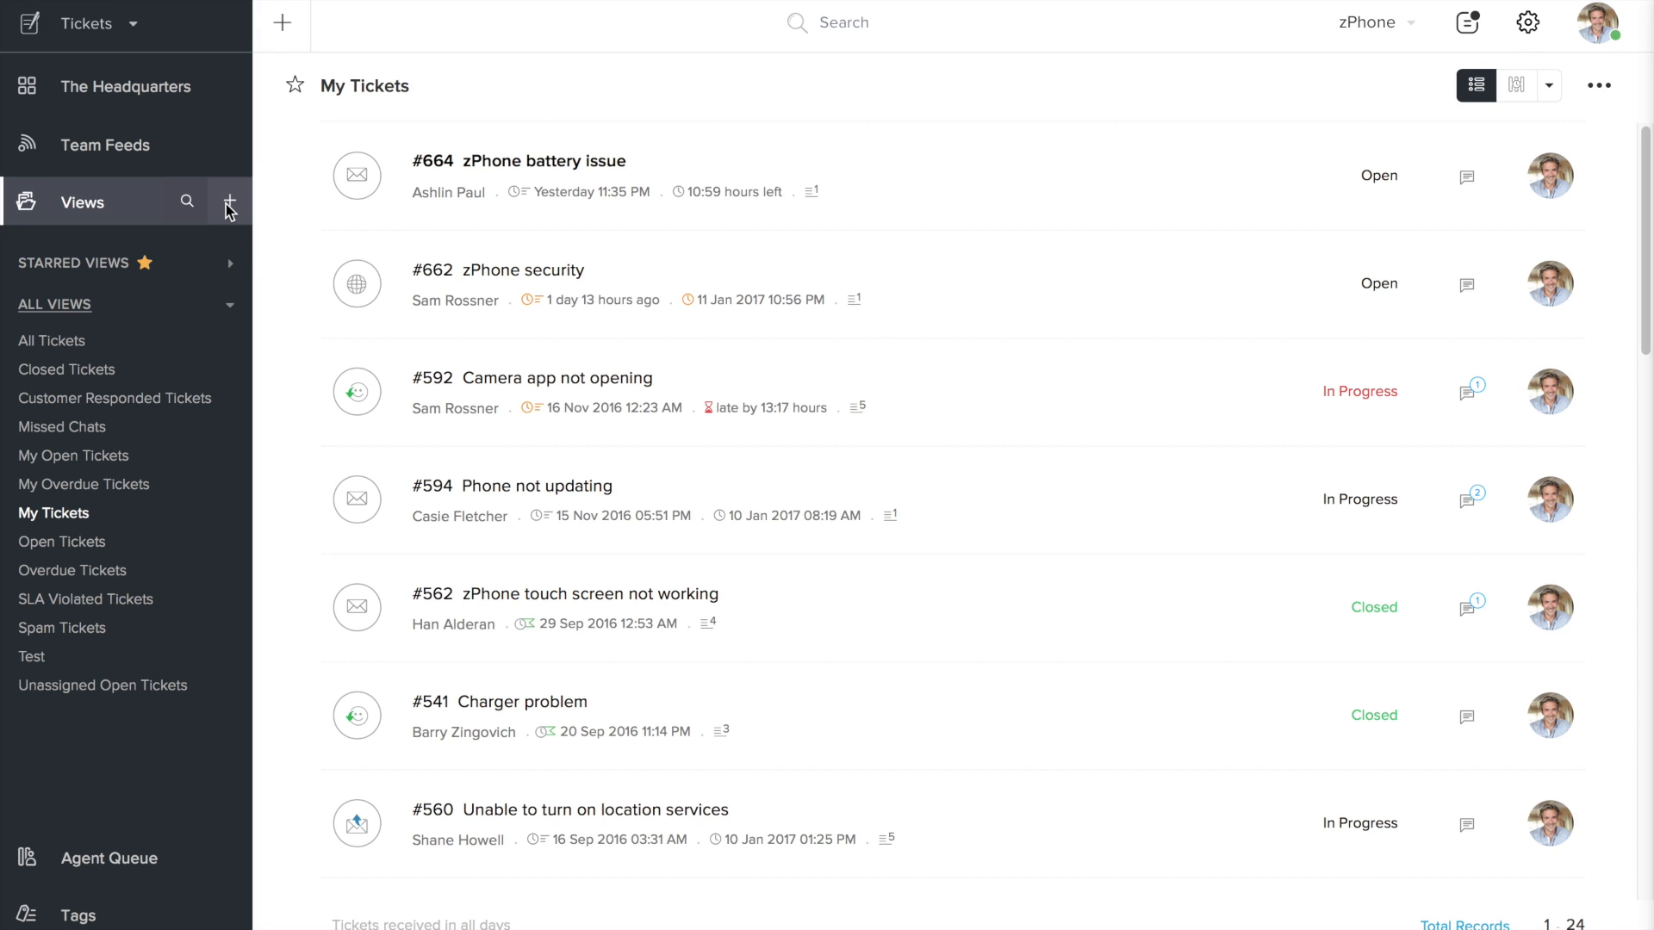
- Create an 'Escalated Tickets' view with 'Is Escalated' checked, then return to My Tickets
{"action": "left_click", "coordinate": [229, 202]}
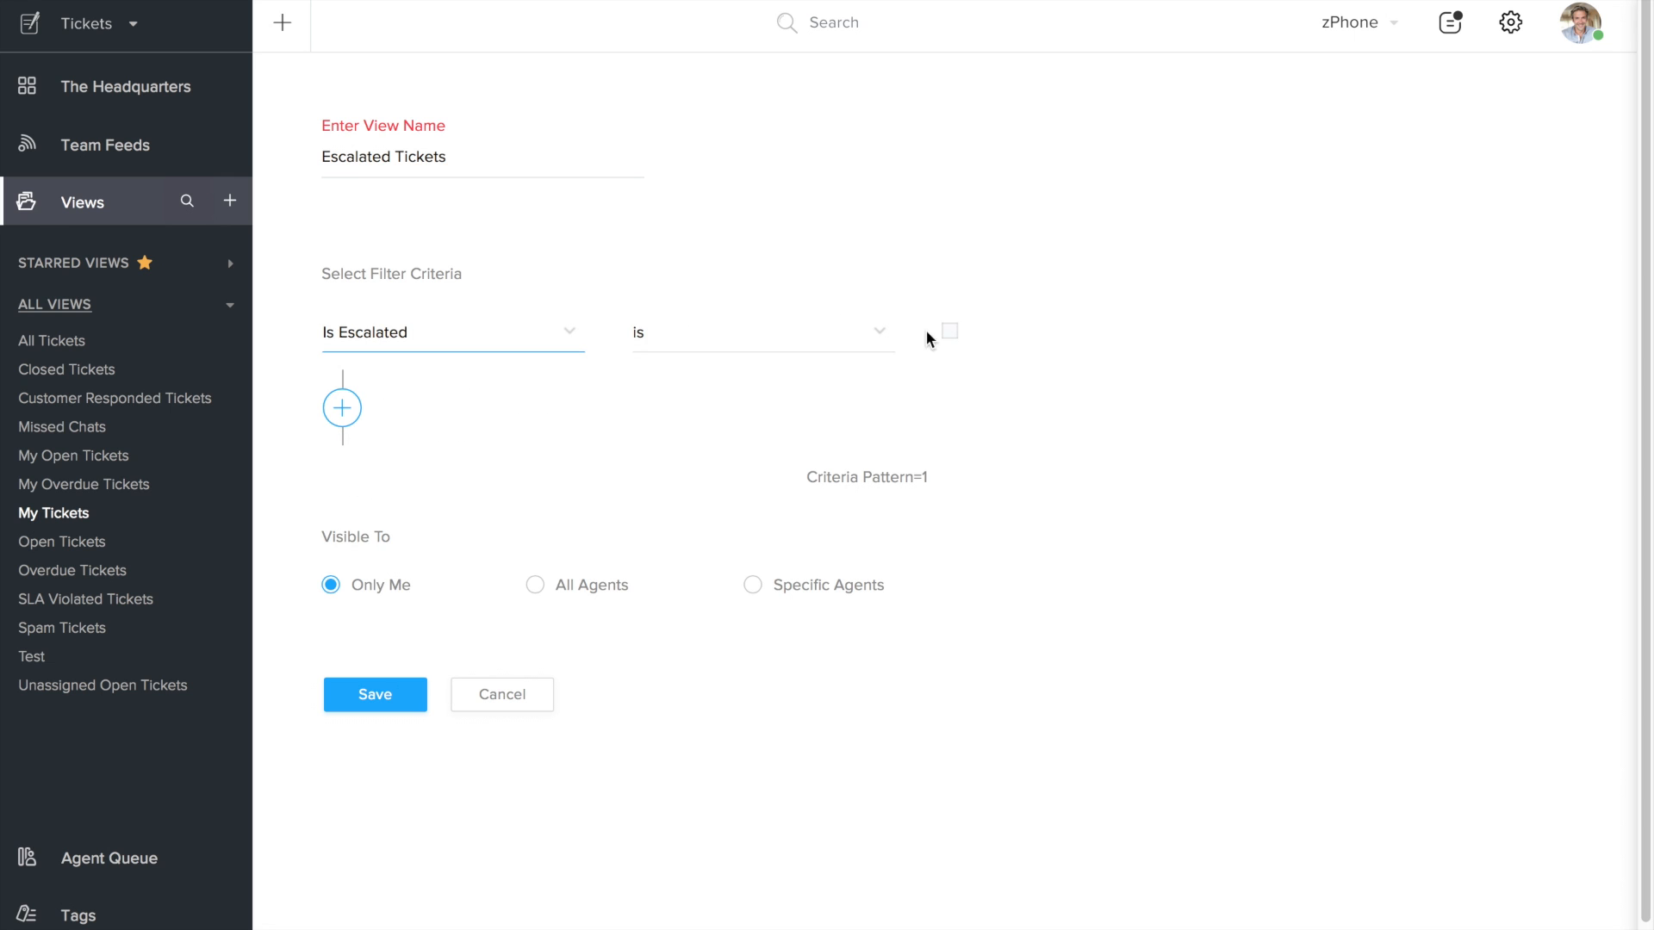
{"action": "left_click", "coordinate": [375, 694]}
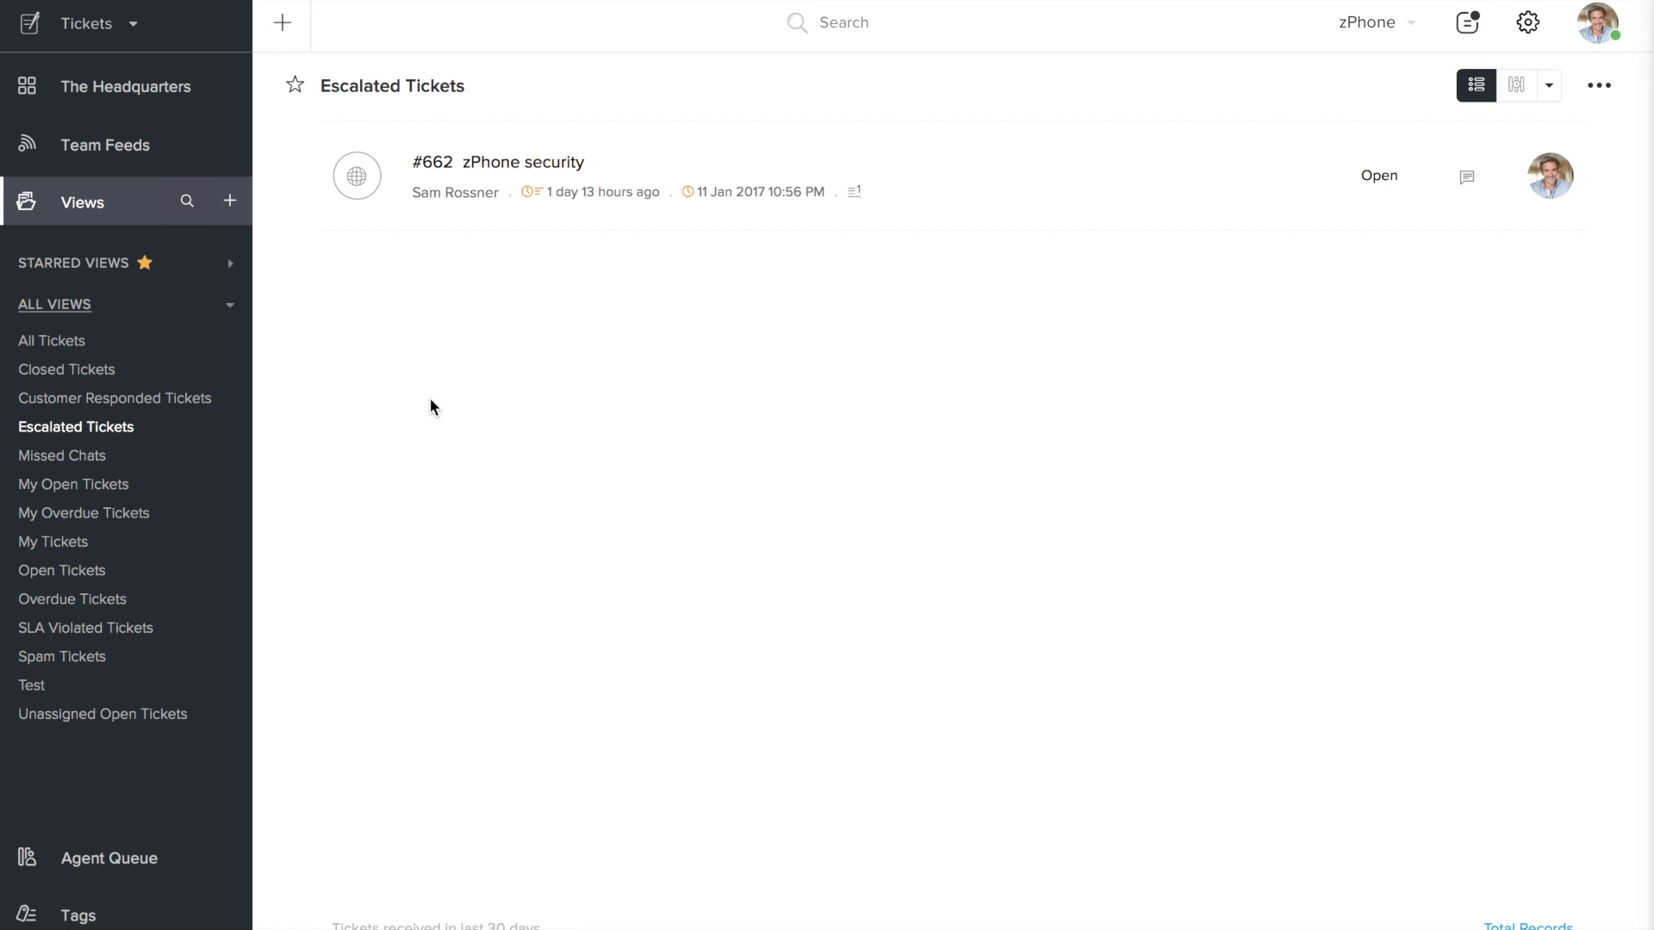
{"action": "mouse_move", "coordinate": [52, 541]}
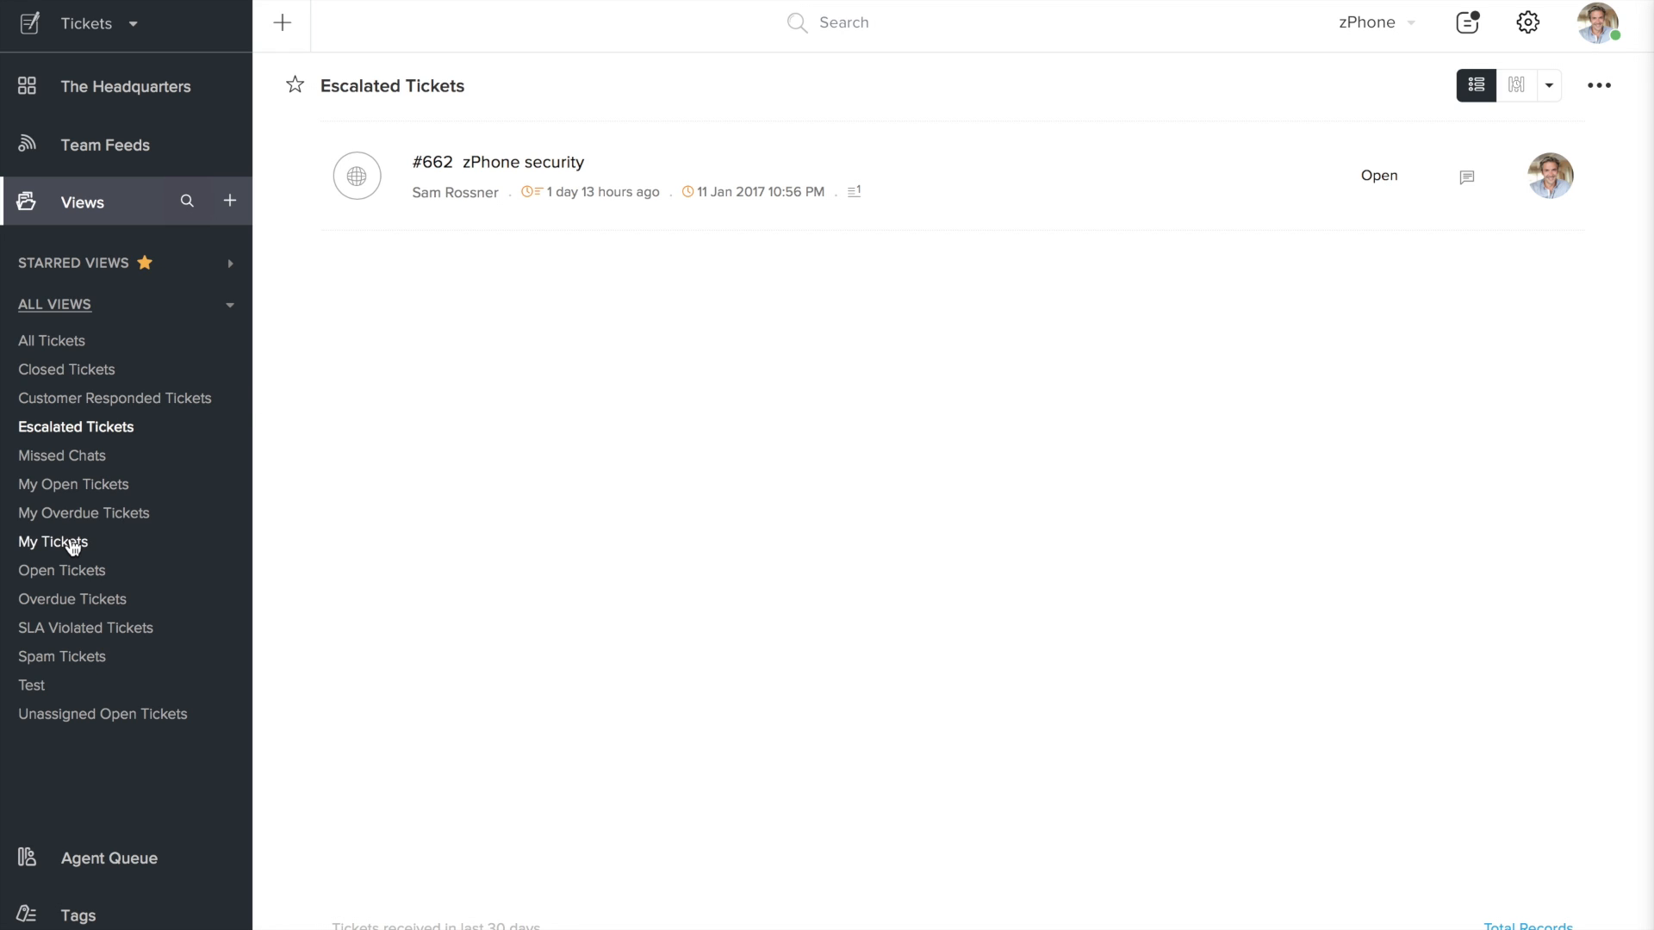
{"action": "left_click", "coordinate": [53, 542]}
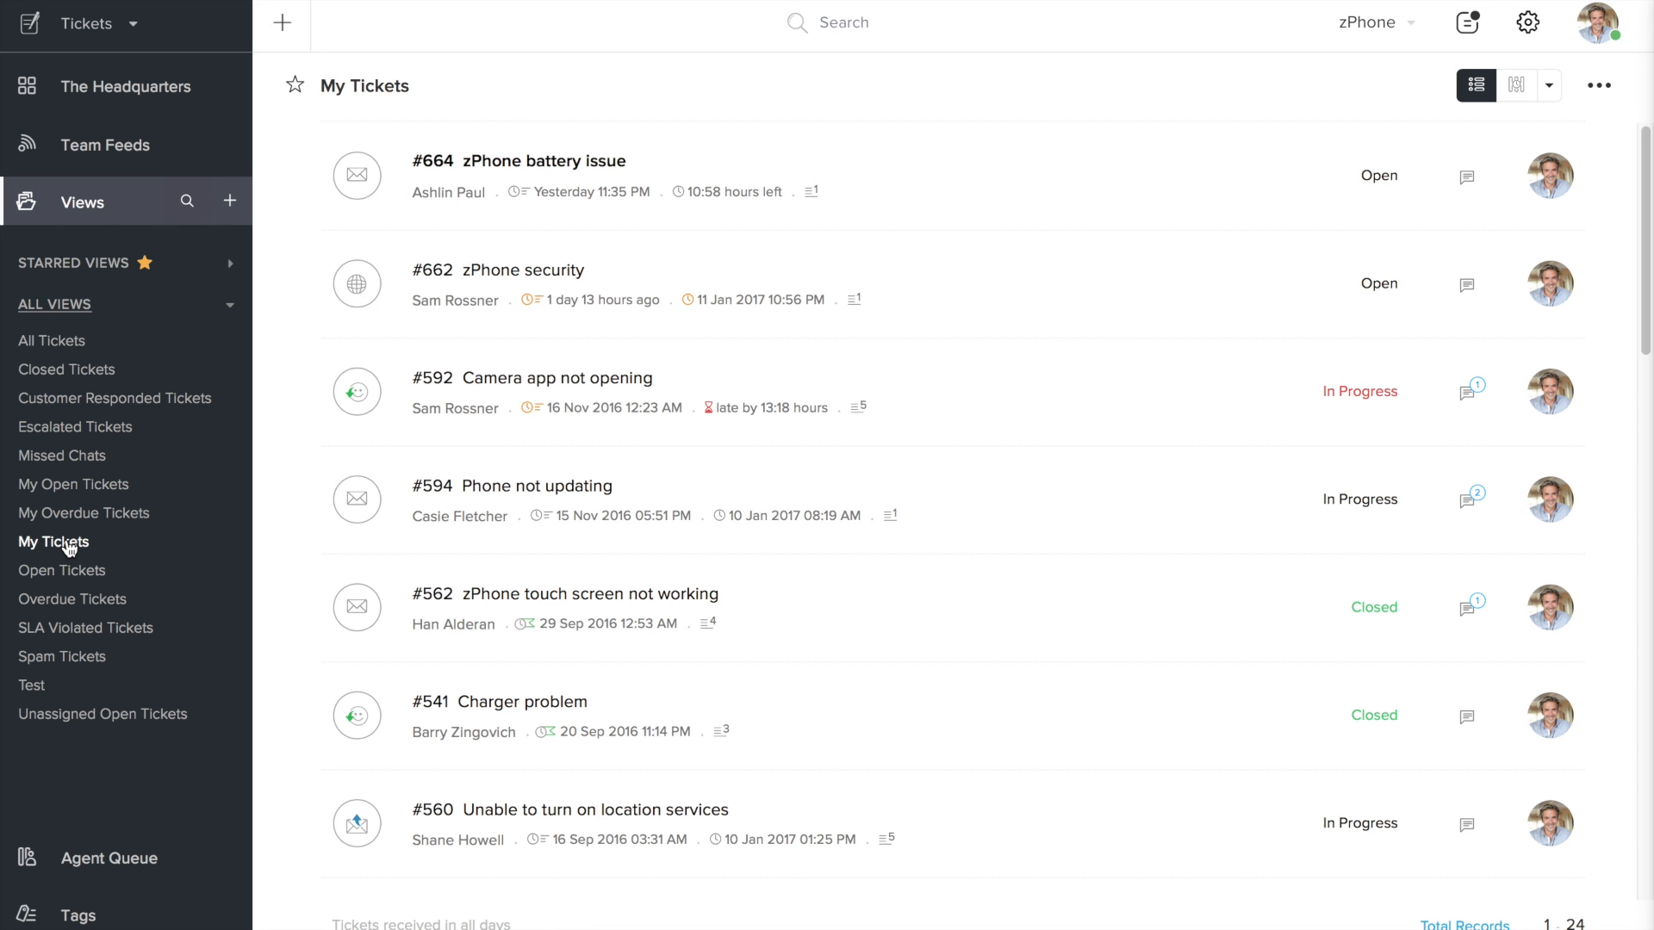
{"action": "mouse_move", "coordinate": [509, 277]}
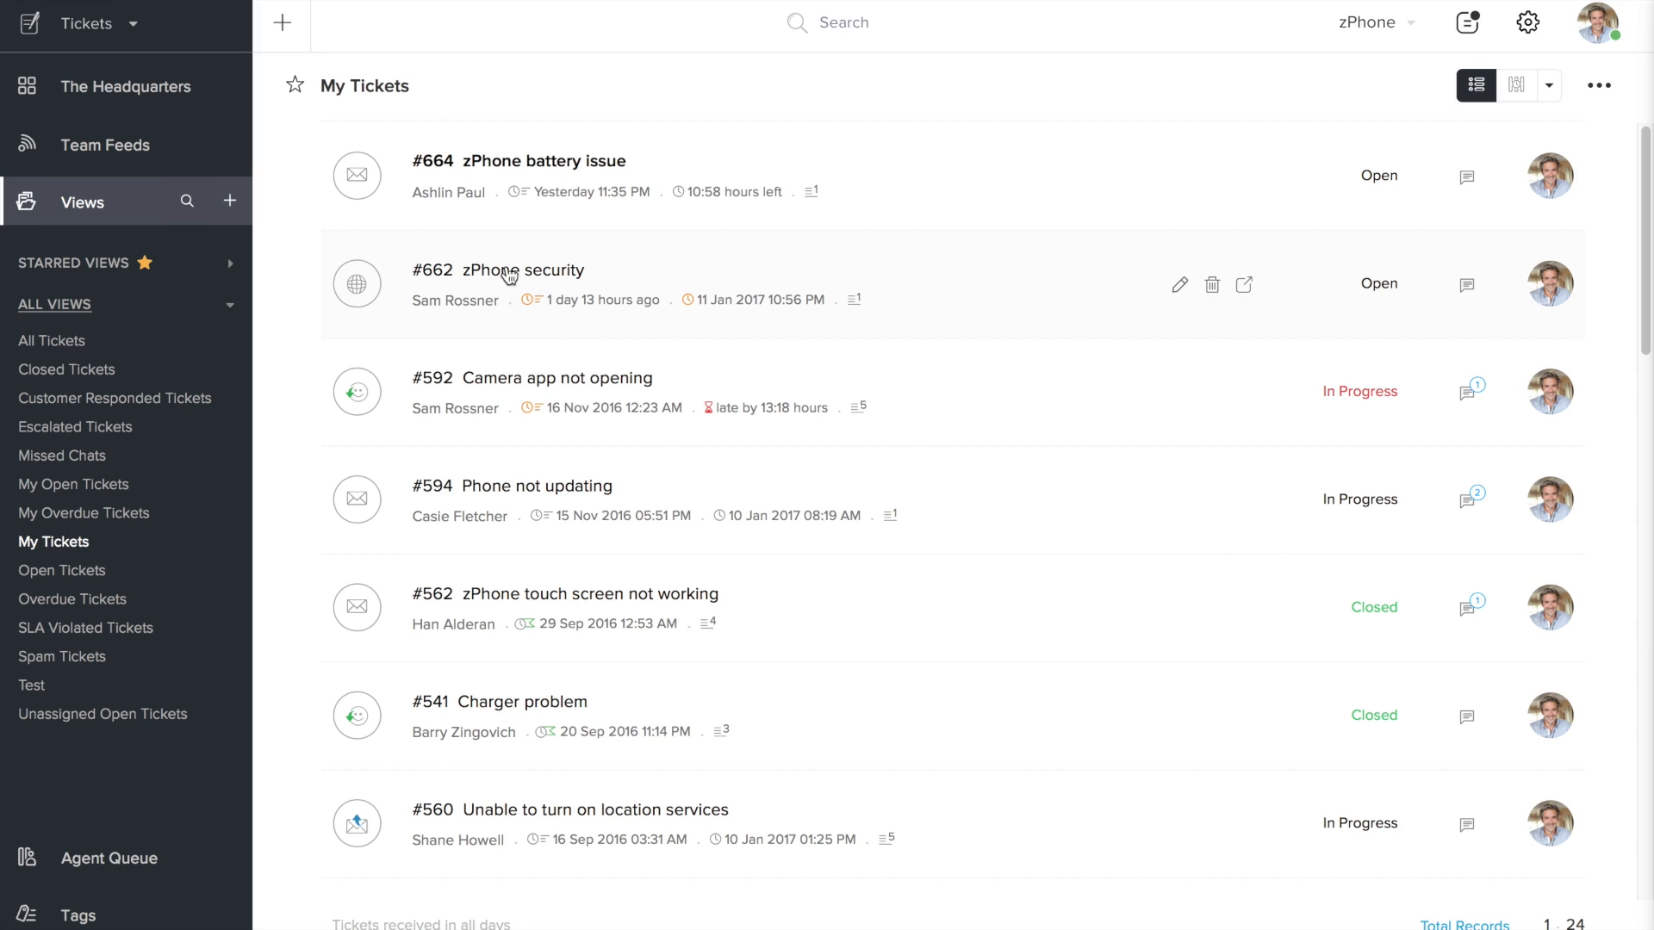
{"action": "mouse_move", "coordinate": [1048, 168]}
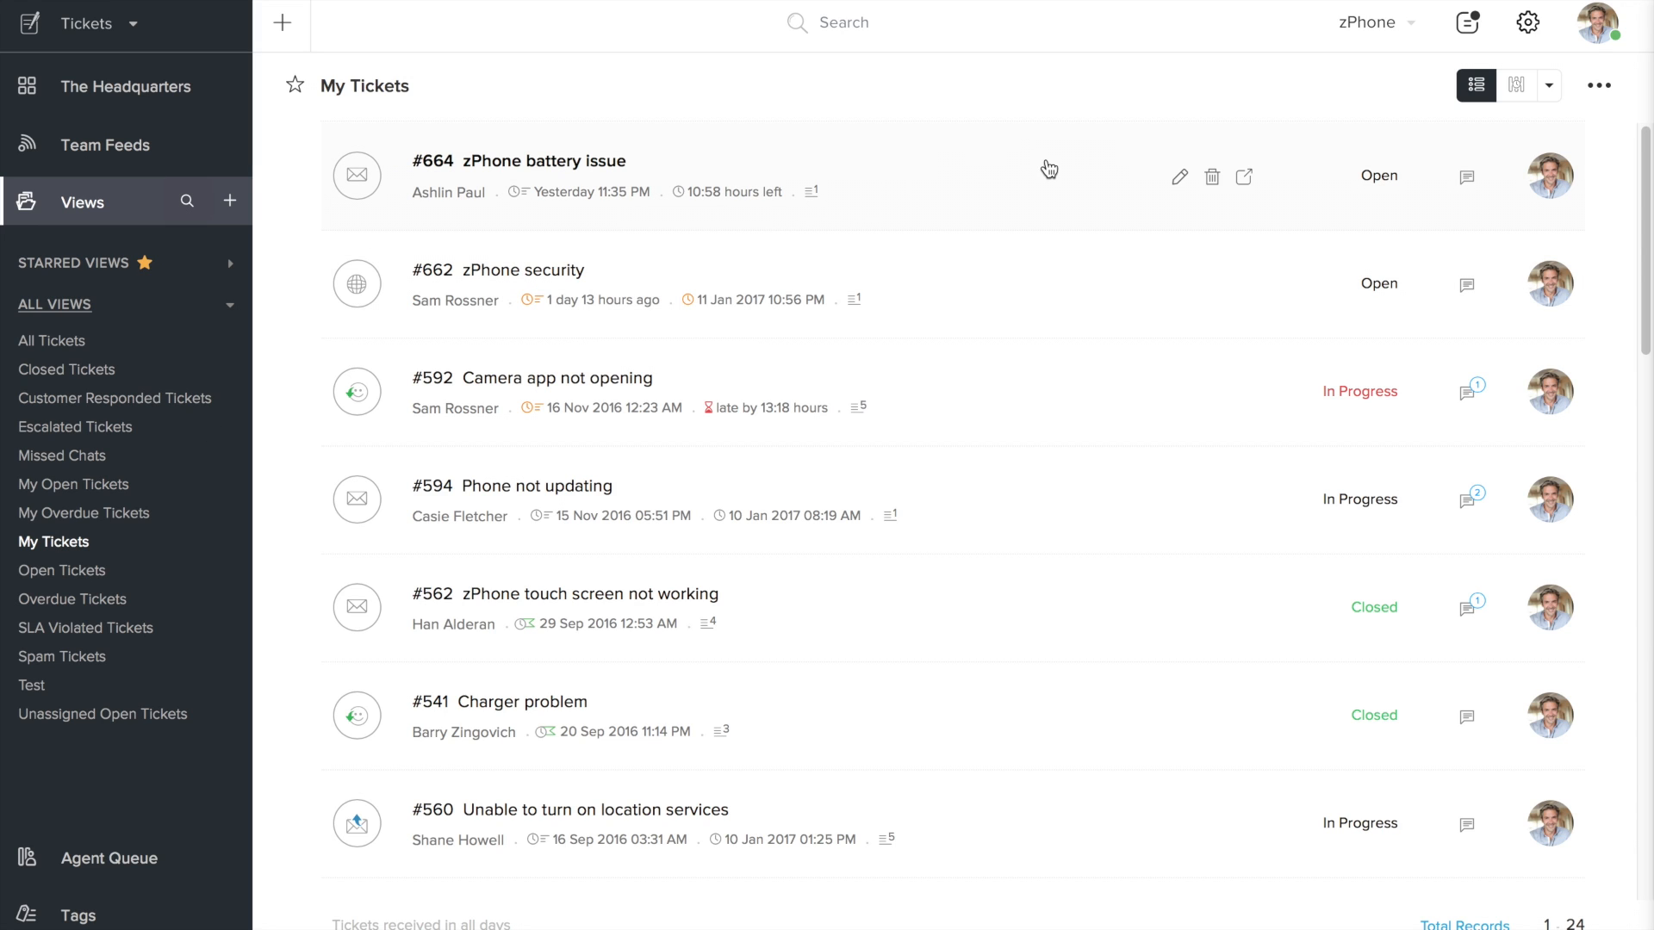
{"action": "mouse_move", "coordinate": [974, 220]}
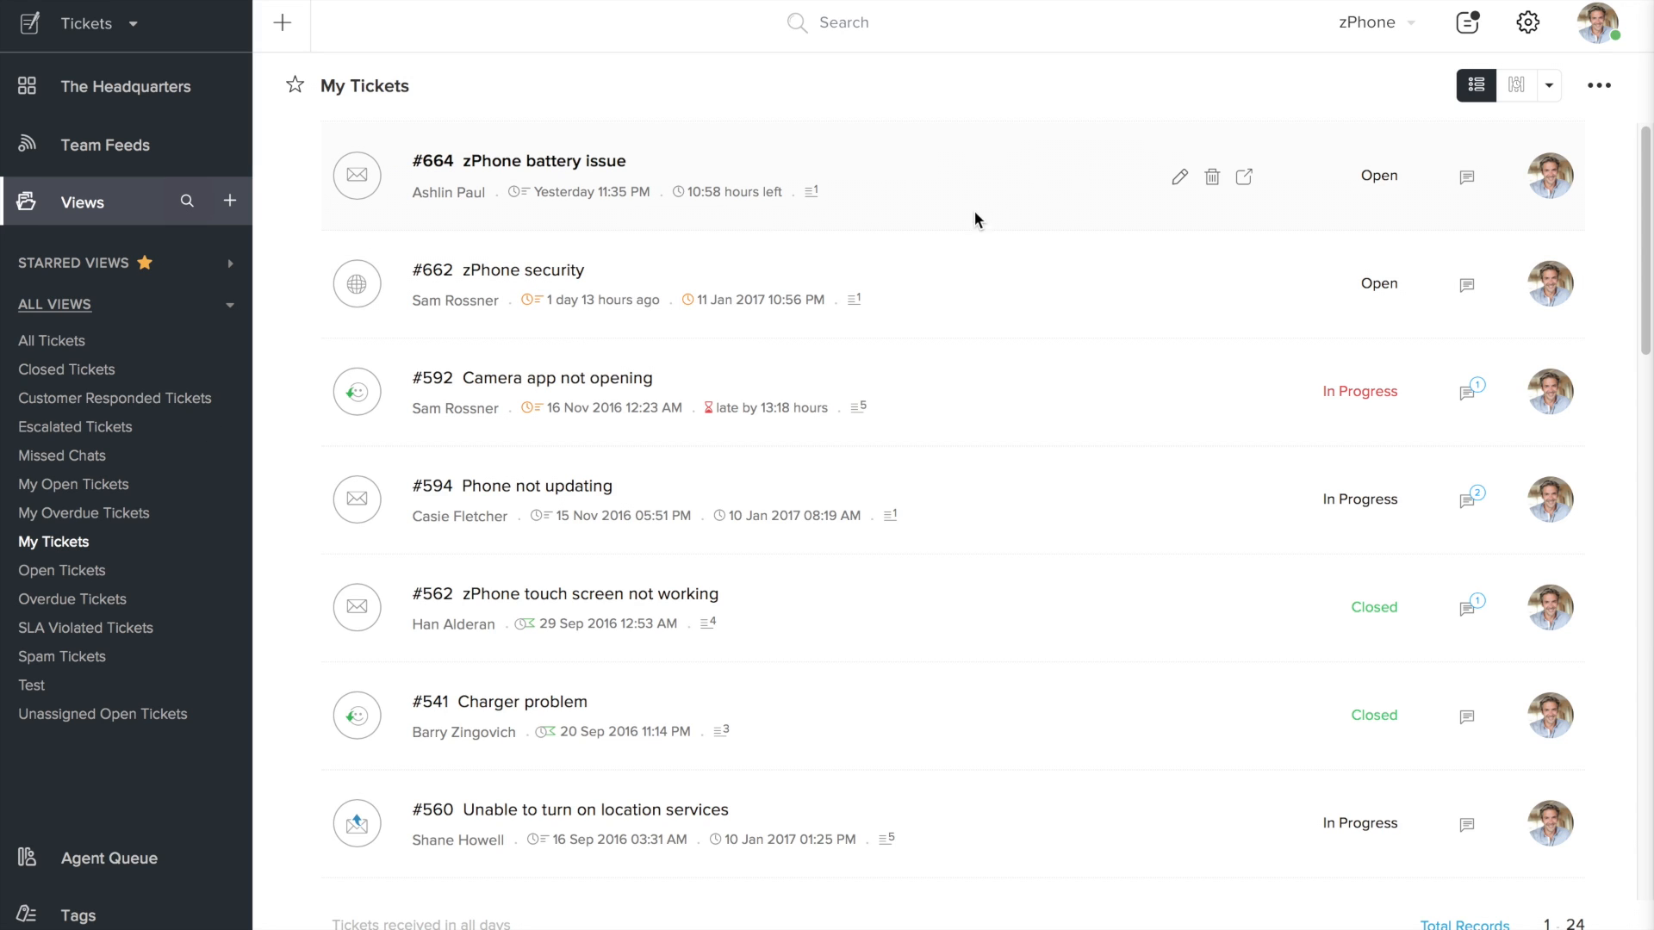
{"action": "scroll", "scroll_direction": "down", "scroll_amount": 3}
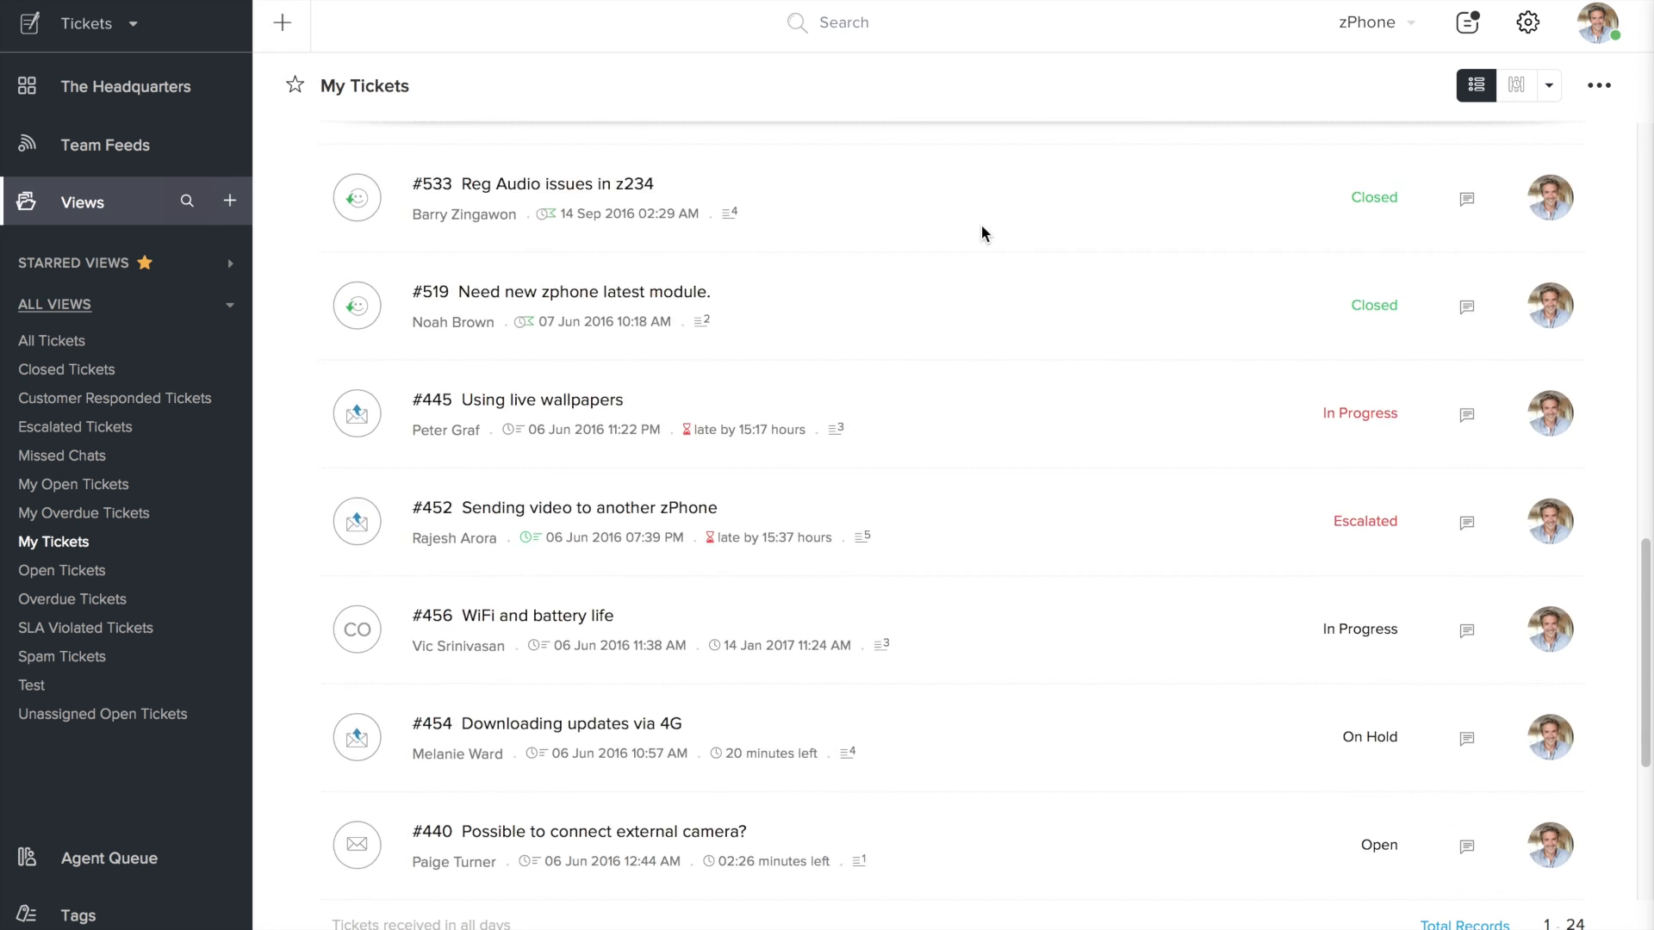
{"action": "scroll", "scroll_direction": "down", "scroll_amount": 3}
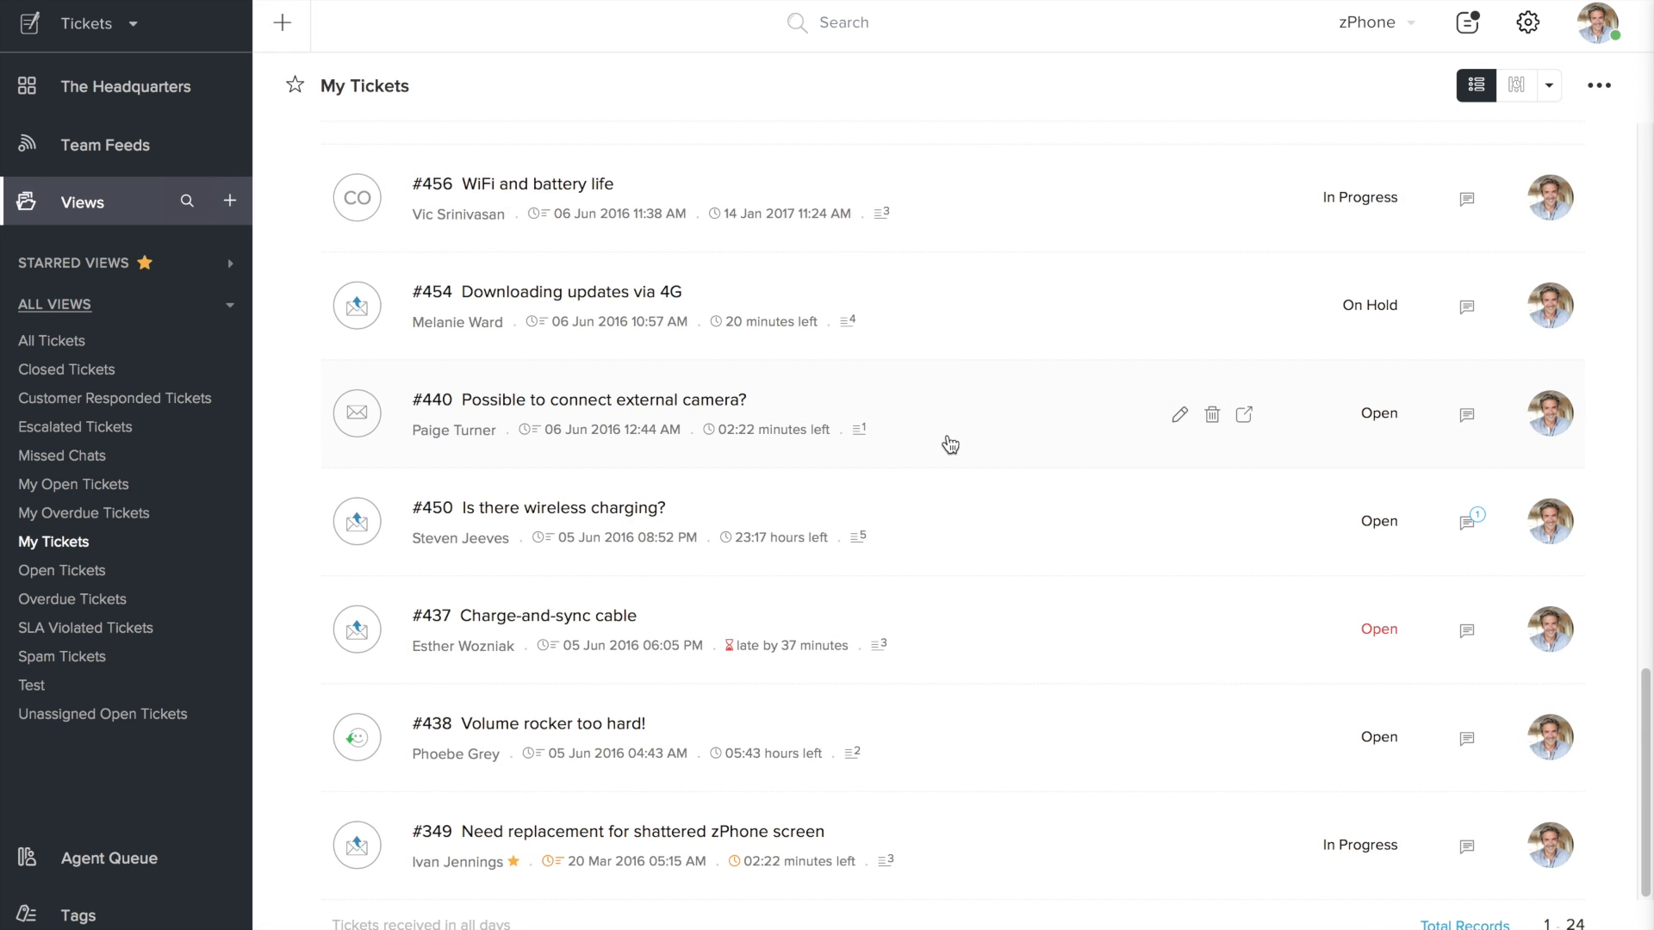
{"action": "mouse_move", "coordinate": [934, 444]}
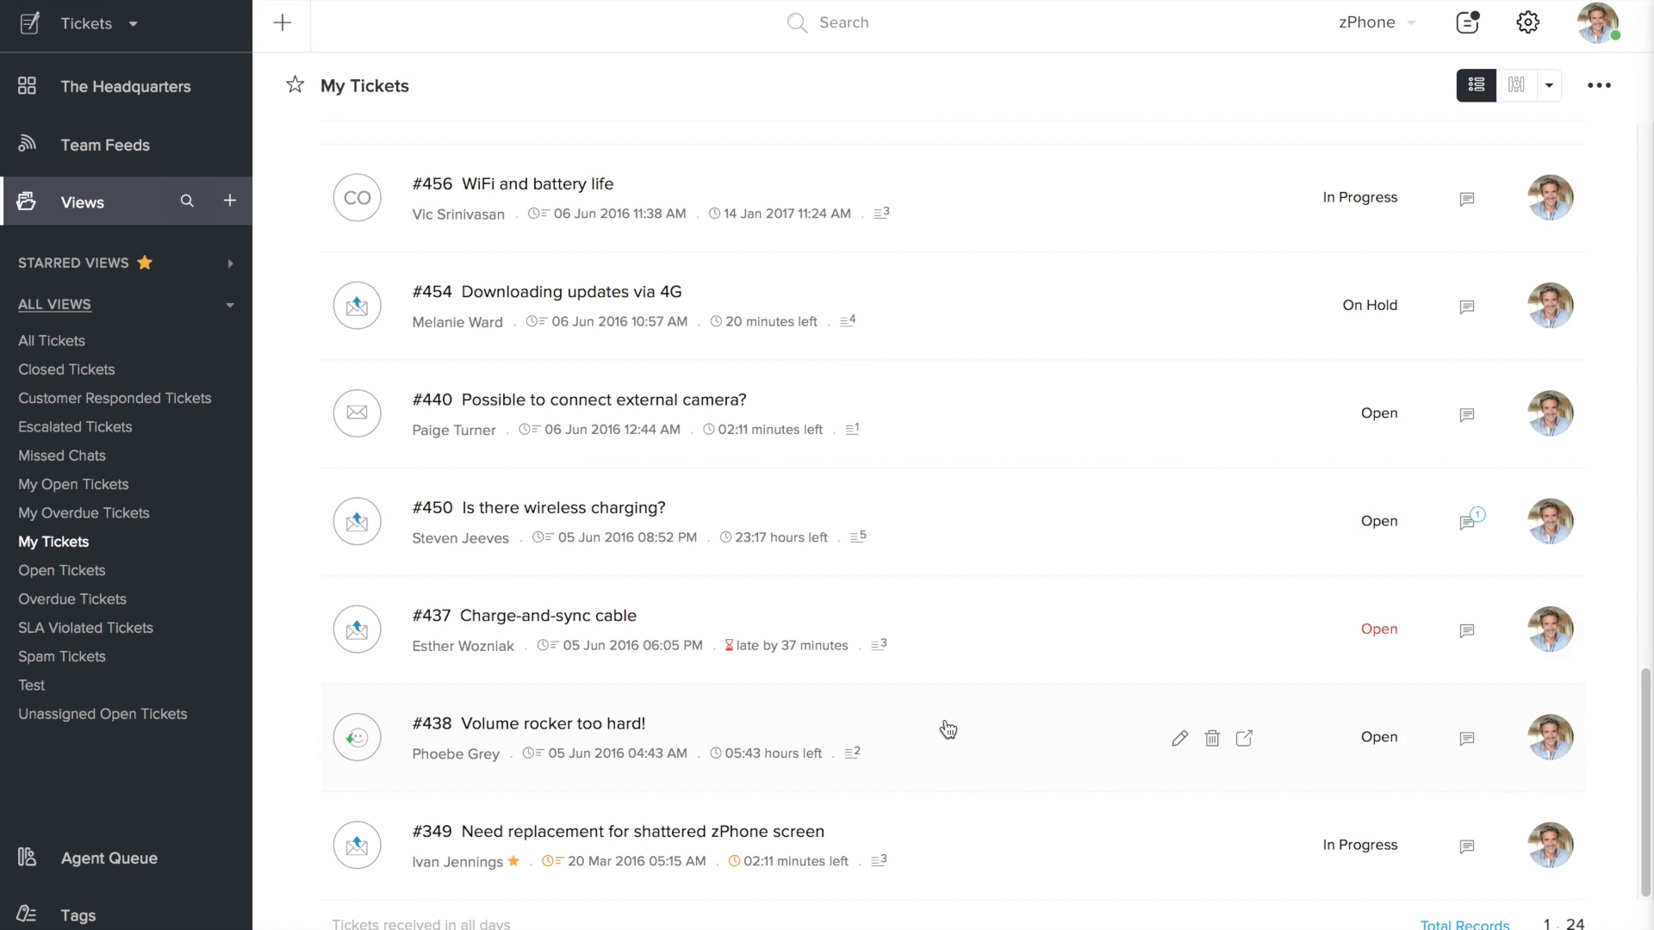
{"action": "mouse_move", "coordinate": [903, 878]}
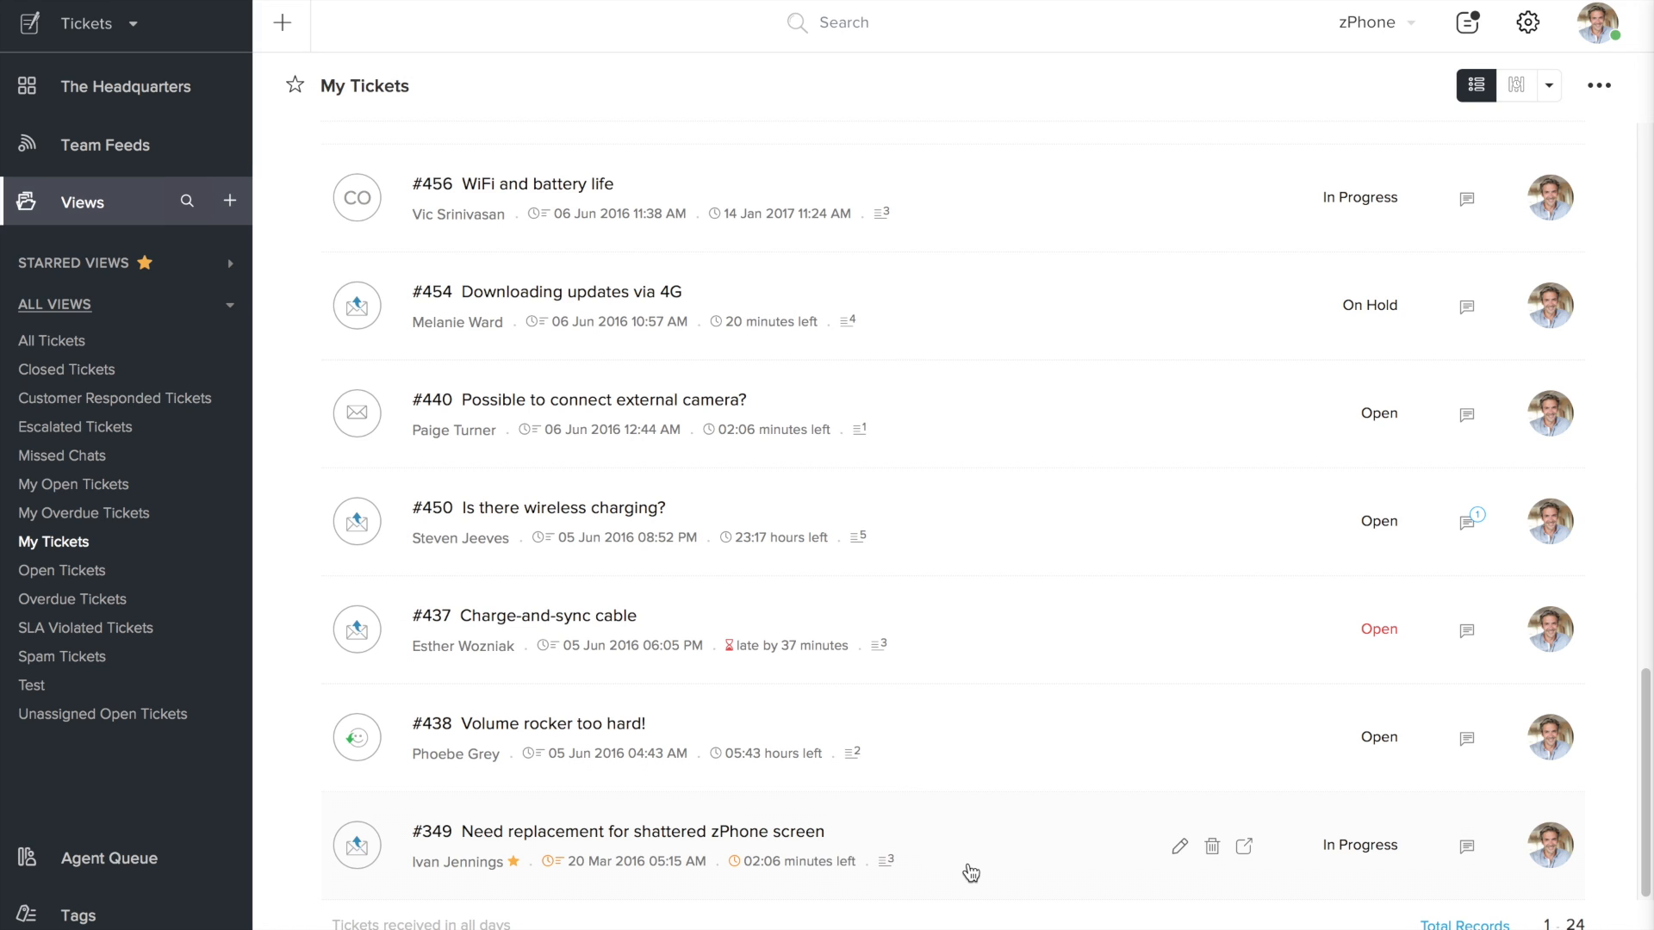
{"action": "mouse_move", "coordinate": [1024, 867]}
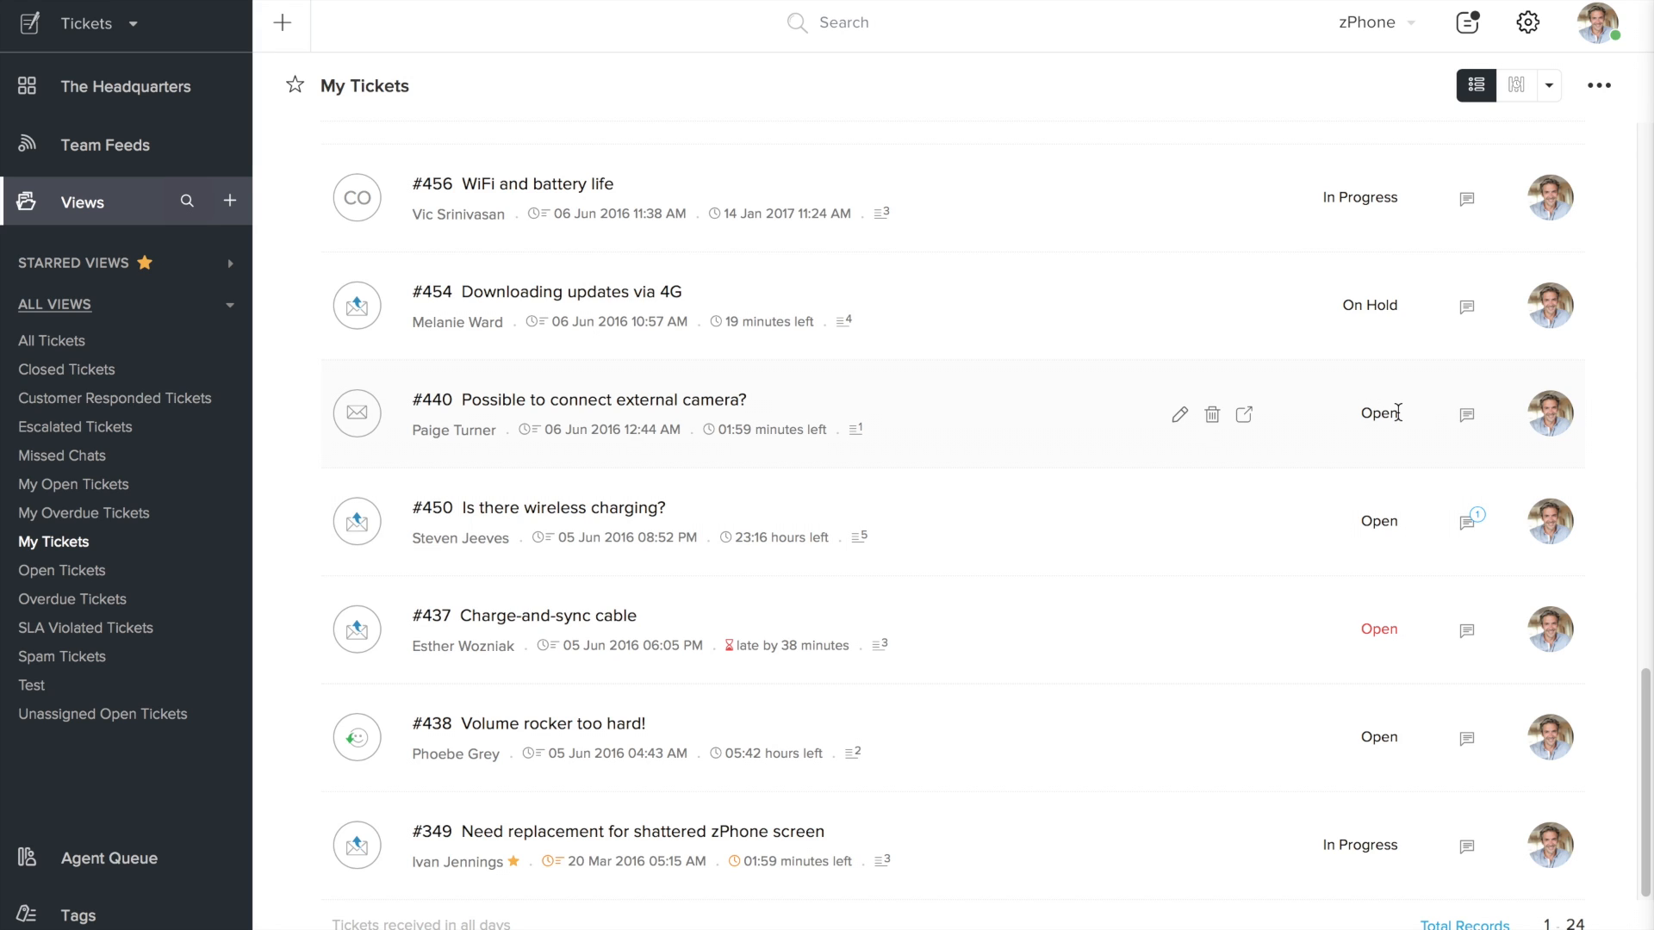
{"action": "mouse_move", "coordinate": [1397, 845]}
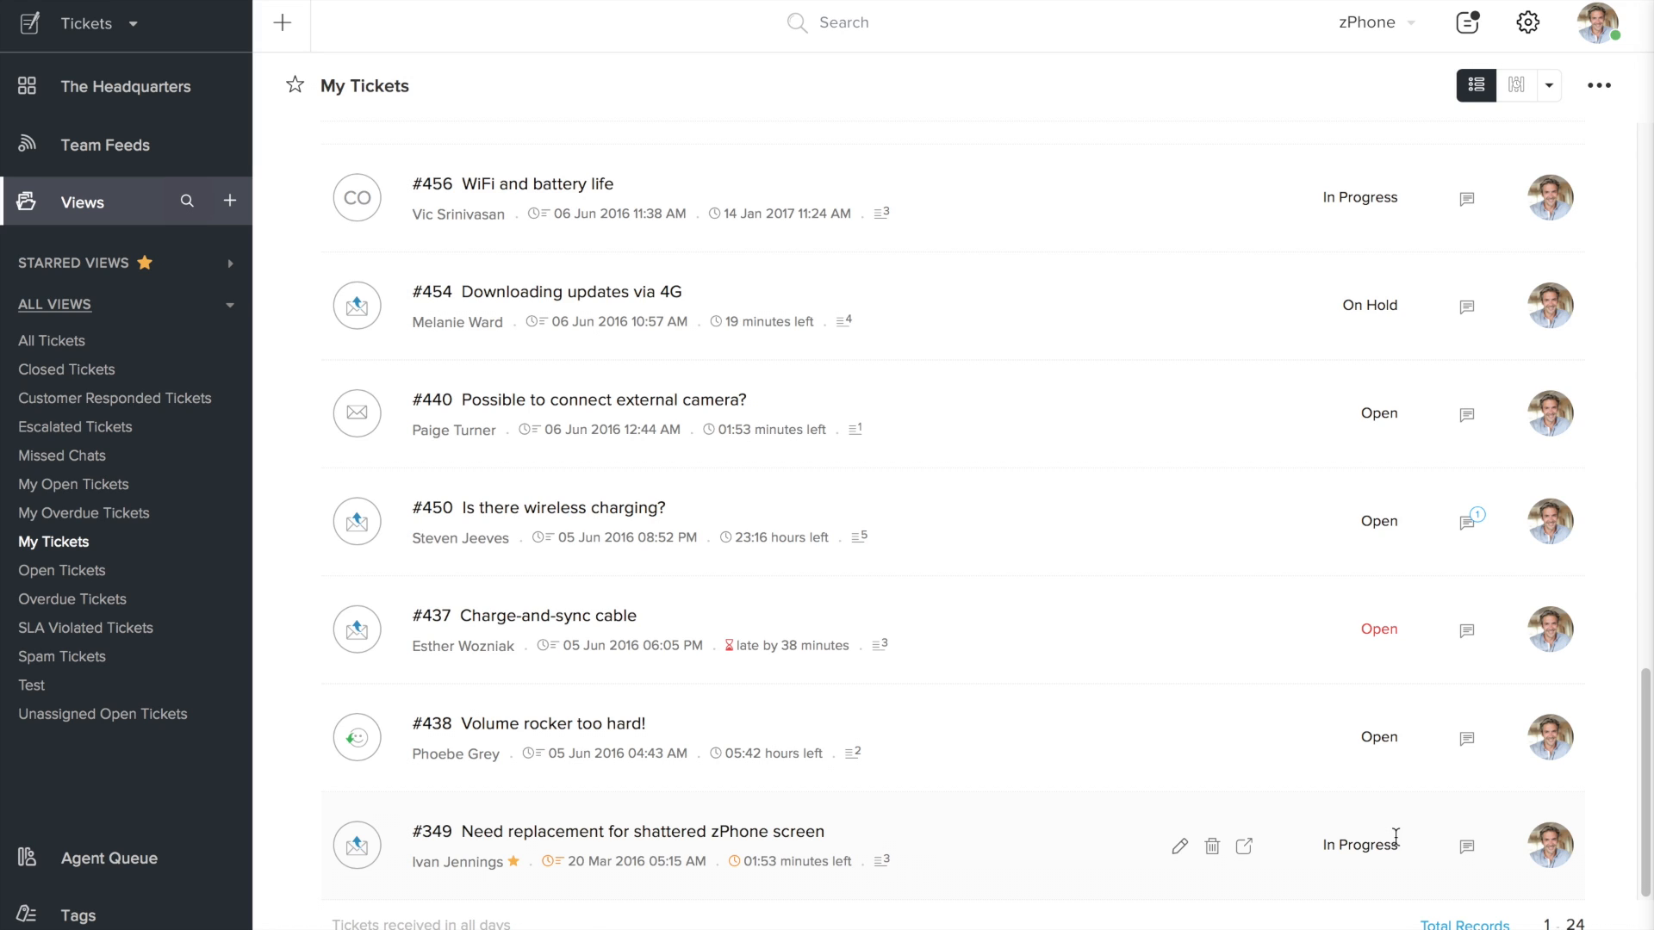
{"action": "mouse_move", "coordinate": [1272, 429]}
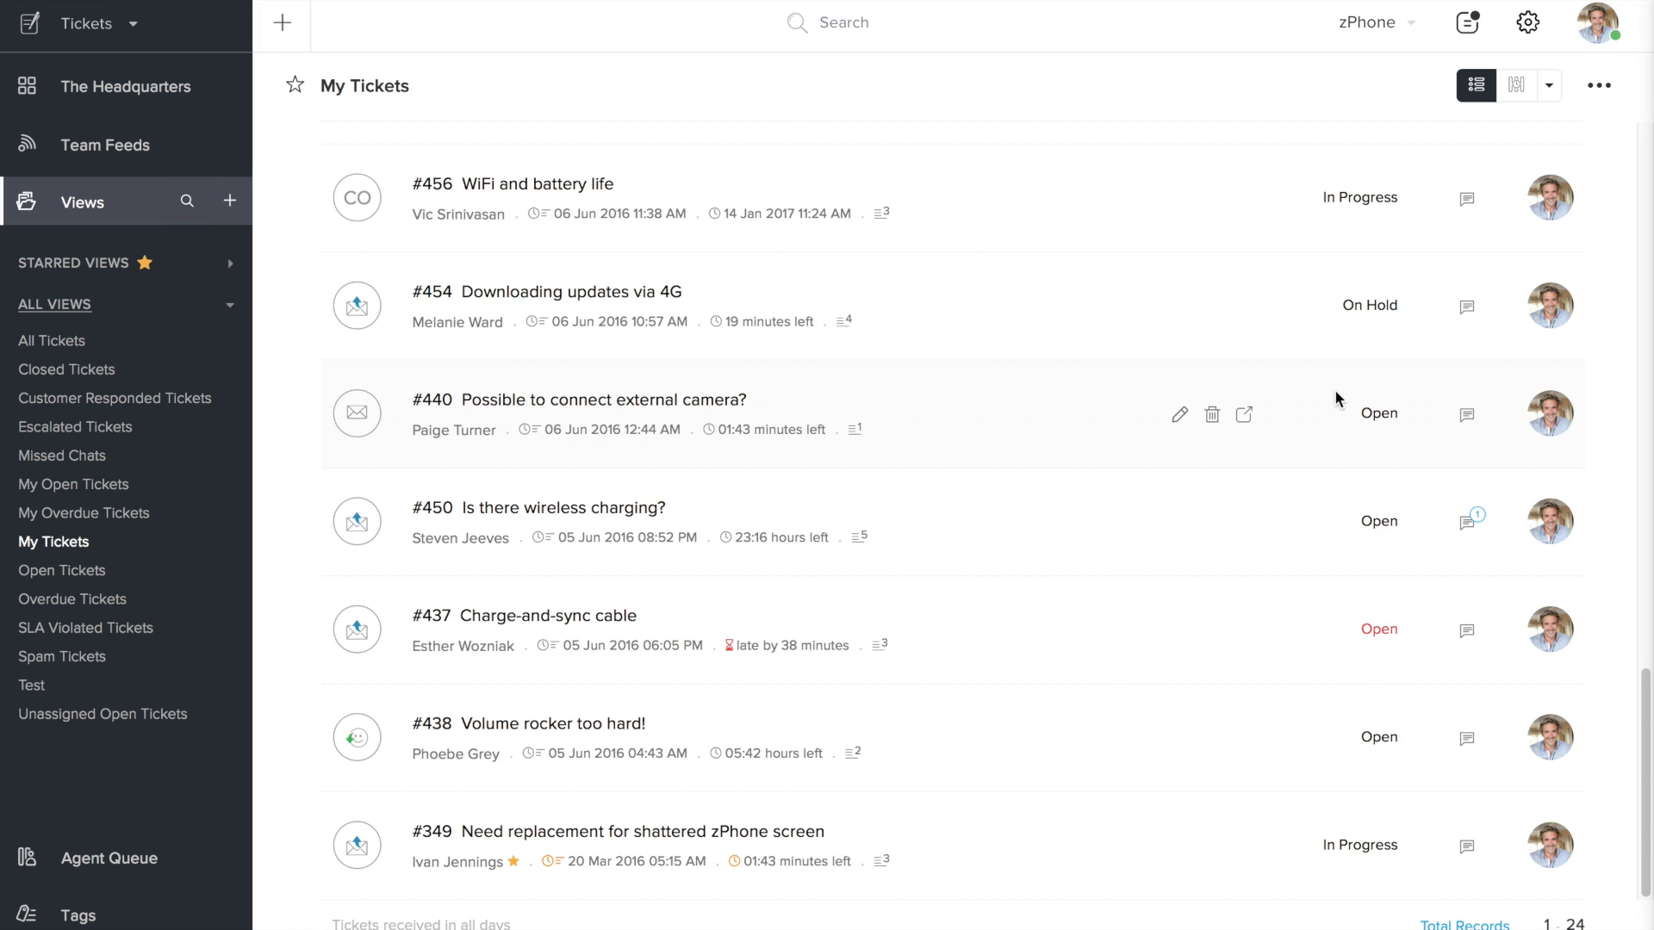
{"action": "mouse_move", "coordinate": [1580, 159]}
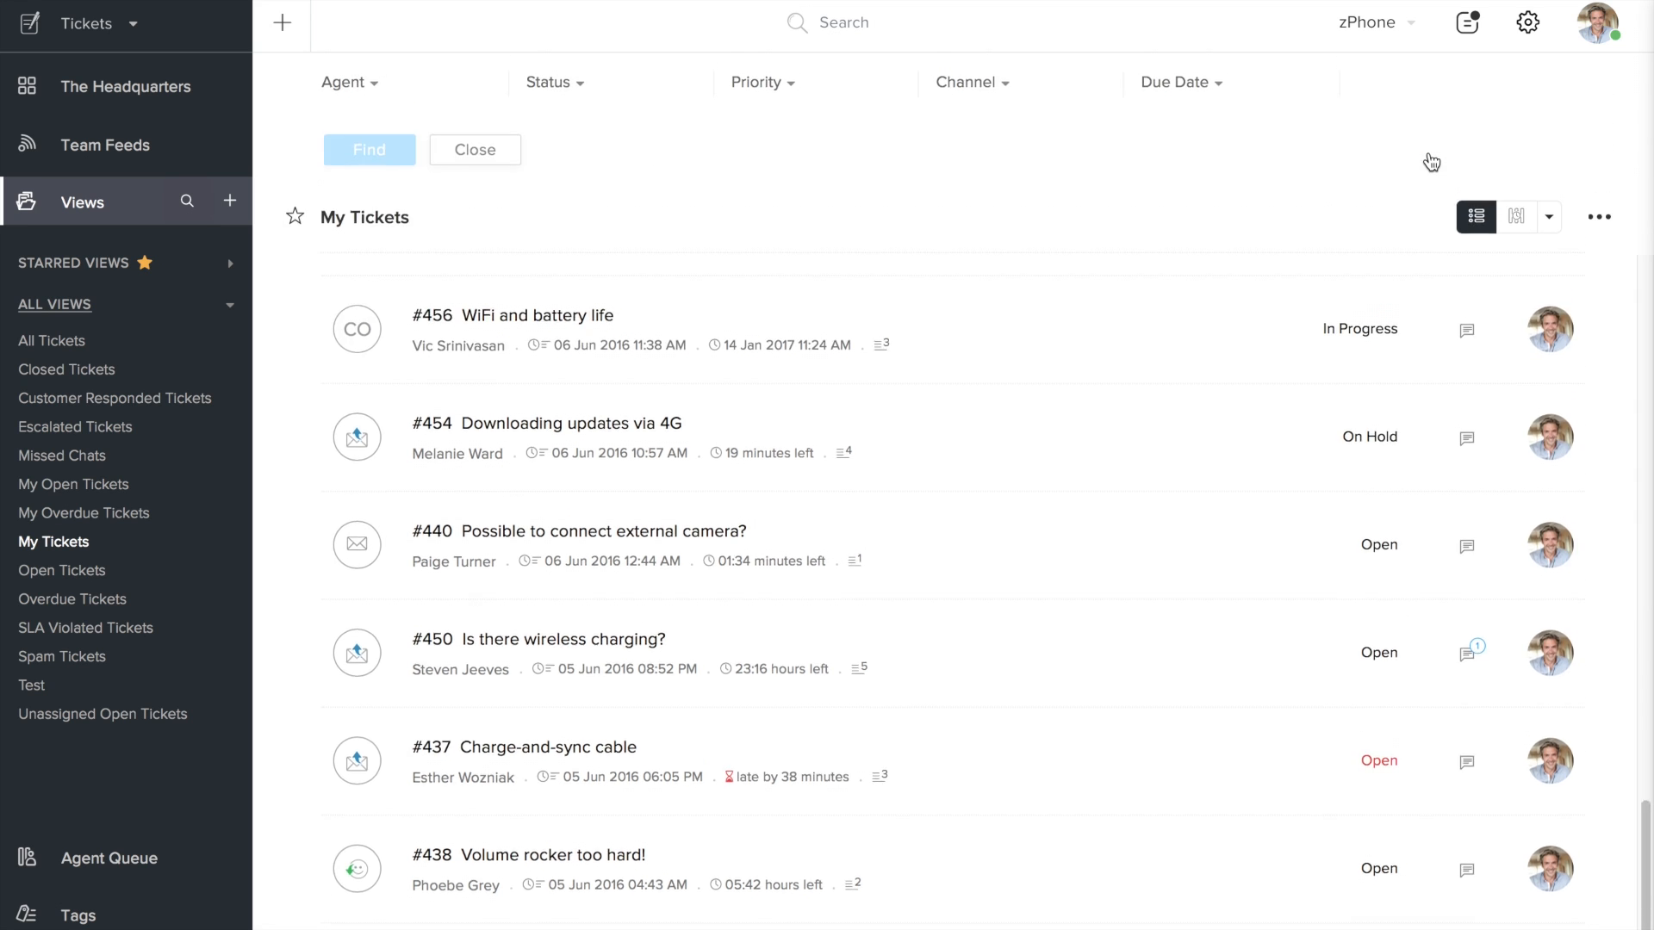
- Select Open, Escalated and In Progress in the My Tickets Status filter
{"action": "left_click", "coordinate": [550, 83]}
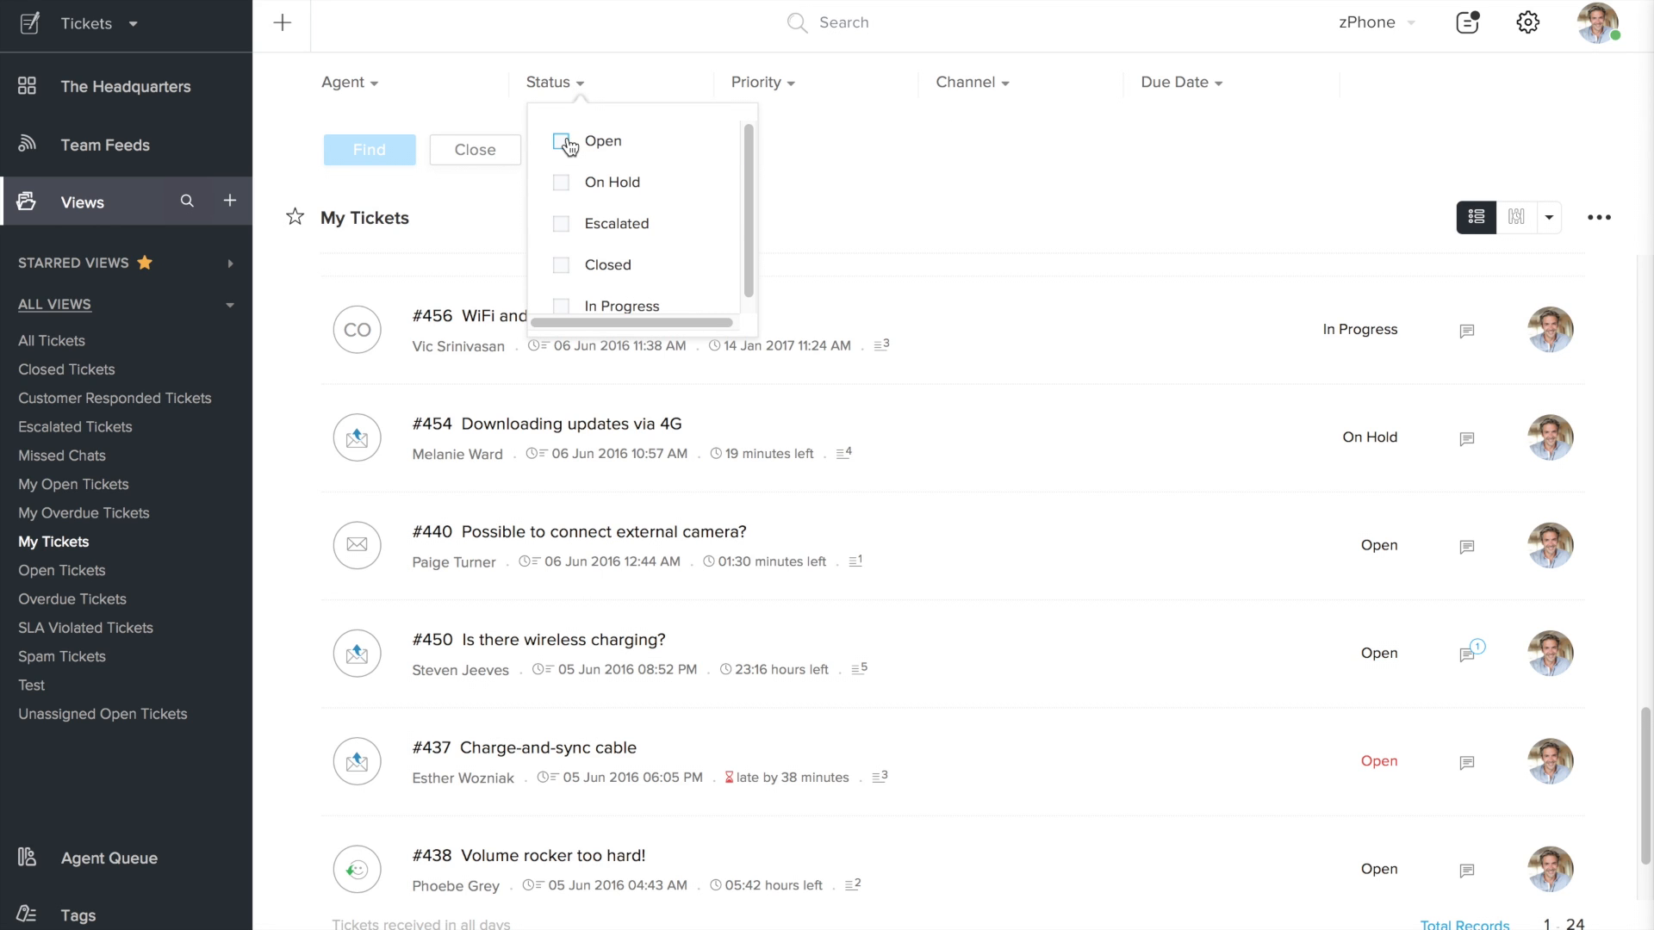
{"action": "left_click", "coordinate": [561, 142]}
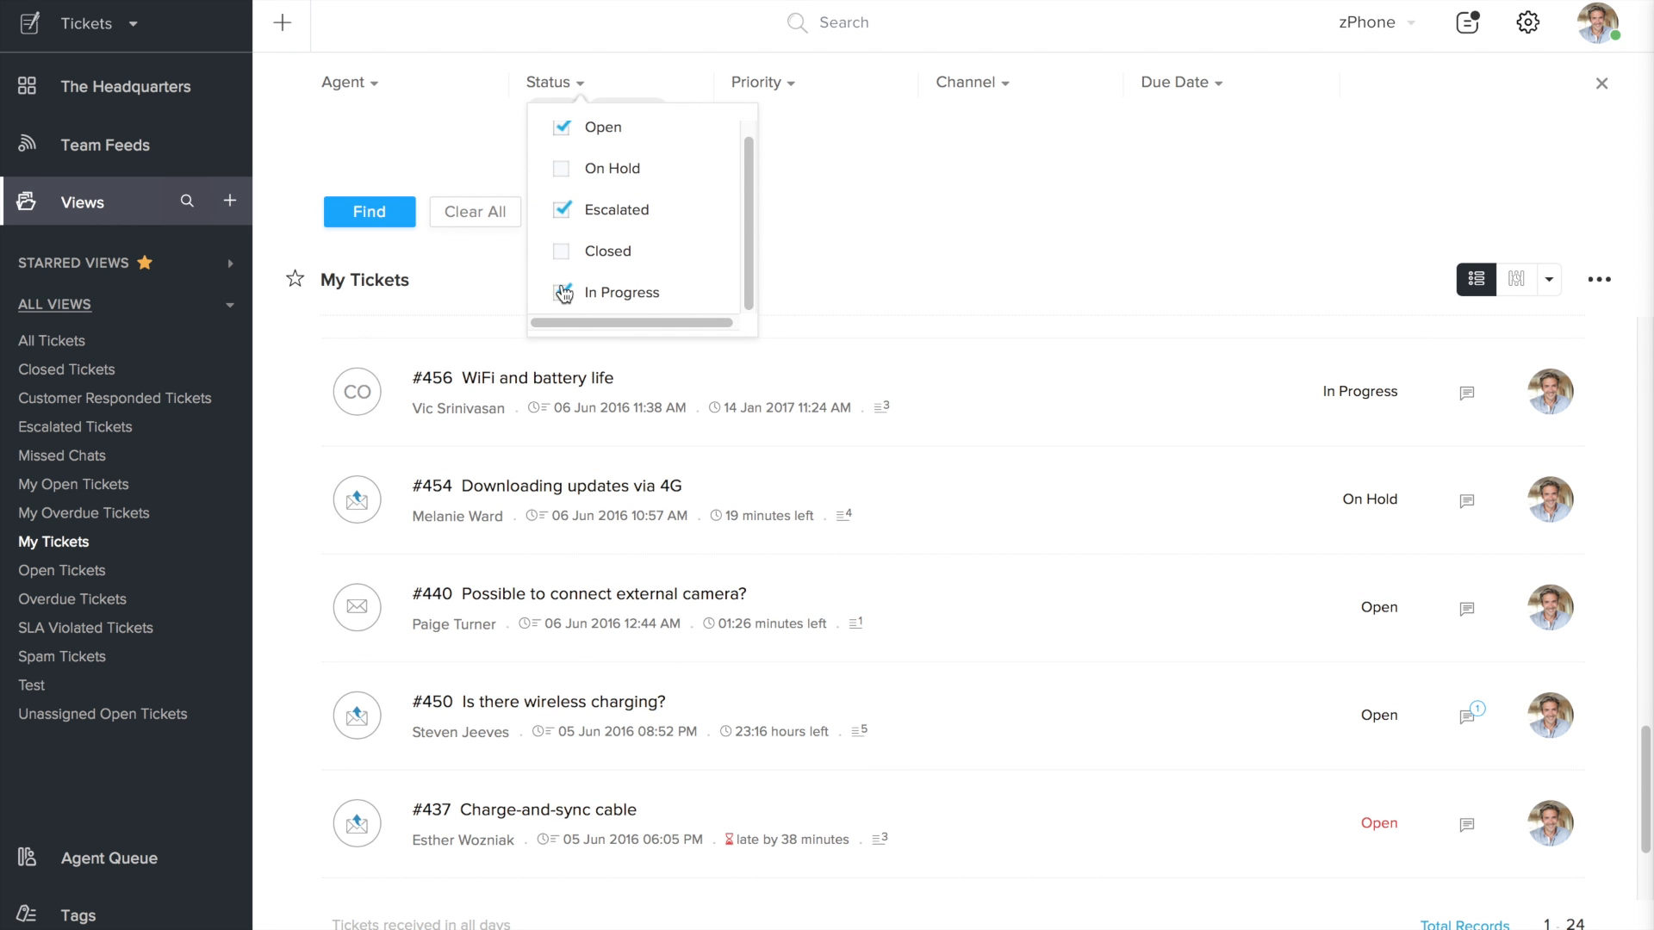
{"action": "left_click", "coordinate": [560, 292]}
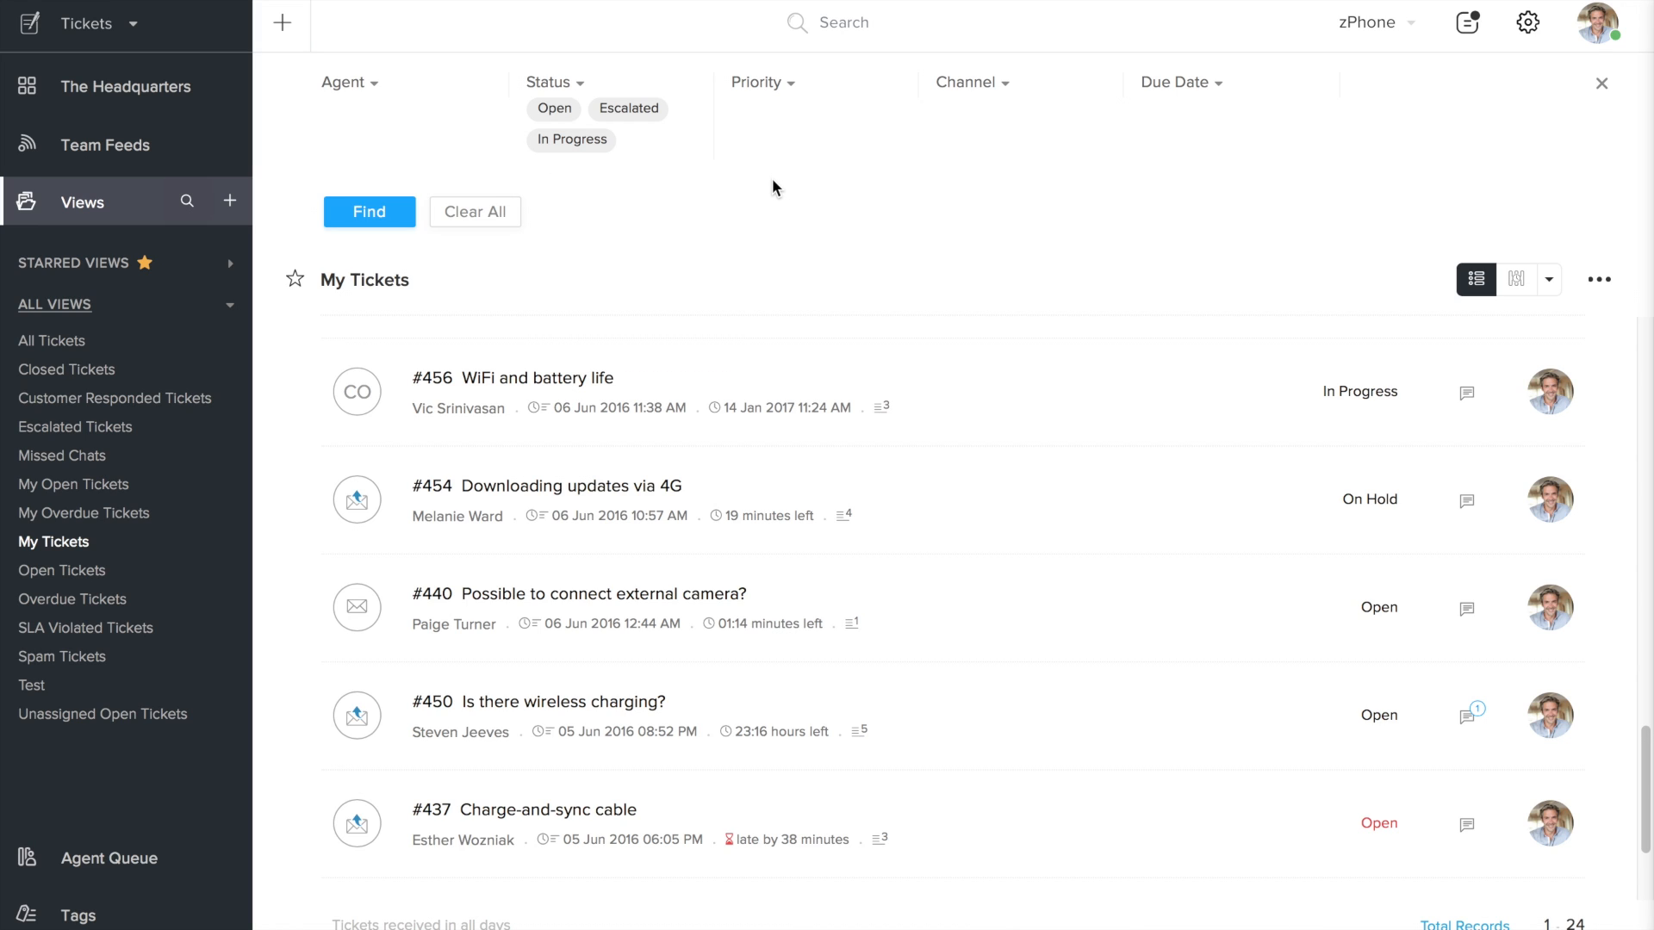
{"action": "mouse_move", "coordinate": [1608, 90]}
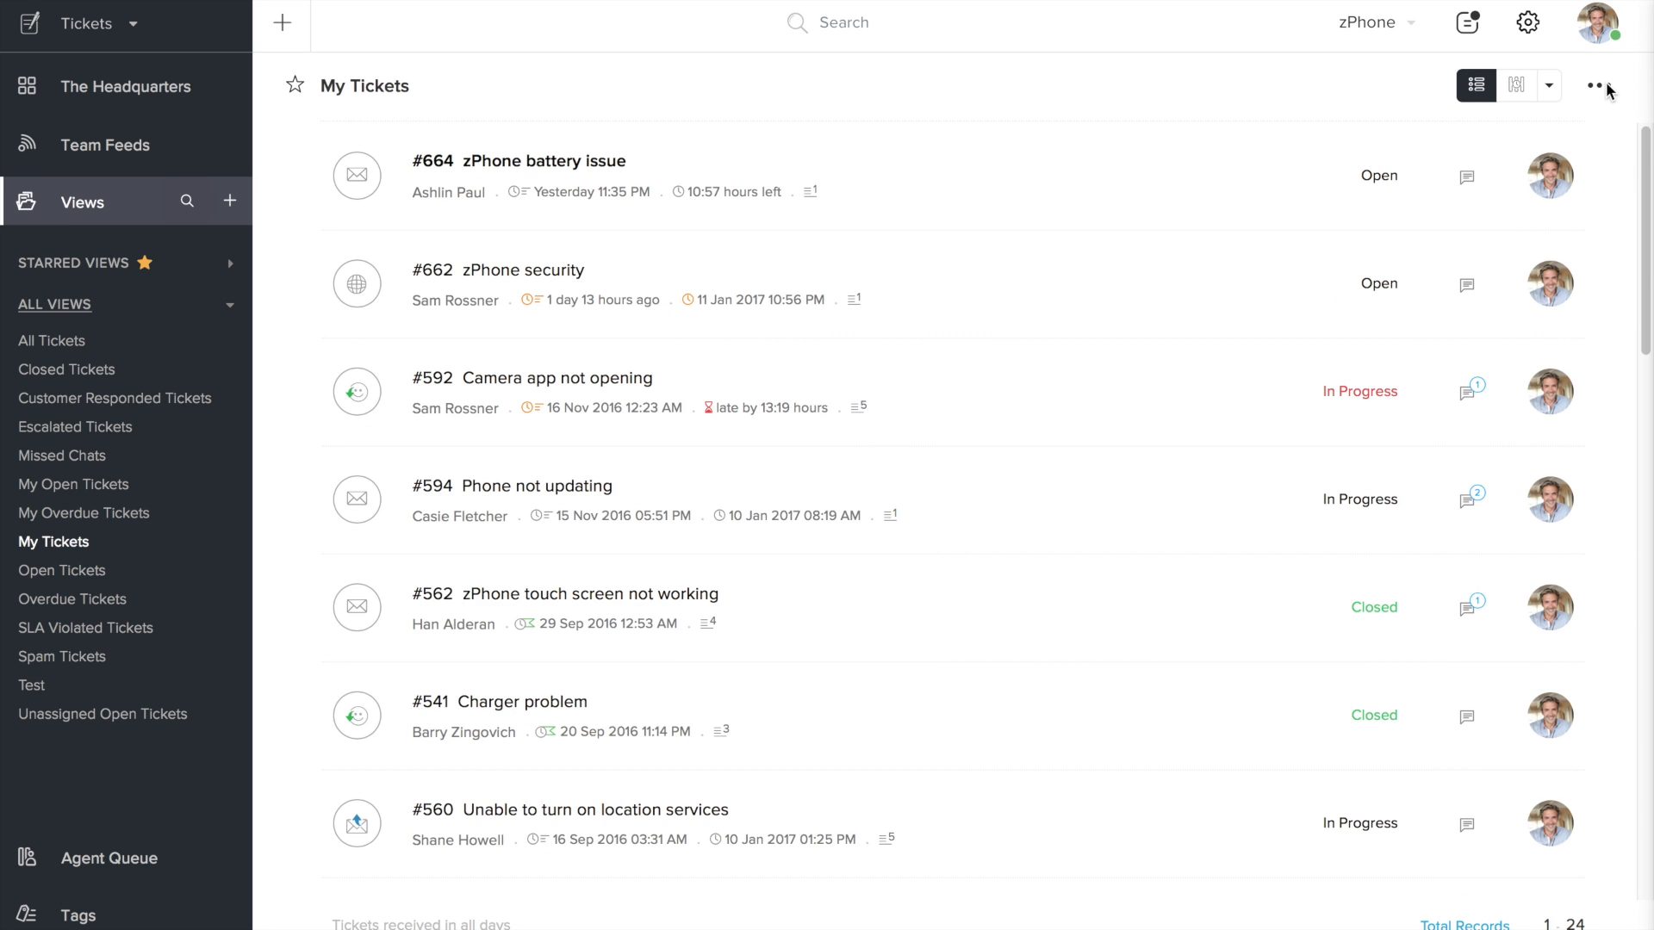
{"action": "mouse_move", "coordinate": [1476, 85]}
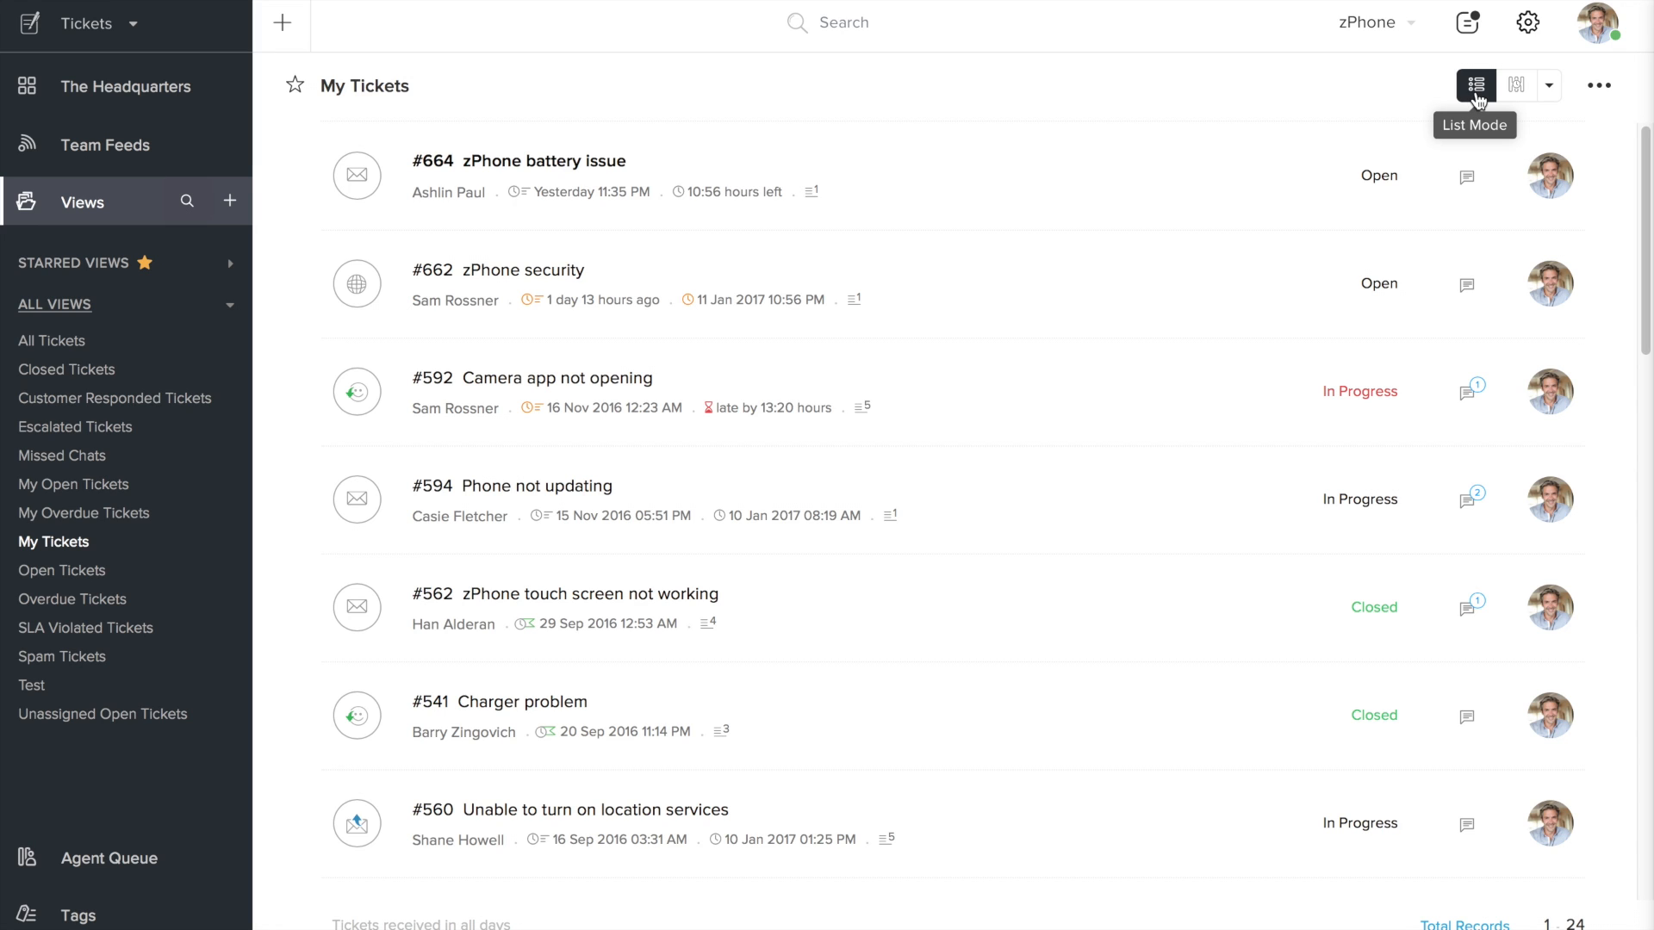
{"action": "mouse_move", "coordinate": [1551, 85]}
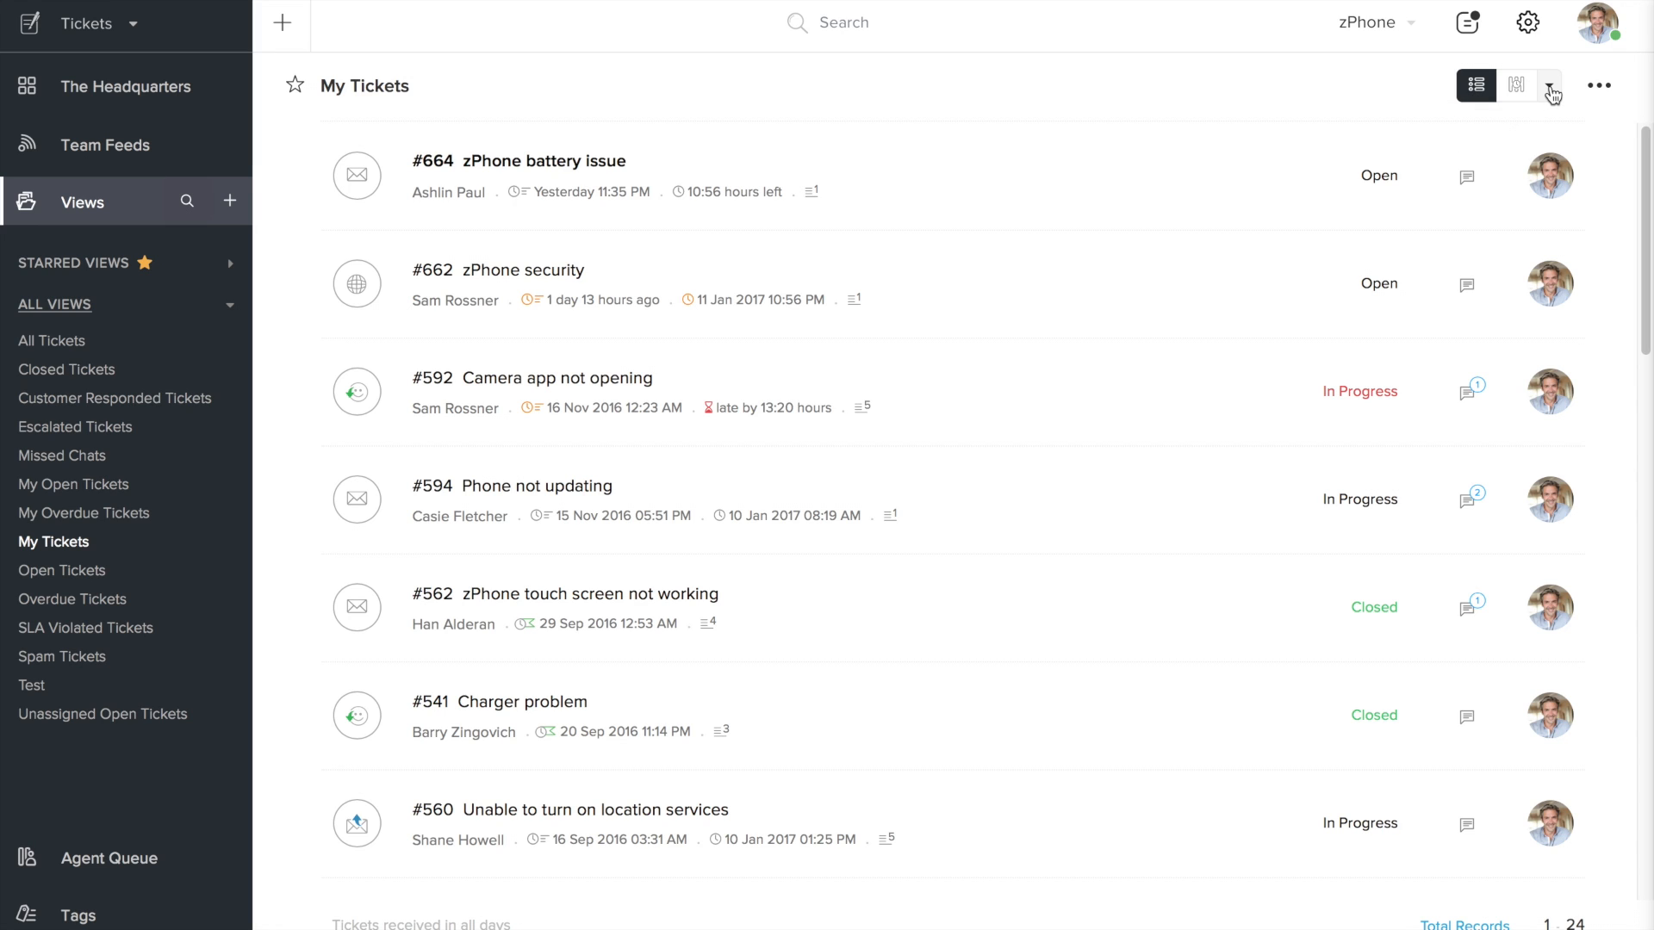
- Show the board-mode options next to List Mode: Status, Handshake and Countdown
{"action": "left_click", "coordinate": [1517, 85]}
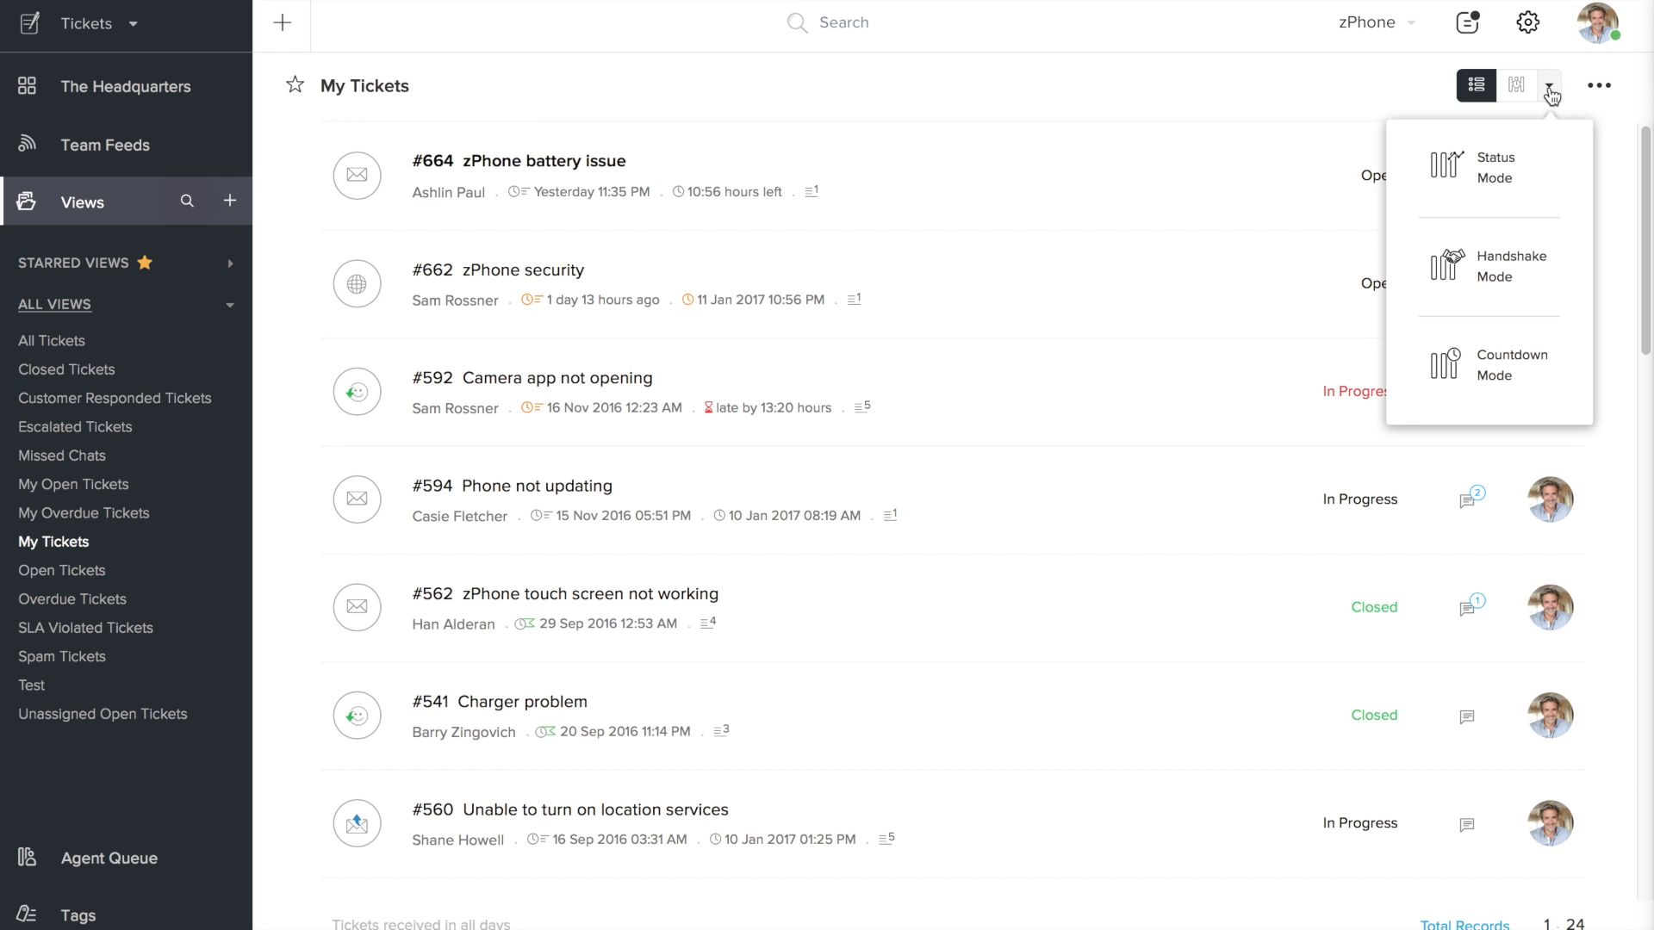
{"action": "mouse_move", "coordinate": [1459, 375]}
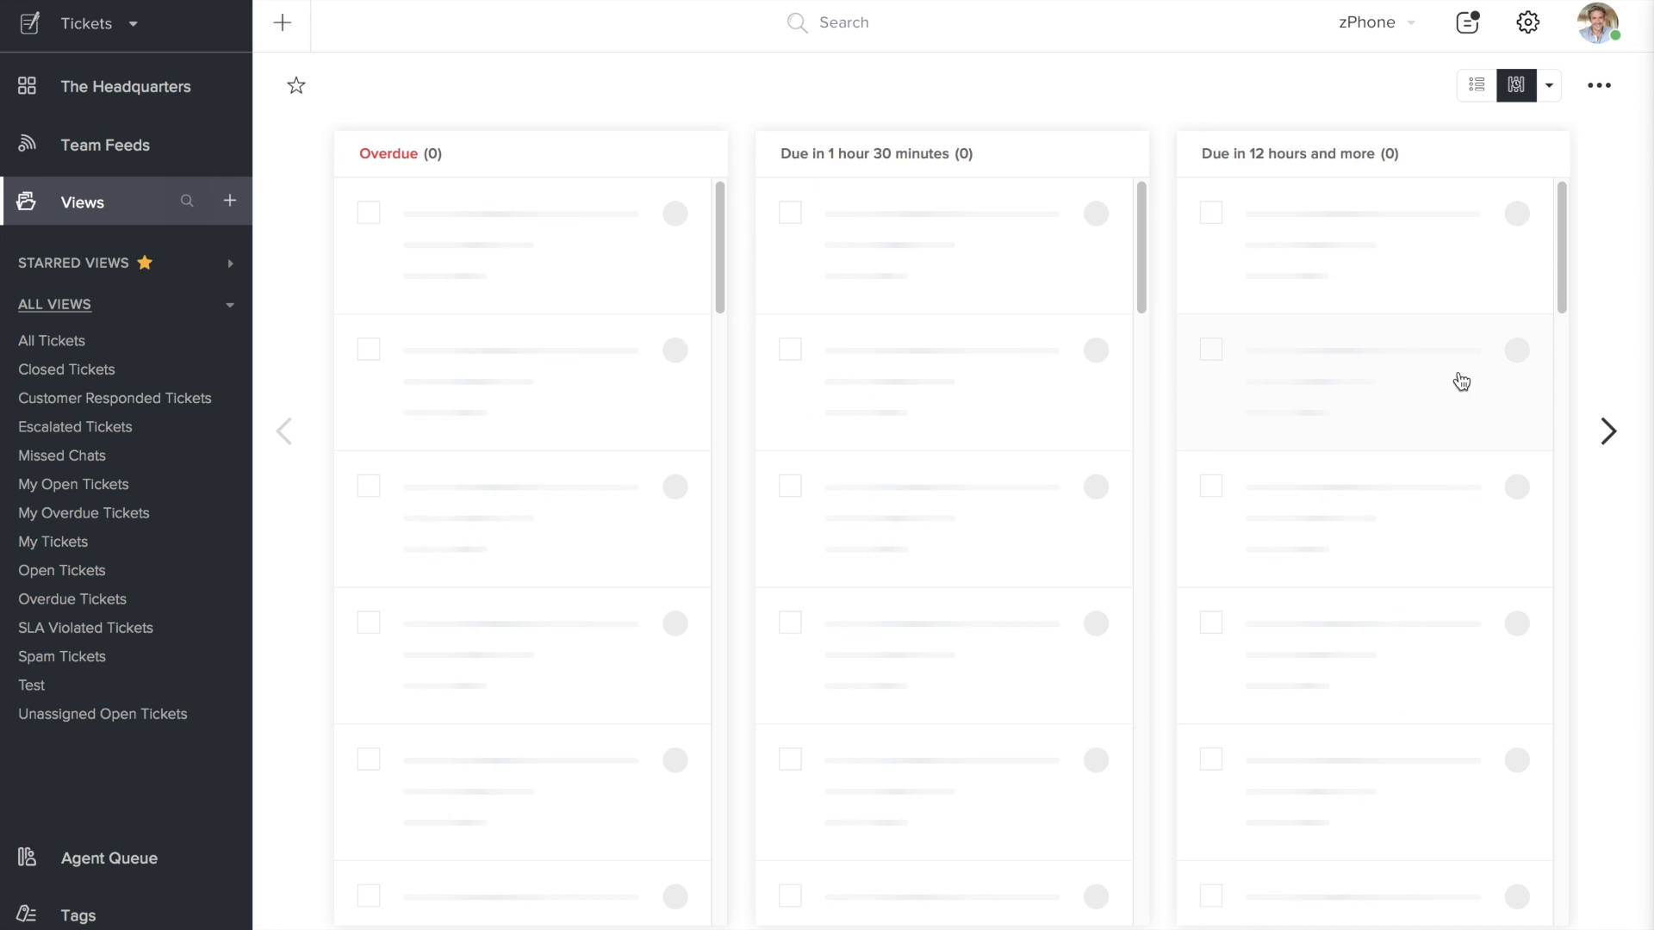
{"action": "left_click", "coordinate": [52, 541]}
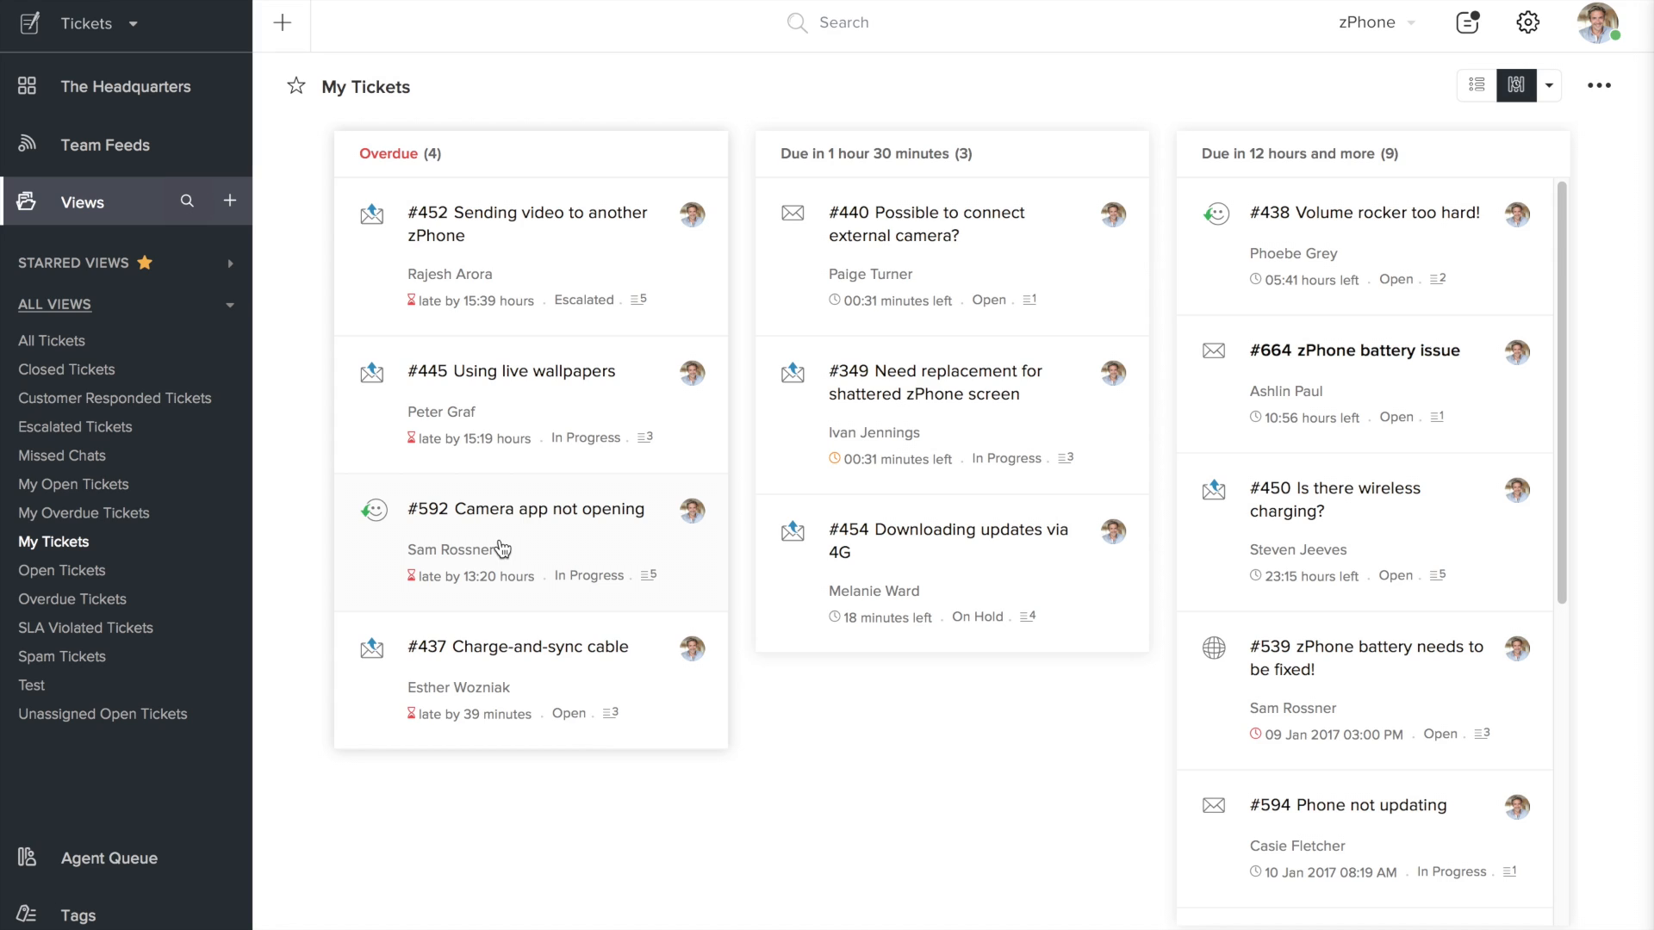
{"action": "mouse_move", "coordinate": [551, 157]}
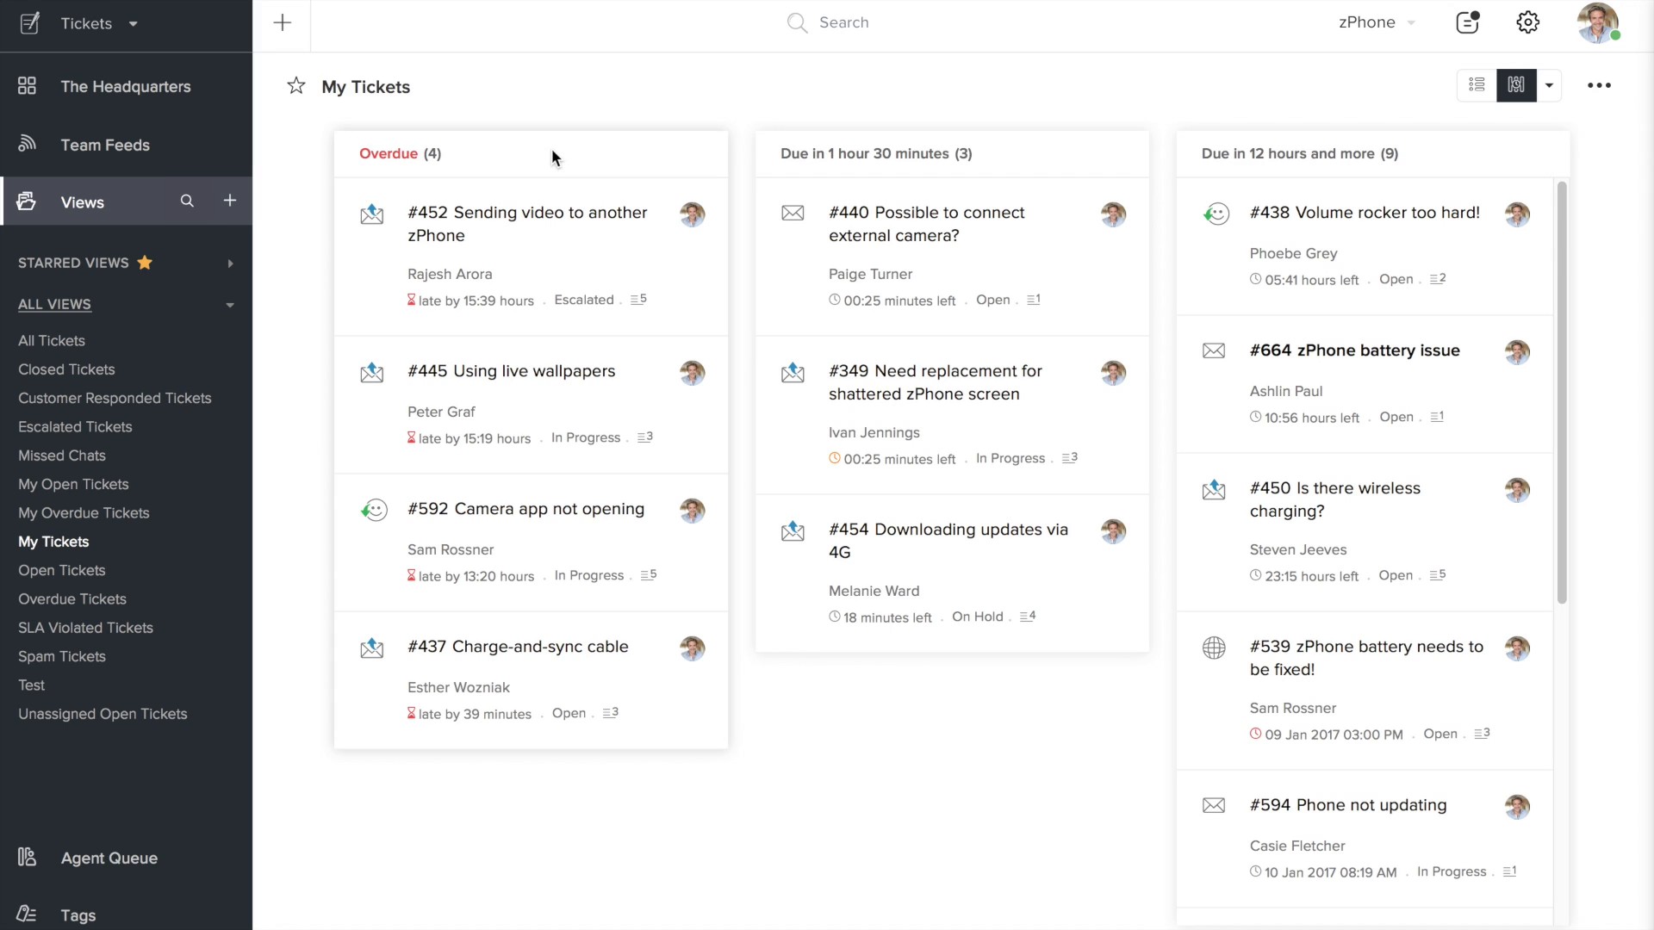
{"action": "mouse_move", "coordinate": [953, 292]}
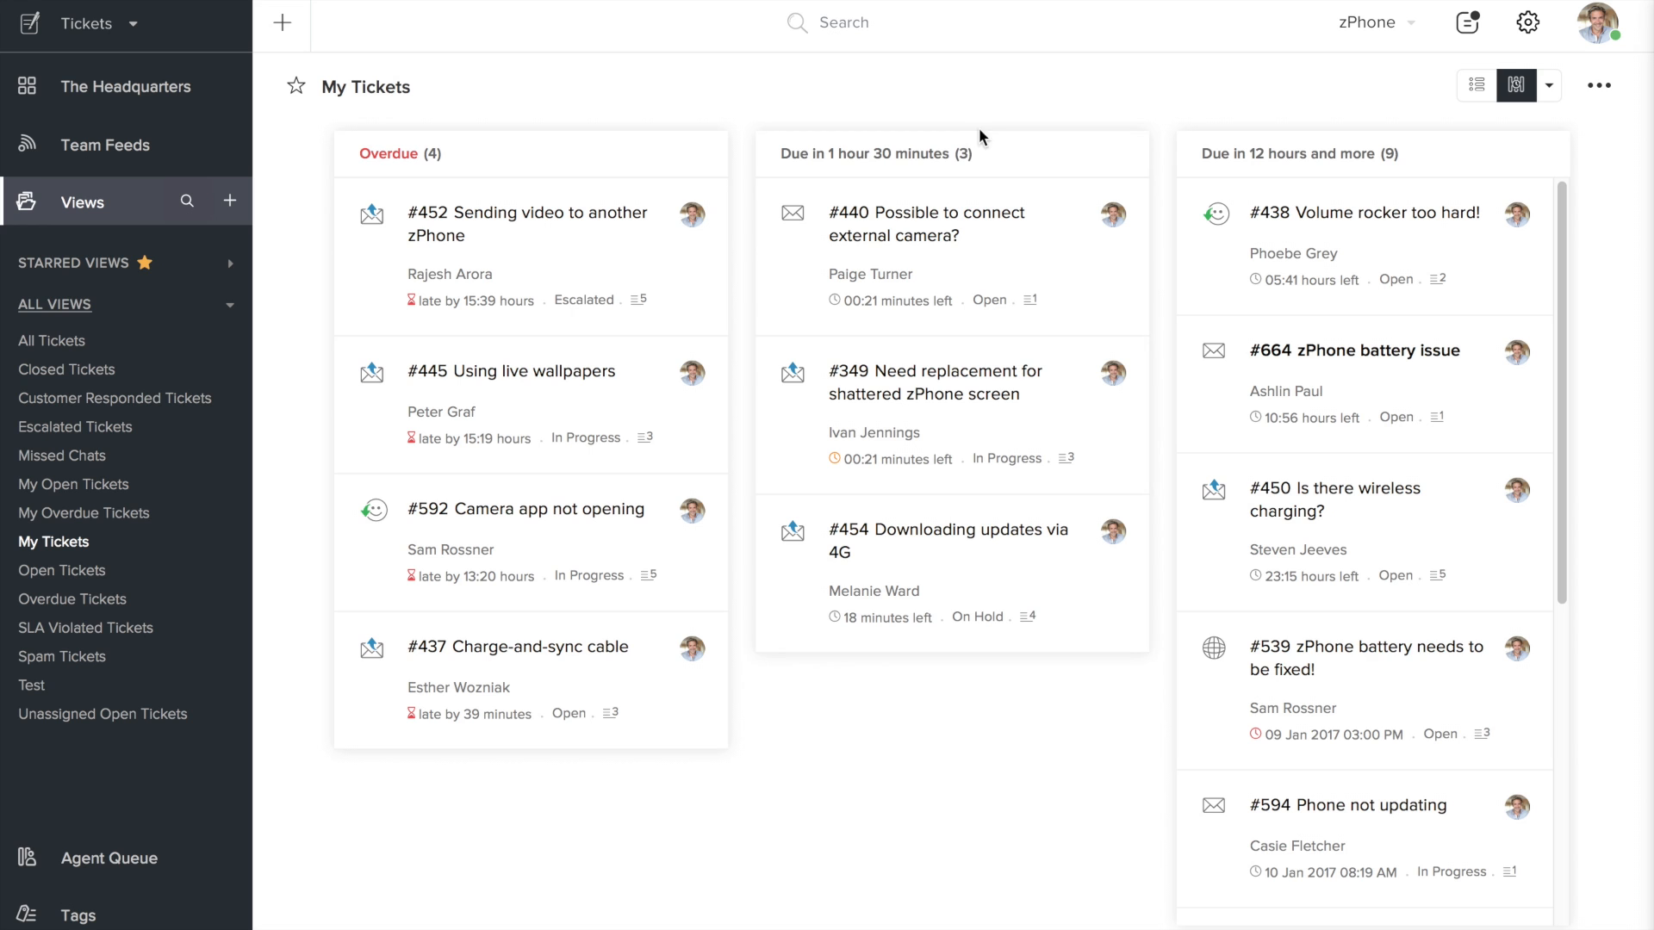
{"action": "mouse_move", "coordinate": [1308, 178]}
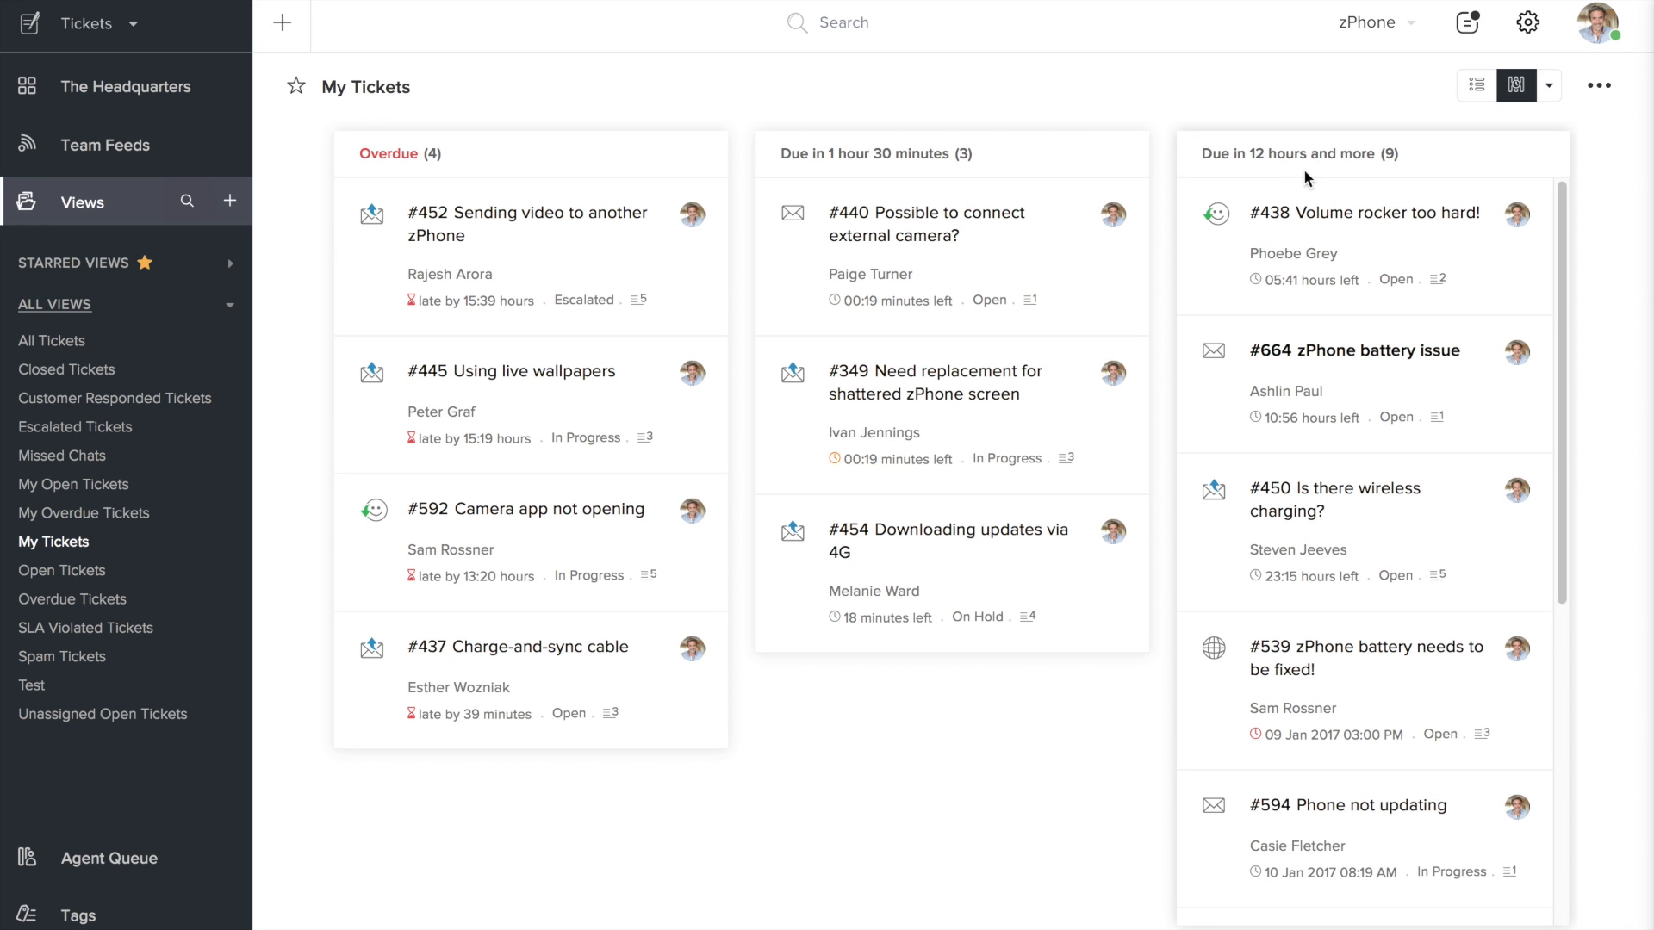
{"action": "scroll", "scroll_direction": "down", "scroll_amount": 3}
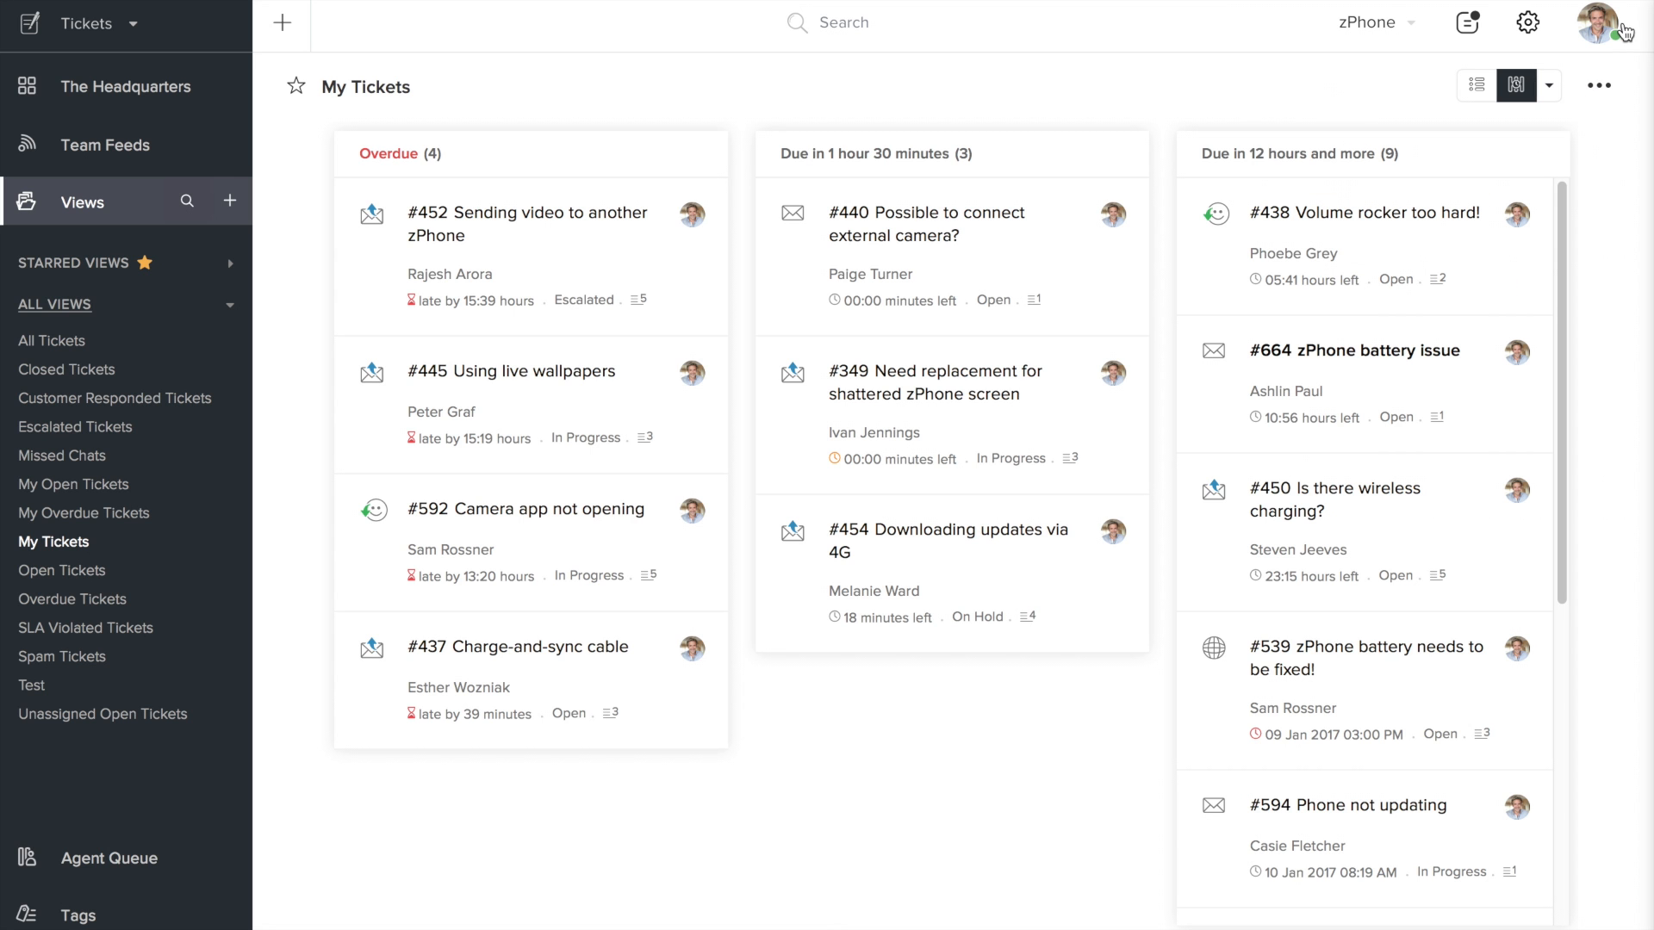
- Switch My Tickets to Handshake Mode, then to Status Mode with On Hold, Open, In Progress columns
{"action": "left_click", "coordinate": [1551, 86]}
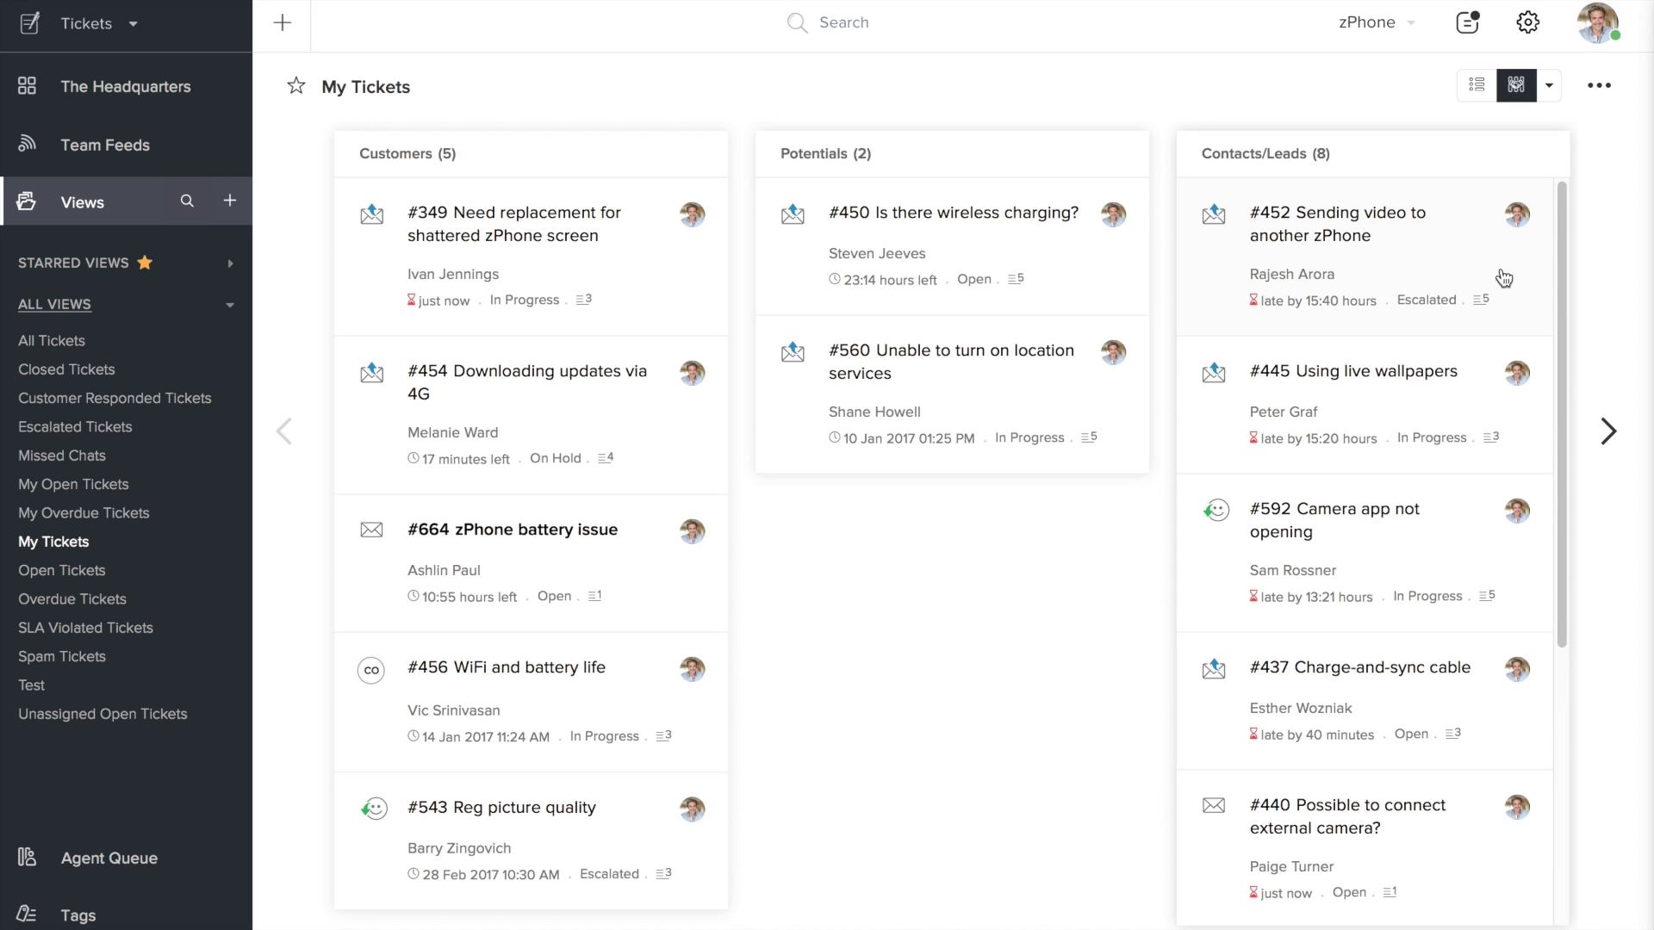
{"action": "mouse_move", "coordinate": [1500, 278]}
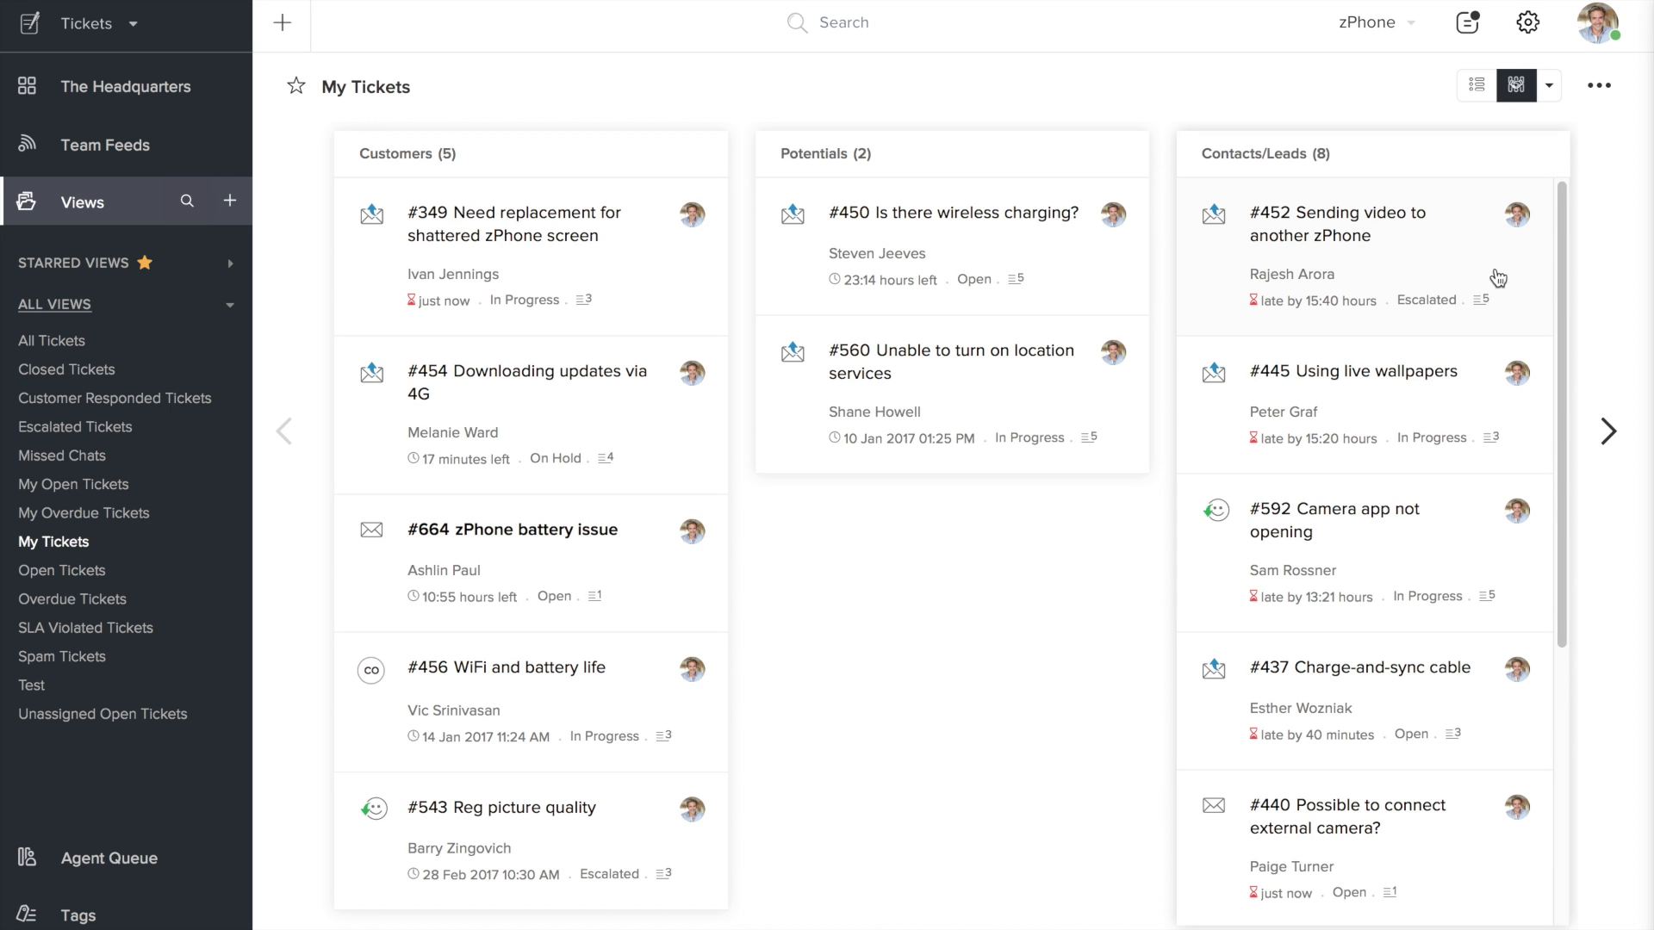
{"action": "mouse_move", "coordinate": [1308, 170]}
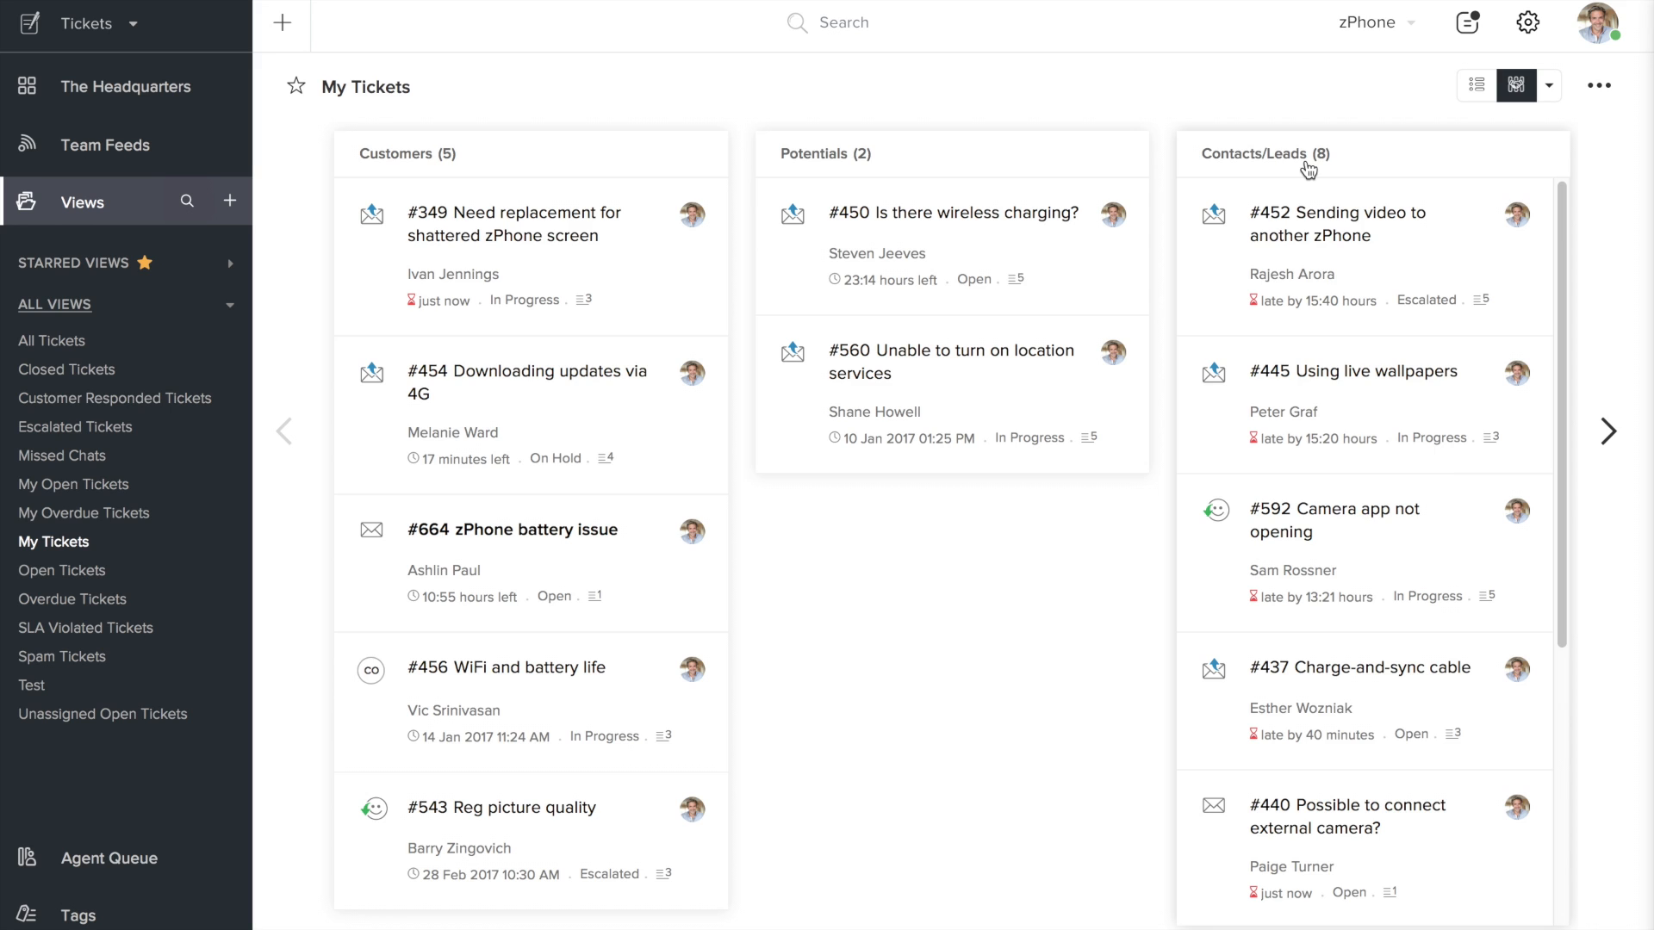
{"action": "mouse_move", "coordinate": [841, 165]}
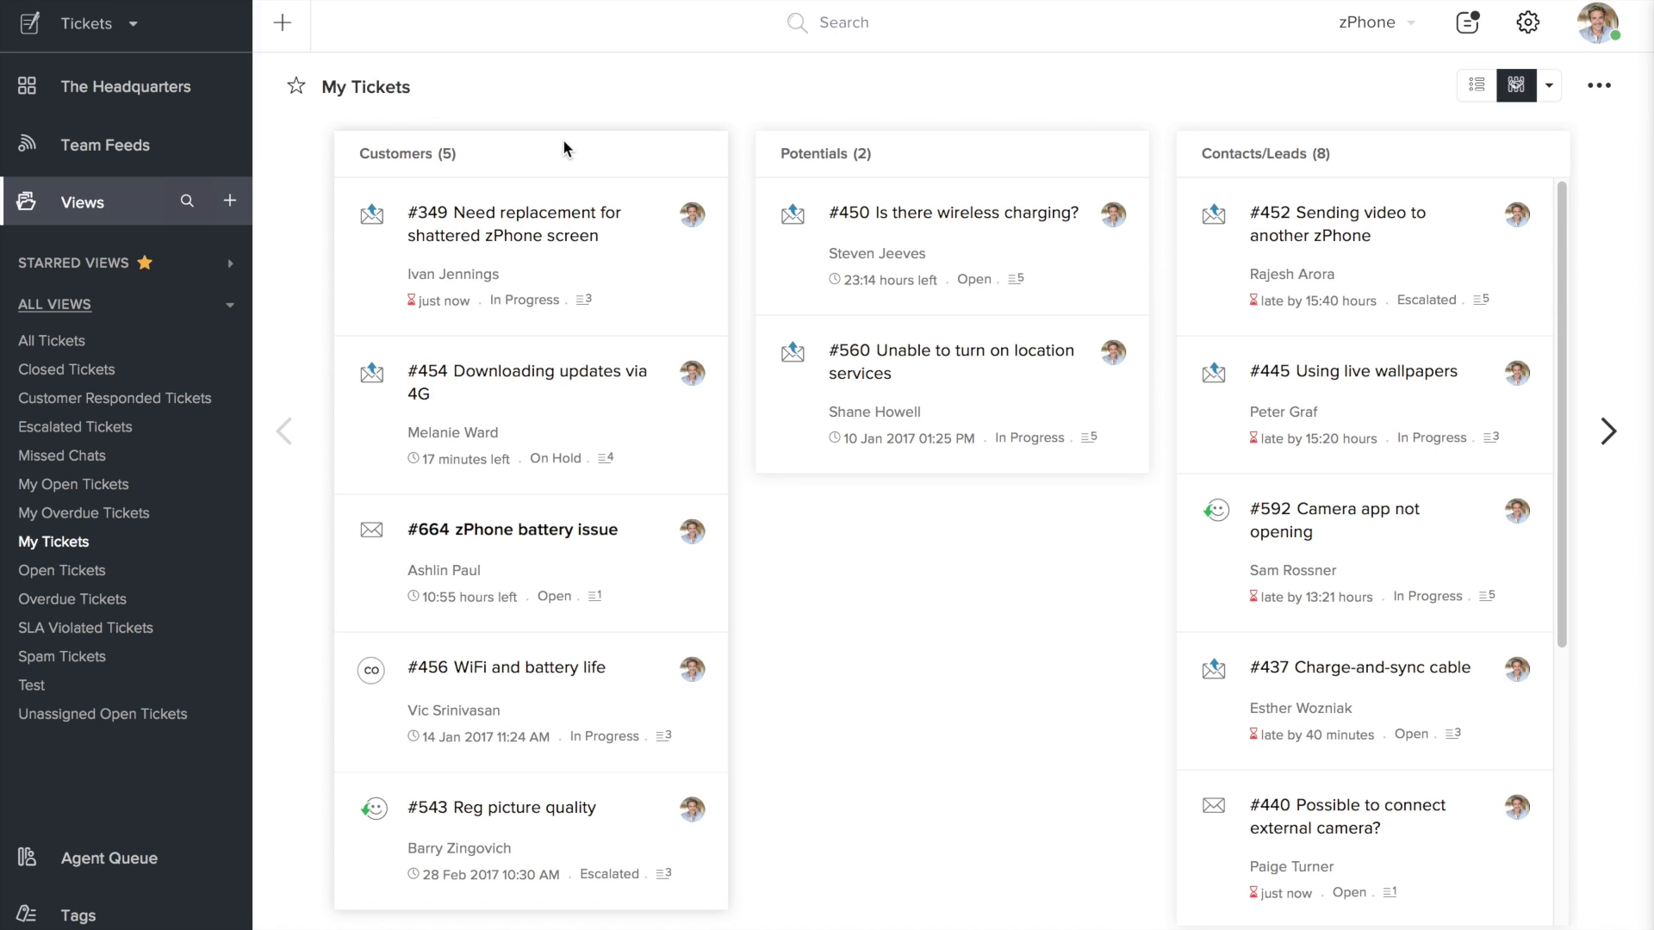
{"action": "mouse_move", "coordinate": [607, 158]}
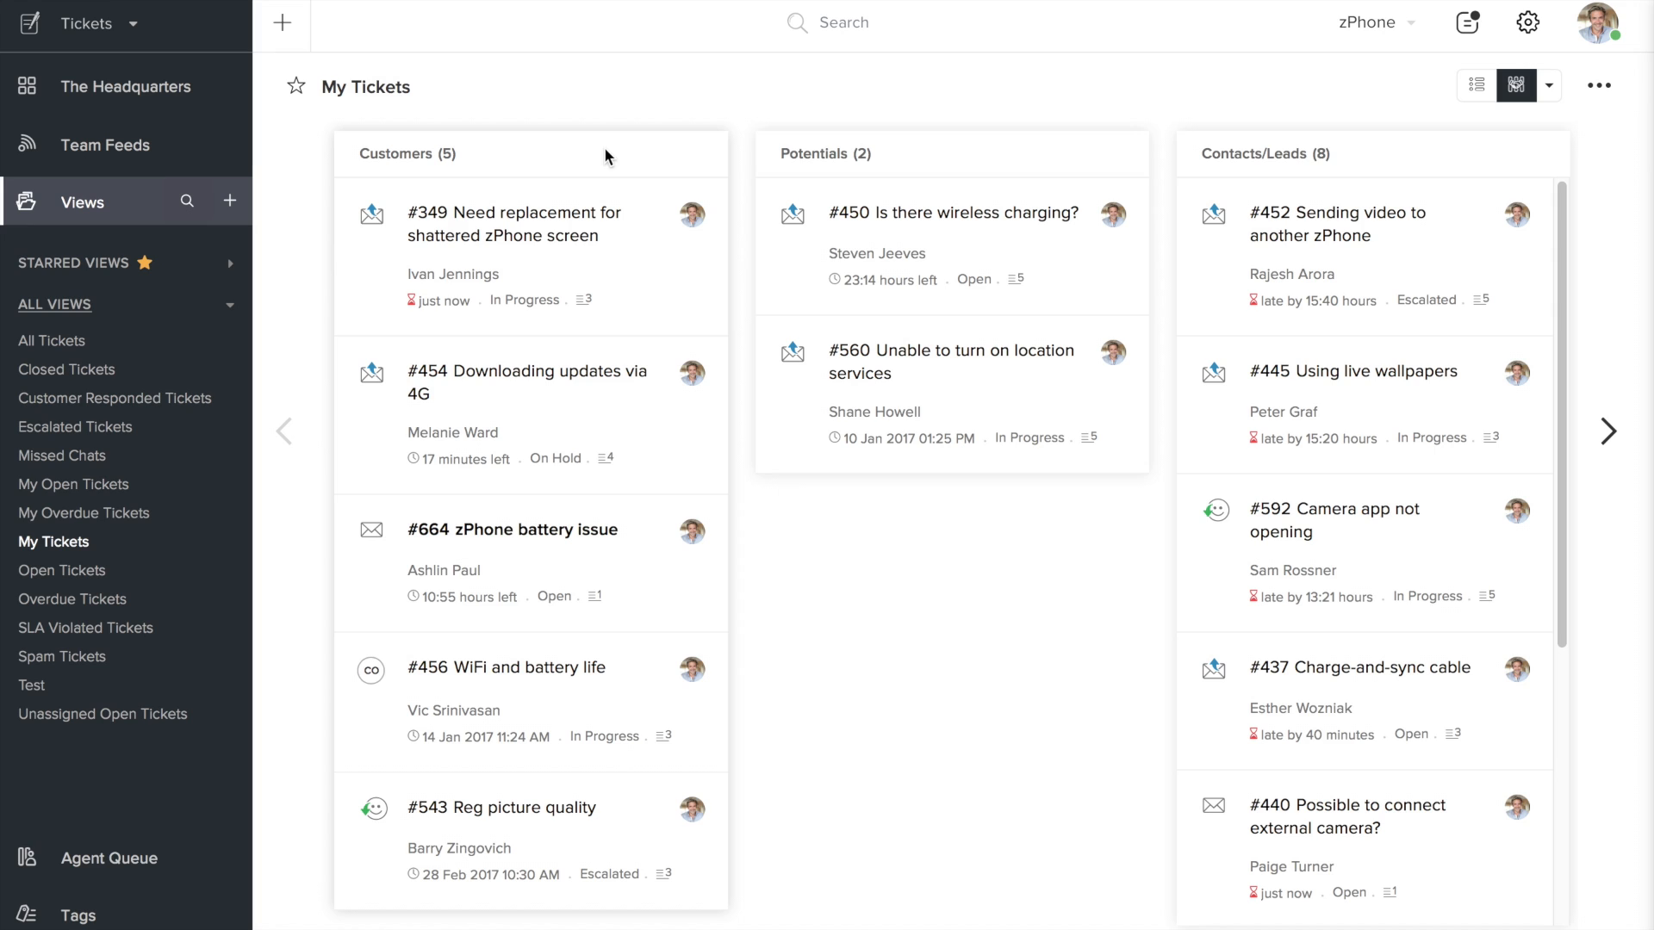
{"action": "mouse_move", "coordinate": [443, 570]}
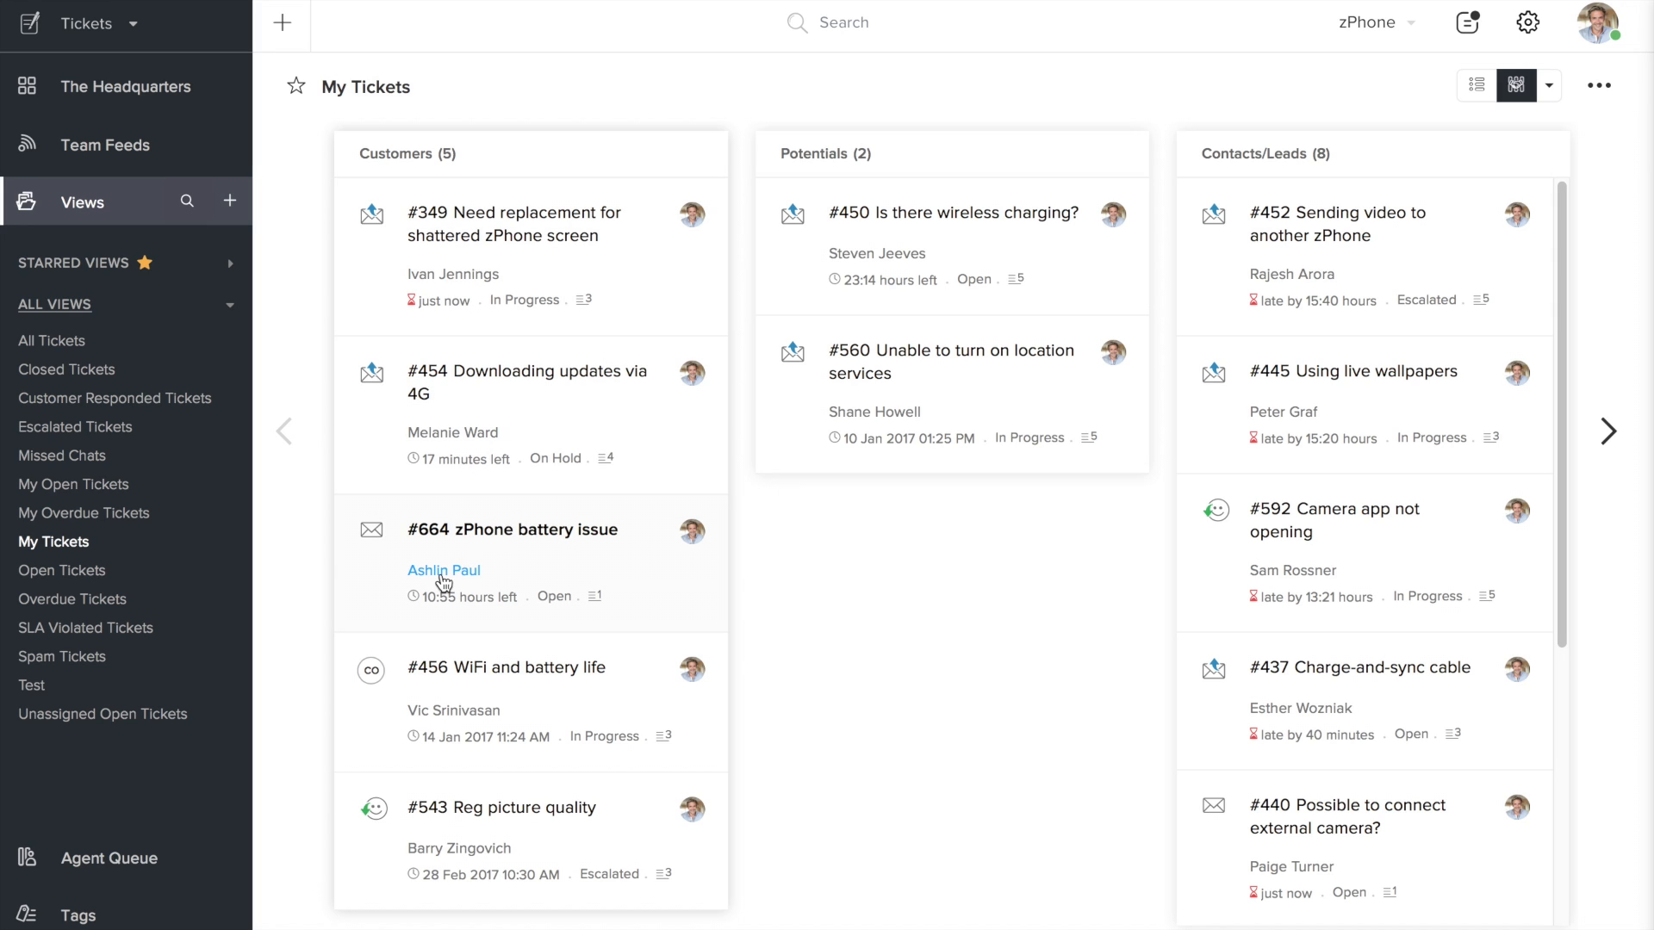
{"action": "mouse_move", "coordinate": [497, 583]}
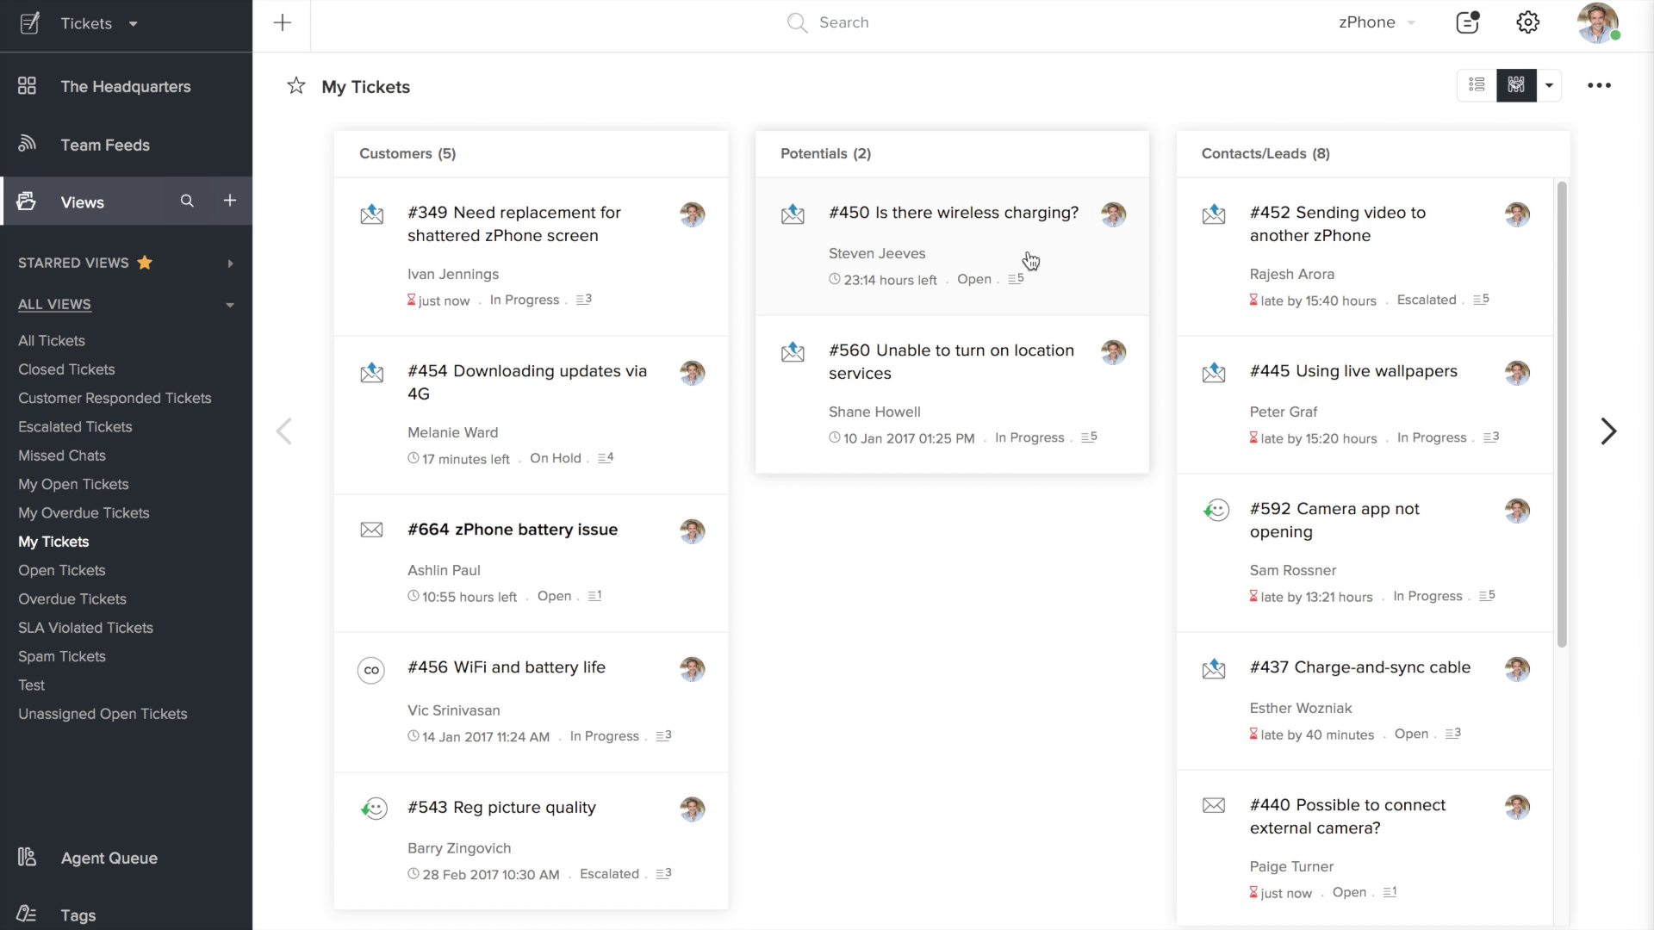
{"action": "left_click", "coordinate": [1549, 85]}
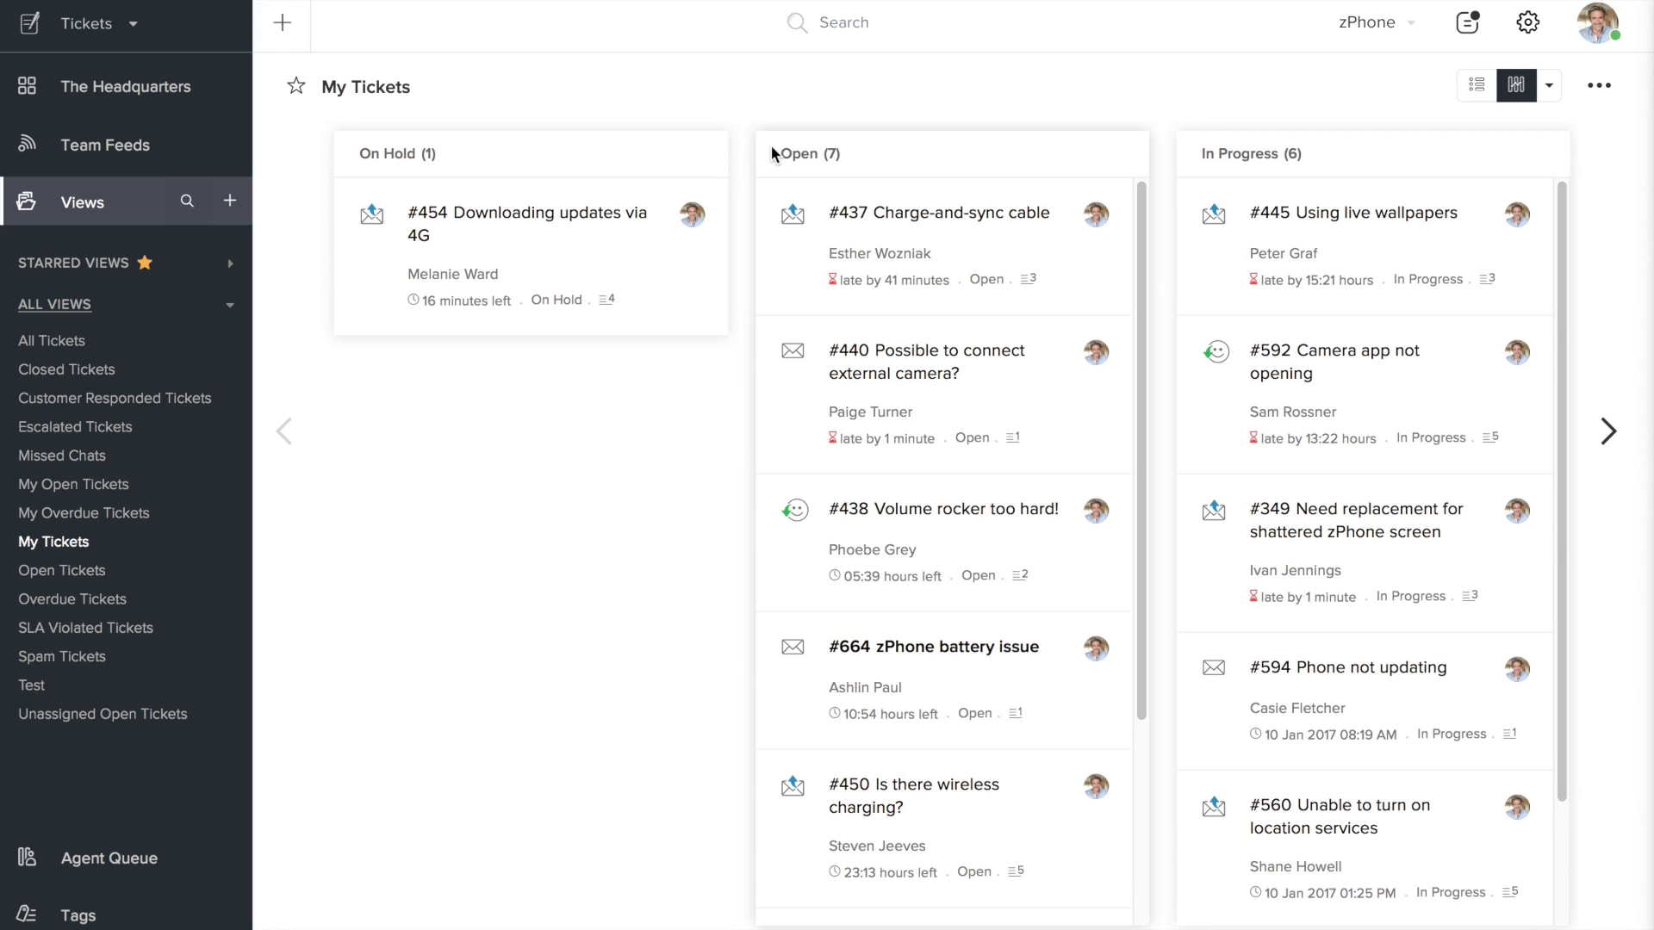
{"action": "mouse_move", "coordinate": [1233, 216]}
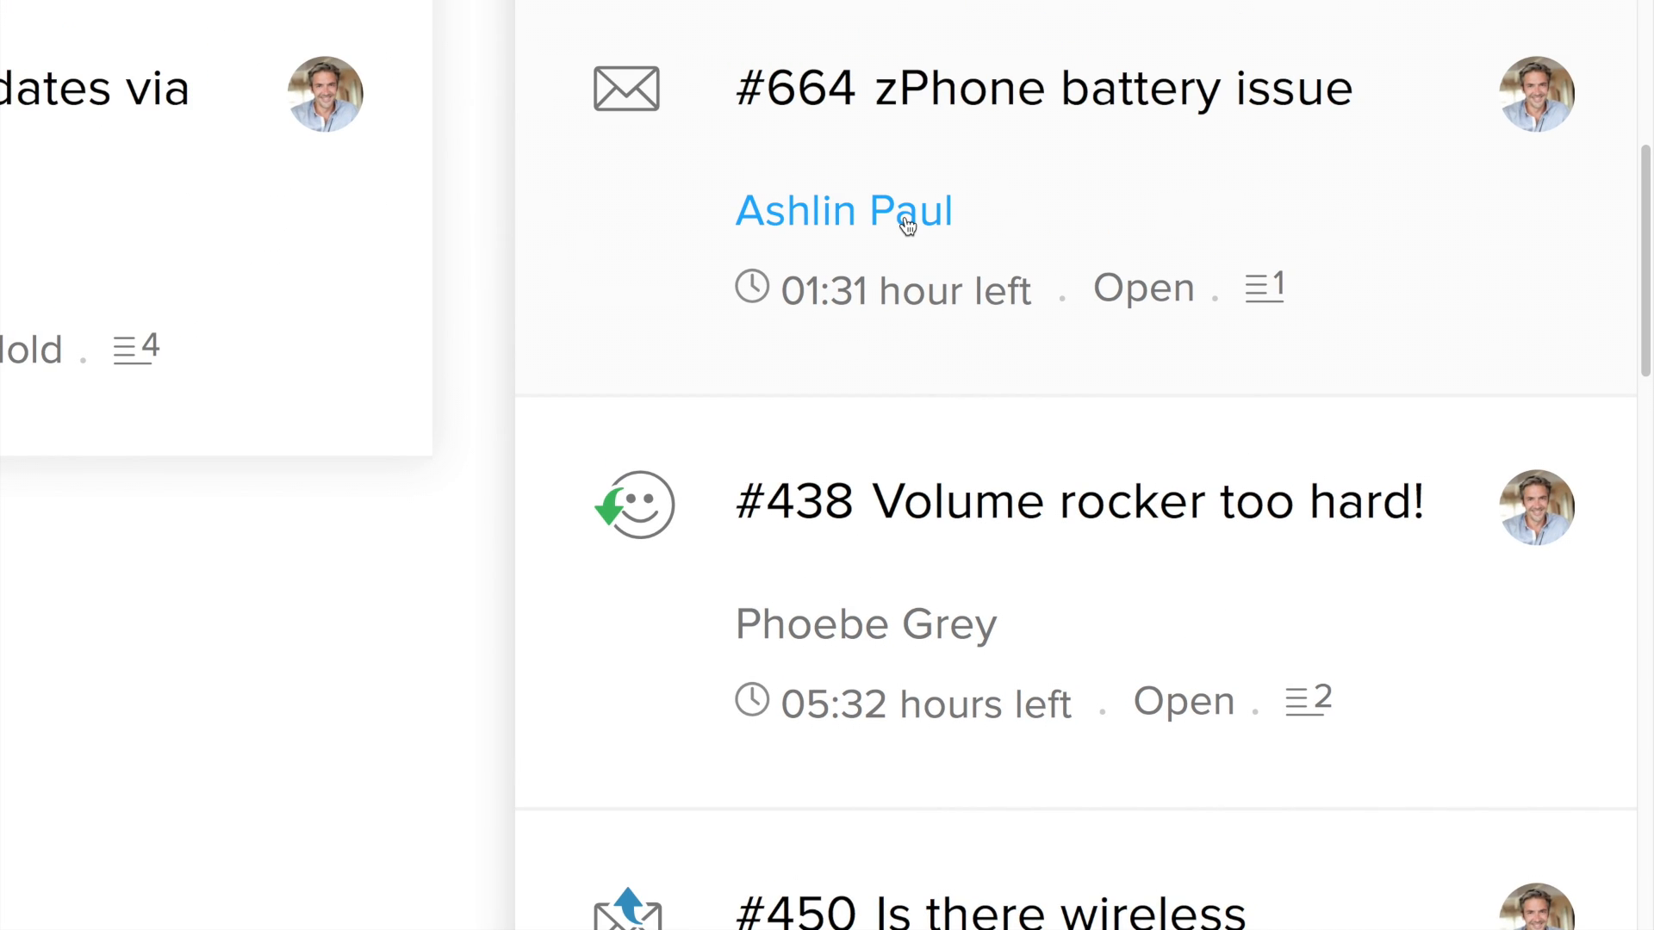
{"action": "mouse_move", "coordinate": [906, 290]}
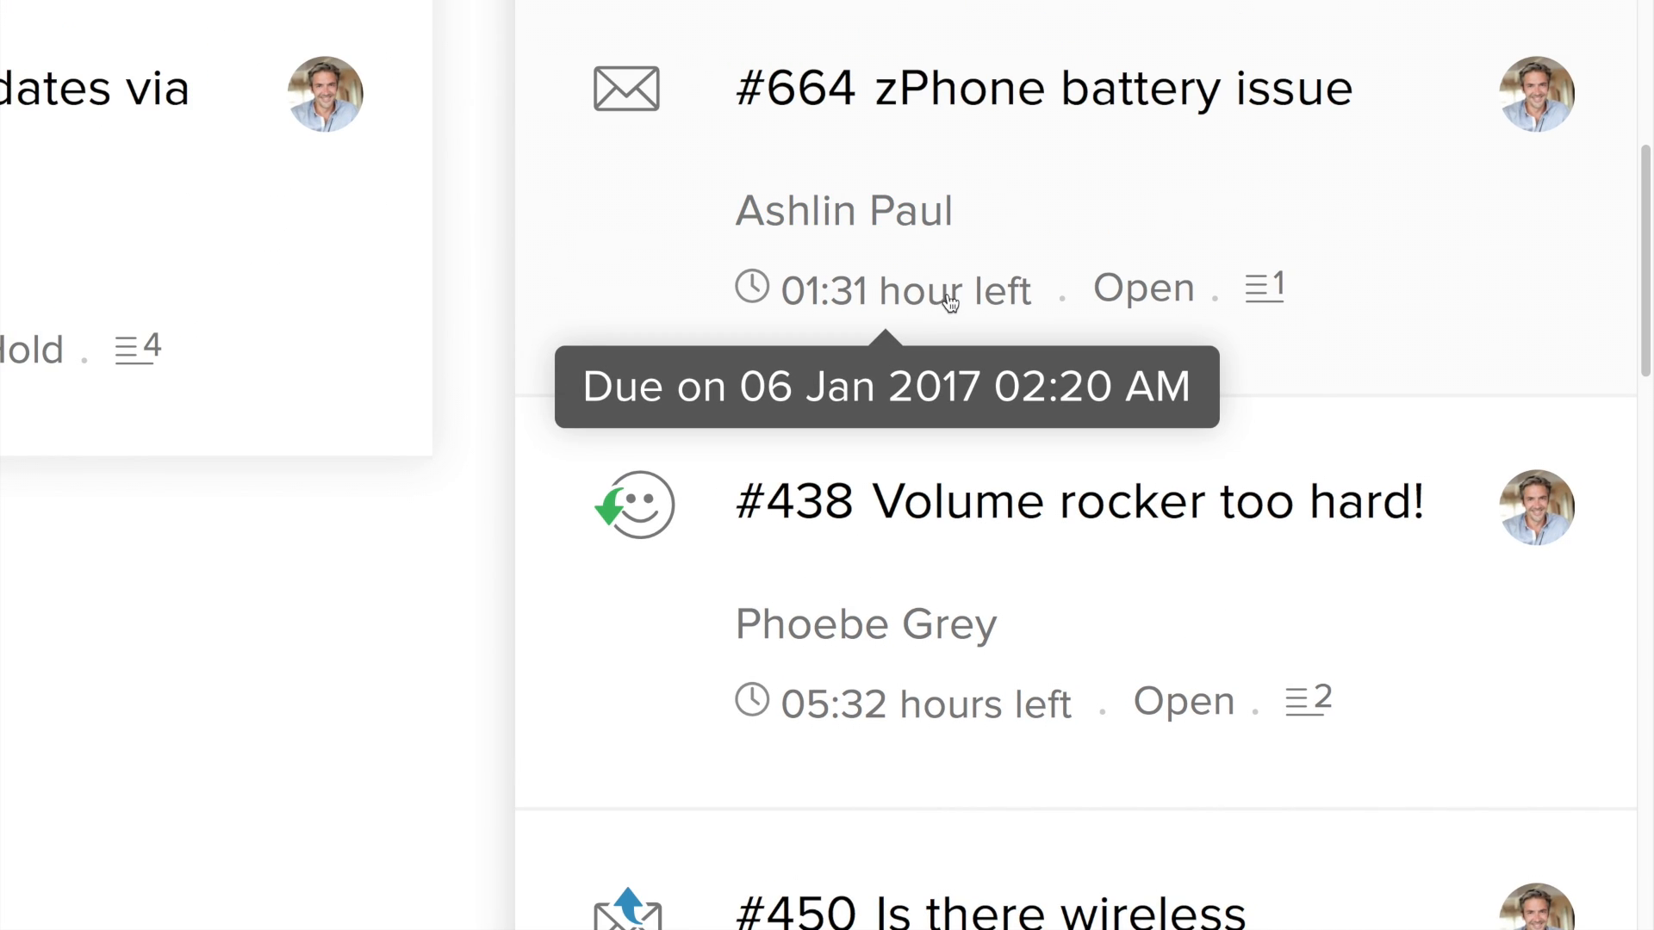
{"action": "mouse_move", "coordinate": [1007, 100]}
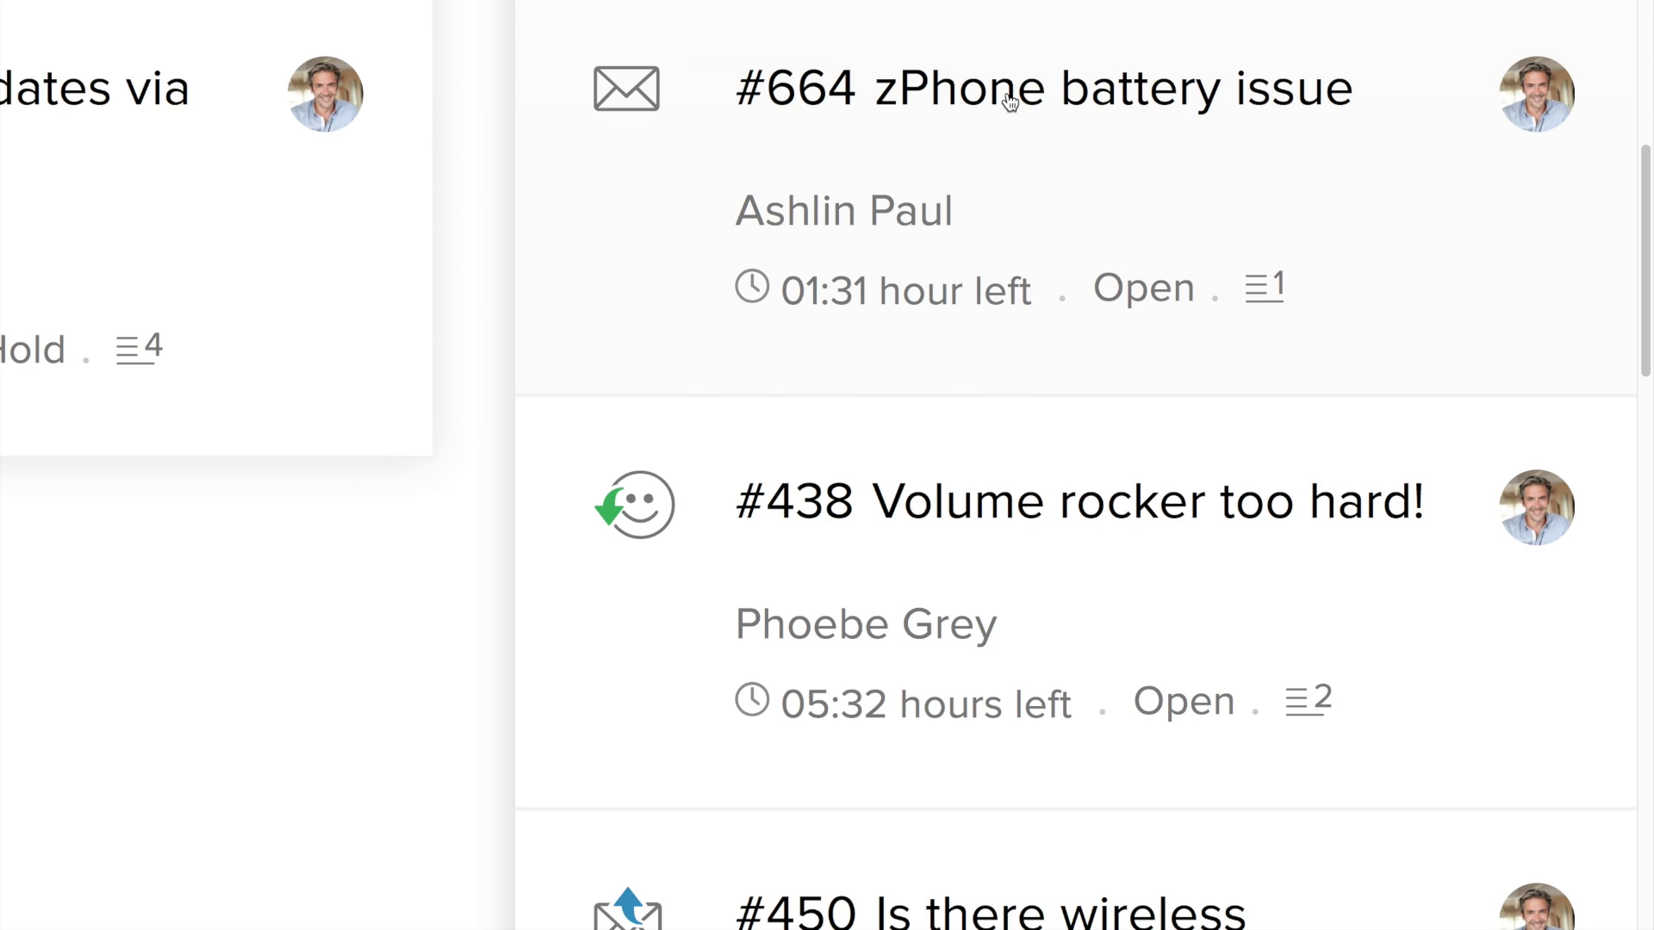
{"action": "mouse_move", "coordinate": [1264, 287]}
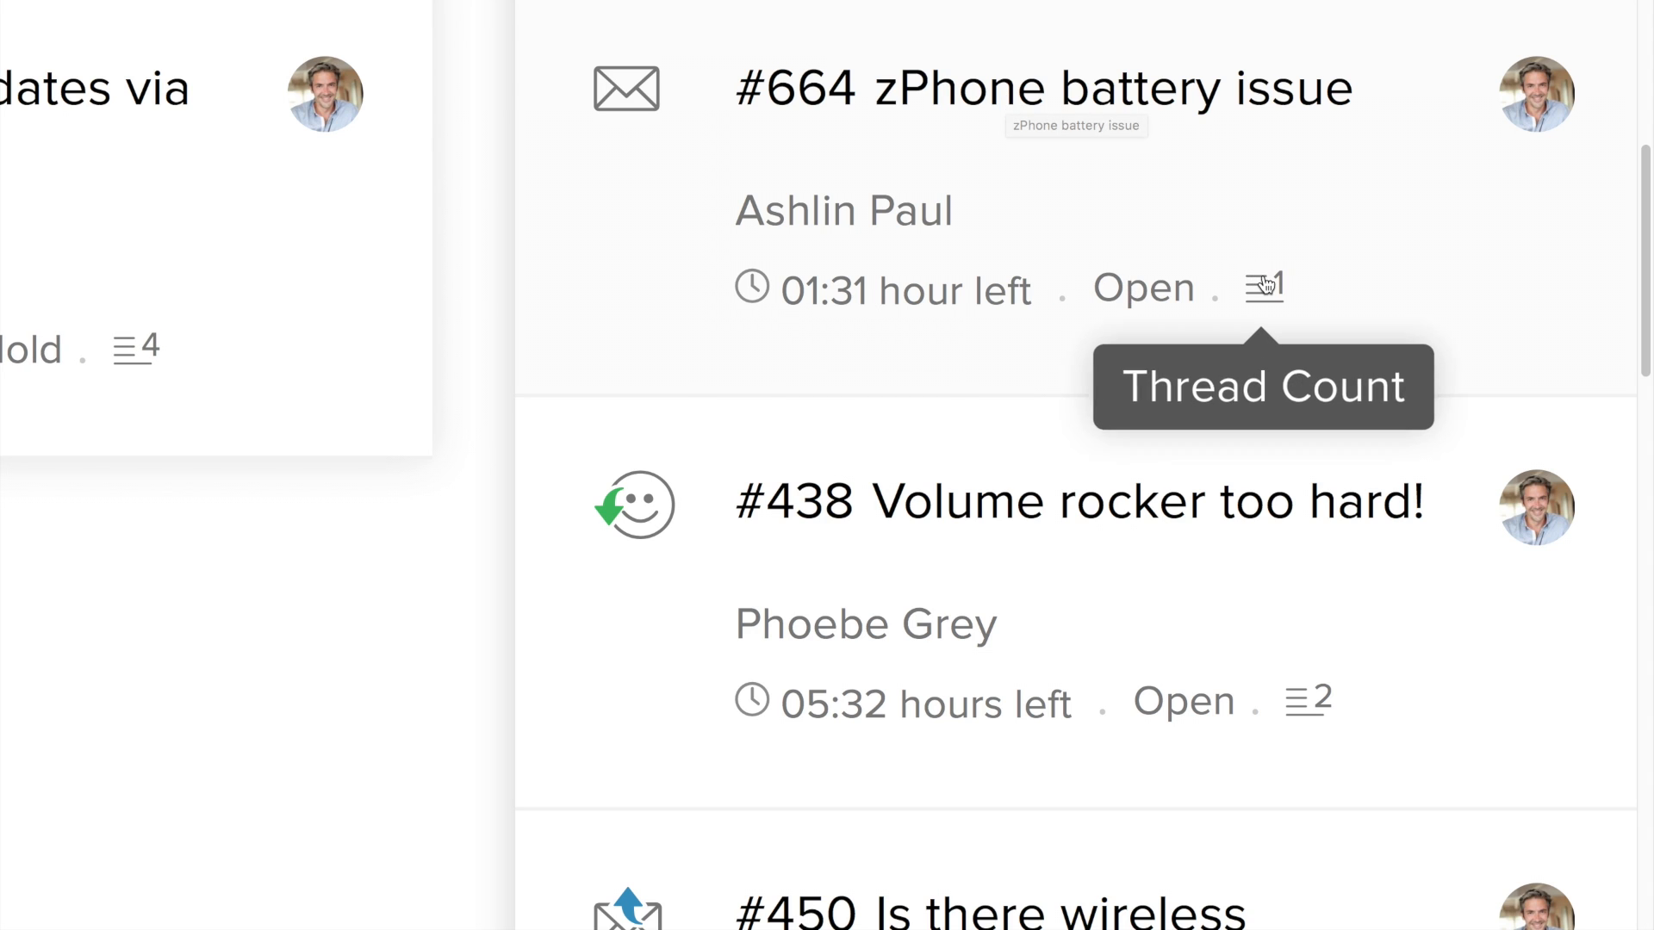
{"action": "mouse_move", "coordinate": [707, 149]}
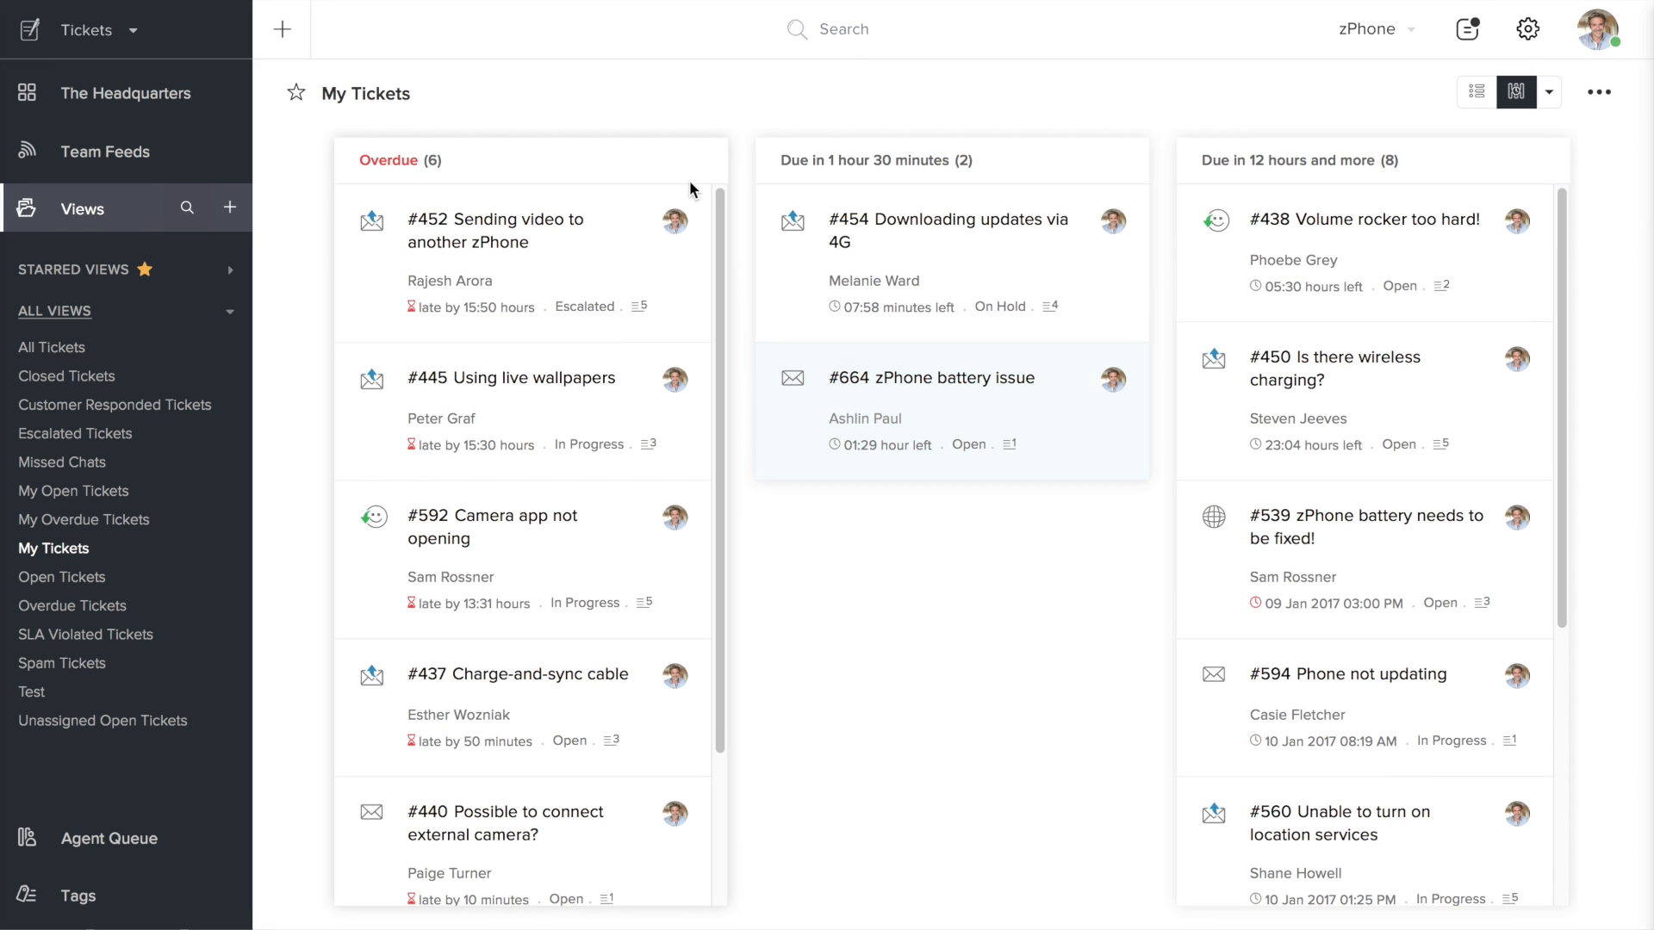
{"action": "mouse_move", "coordinate": [959, 408]}
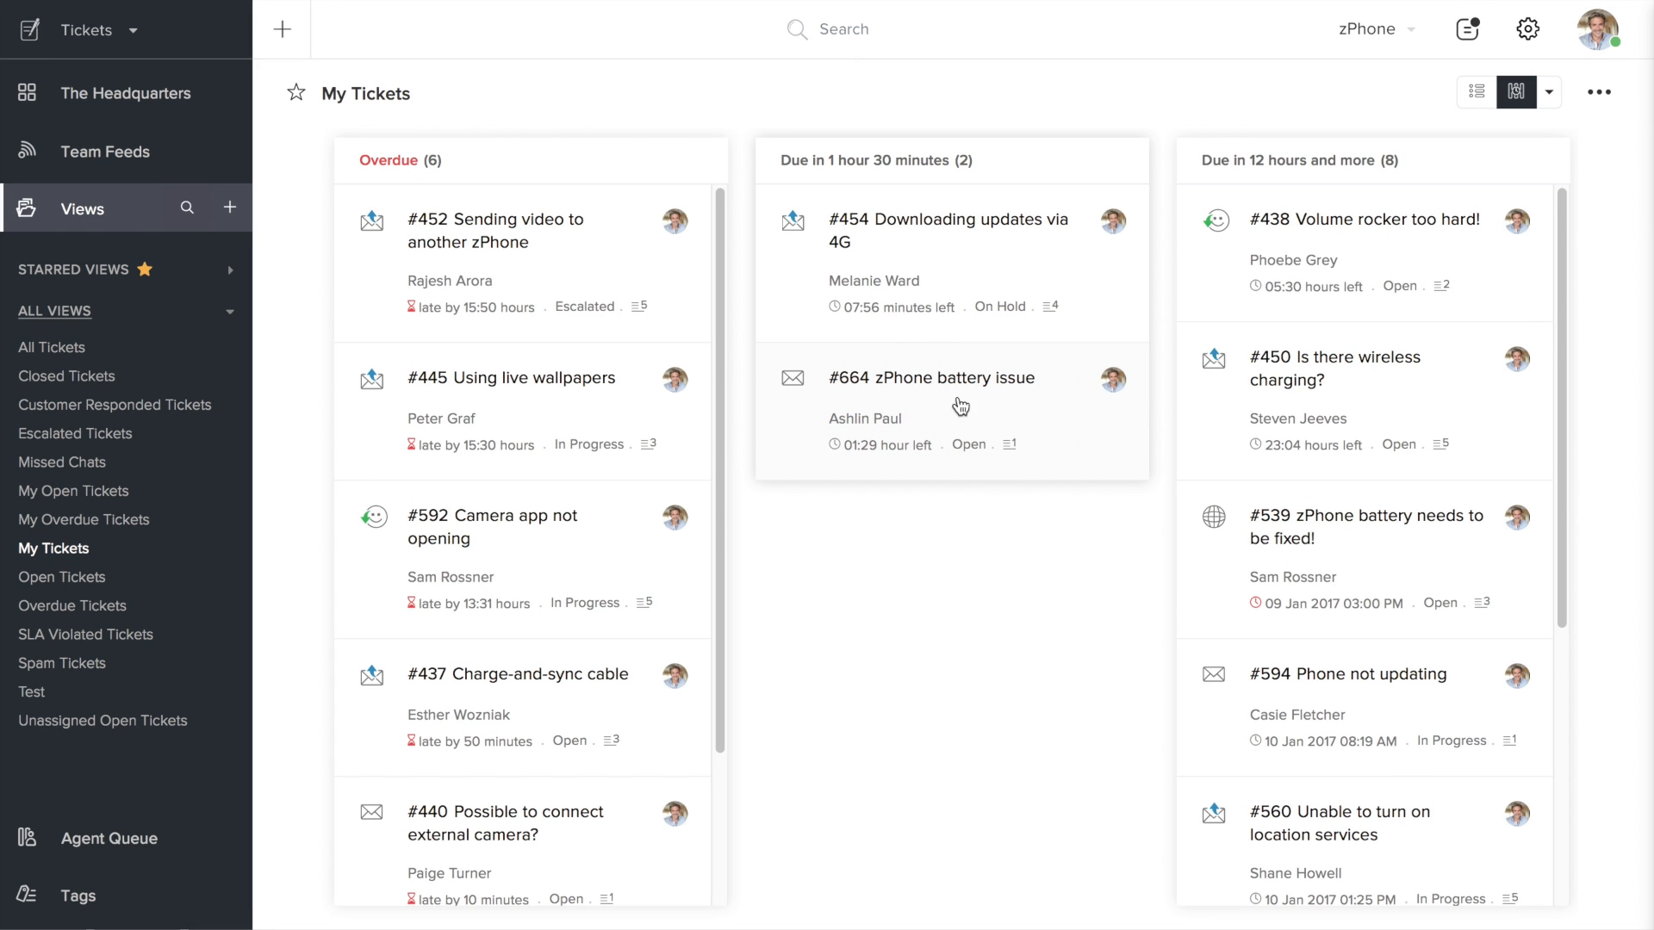
{"action": "left_click", "coordinate": [931, 379]}
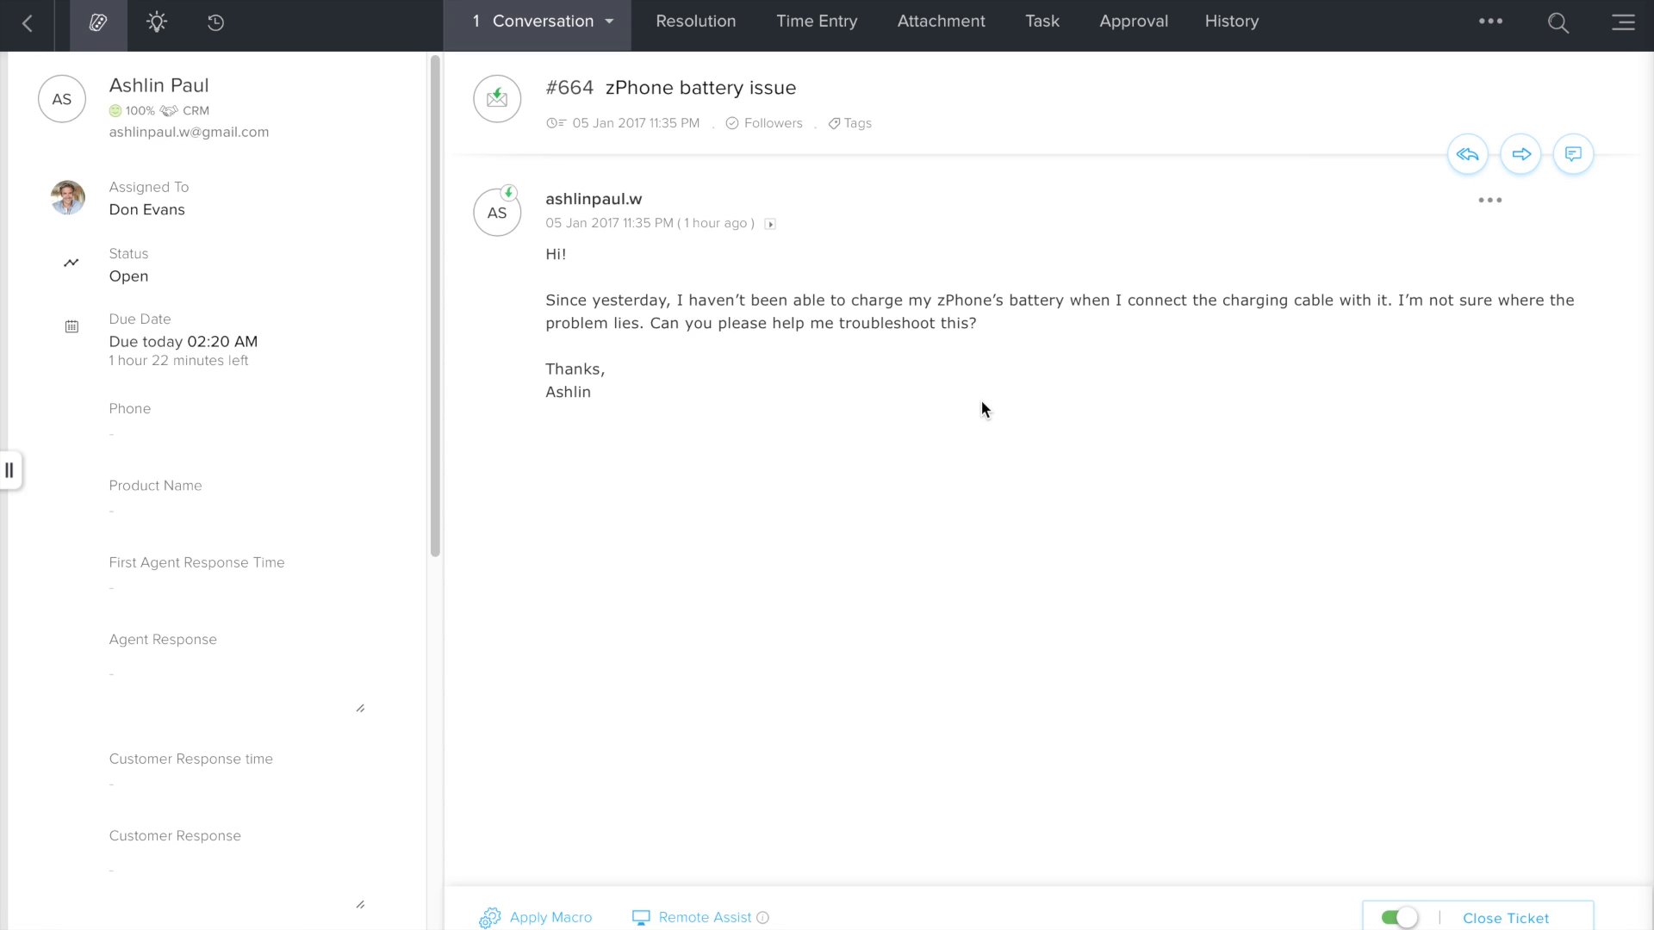
{"action": "mouse_move", "coordinate": [889, 410]}
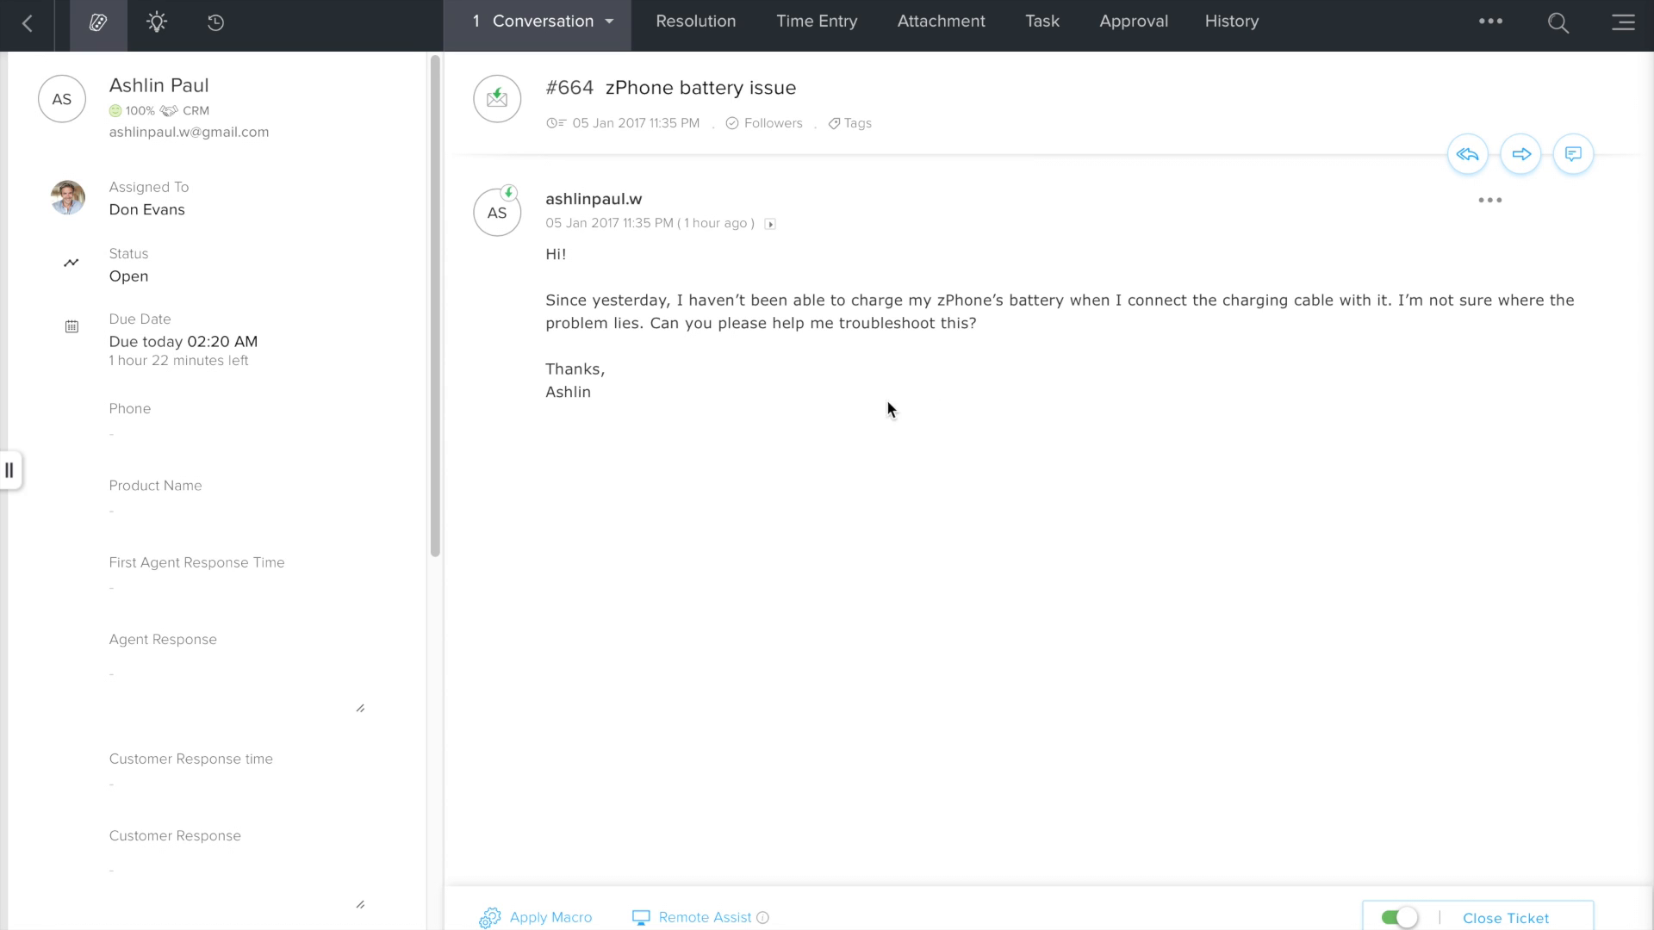
{"action": "scroll", "scroll_direction": "down", "scroll_amount": 3}
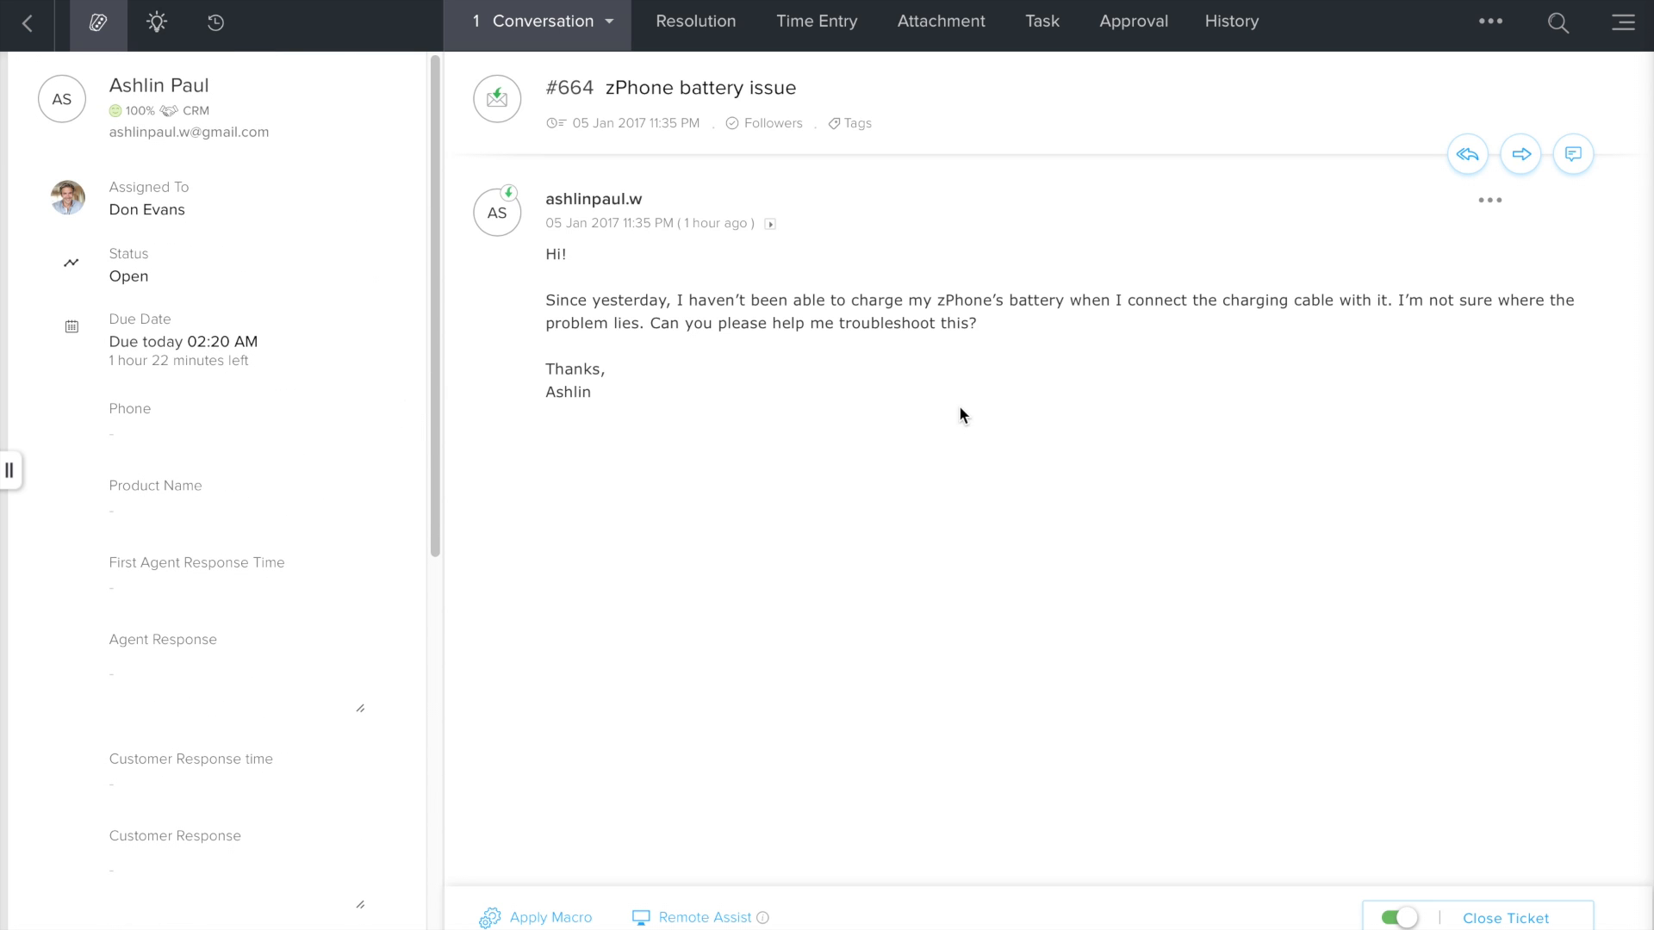
{"action": "mouse_move", "coordinate": [944, 357]}
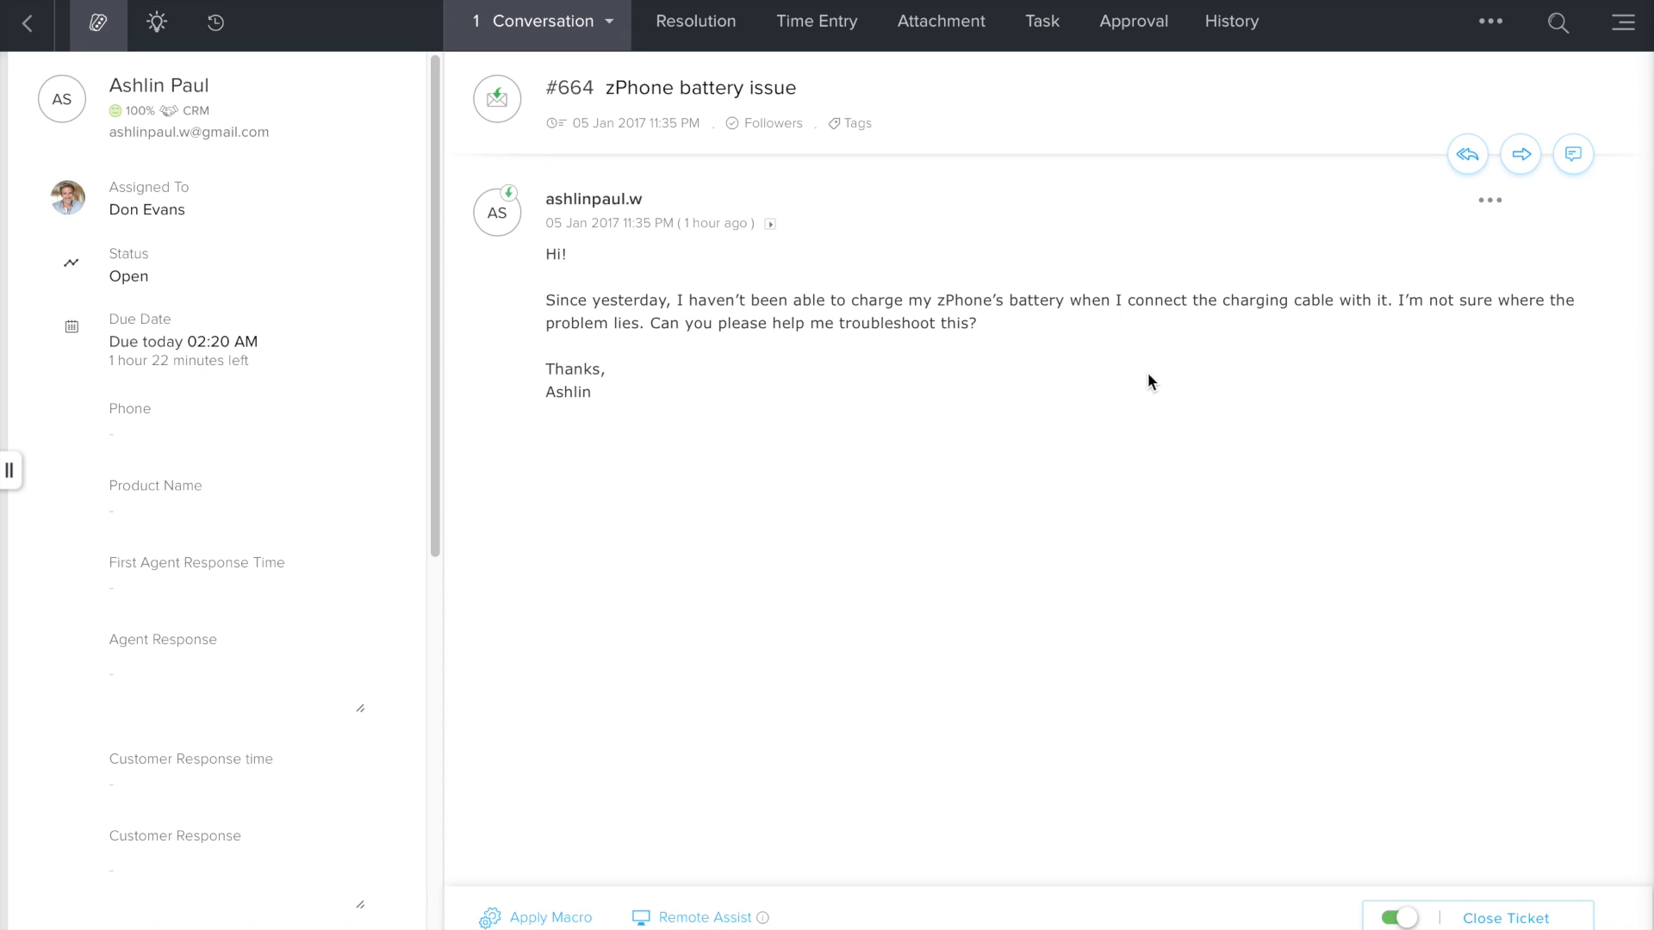
{"action": "mouse_move", "coordinate": [1133, 389]}
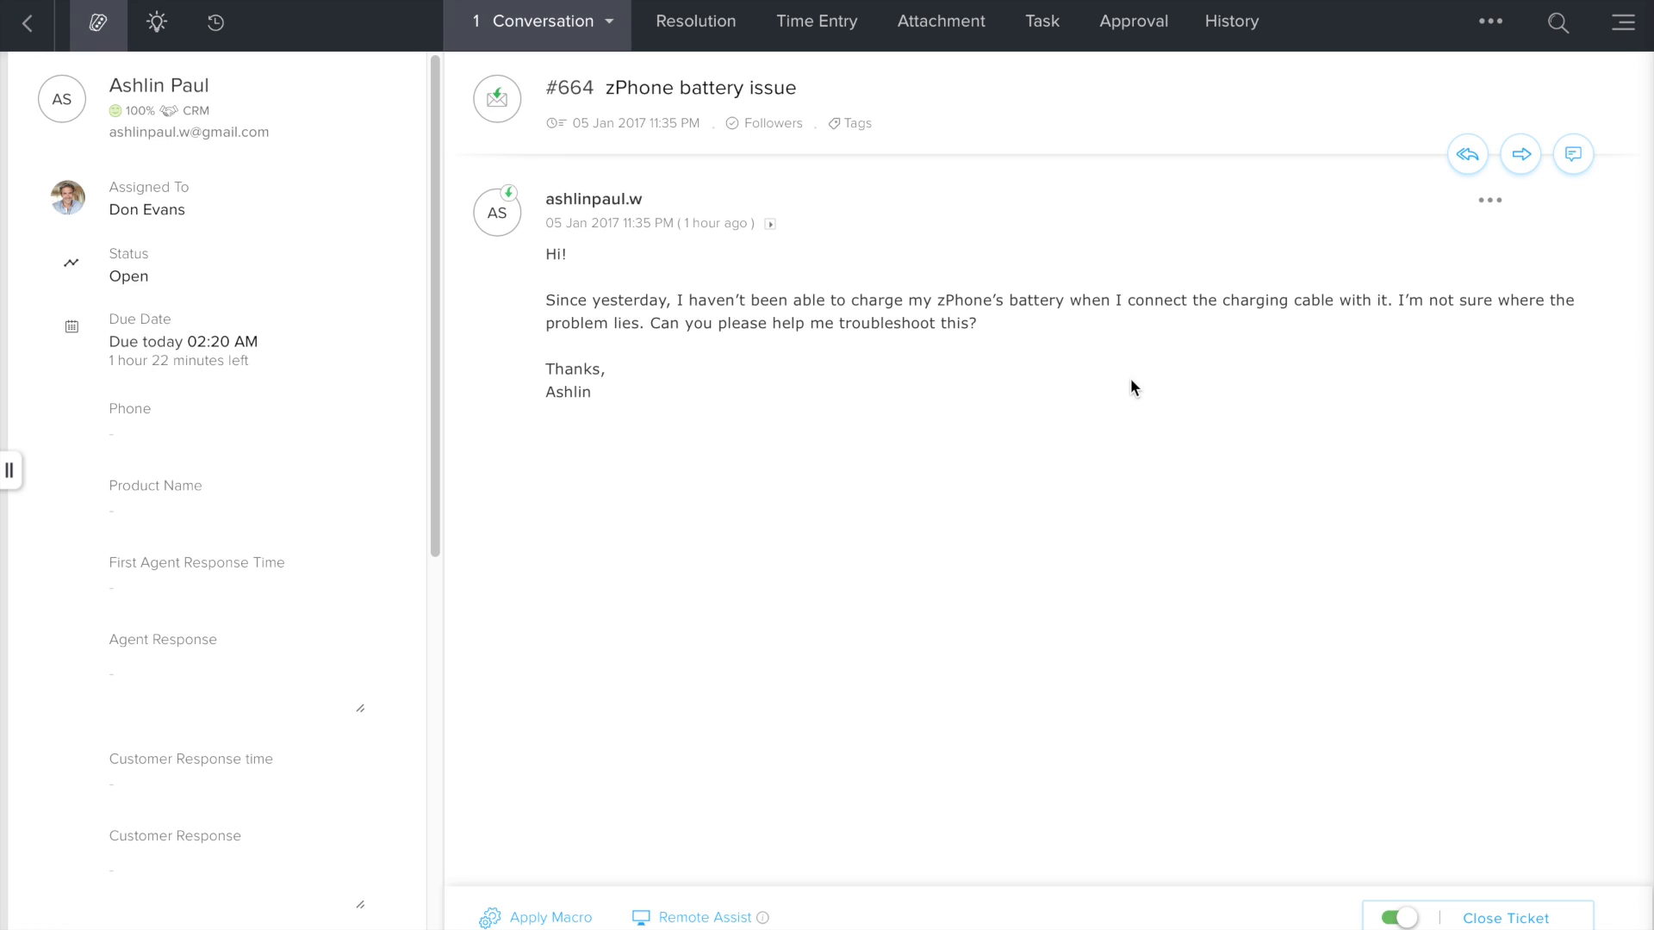
{"action": "mouse_move", "coordinate": [891, 366]}
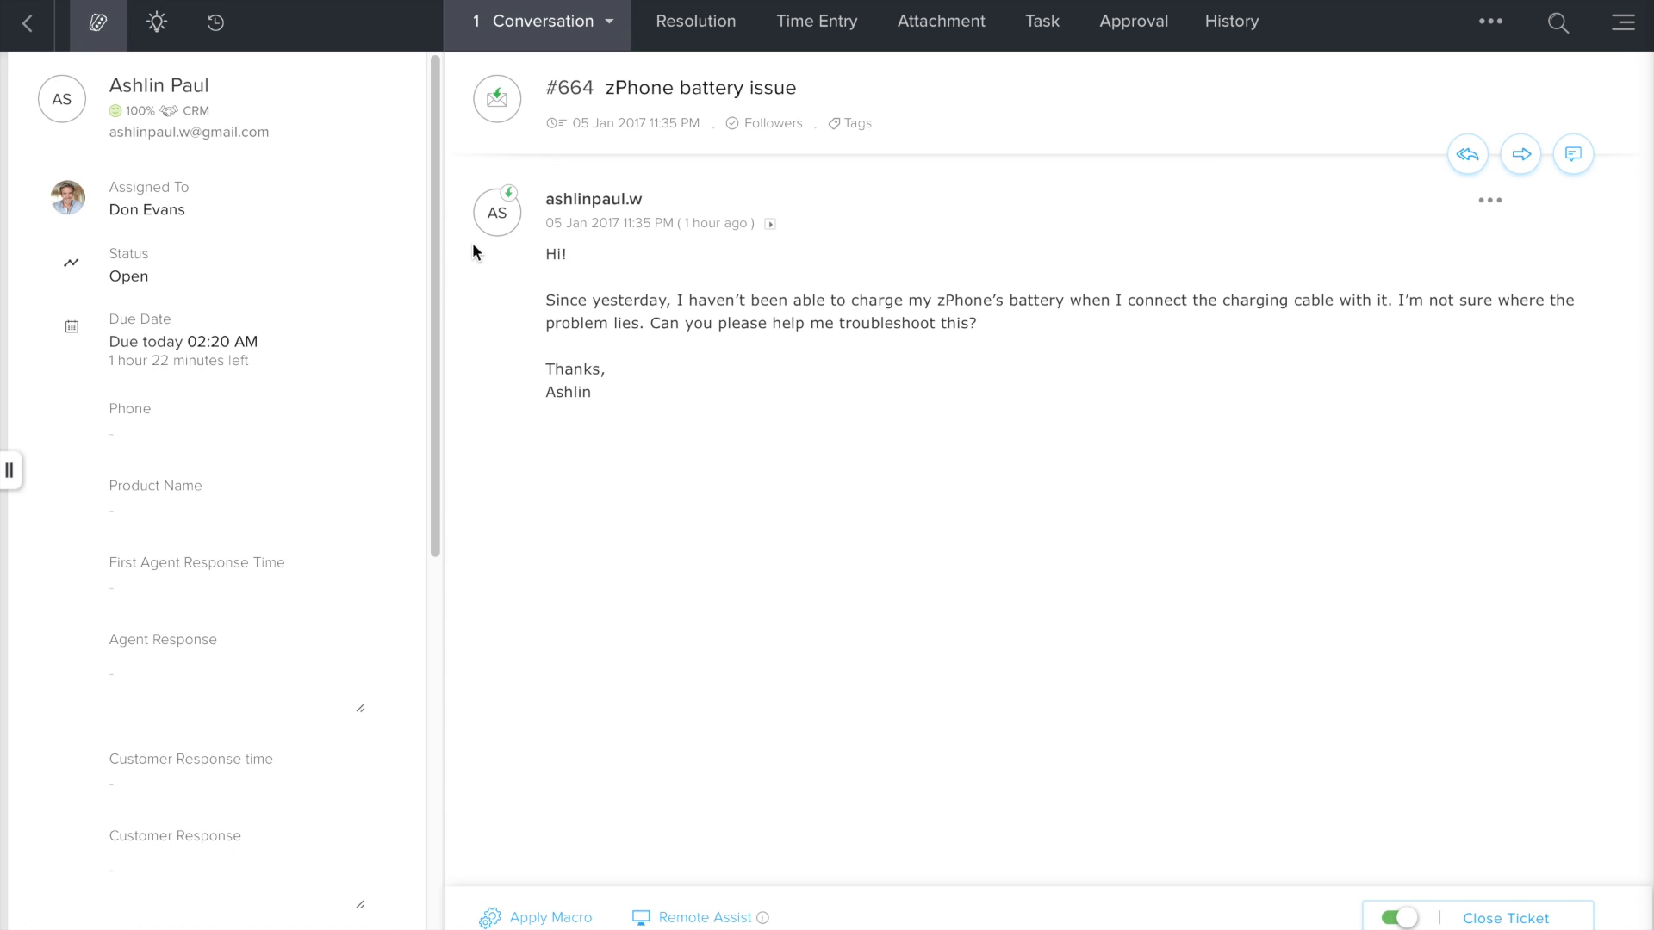
{"action": "left_click", "coordinate": [215, 21]}
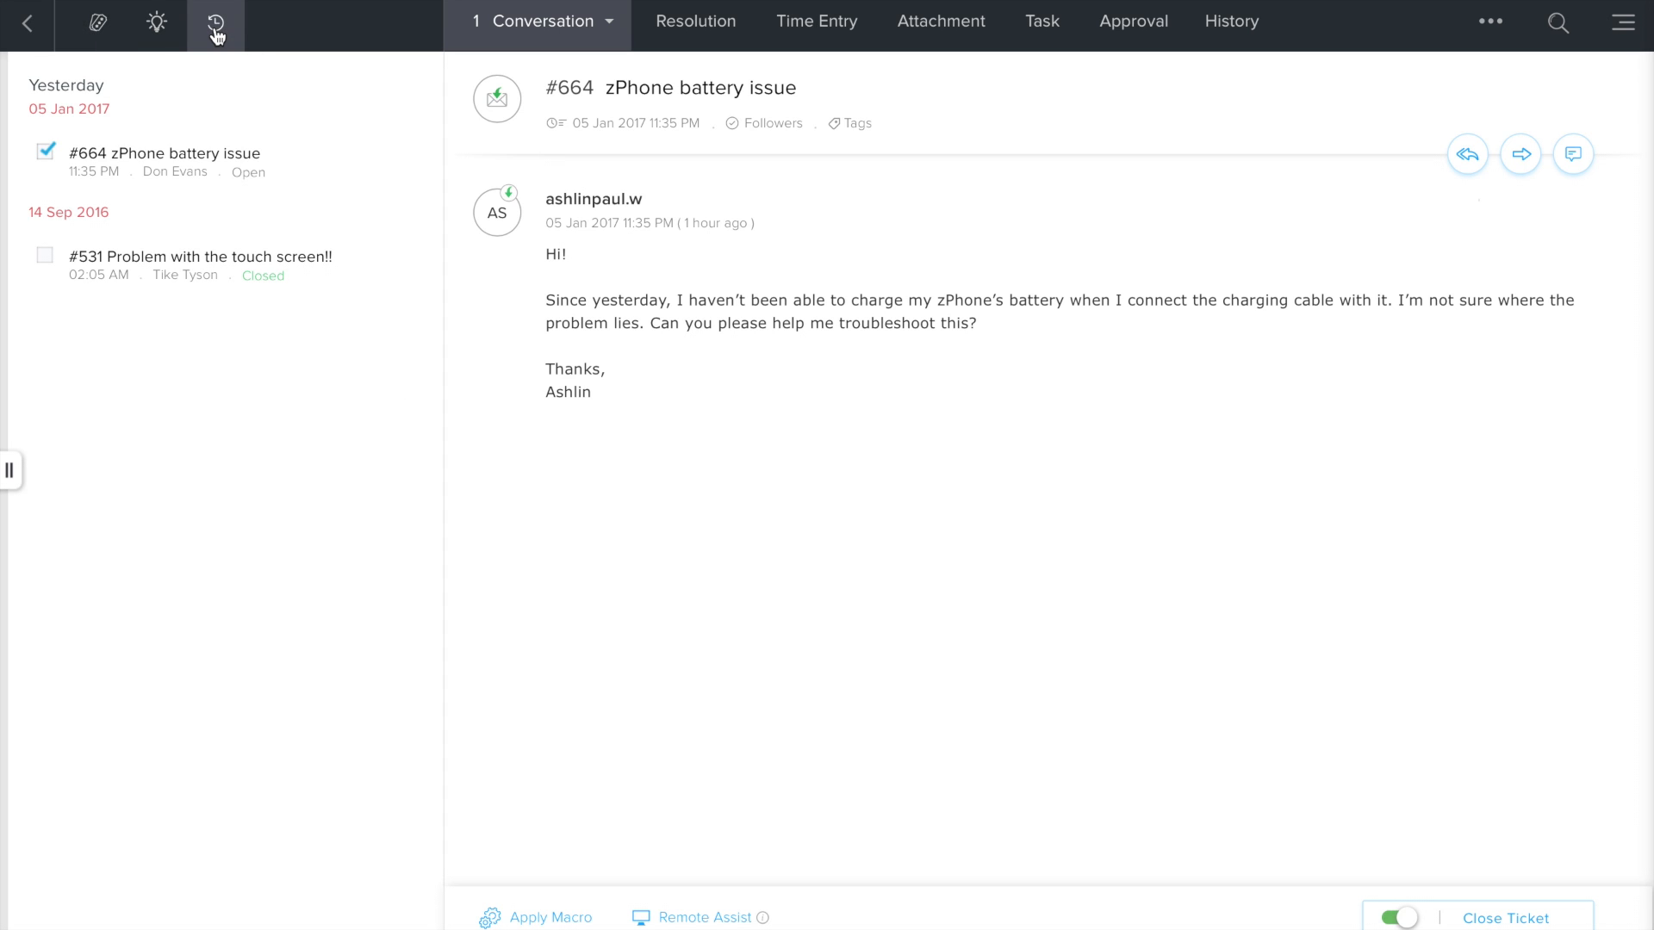
{"action": "mouse_move", "coordinate": [220, 266]}
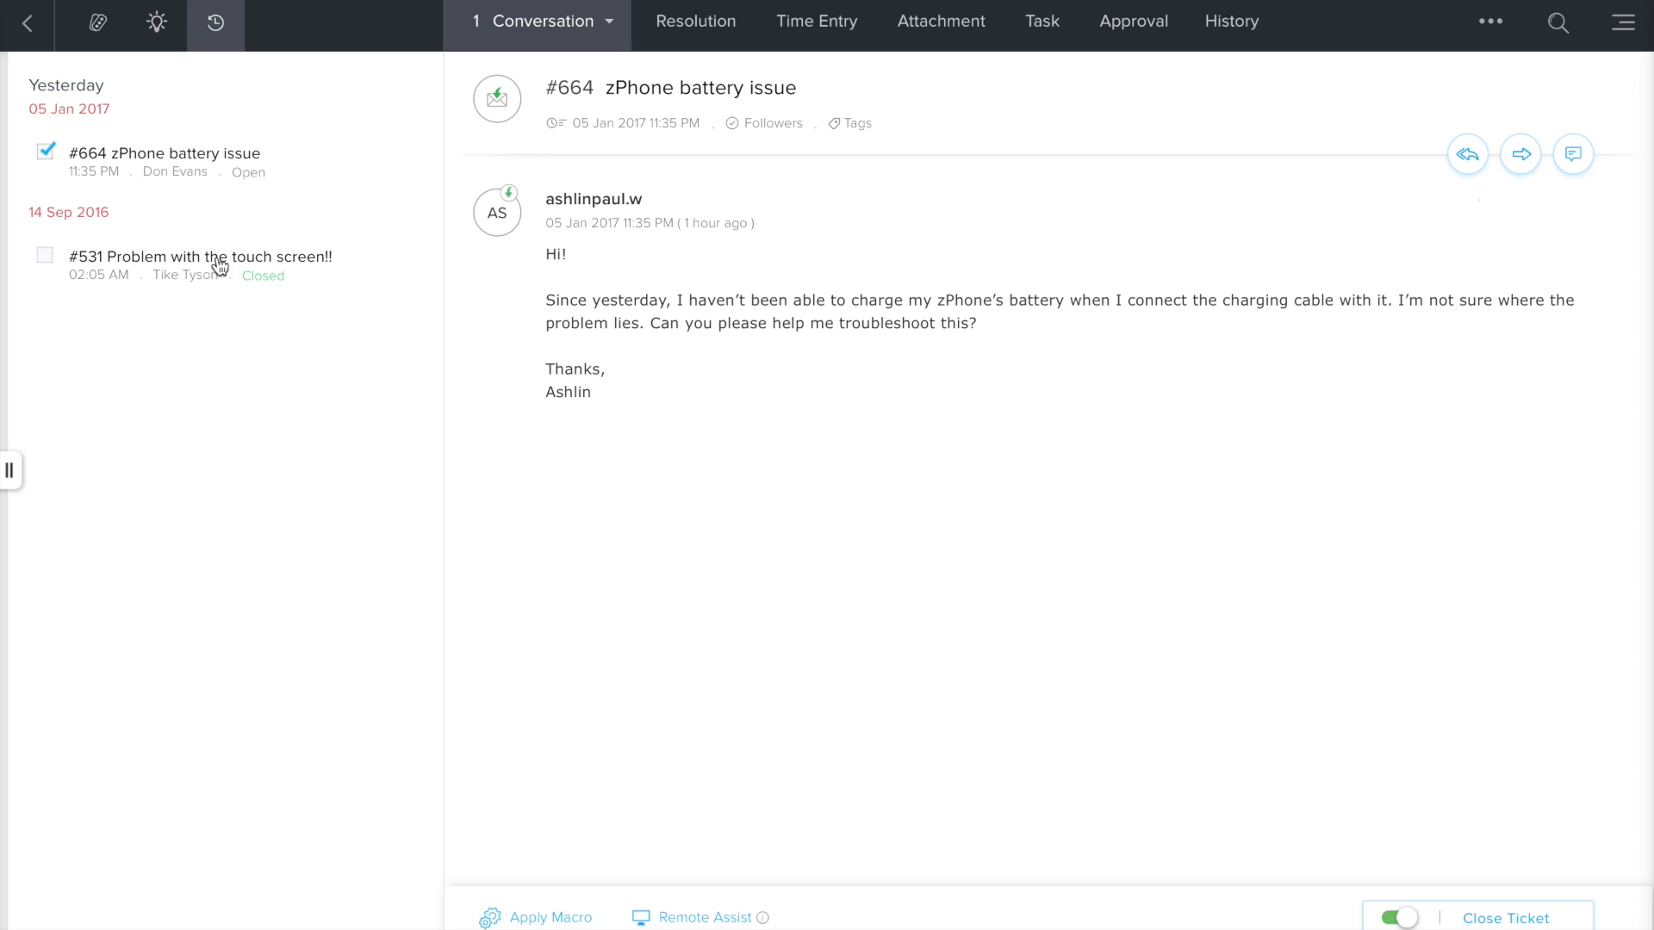
{"action": "mouse_move", "coordinate": [98, 23]}
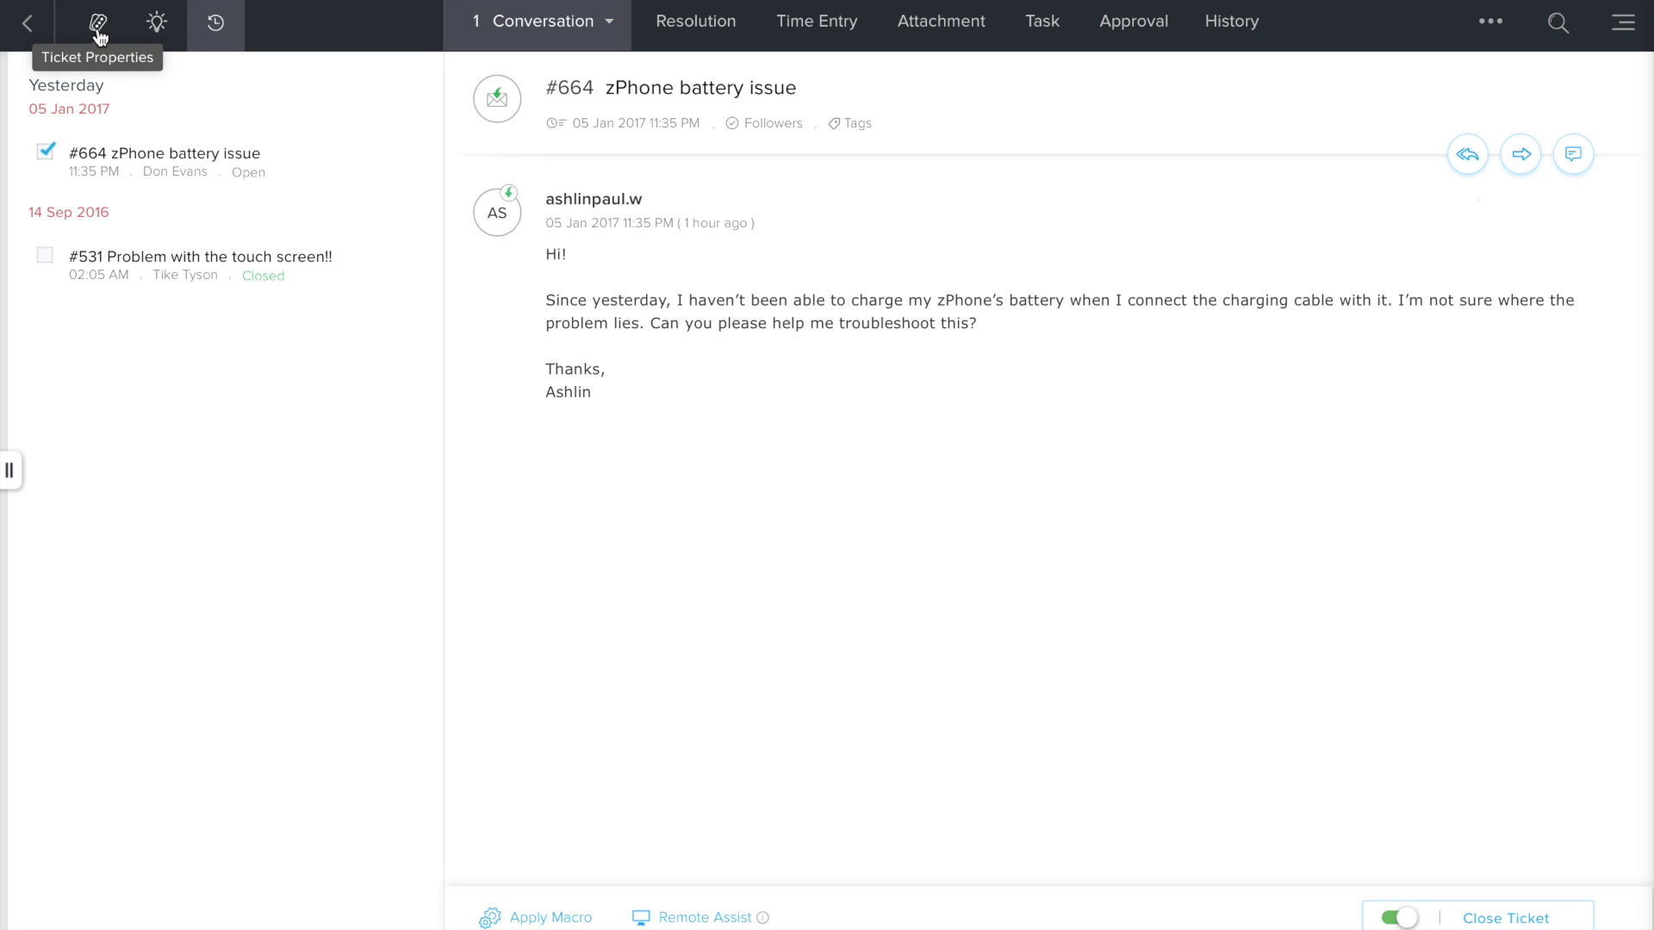
{"action": "left_click", "coordinate": [97, 24]}
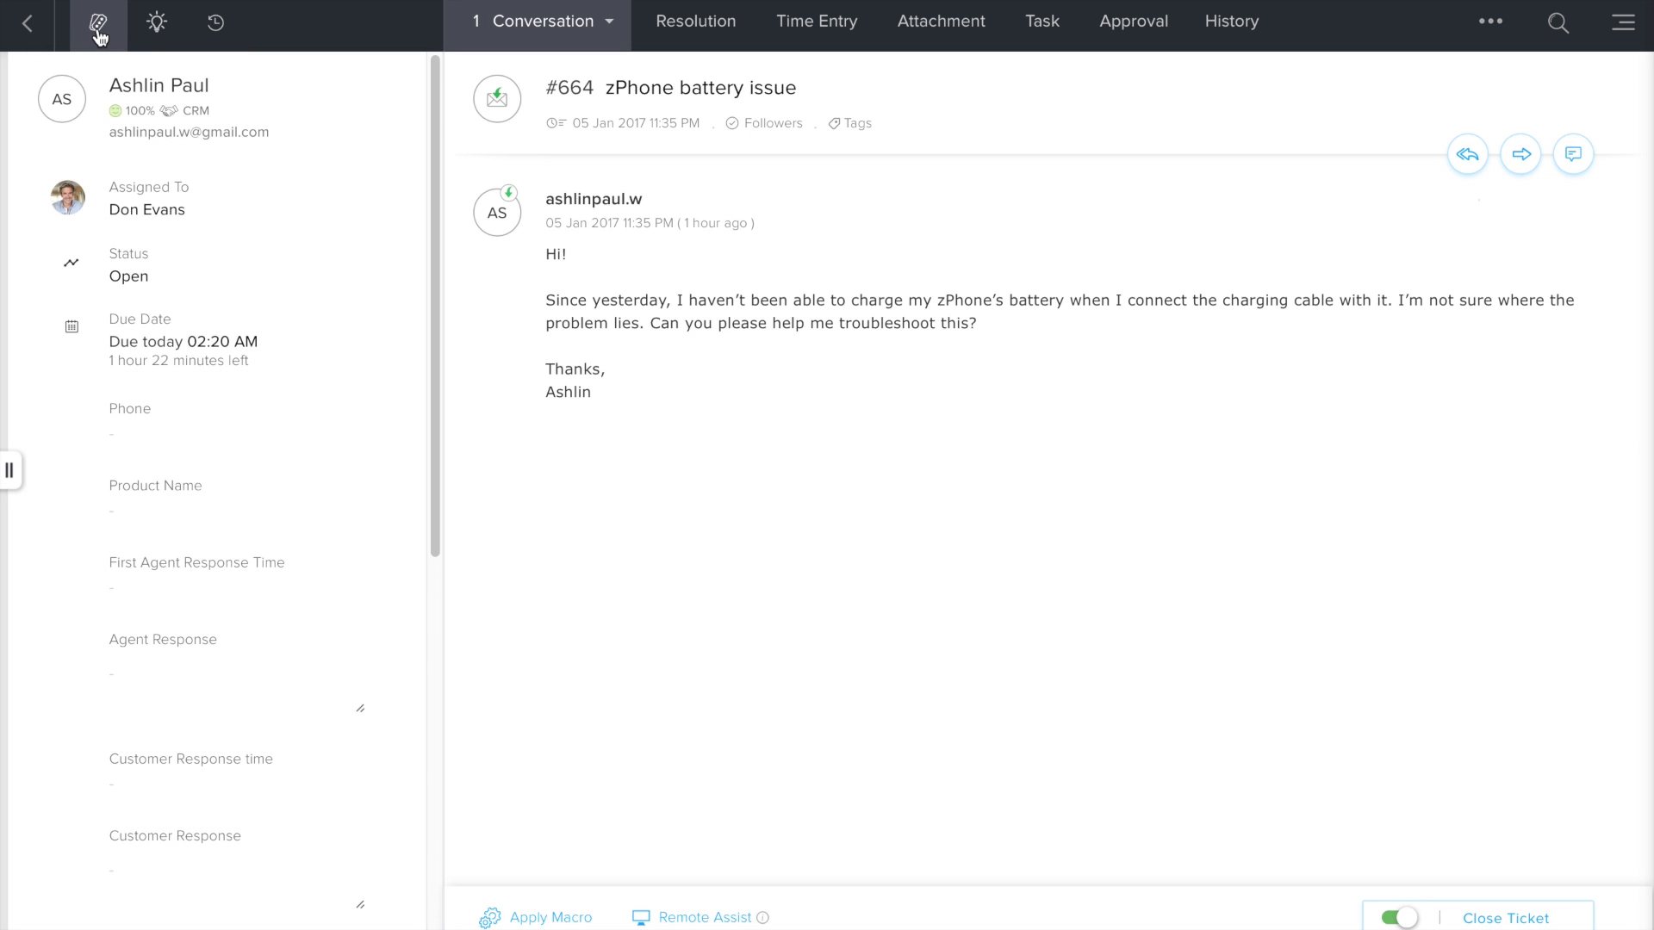
{"action": "mouse_move", "coordinate": [783, 277]}
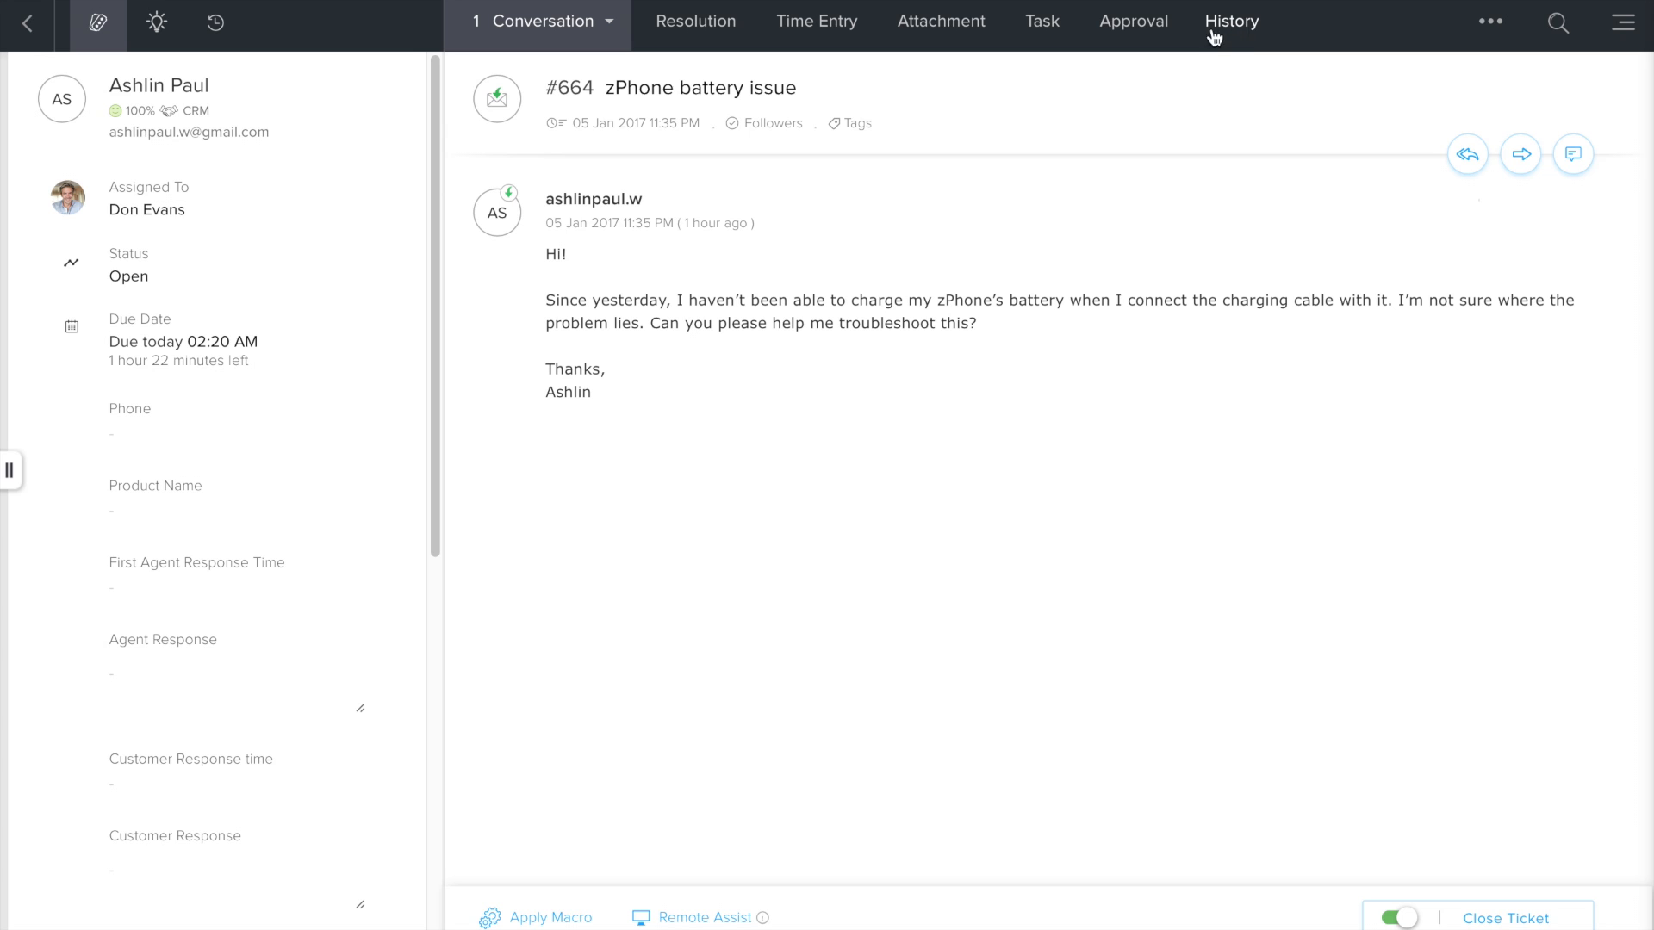
{"action": "mouse_move", "coordinate": [1234, 29]}
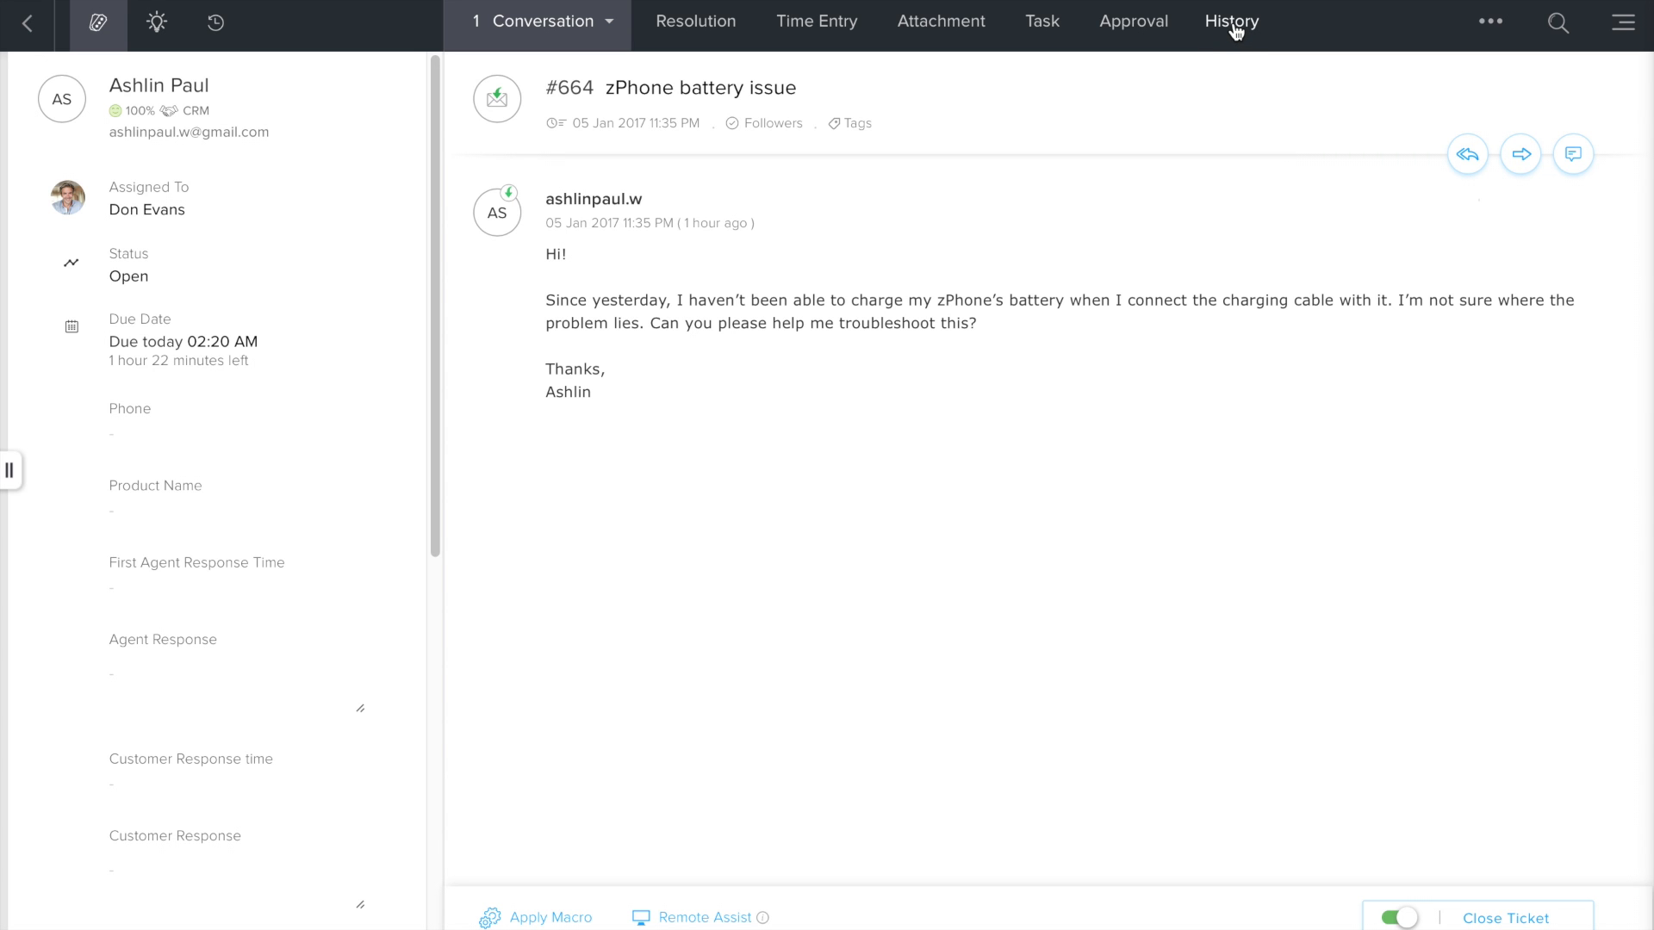
{"action": "left_click", "coordinate": [1231, 21]}
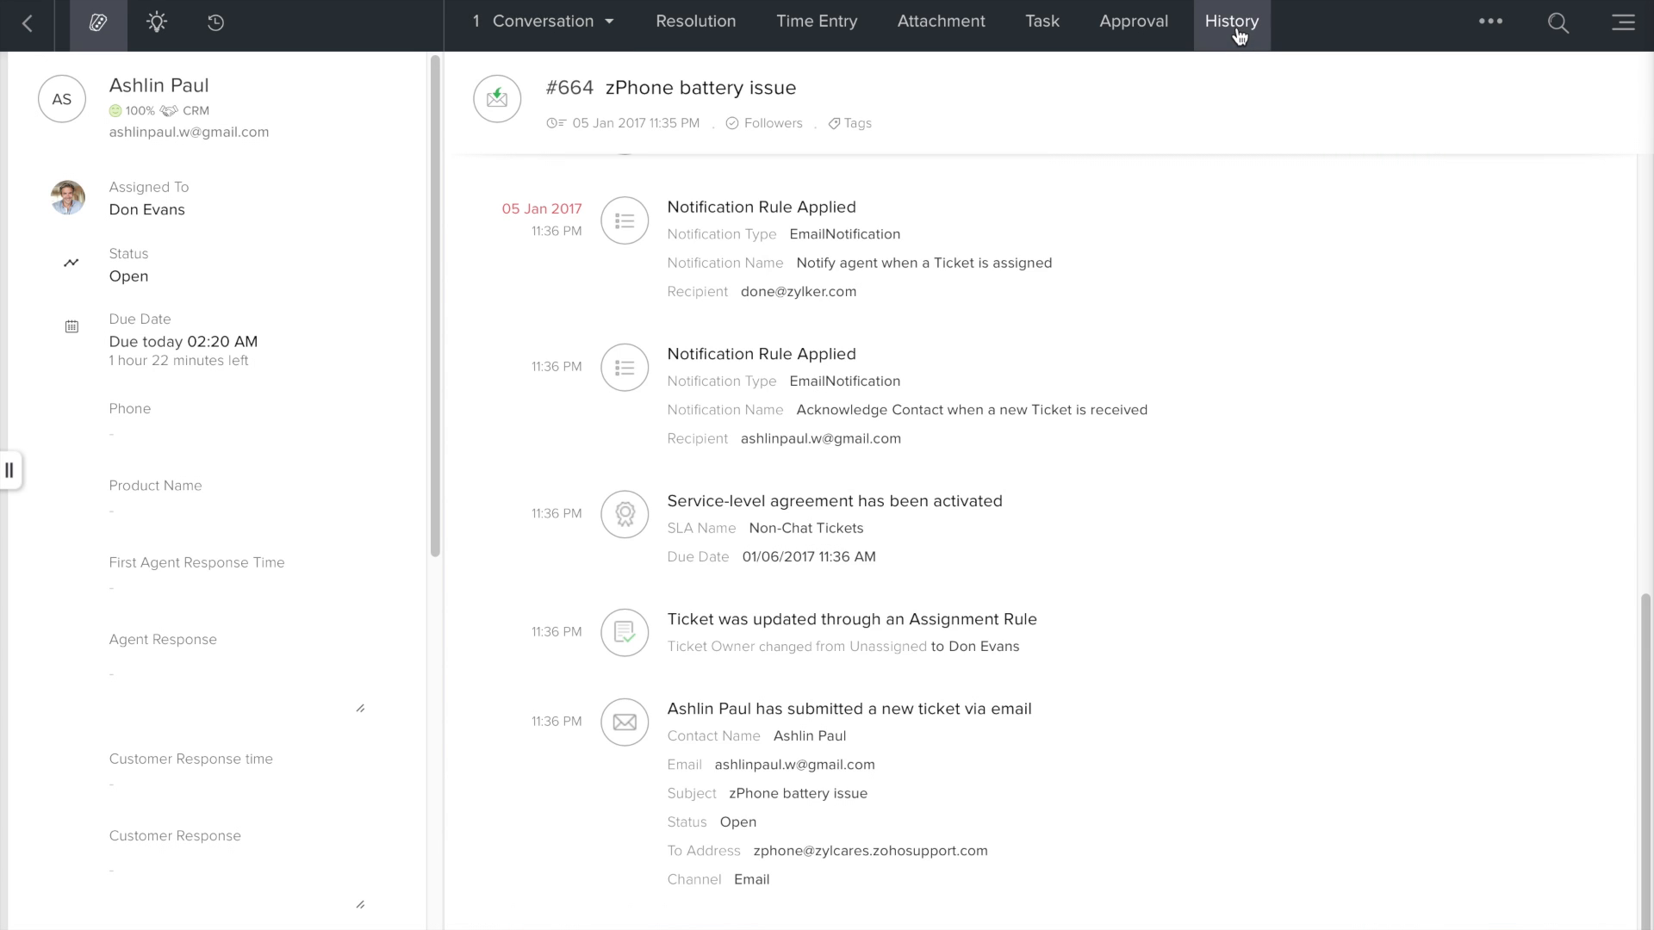
{"action": "mouse_move", "coordinate": [667, 743]}
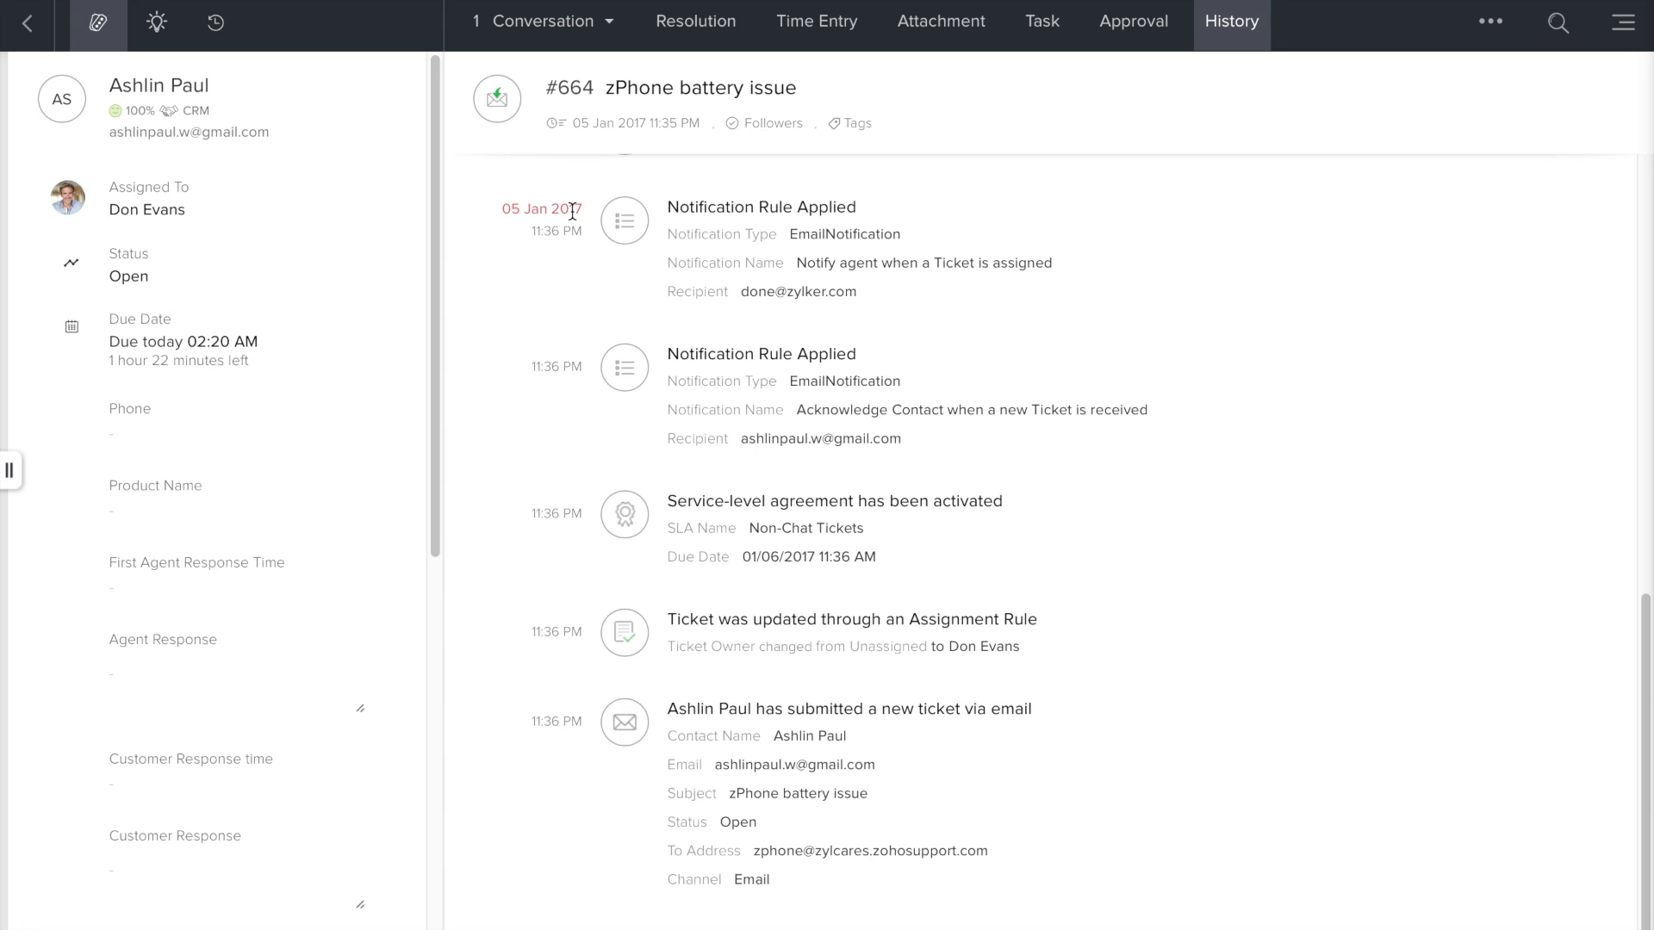
{"action": "left_click", "coordinate": [537, 21]}
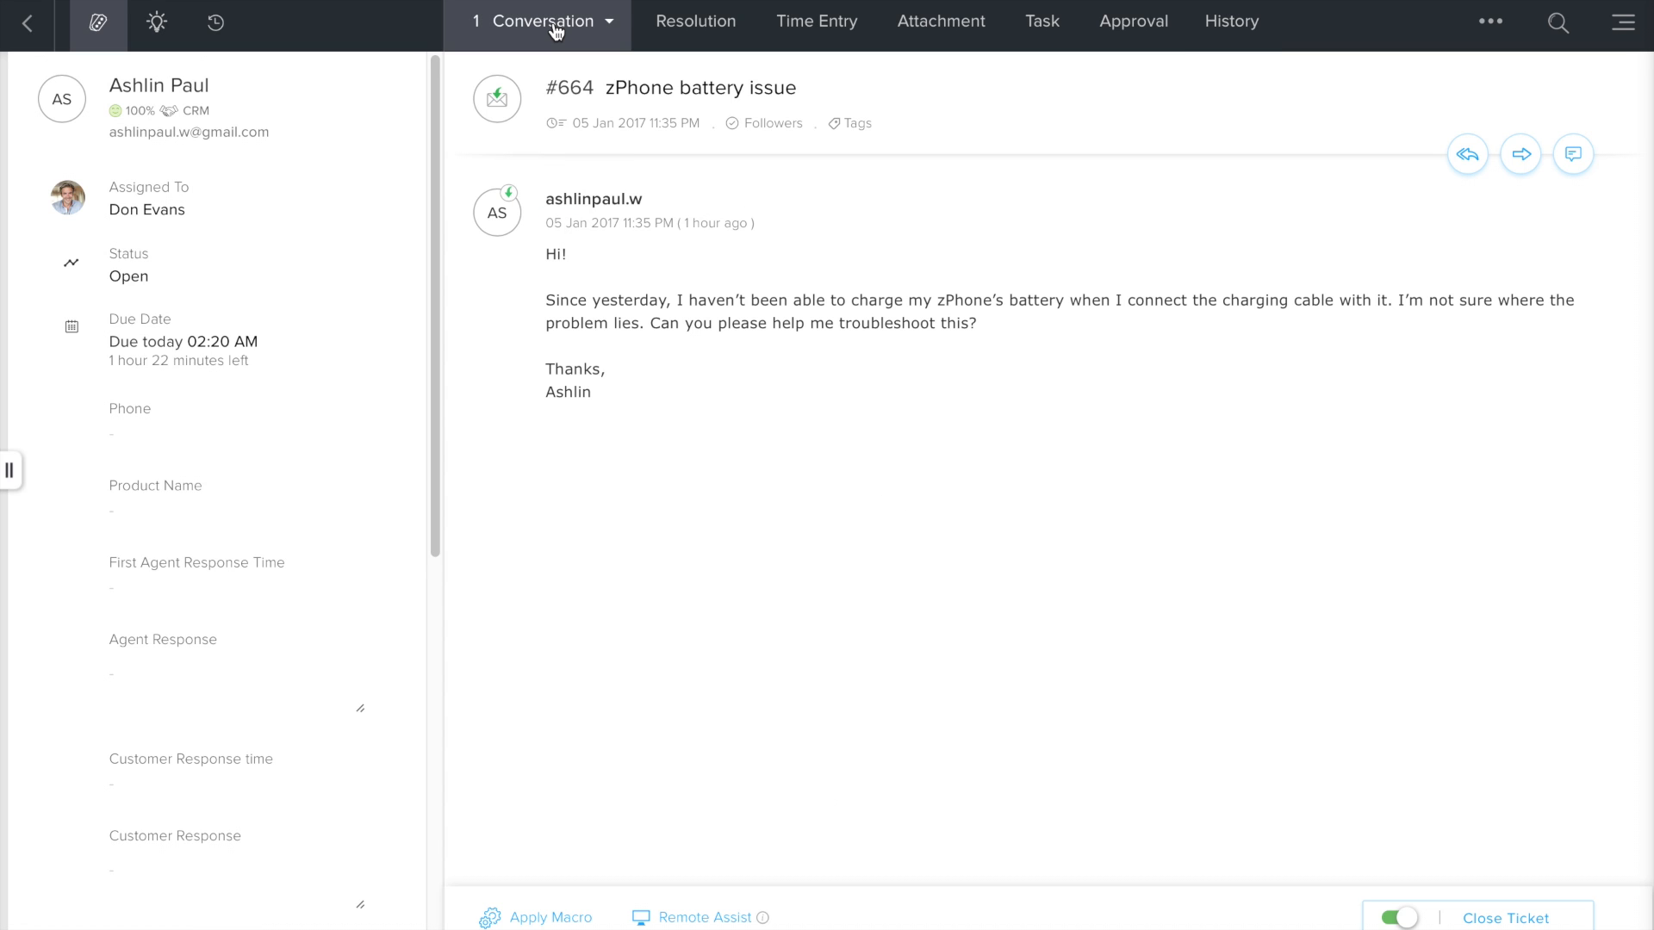
{"action": "mouse_move", "coordinate": [1106, 235]}
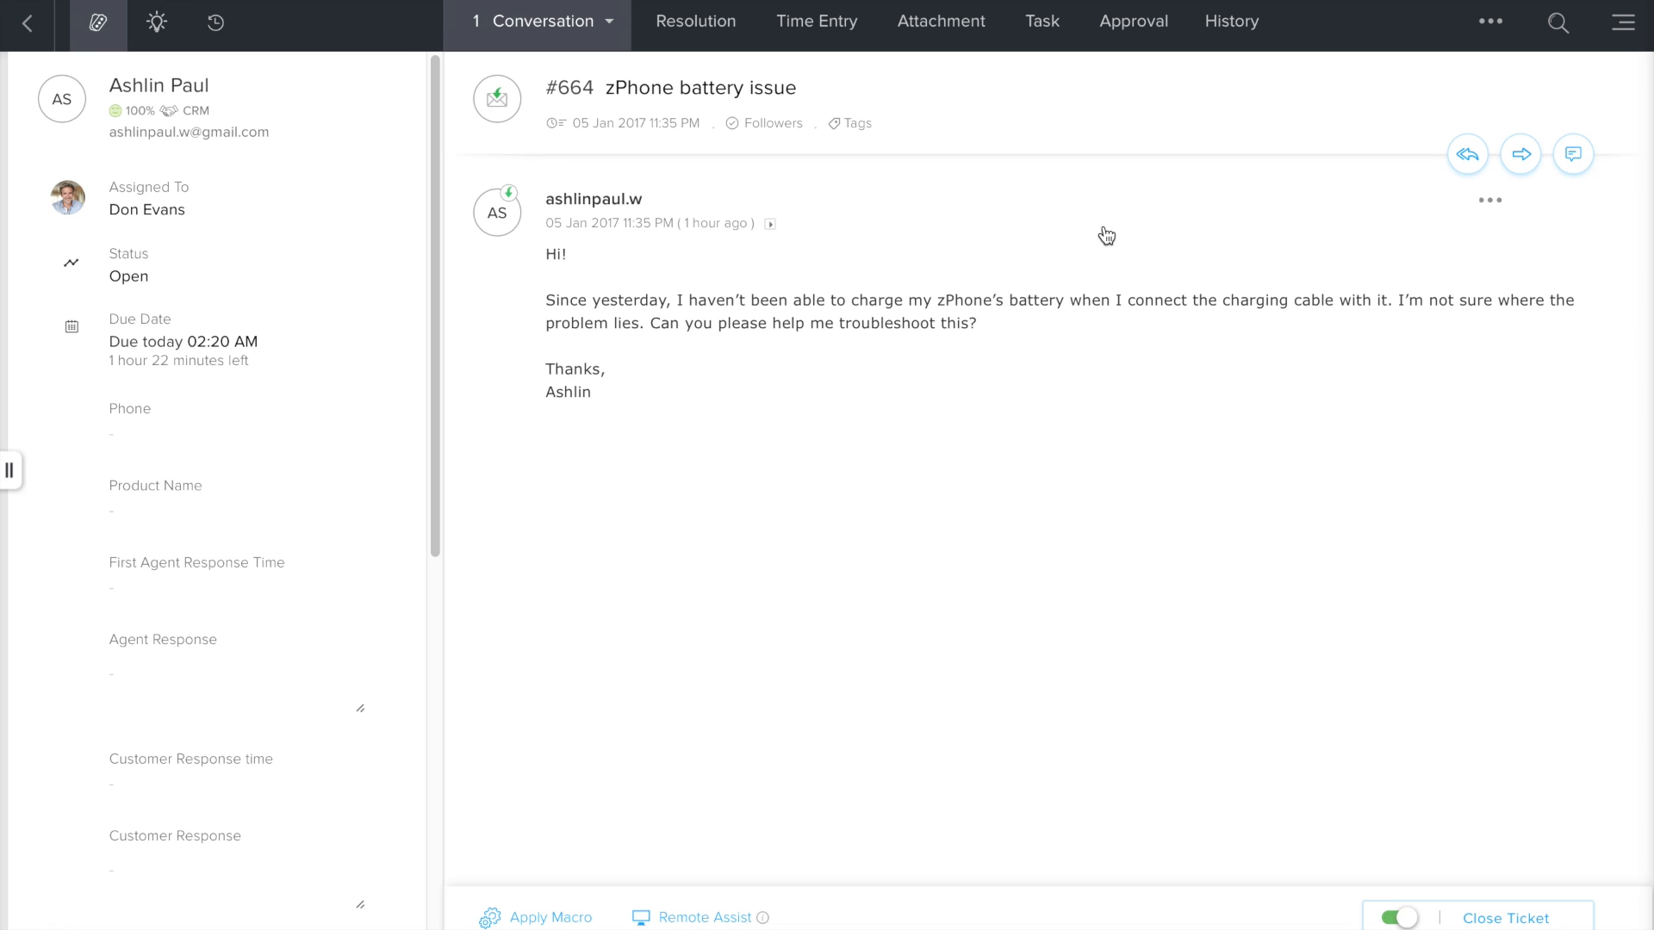
{"action": "mouse_move", "coordinate": [1458, 194]}
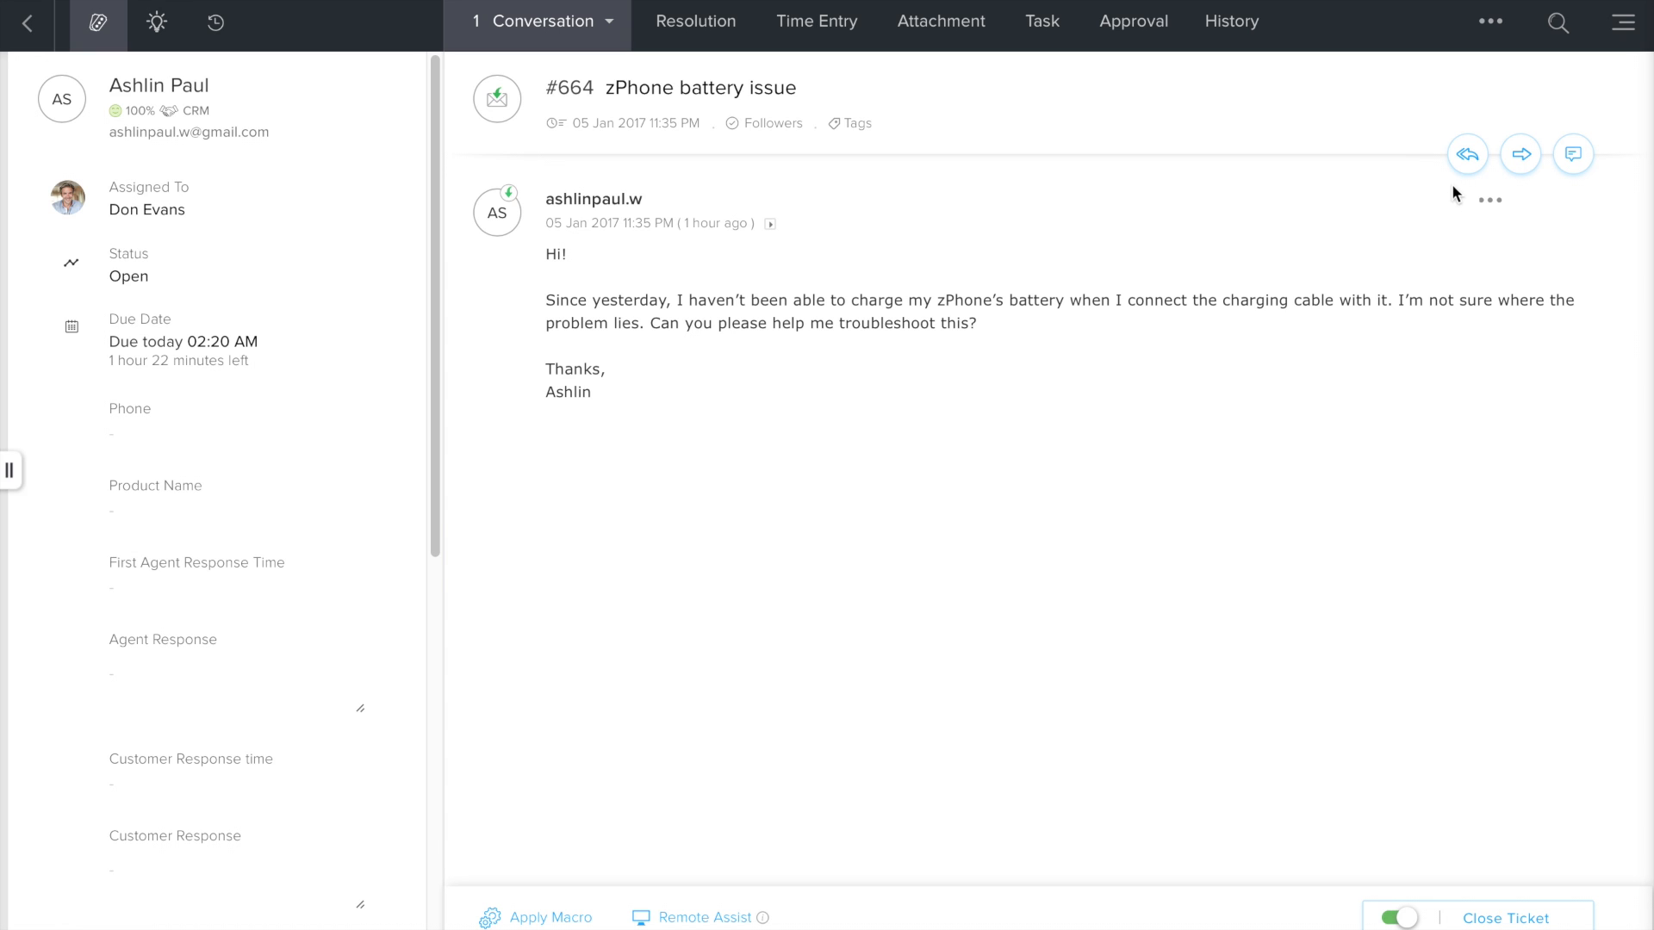
{"action": "mouse_move", "coordinate": [1465, 154]}
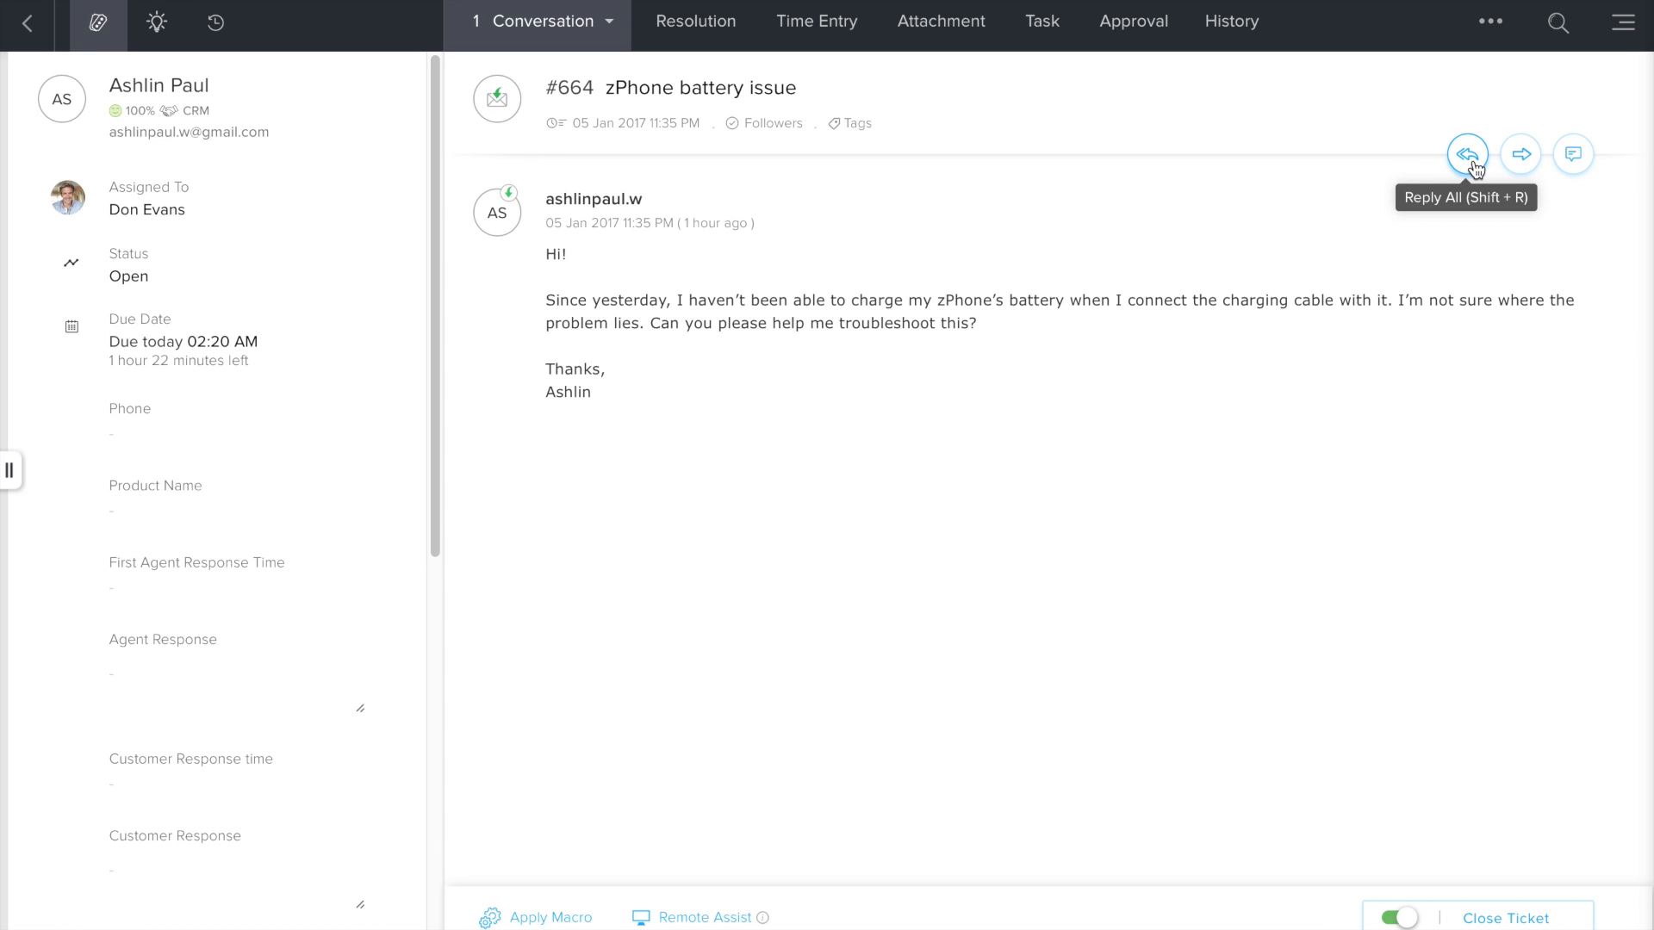
- Reply All on ticket #664 and paste in the defective cable adapter article
{"action": "left_click", "coordinate": [1466, 154]}
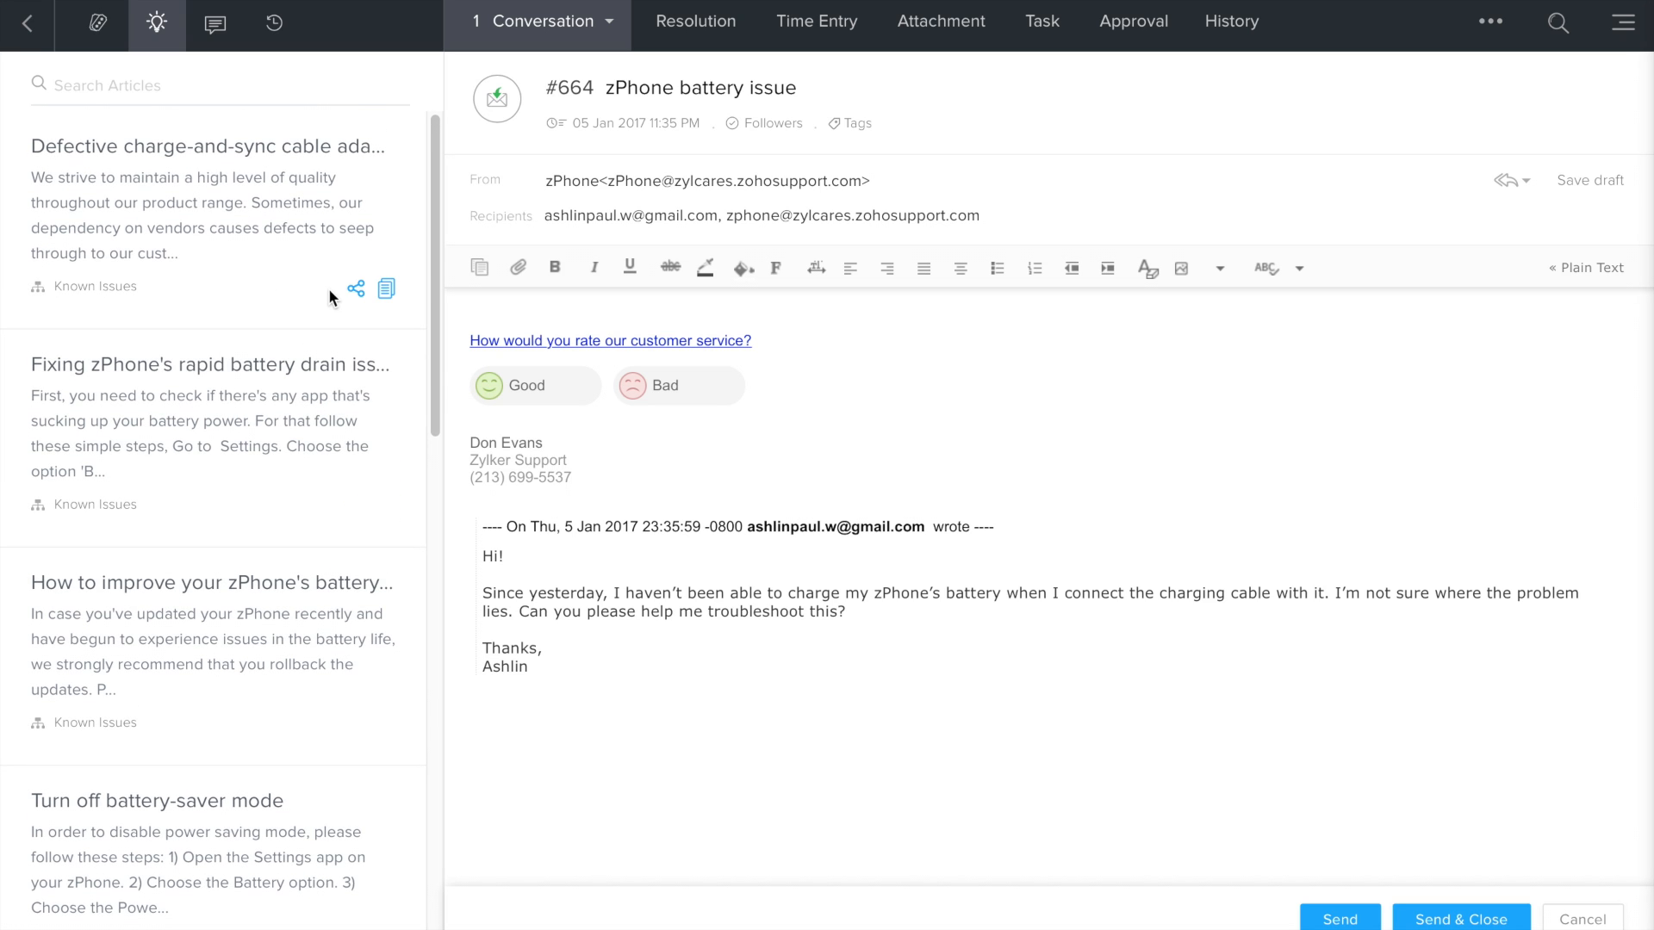
{"action": "mouse_move", "coordinate": [356, 288]}
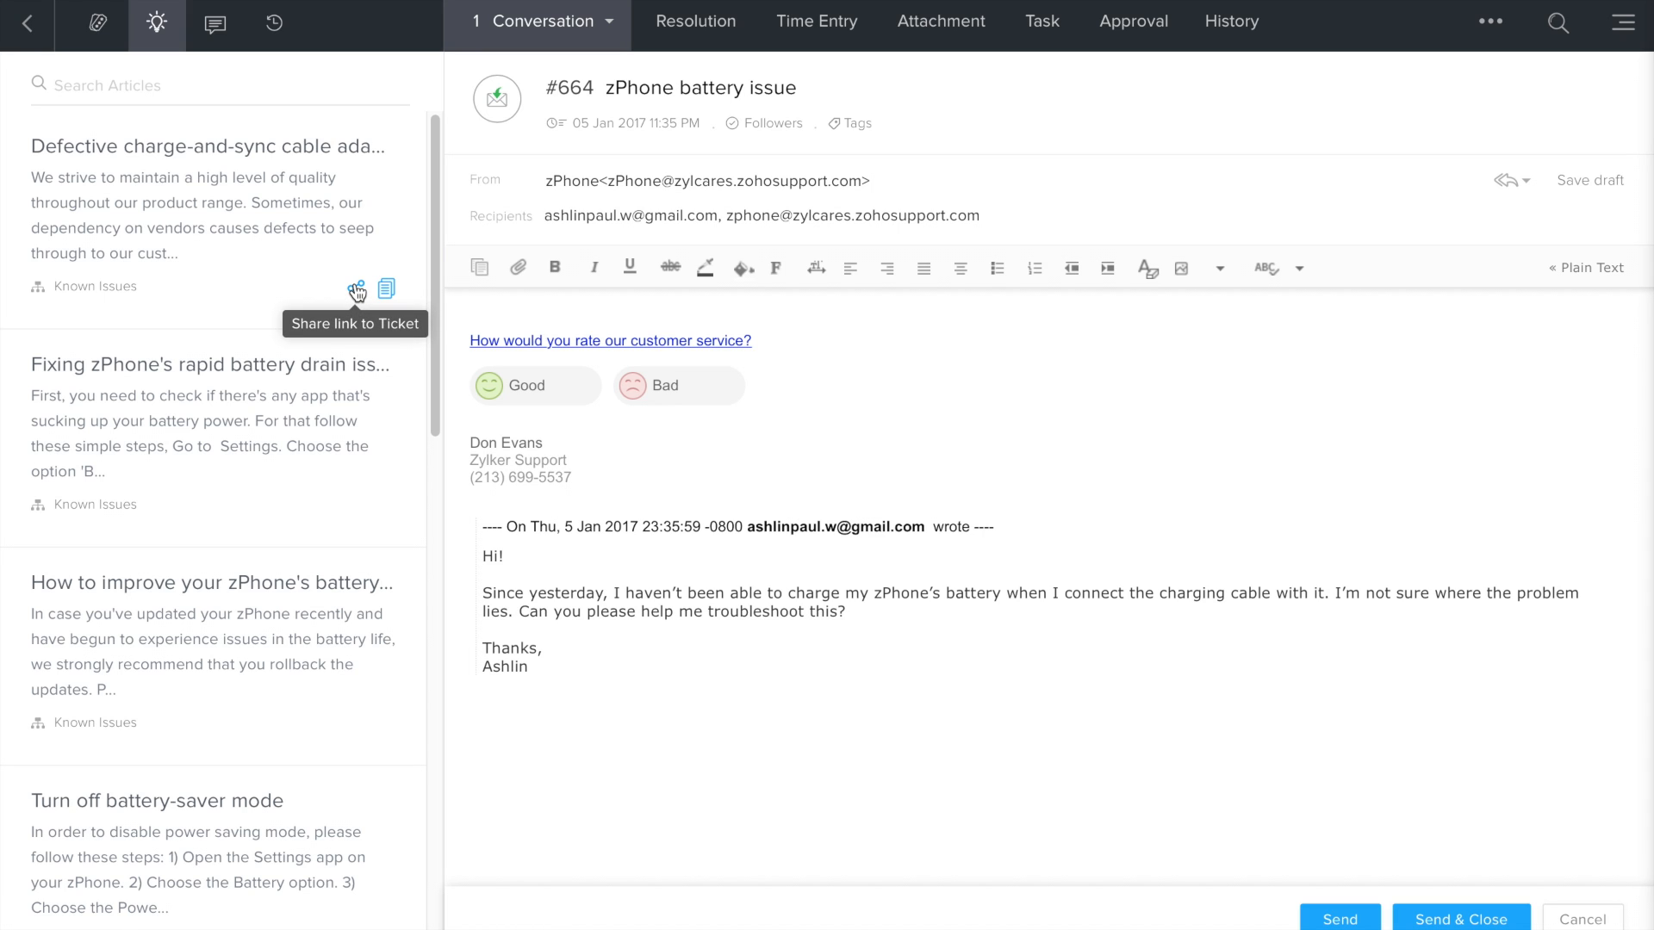
{"action": "mouse_move", "coordinate": [388, 289]}
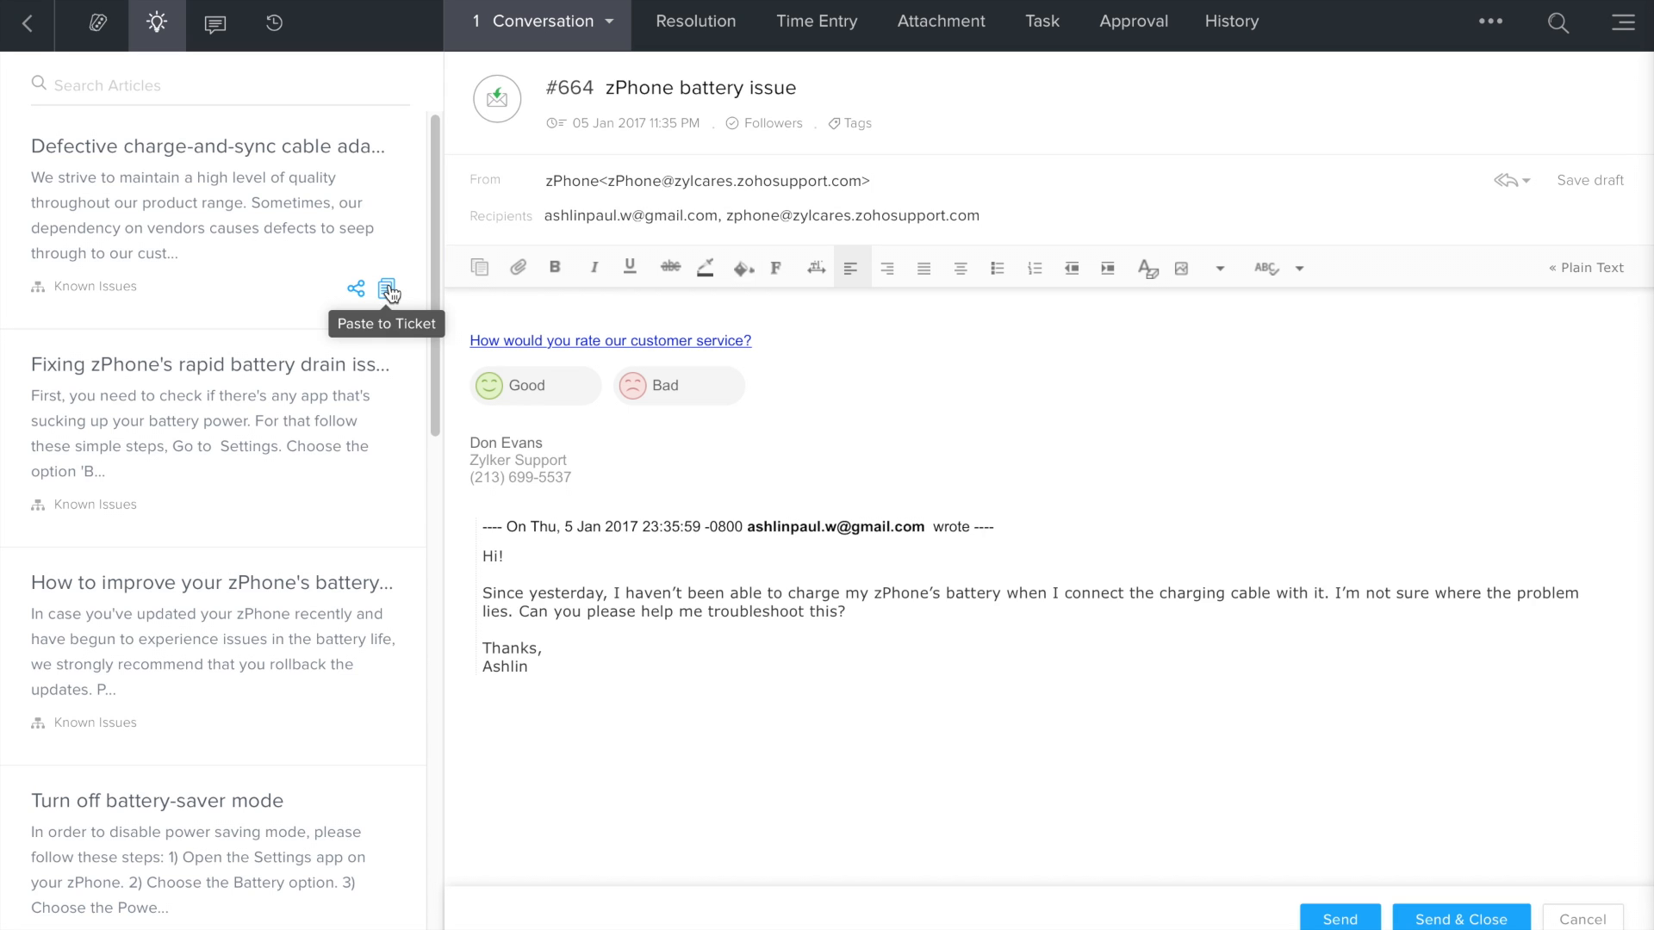
{"action": "left_click", "coordinate": [391, 288]}
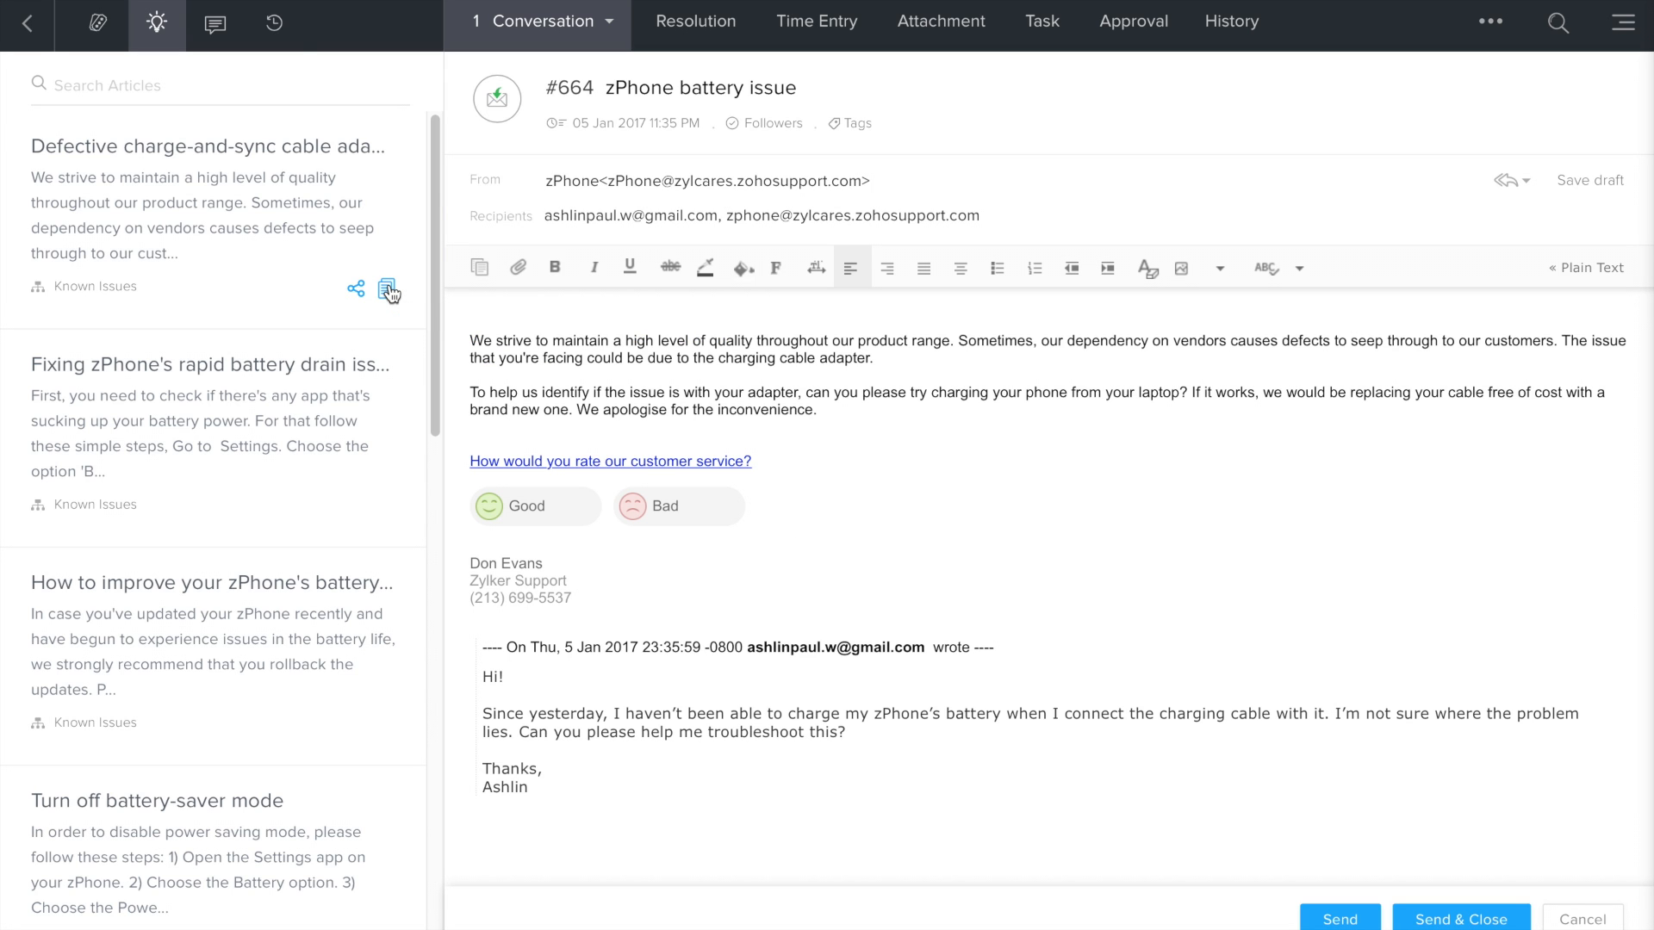
{"action": "mouse_move", "coordinate": [390, 292]}
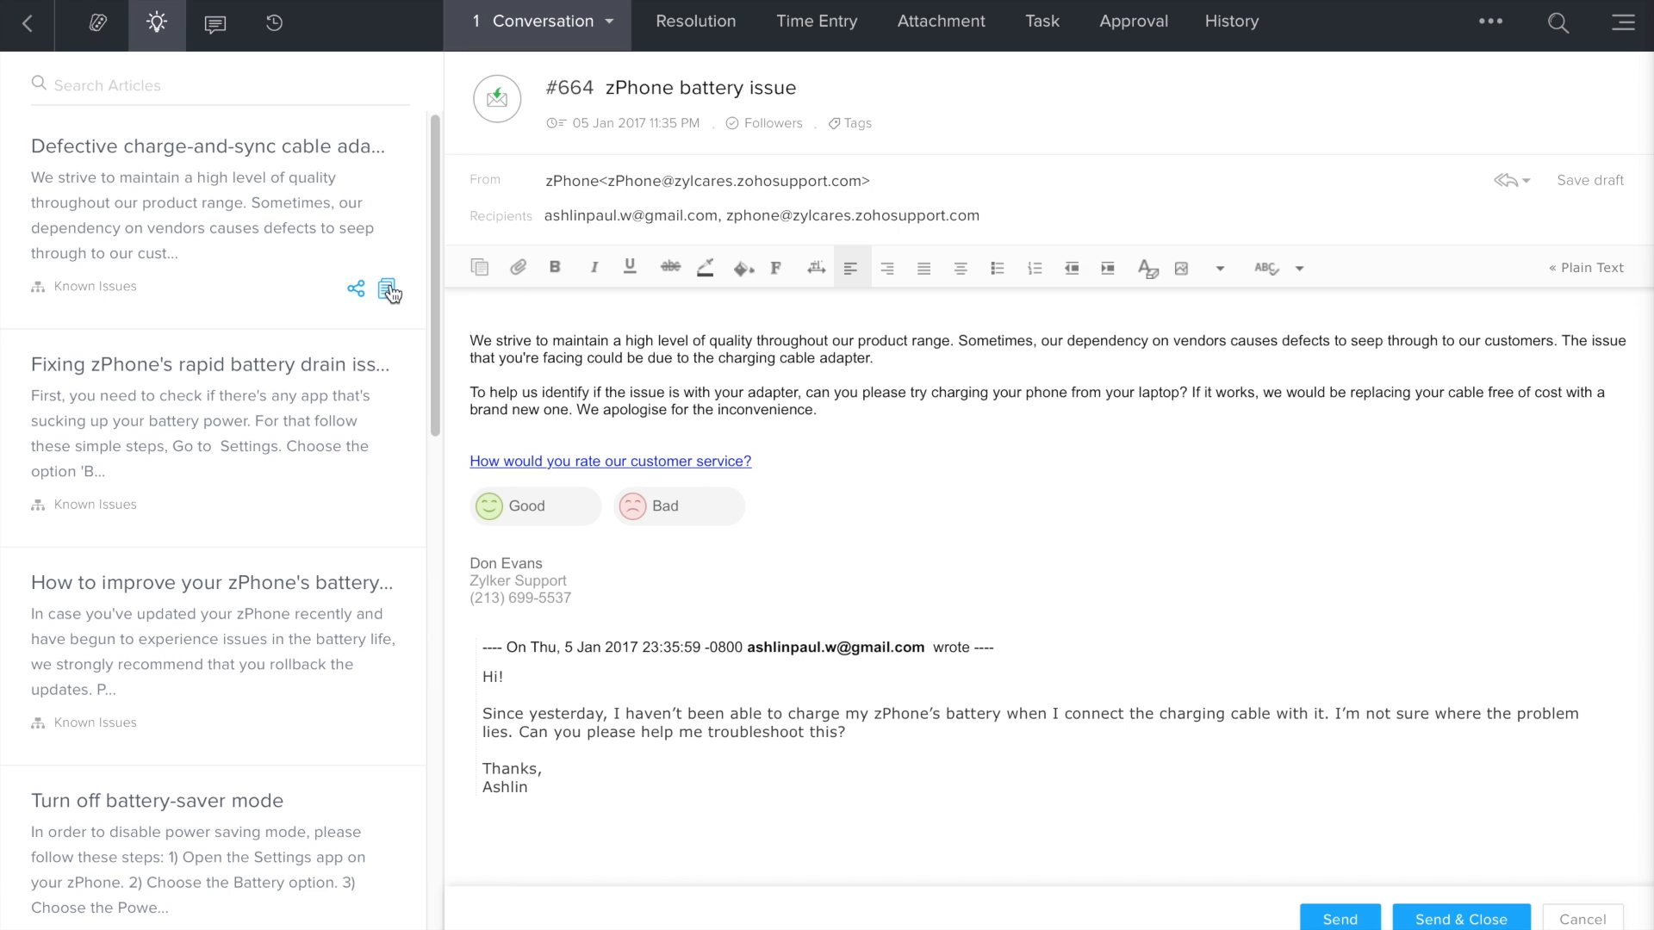
{"action": "mouse_move", "coordinate": [924, 267]}
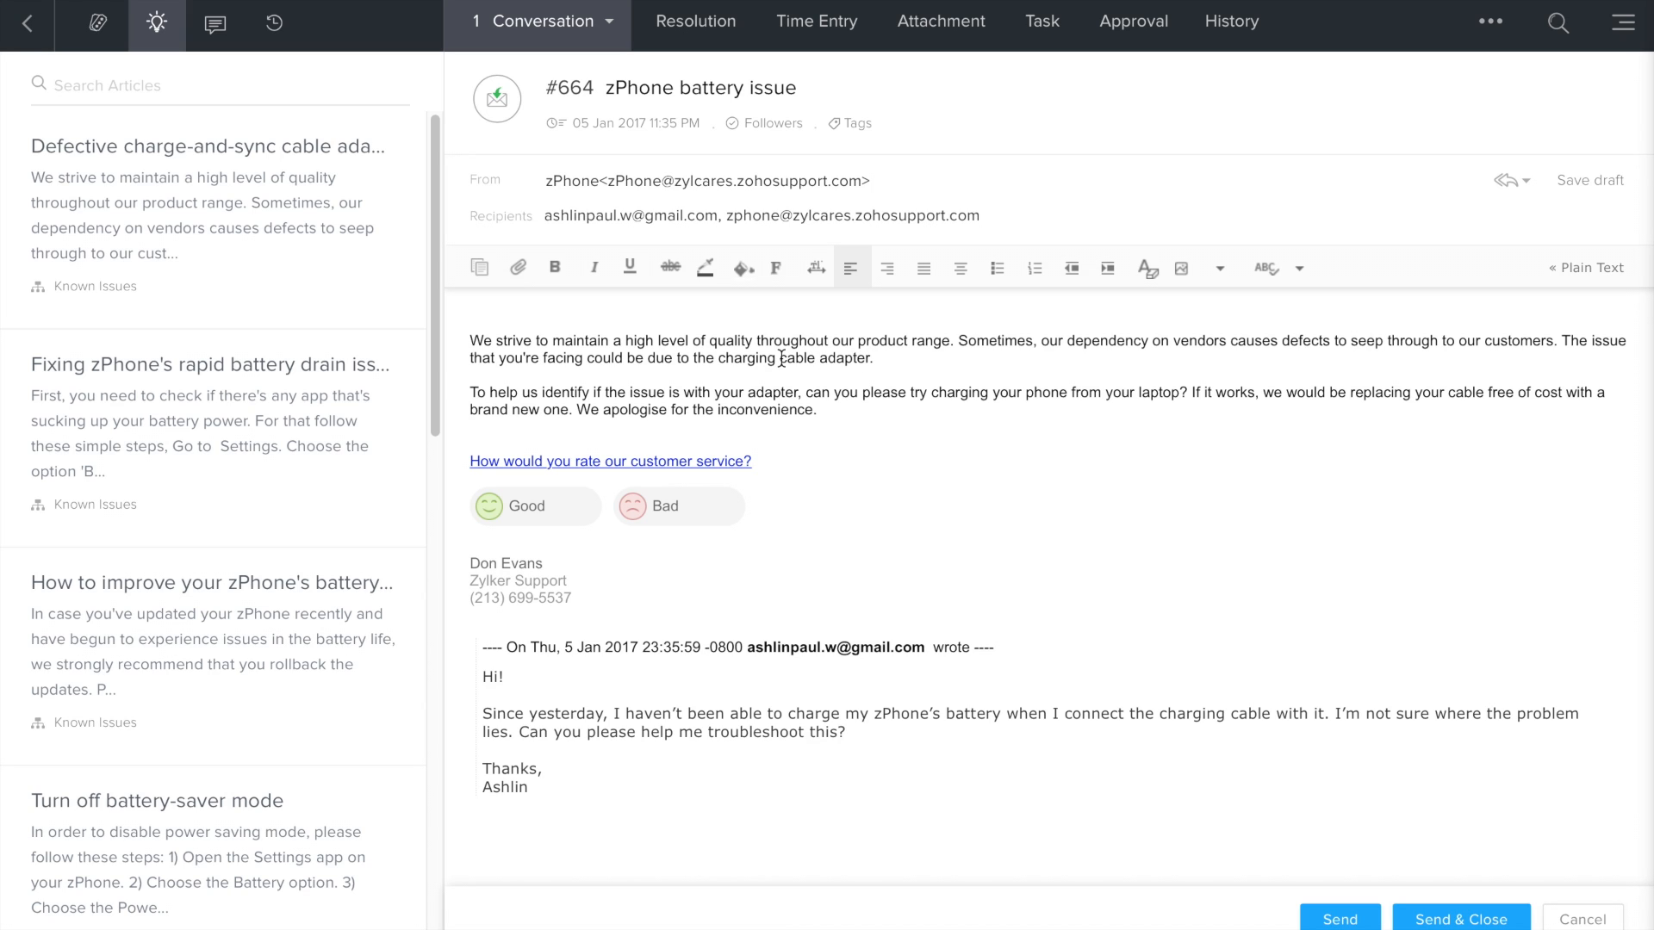
- Select 'charging cable adapter' in the reply body and italicise it
{"action": "left_click_drag", "start_coordinate": [716, 358], "coordinate": [871, 358]}
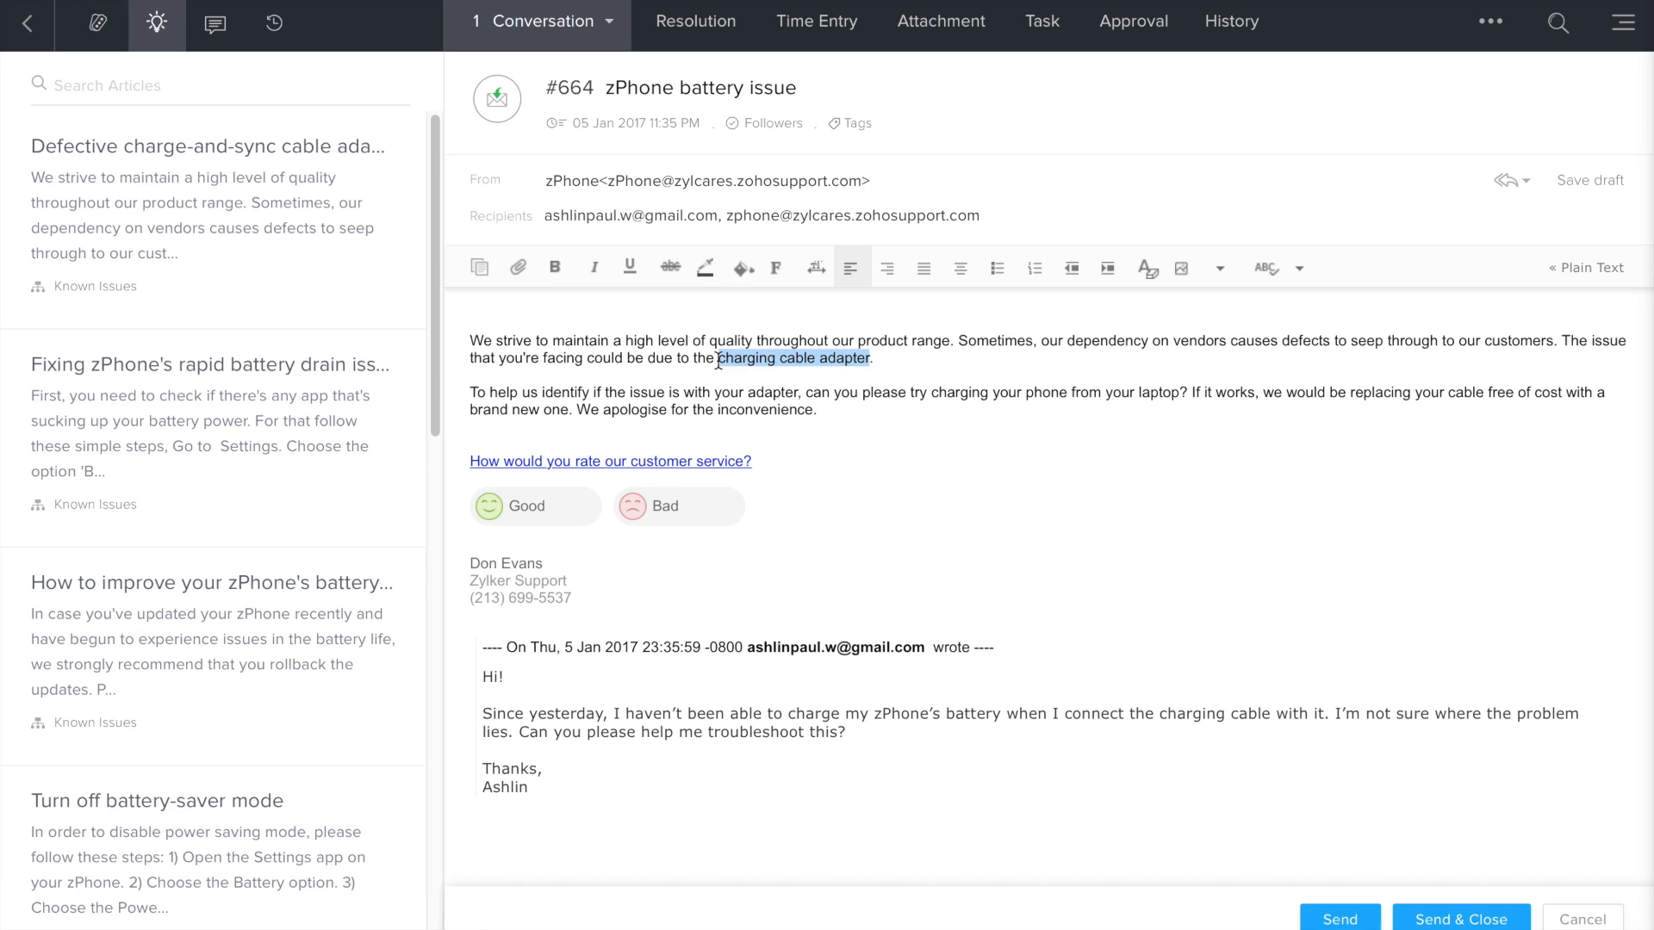
{"action": "left_click", "coordinate": [593, 267]}
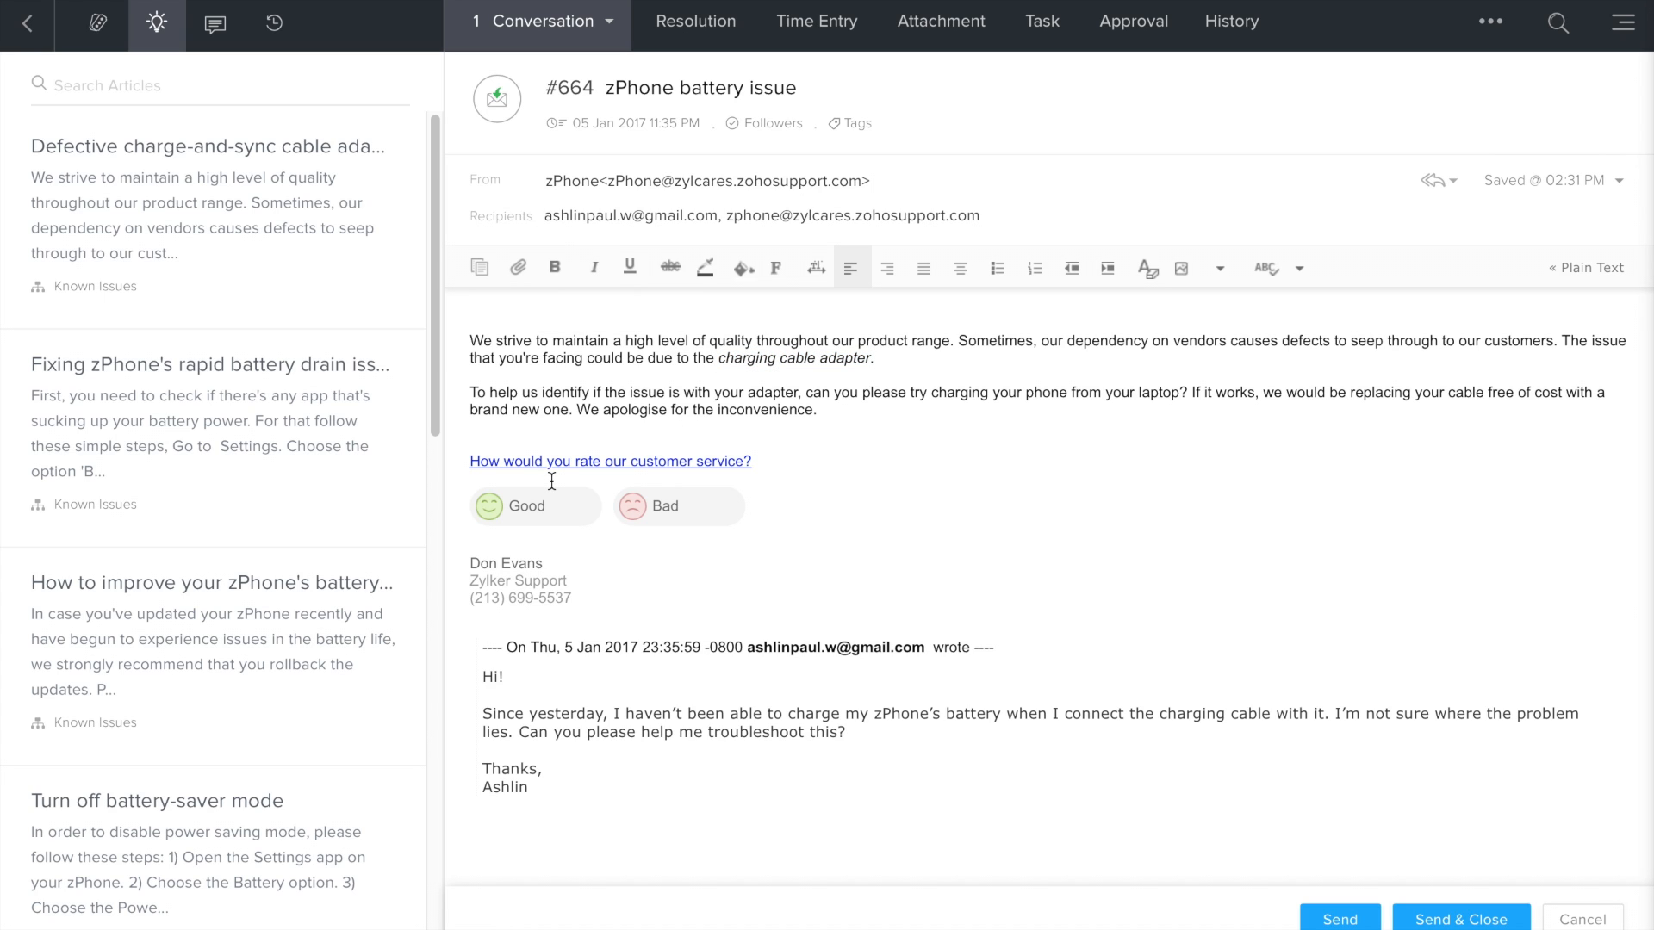
{"action": "mouse_move", "coordinate": [689, 456]}
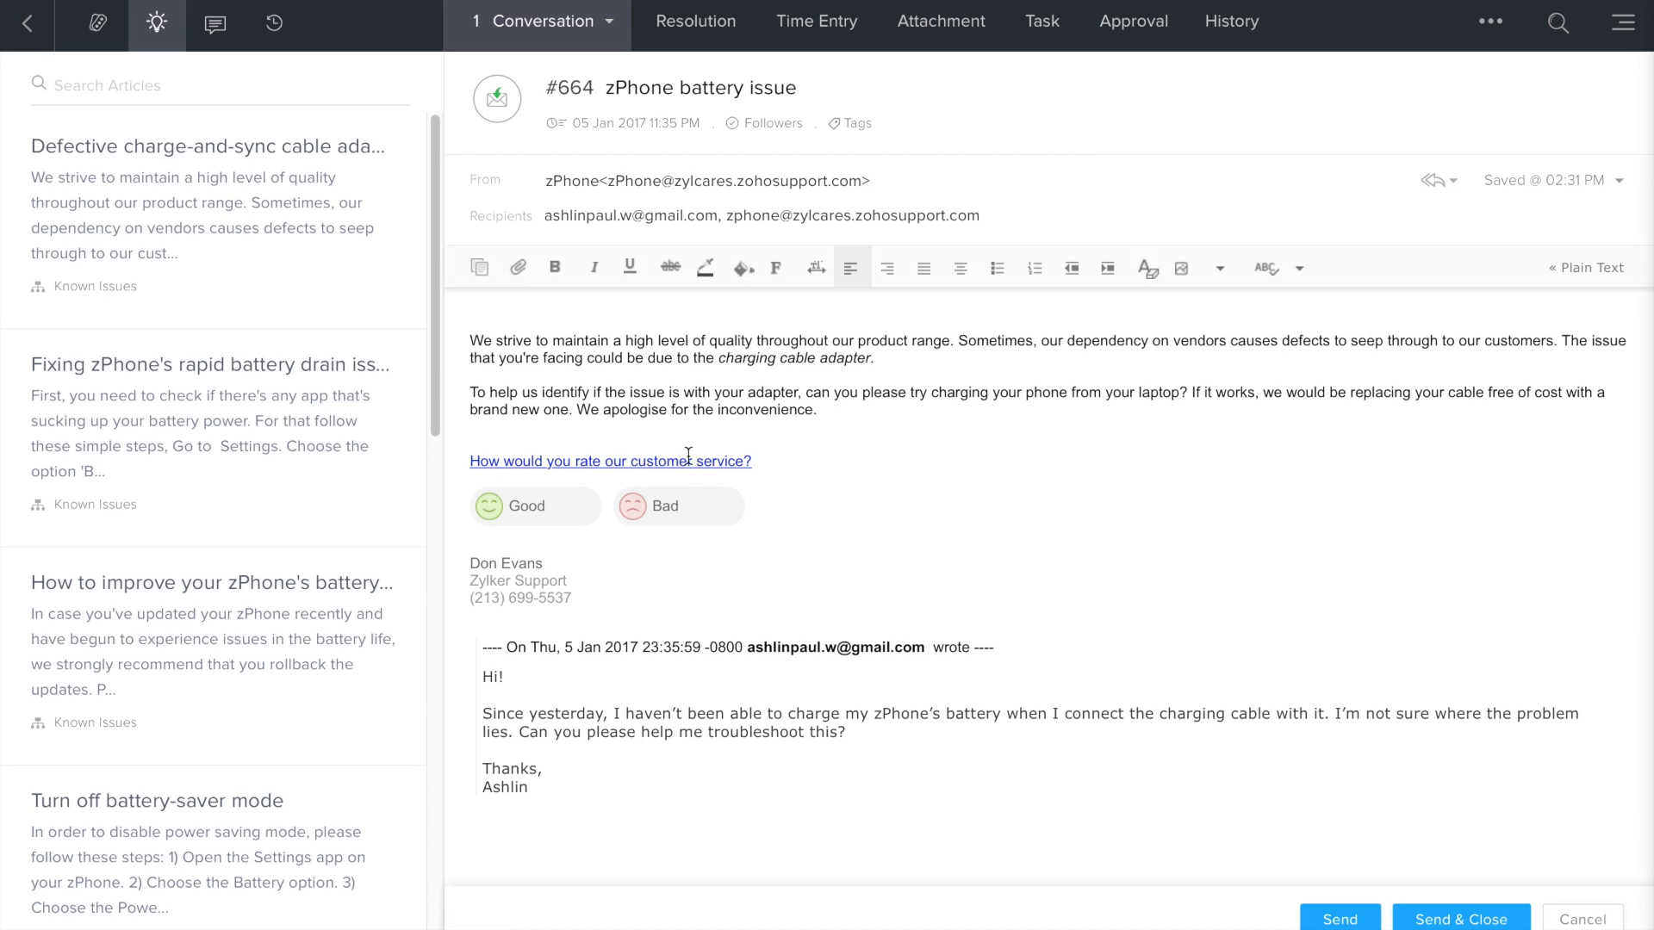
{"action": "mouse_move", "coordinate": [765, 455]}
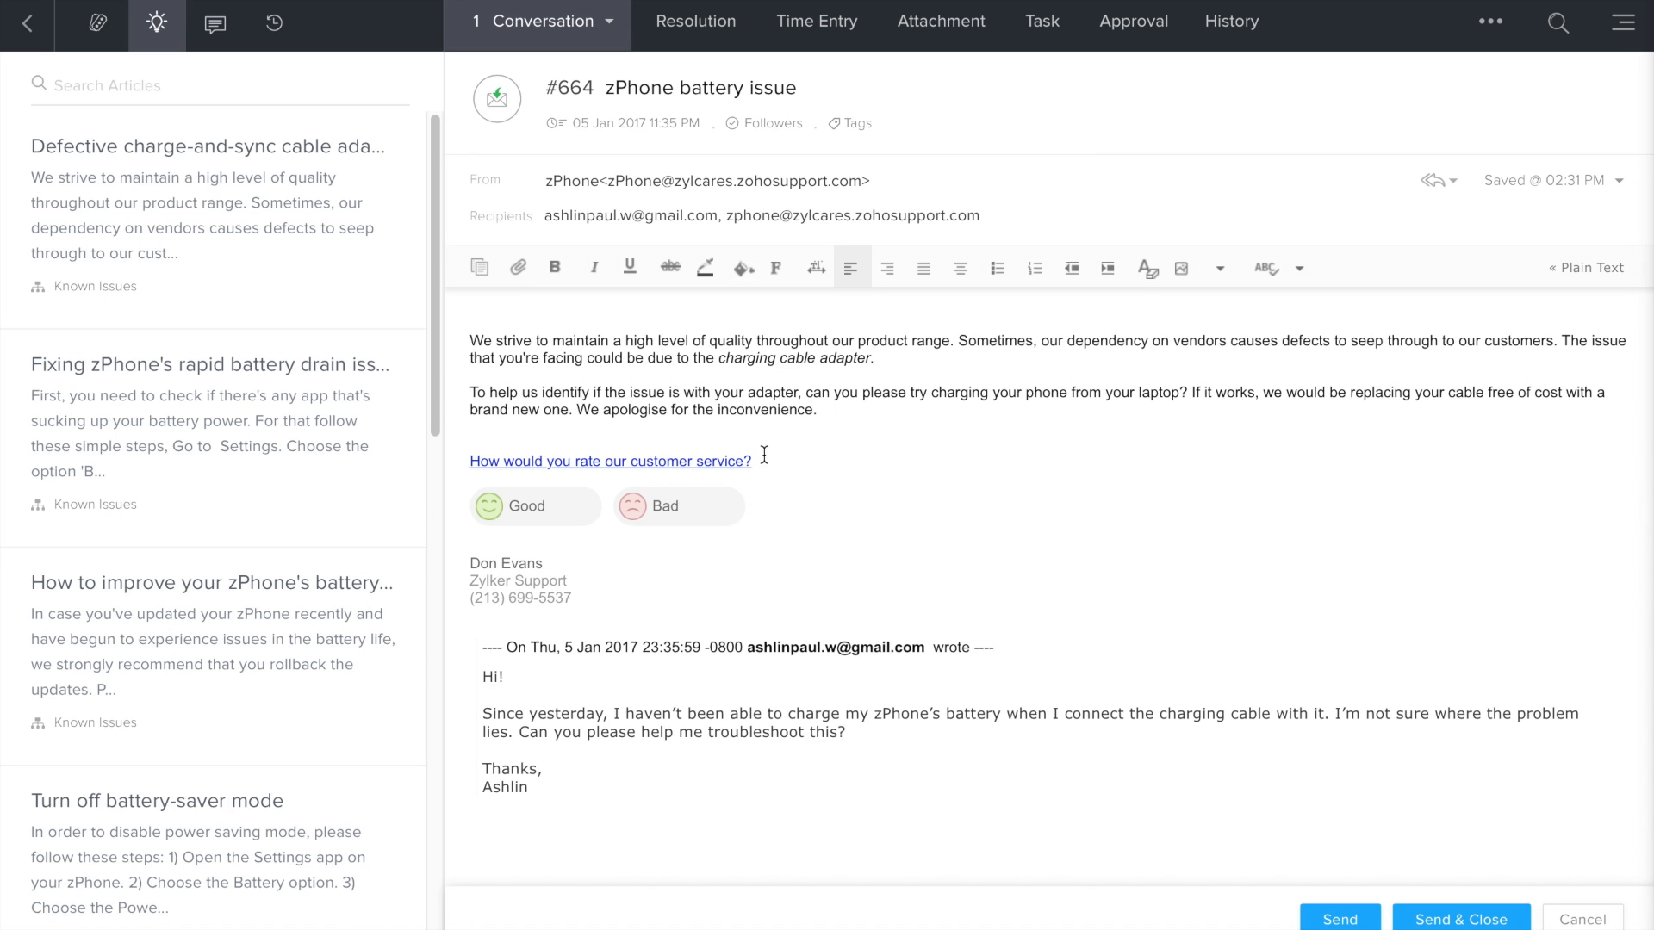
{"action": "mouse_move", "coordinate": [678, 509]}
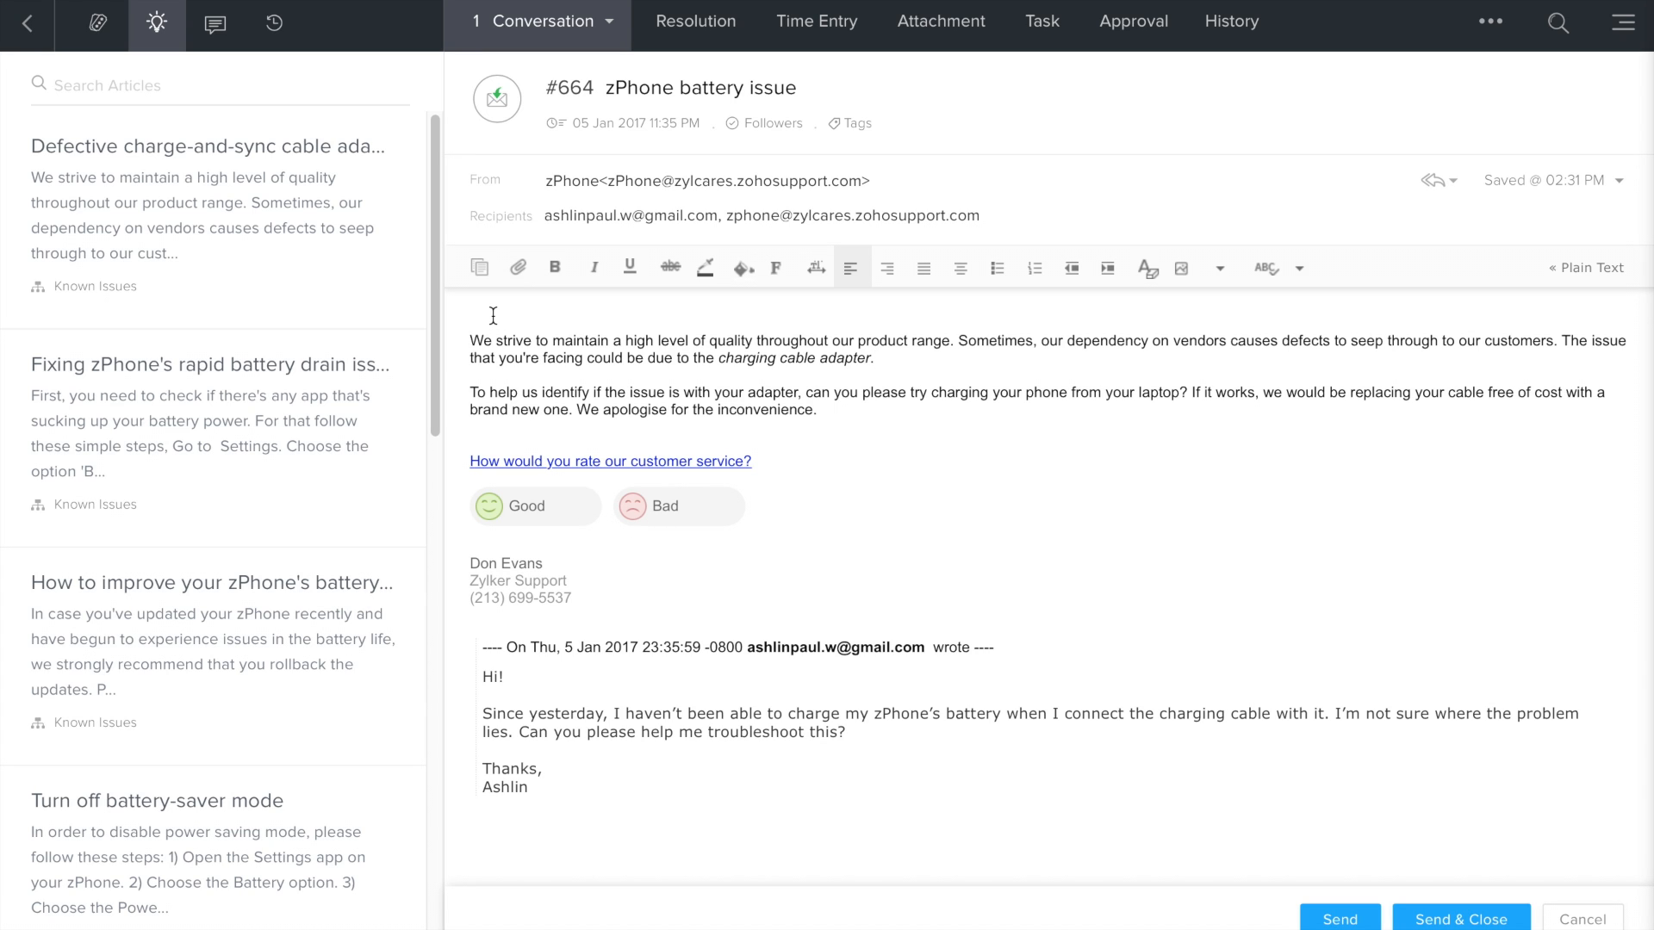
- Add the greeting 'Hi Ashlin' at the top of the reply
{"action": "type", "text": "Hi"}
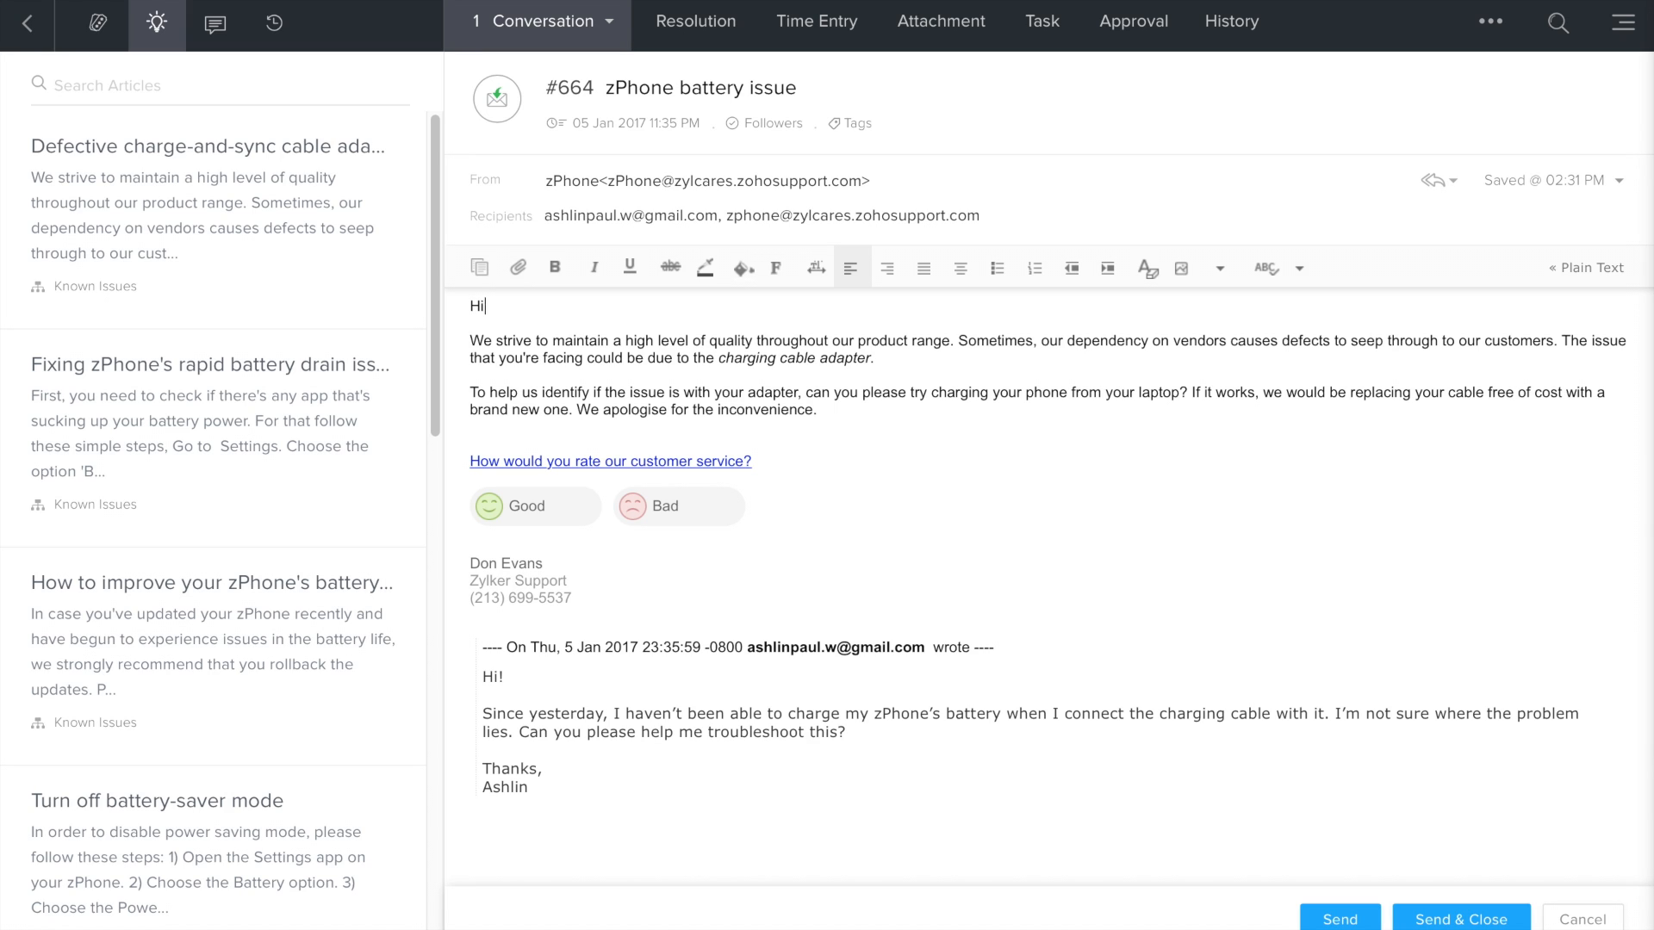
{"action": "type", "text": "Ashlin"}
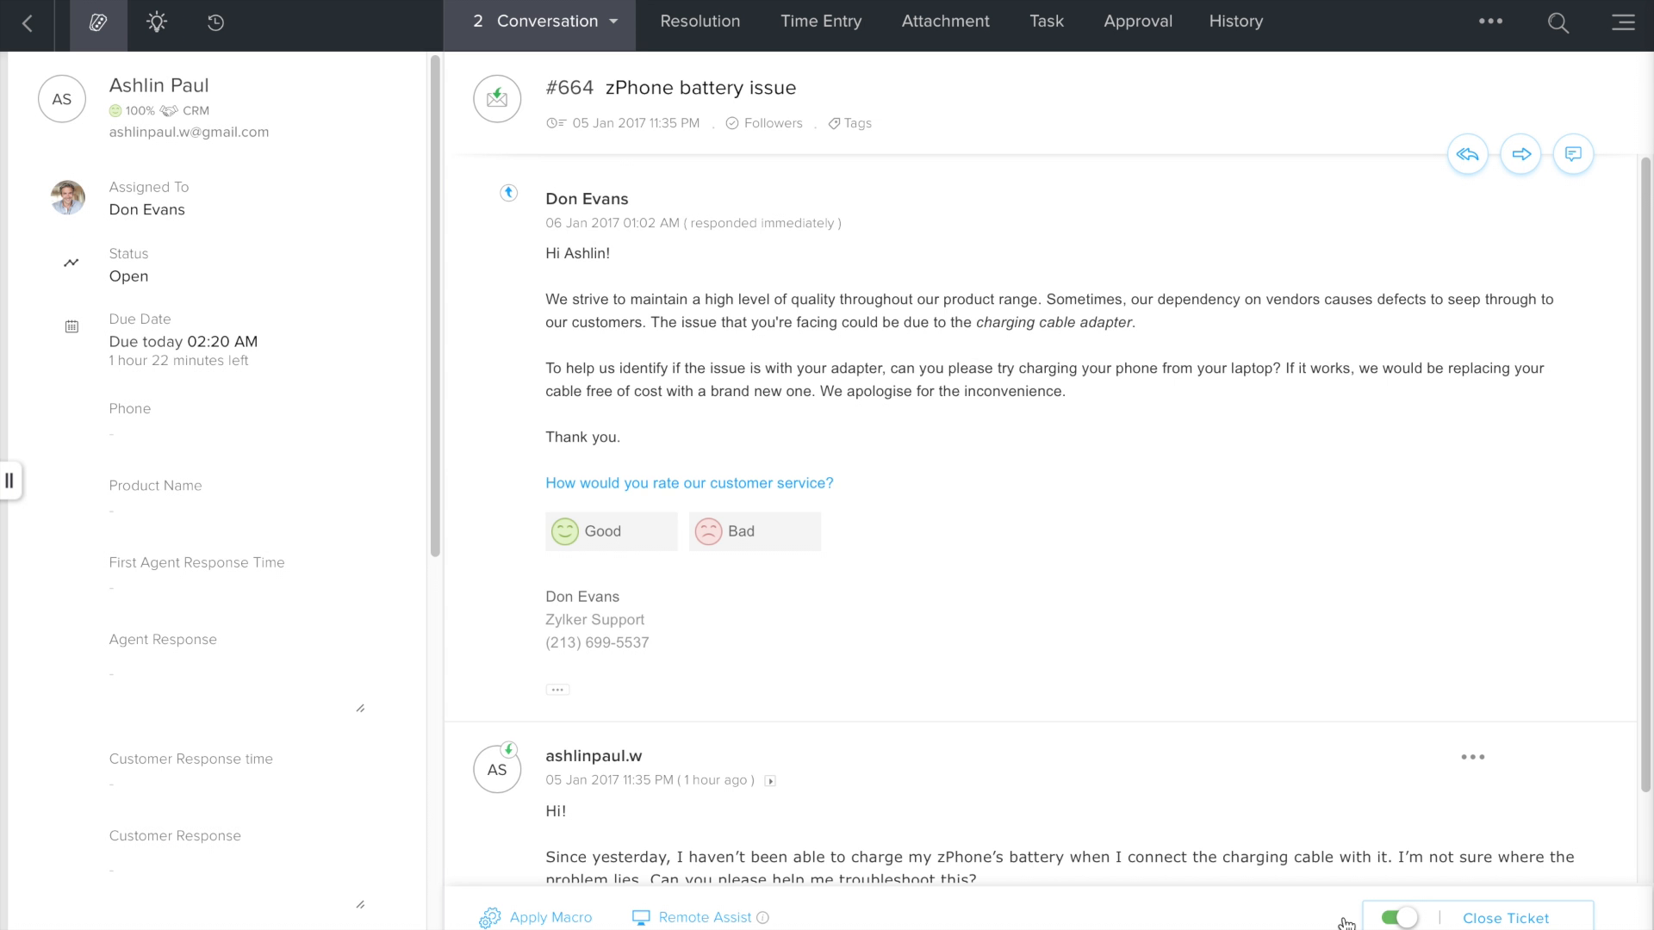
{"action": "scroll", "scroll_direction": "down", "scroll_amount": 3}
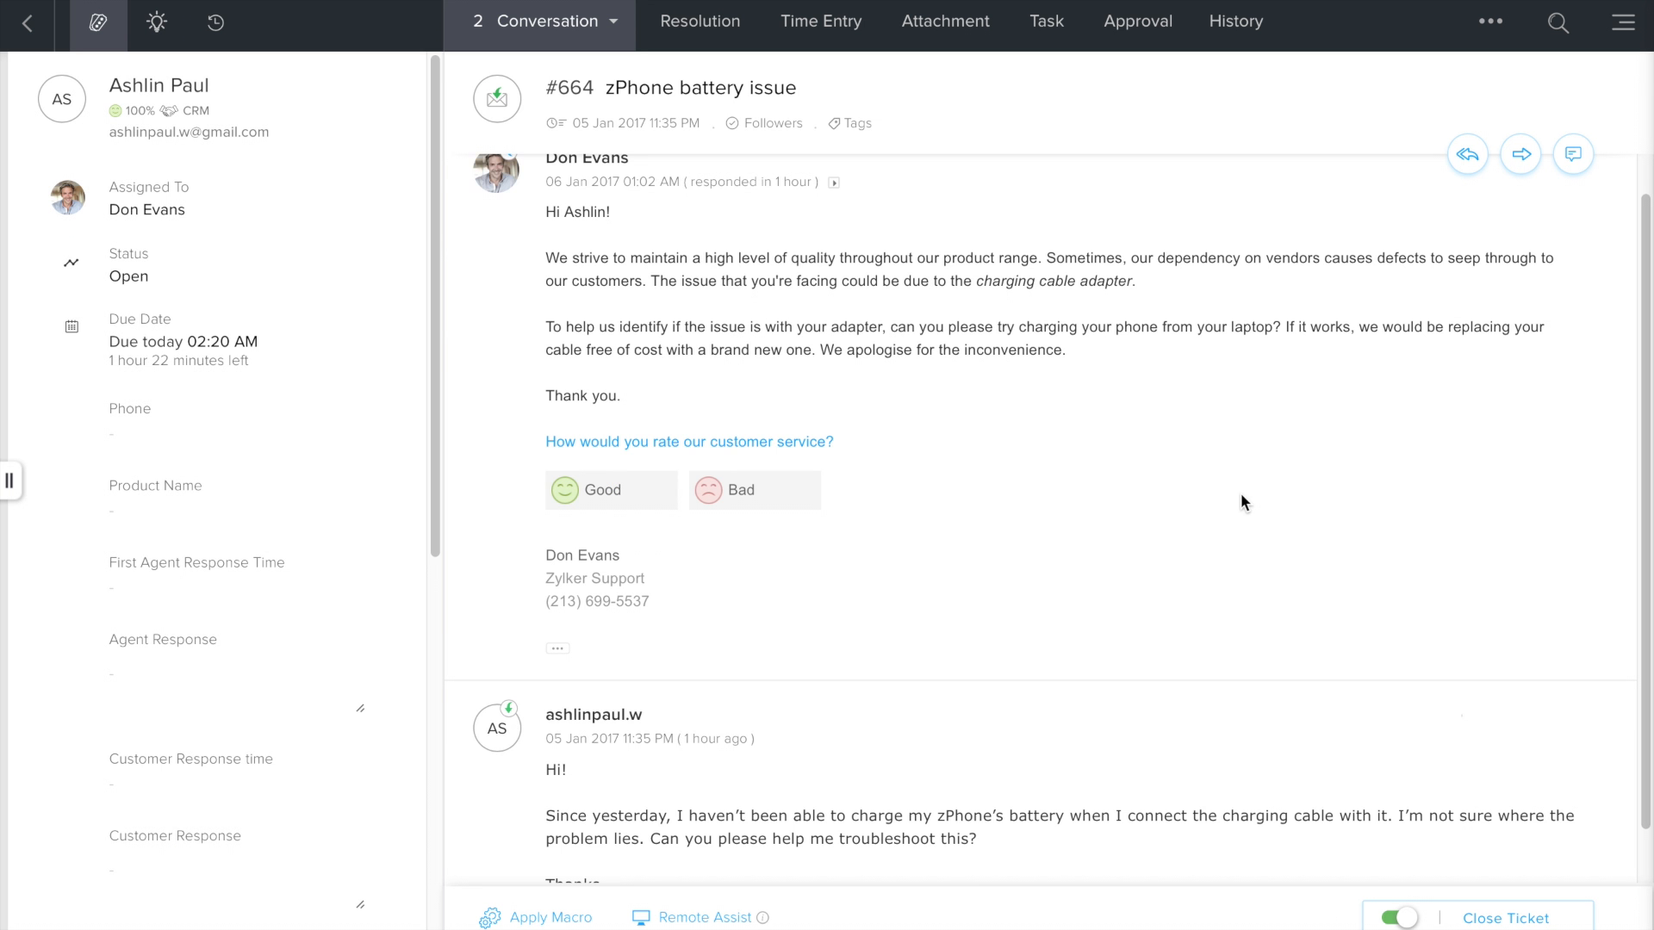